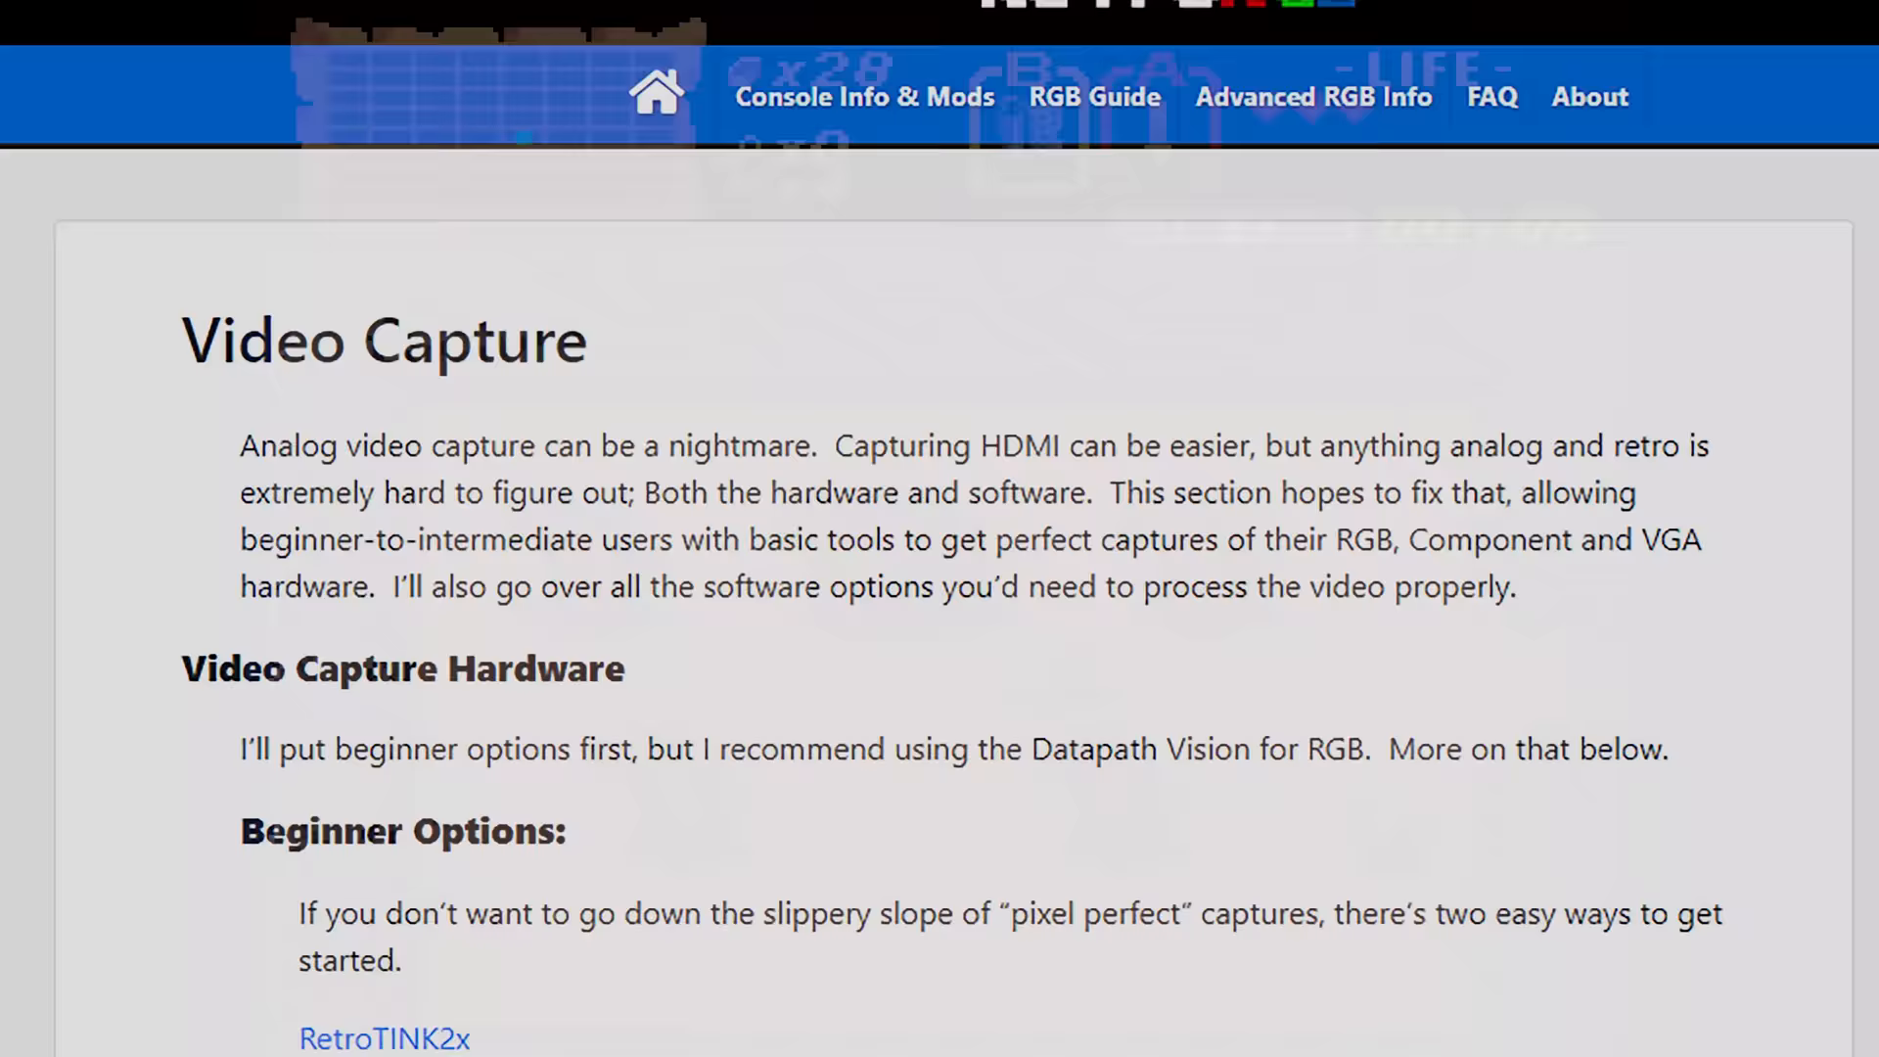
- Scroll through Firebrandx's XRGB-mini Framemeister NTSC profiles page and its news
{"action": "scroll", "scroll_direction": "down", "scroll_amount": 3}
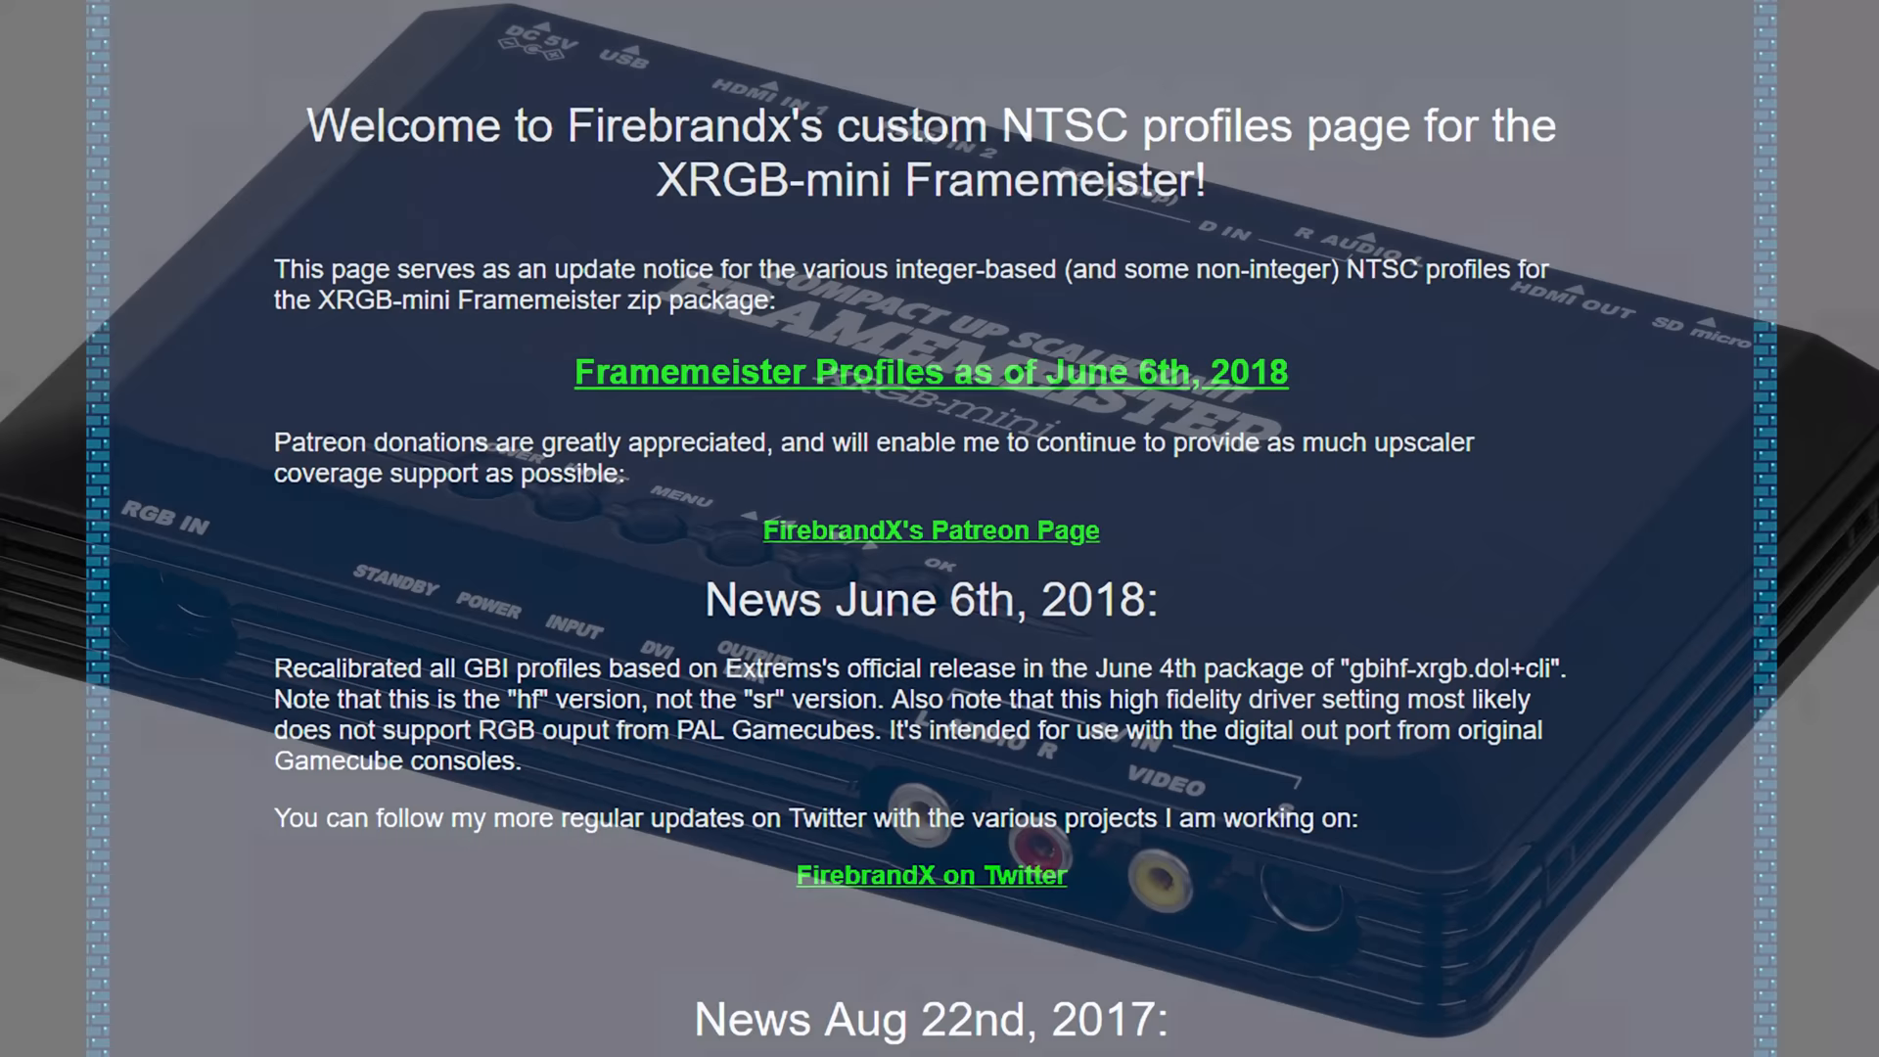
{"action": "scroll", "scroll_direction": "down", "scroll_amount": 3}
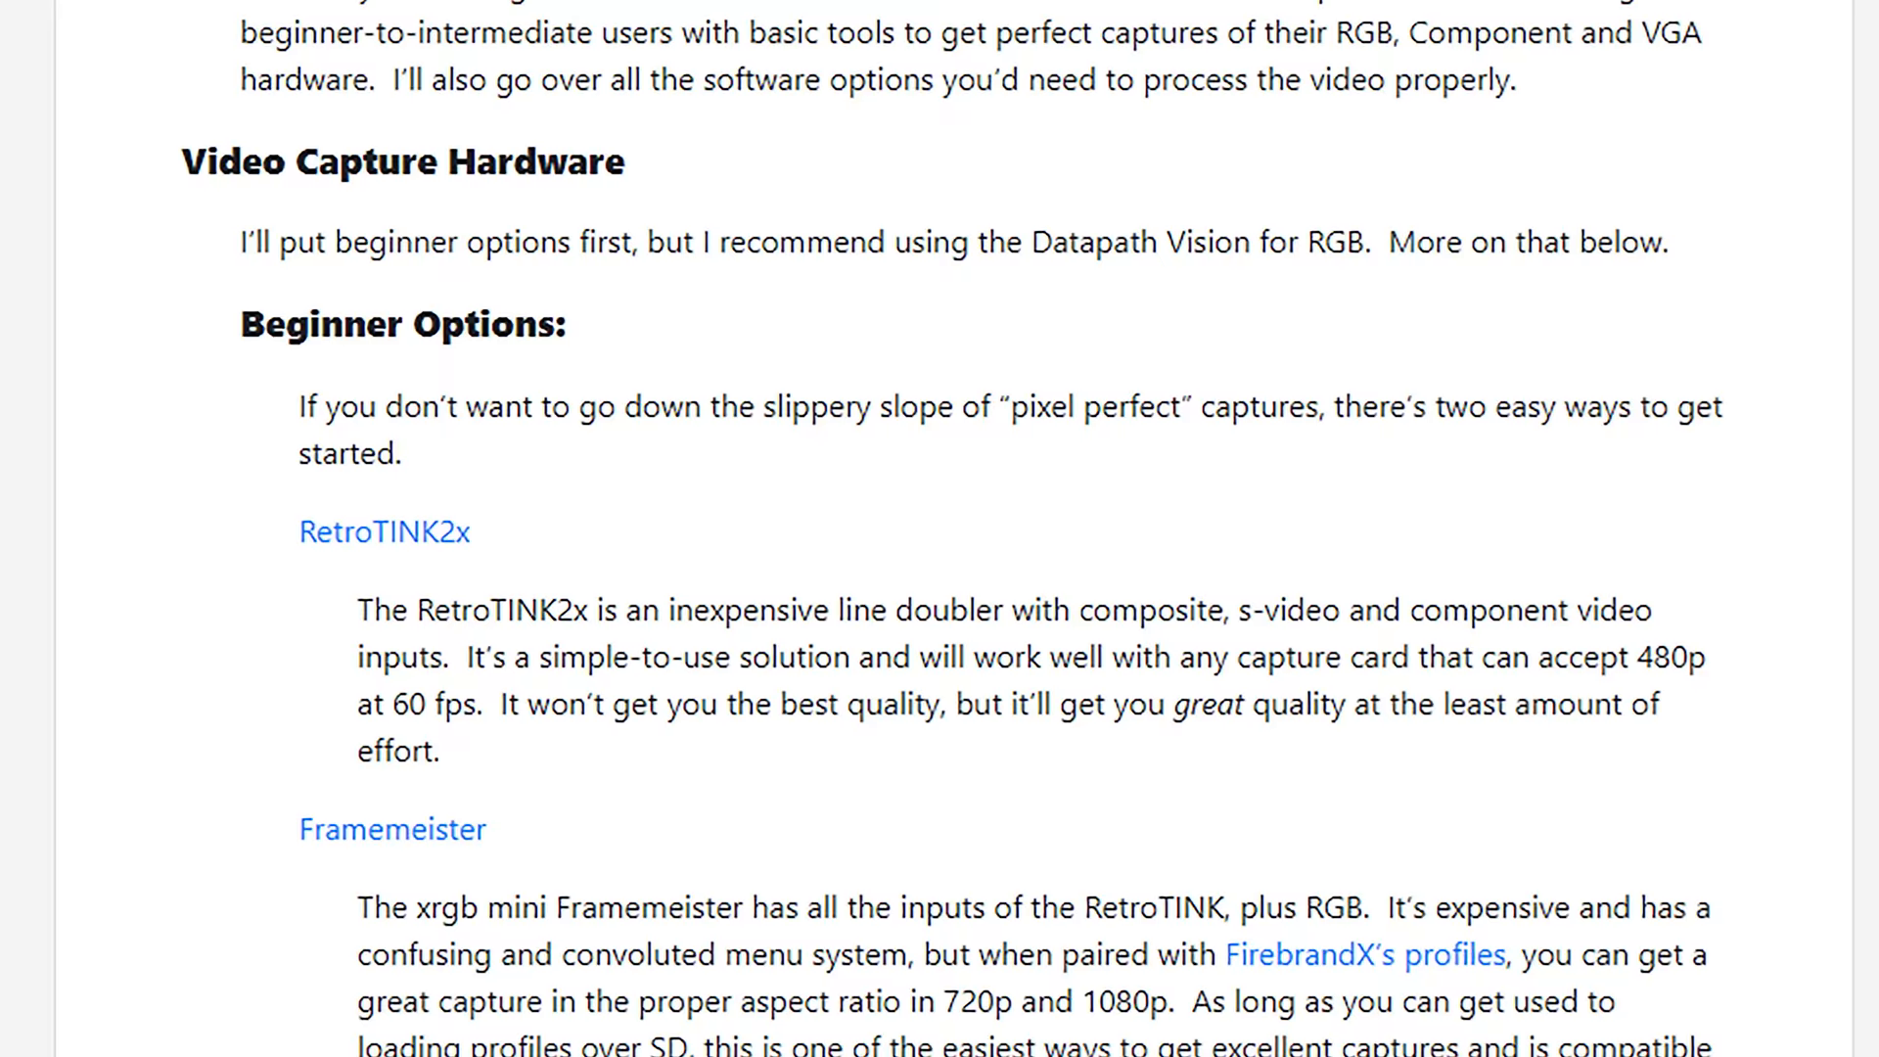
- Scroll the RetroRGB capture guide down to the linked Genesis 320-mode game list
{"action": "scroll", "scroll_direction": "down", "scroll_amount": 3}
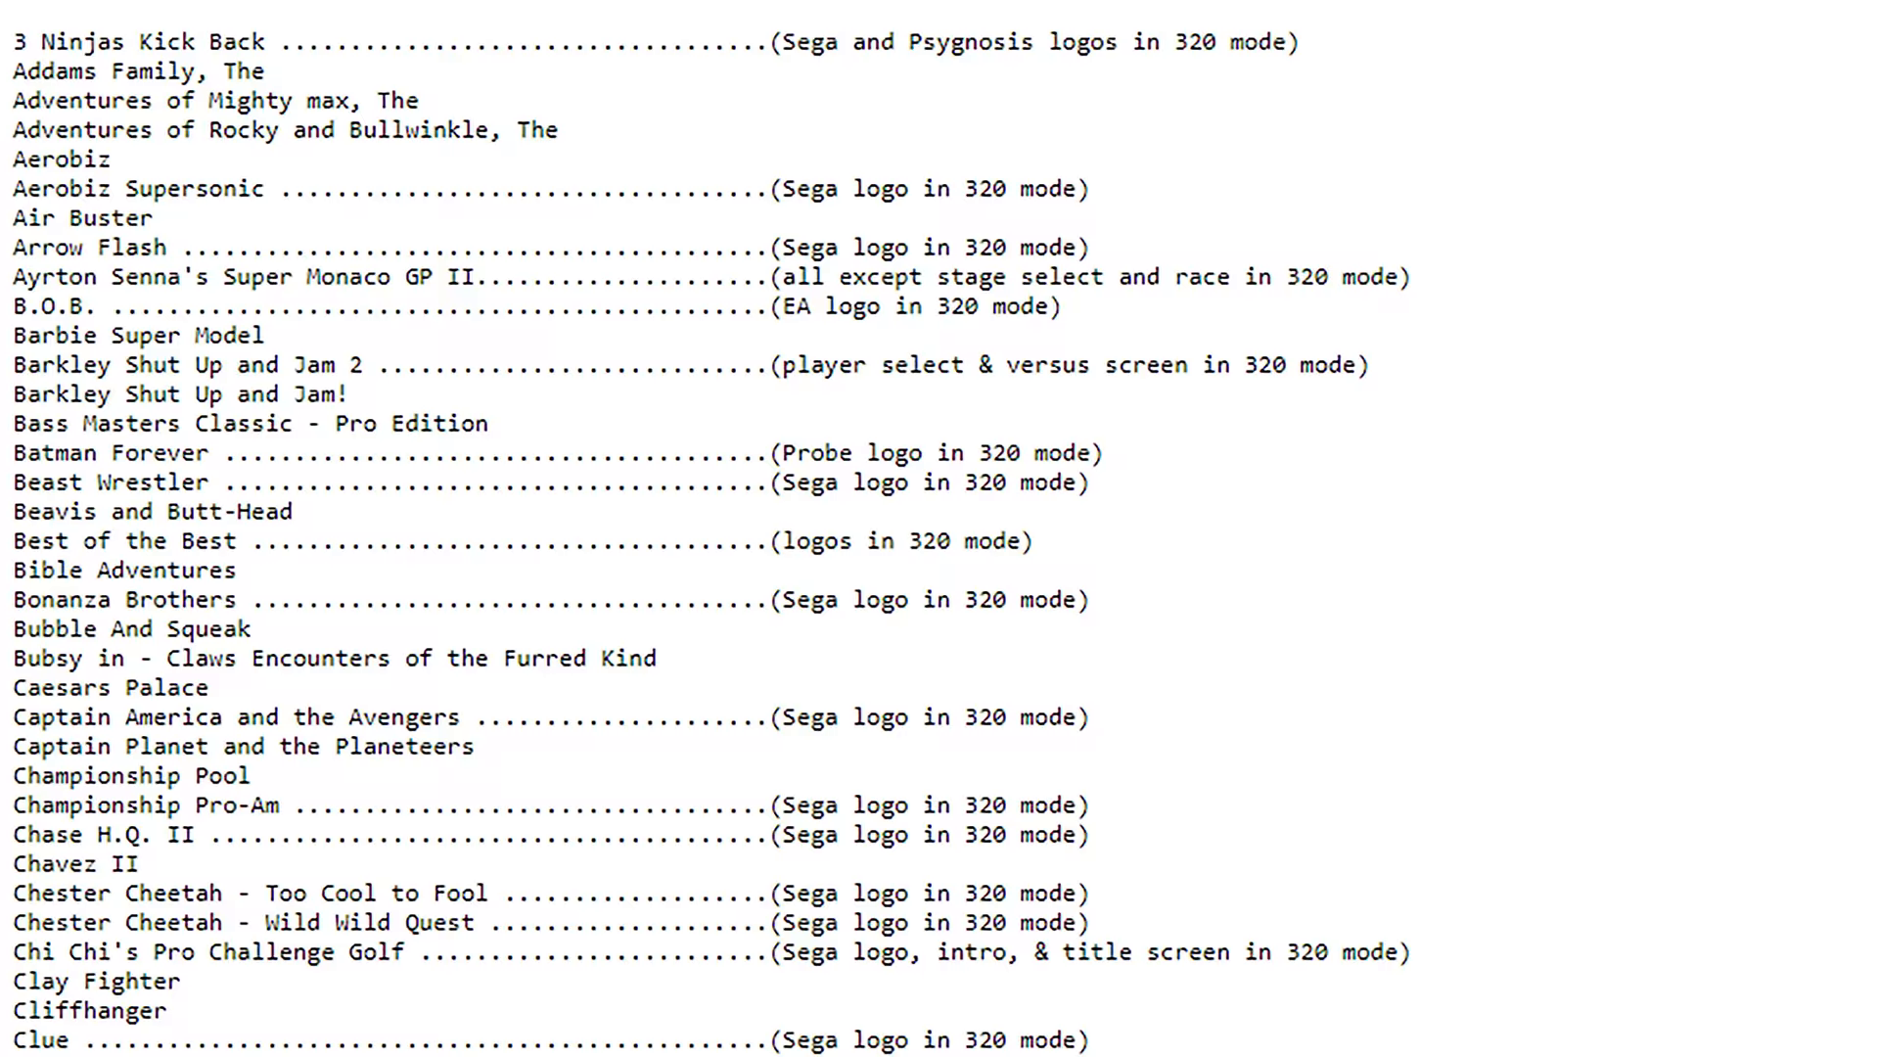
{"action": "scroll", "scroll_direction": "down", "scroll_amount": 3}
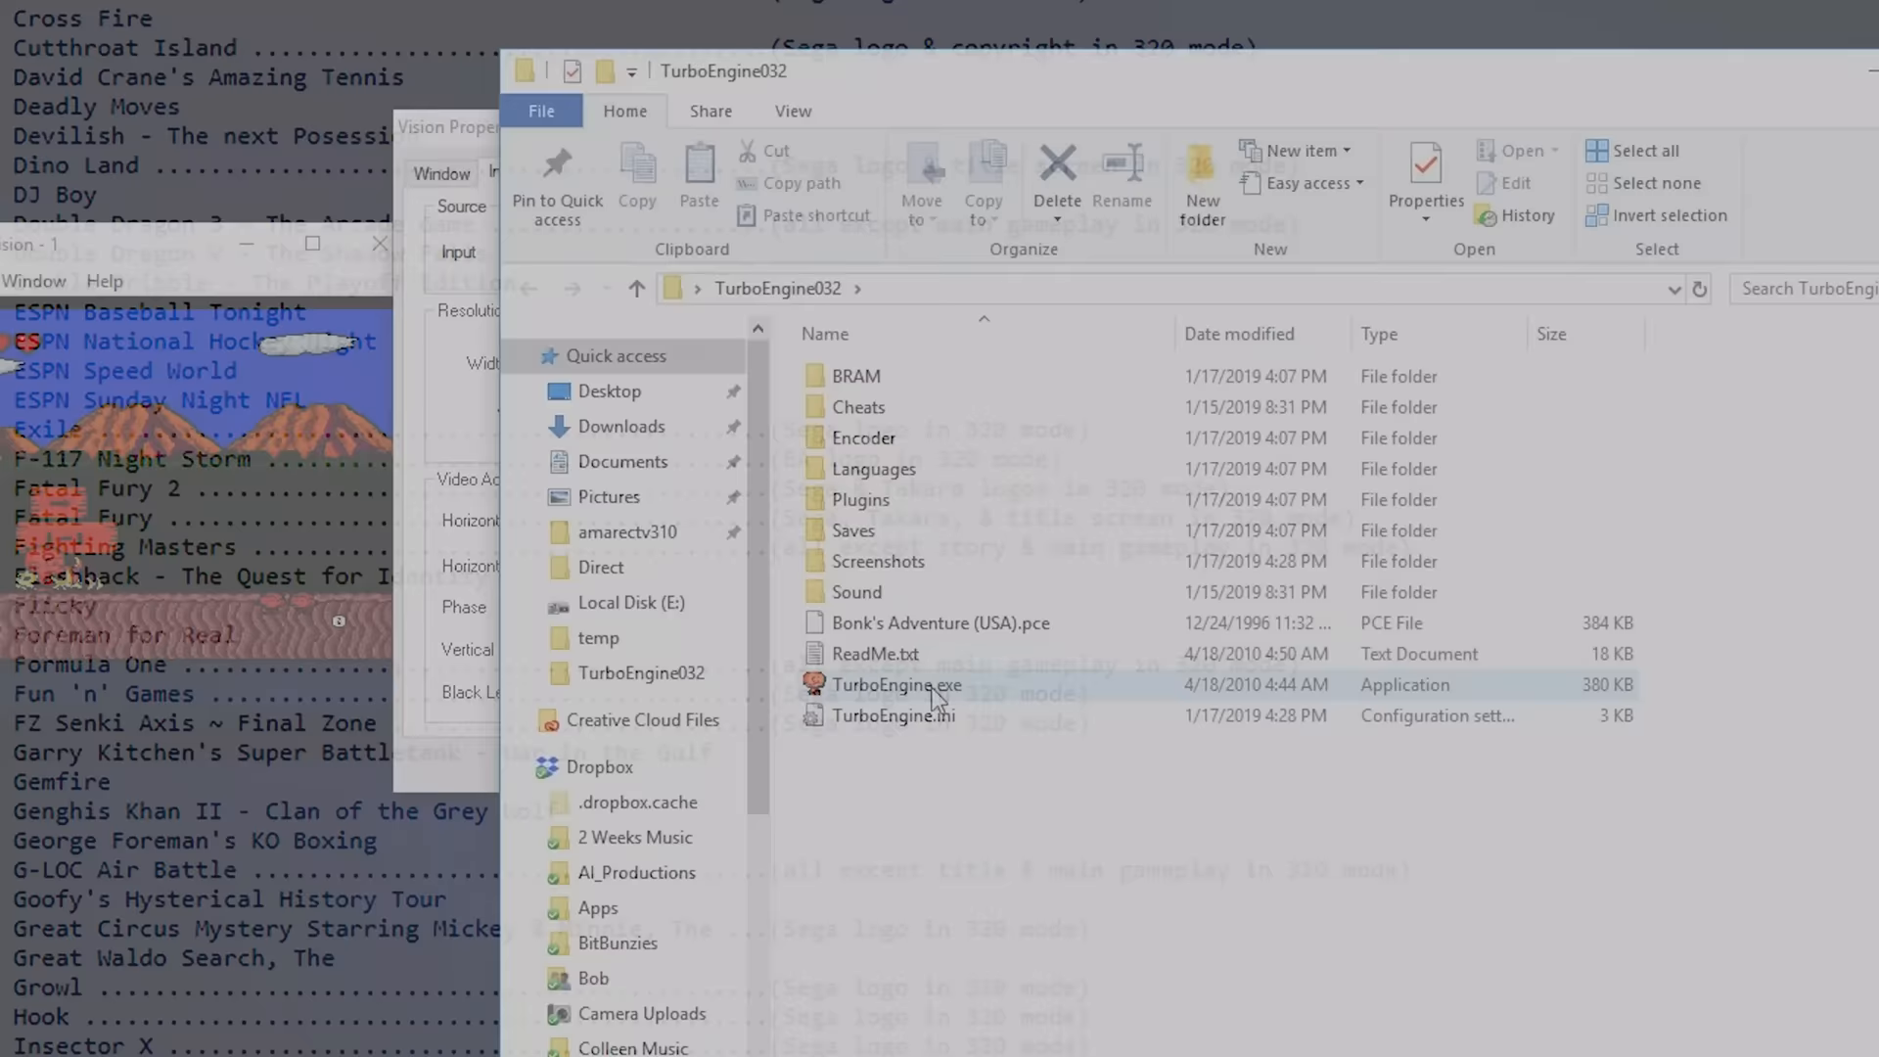
- Launch TurboEngine.exe from the TurboEngine032 folder and bring up its window menu for Bonk's Adventure
{"action": "double_click", "coordinate": [896, 685]}
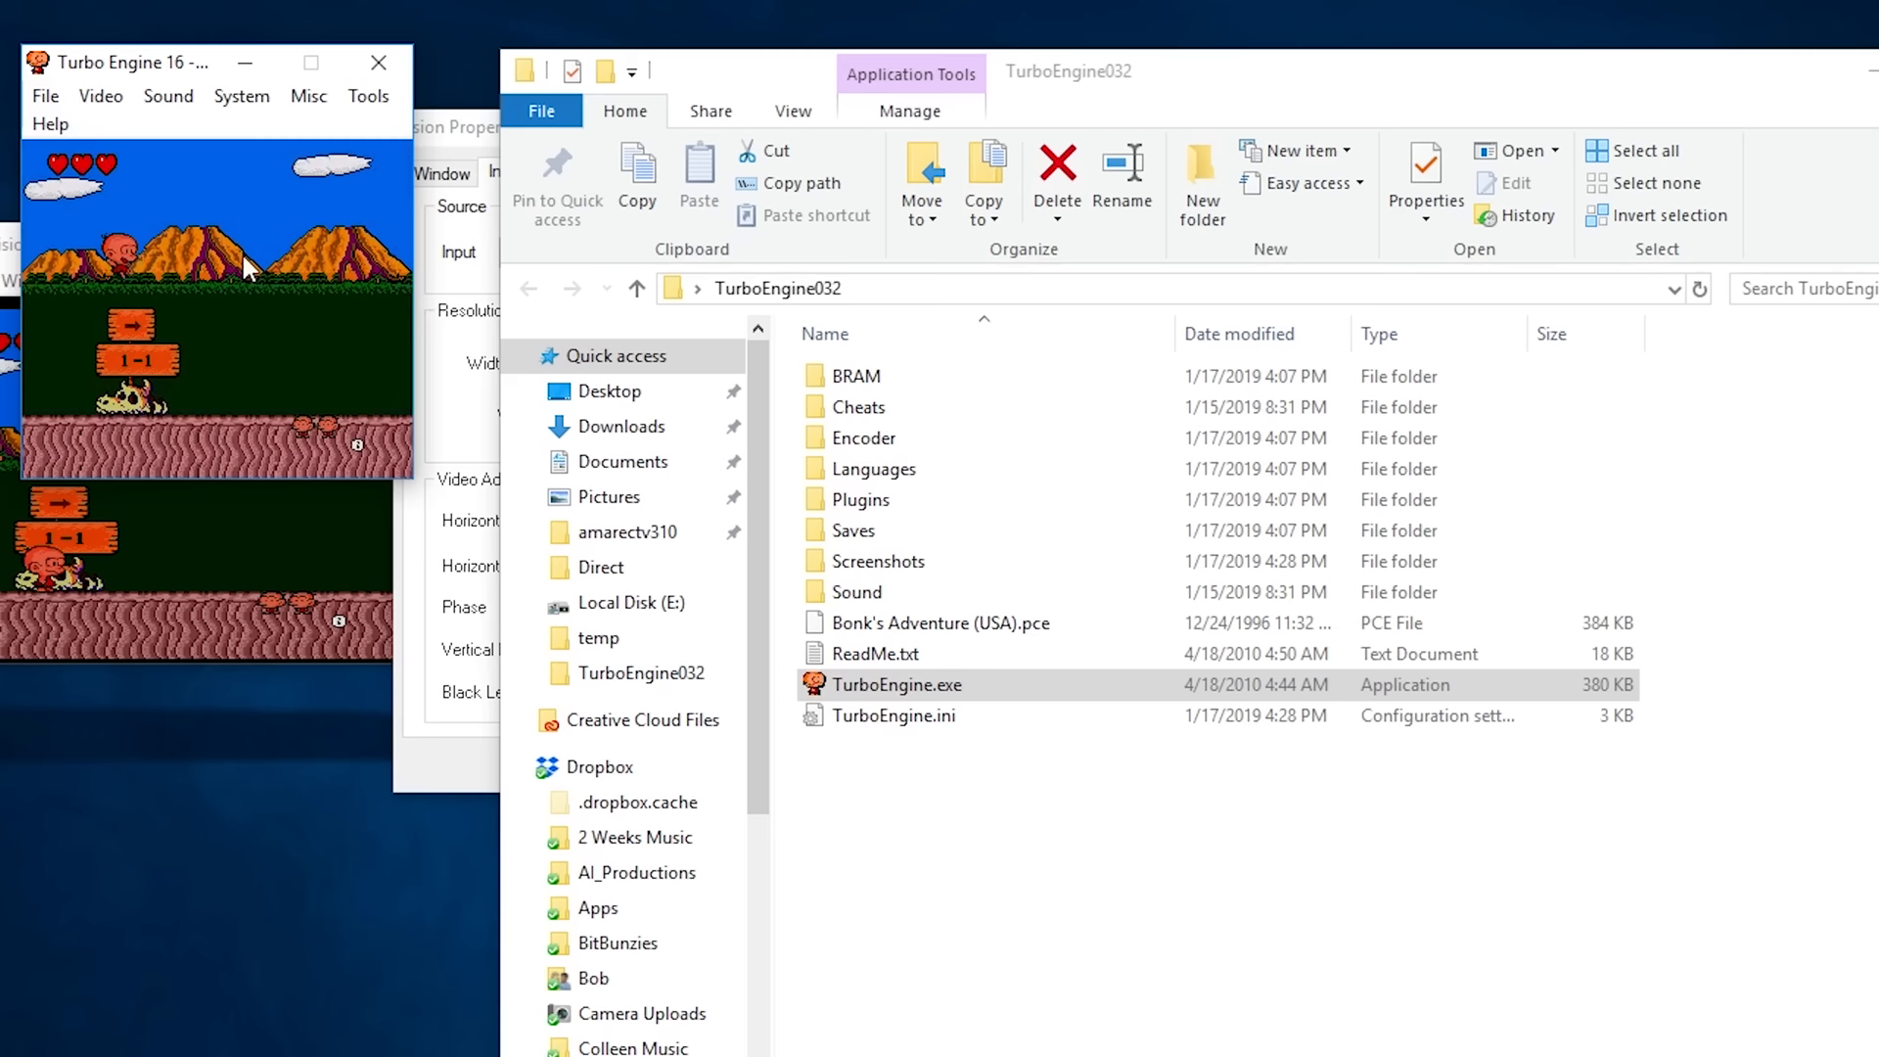
{"action": "right_click", "coordinate": [872, 402]}
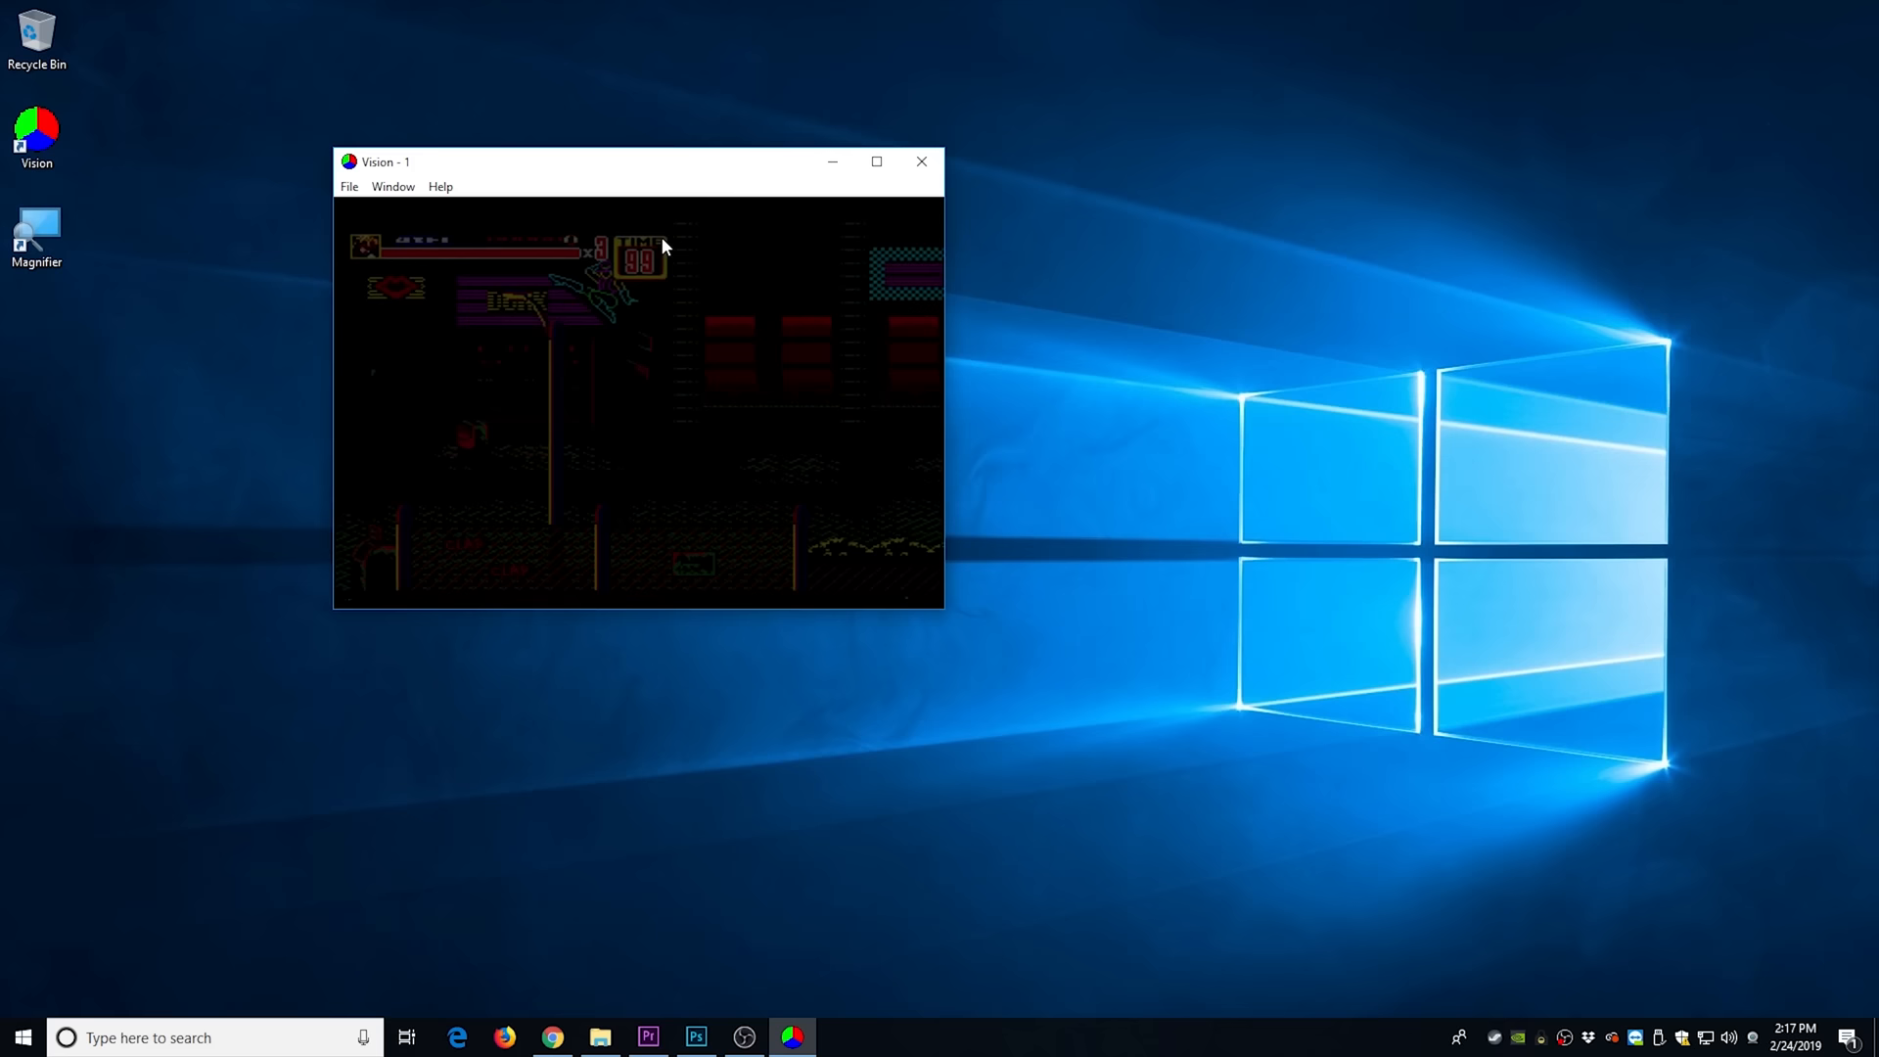
- In Vision's Input Settings Window tab, set width 320, height 250, exclude borders, 8-8-8 format
{"action": "left_click", "coordinate": [392, 186]}
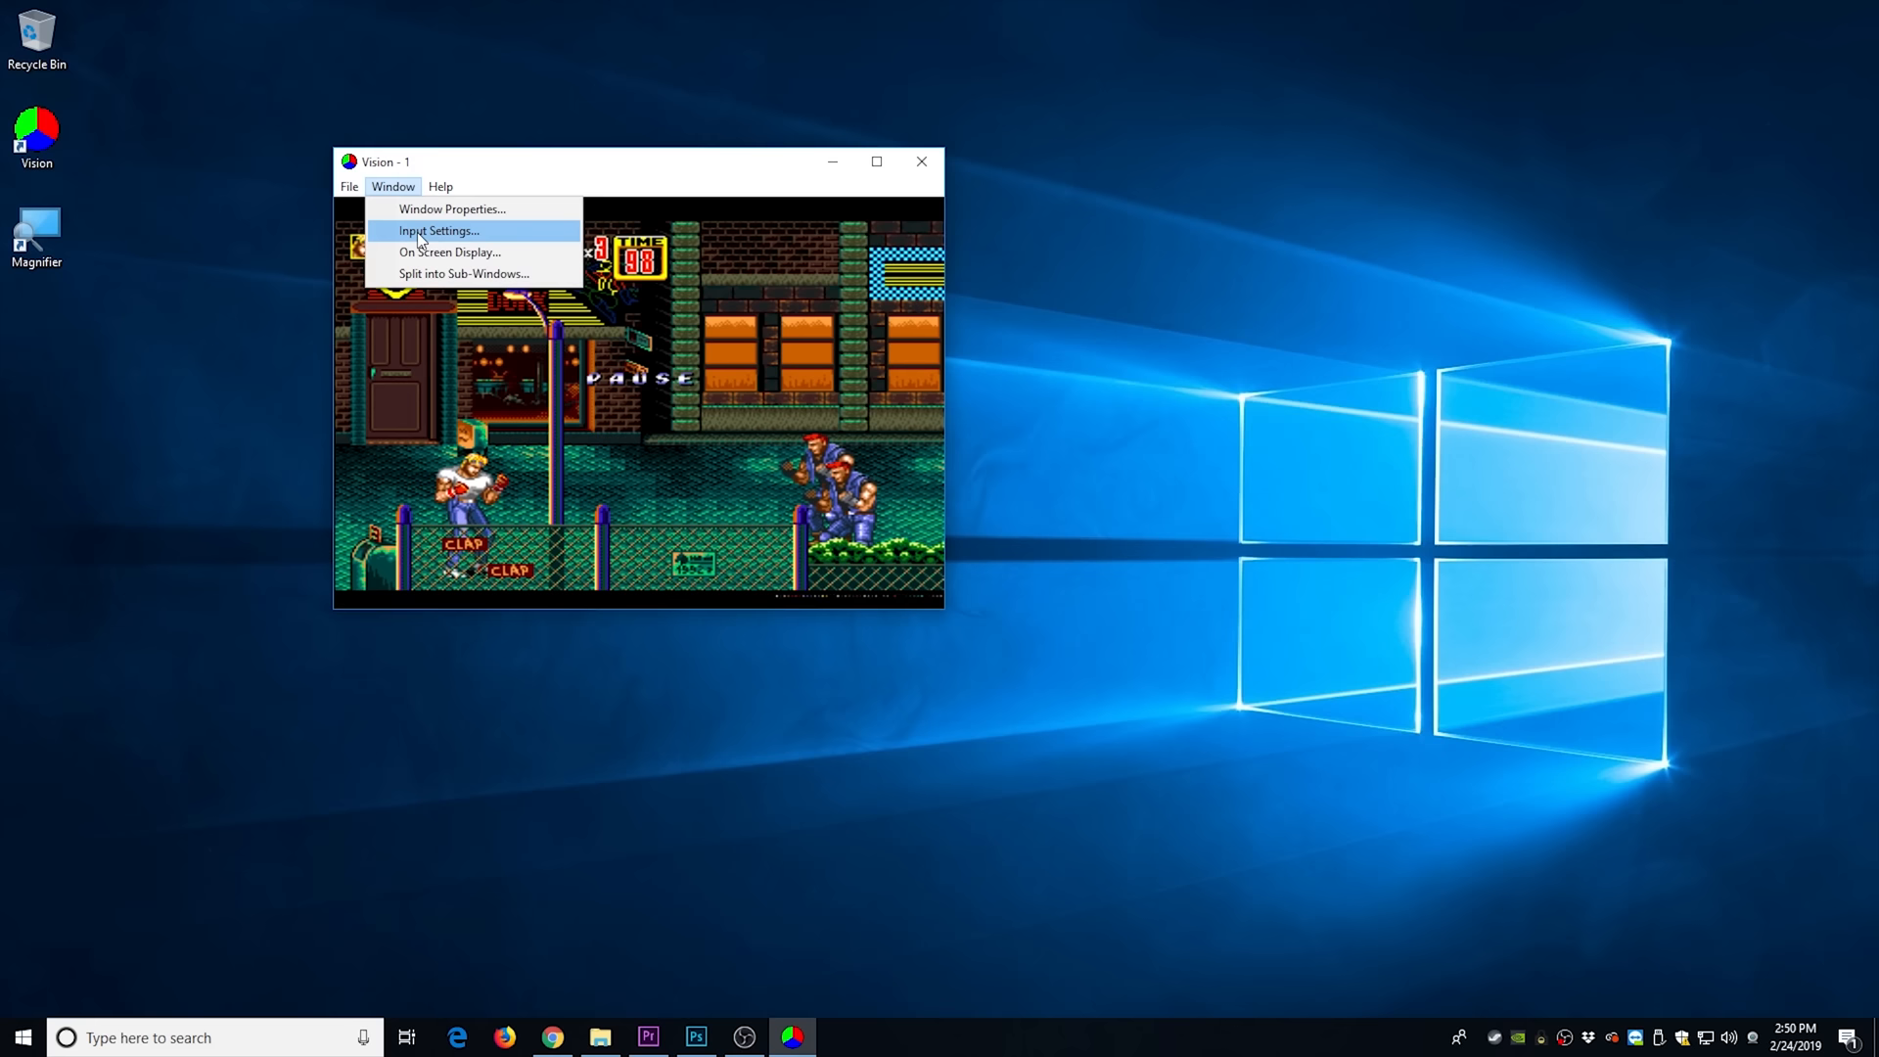
{"action": "left_click", "coordinate": [439, 231]}
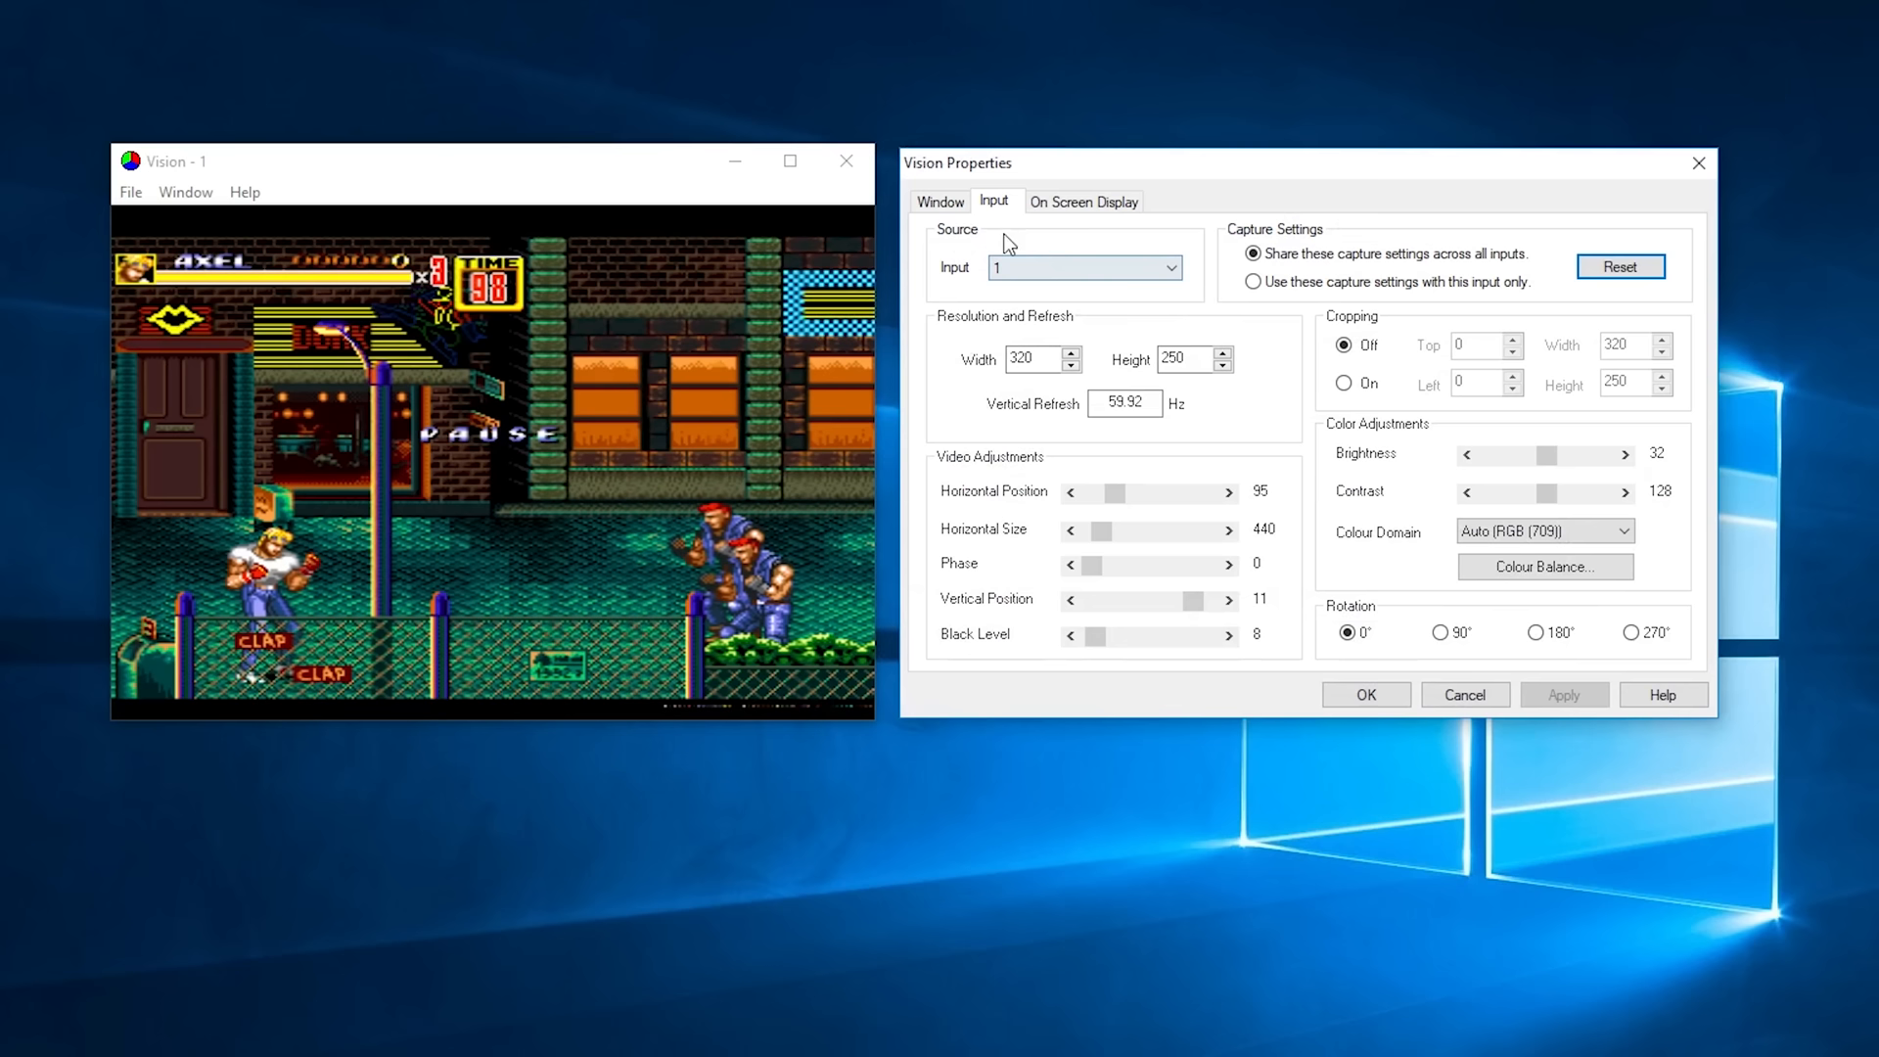
{"action": "left_click", "coordinate": [941, 200]}
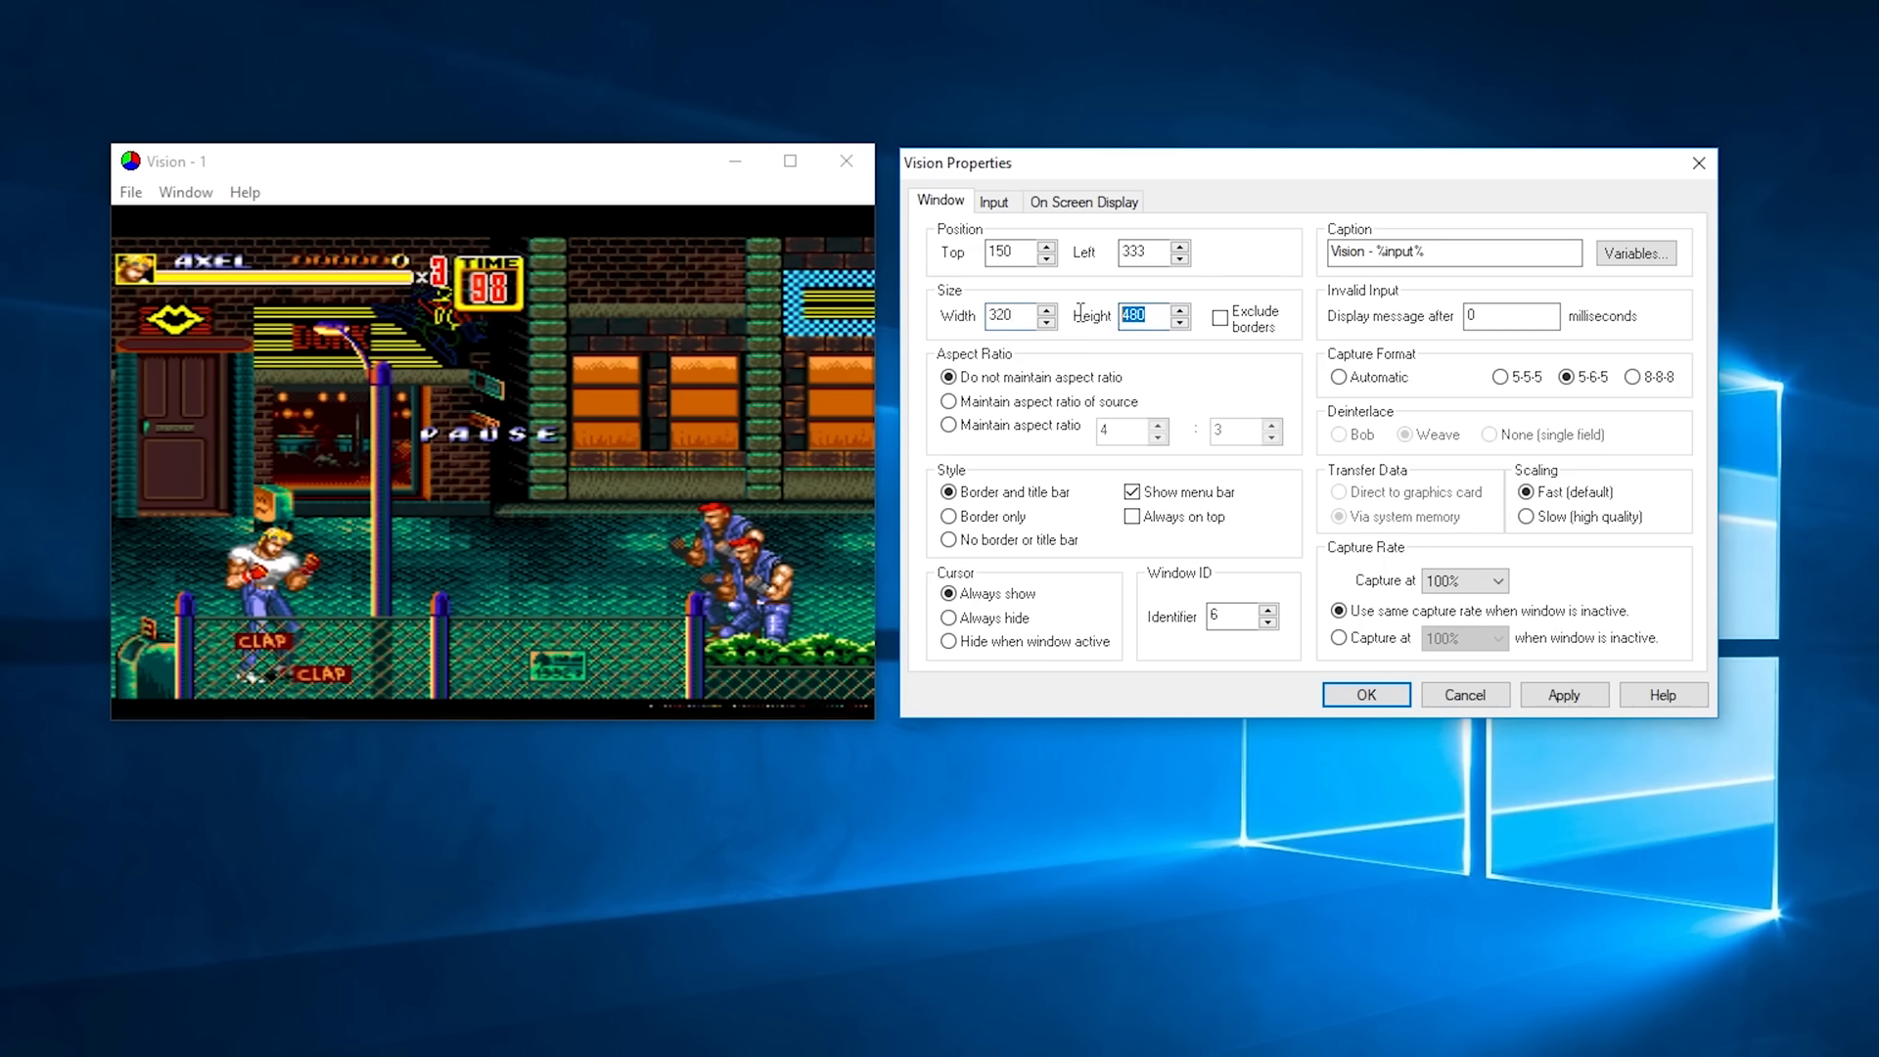
{"action": "type", "text": "250"}
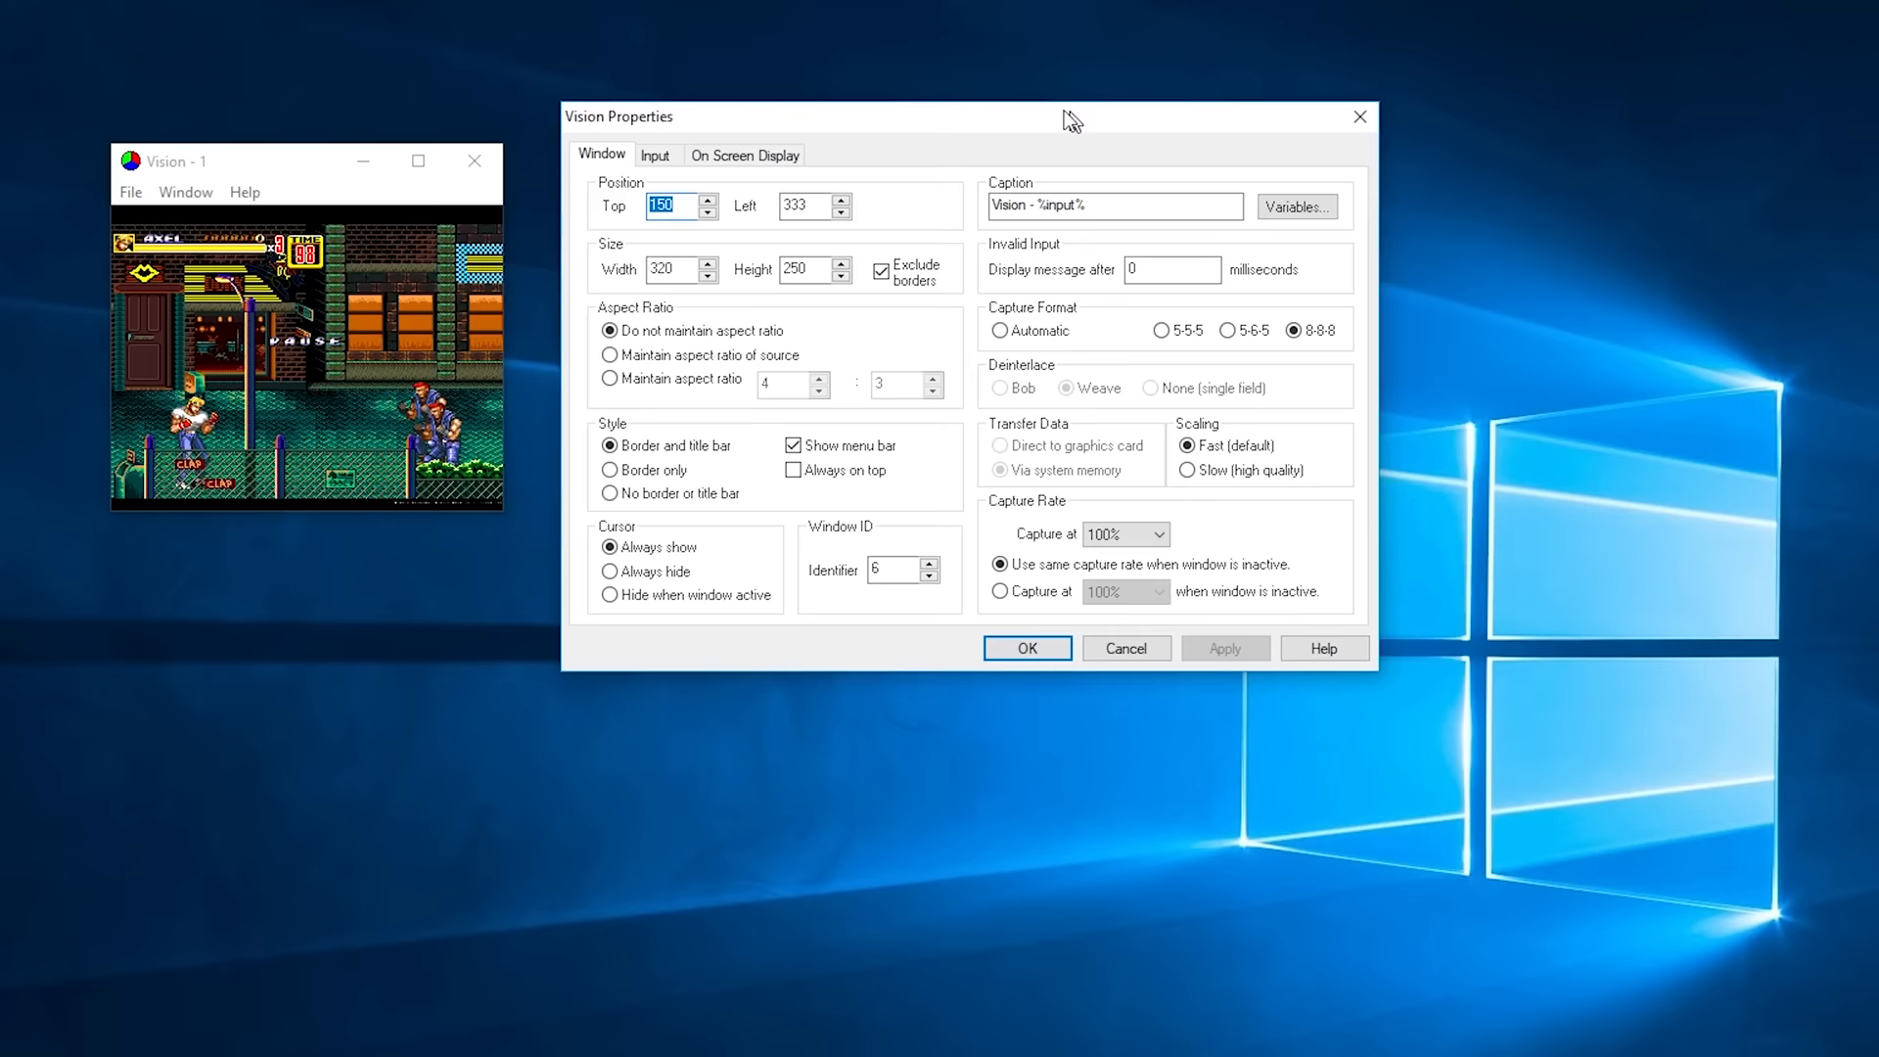
{"action": "left_click", "coordinate": [655, 152]}
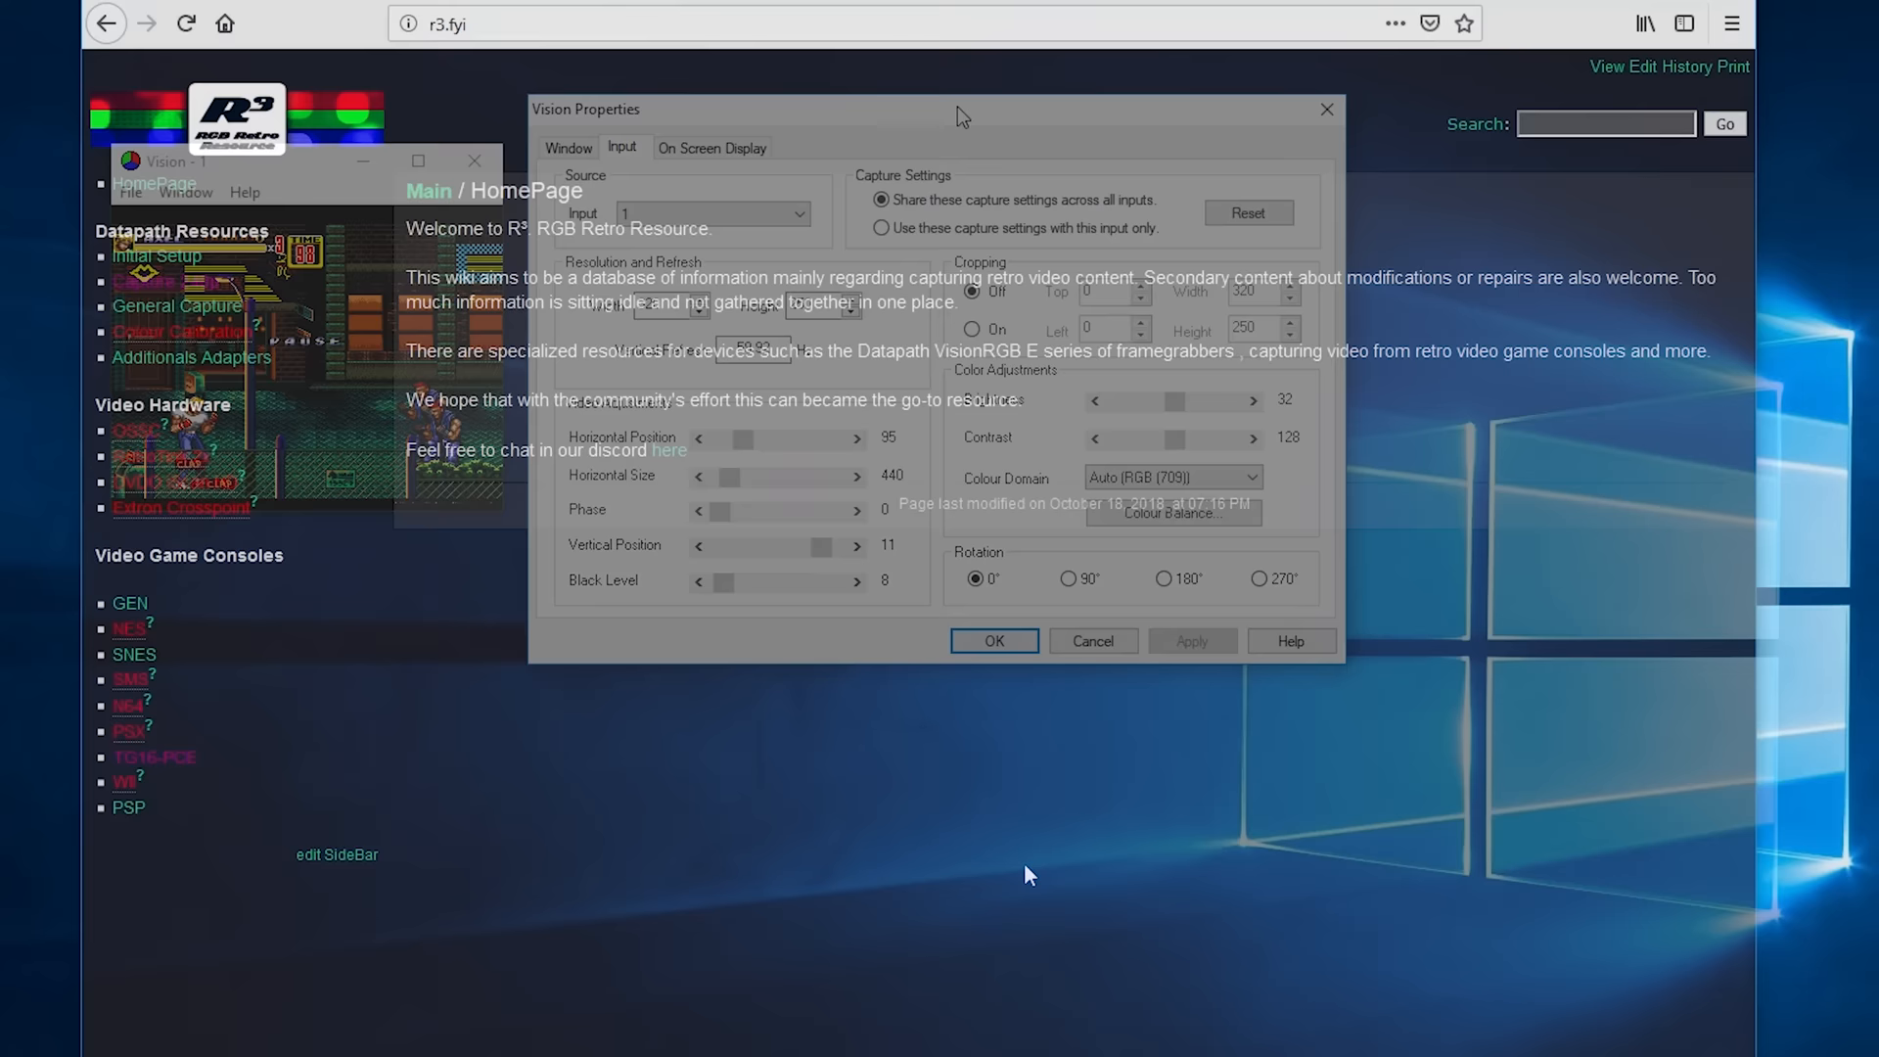
- Open the R3 wiki GEN page and scroll to the Vision configuration values (85, 427, 12, 8)
{"action": "left_click", "coordinate": [129, 603]}
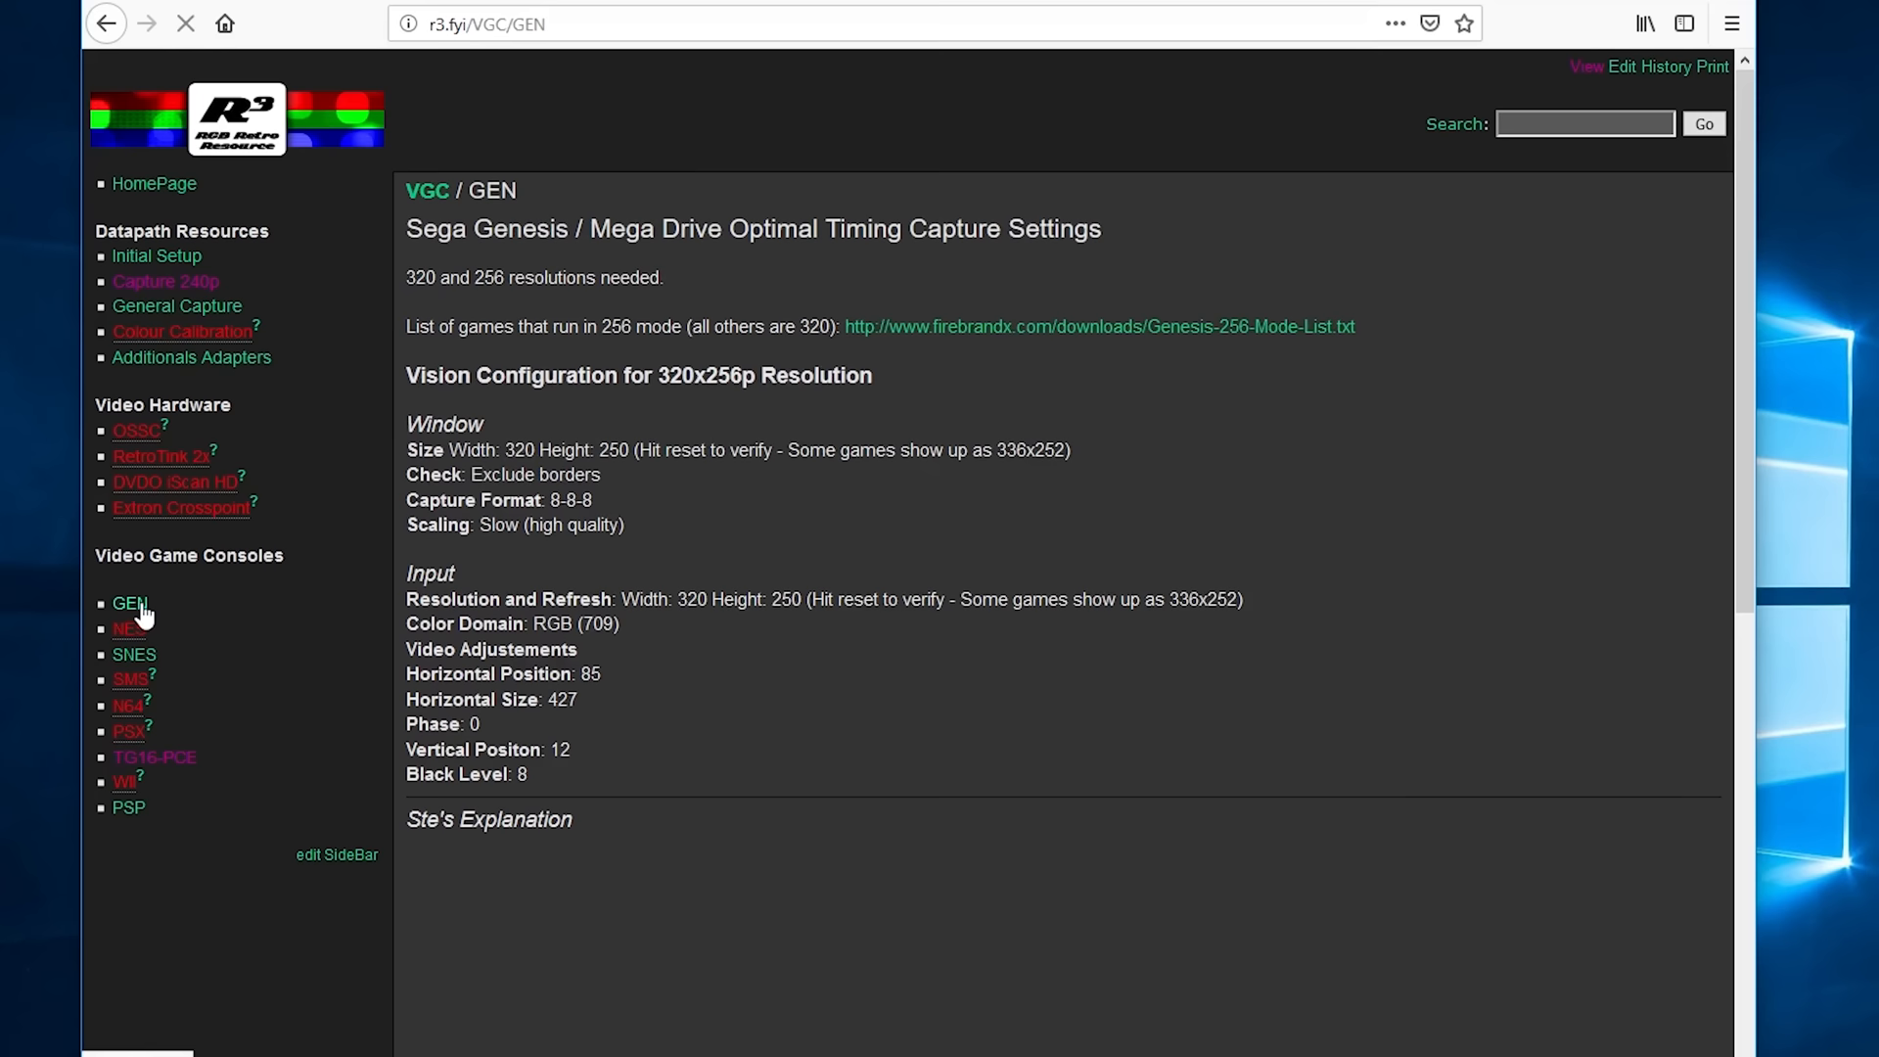
{"action": "scroll", "scroll_direction": "down", "scroll_amount": 3}
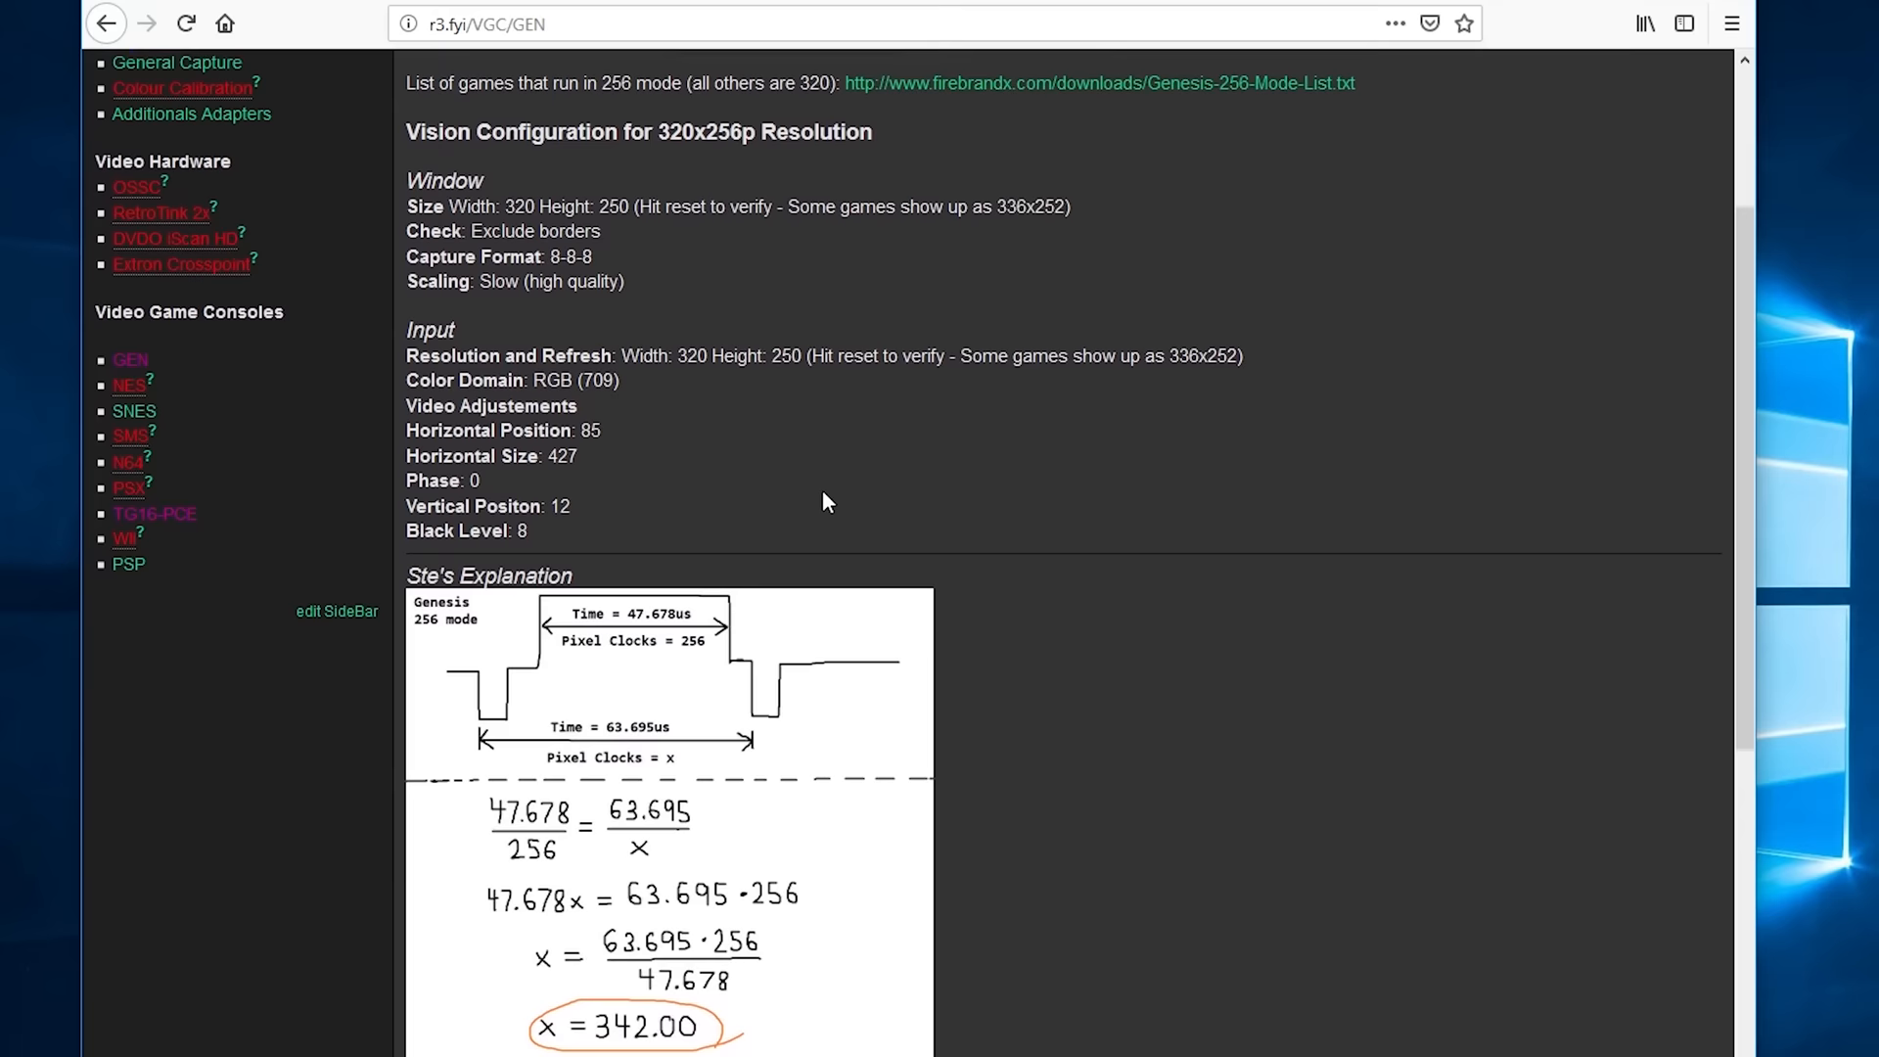
{"action": "scroll", "scroll_direction": "down", "scroll_amount": 3}
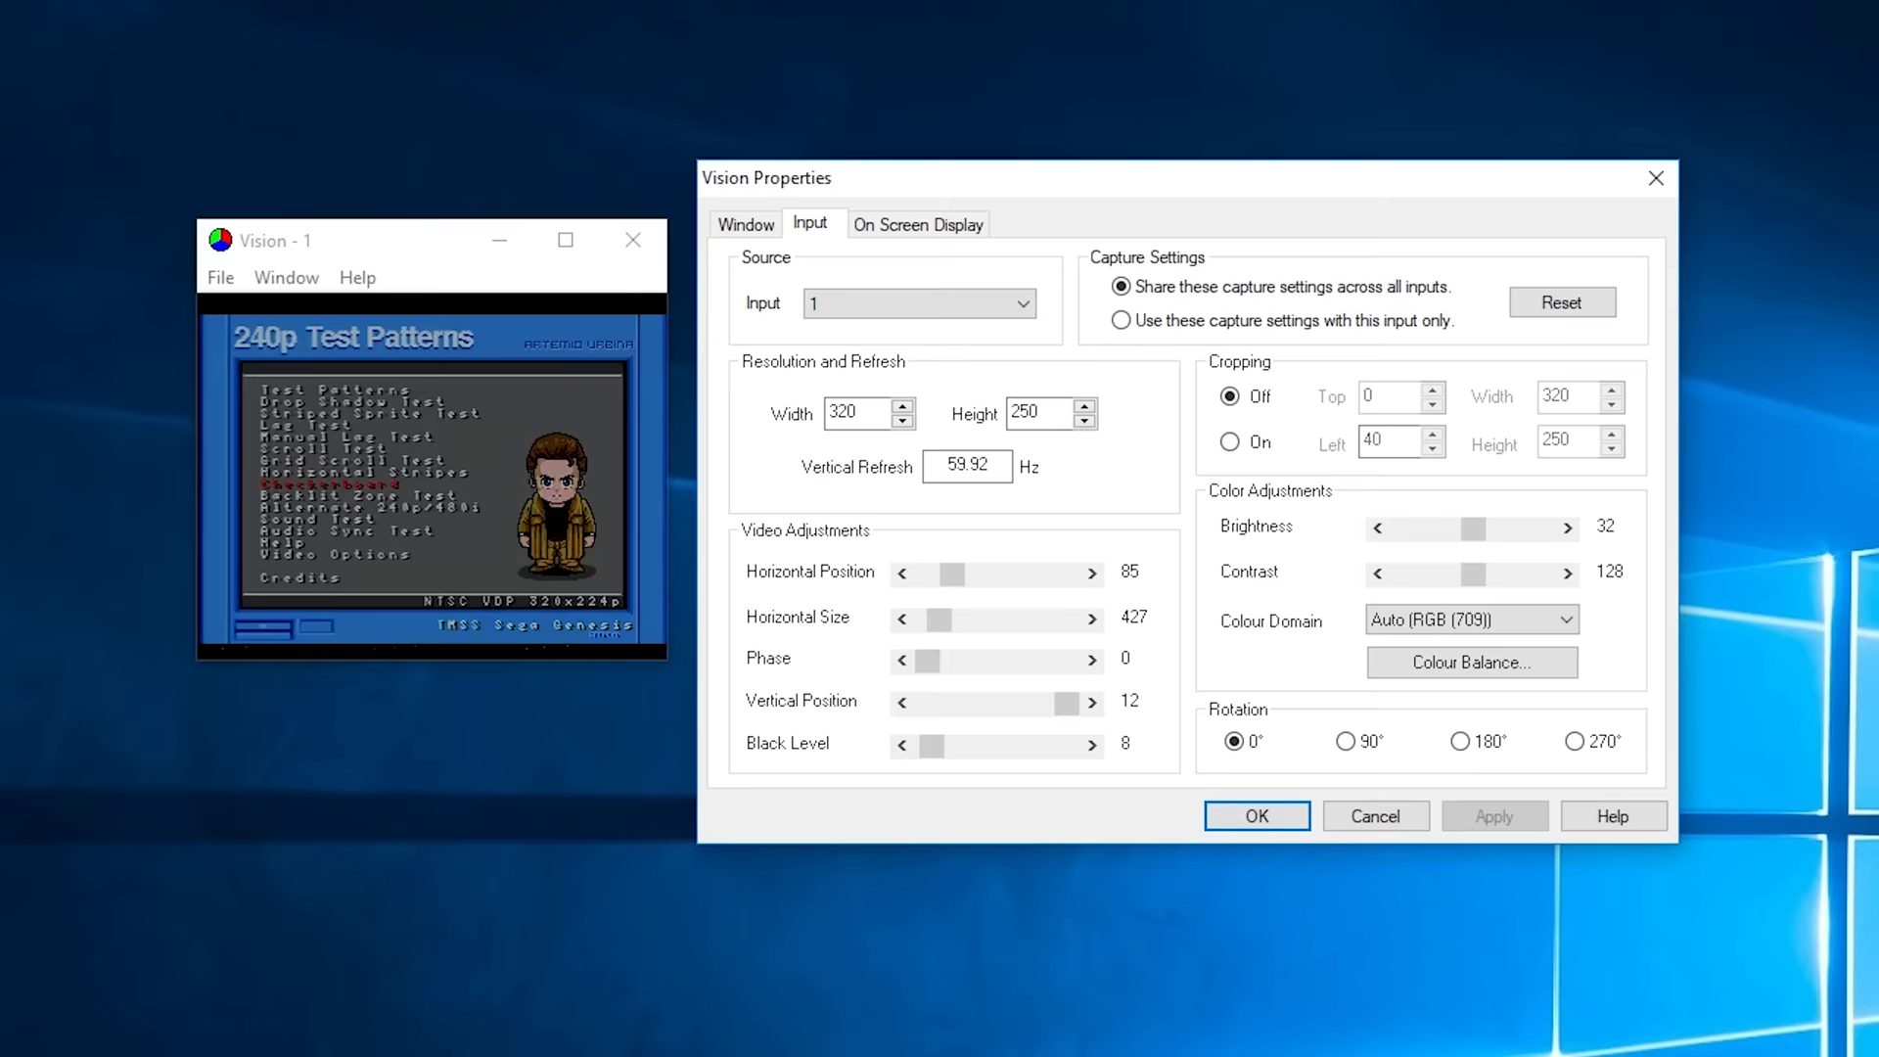
- Tune the Vision input phase for the 320×250 signal down to 11 and close the properties window
{"action": "left_click_drag", "start_coordinate": [921, 659], "coordinate": [1004, 660]}
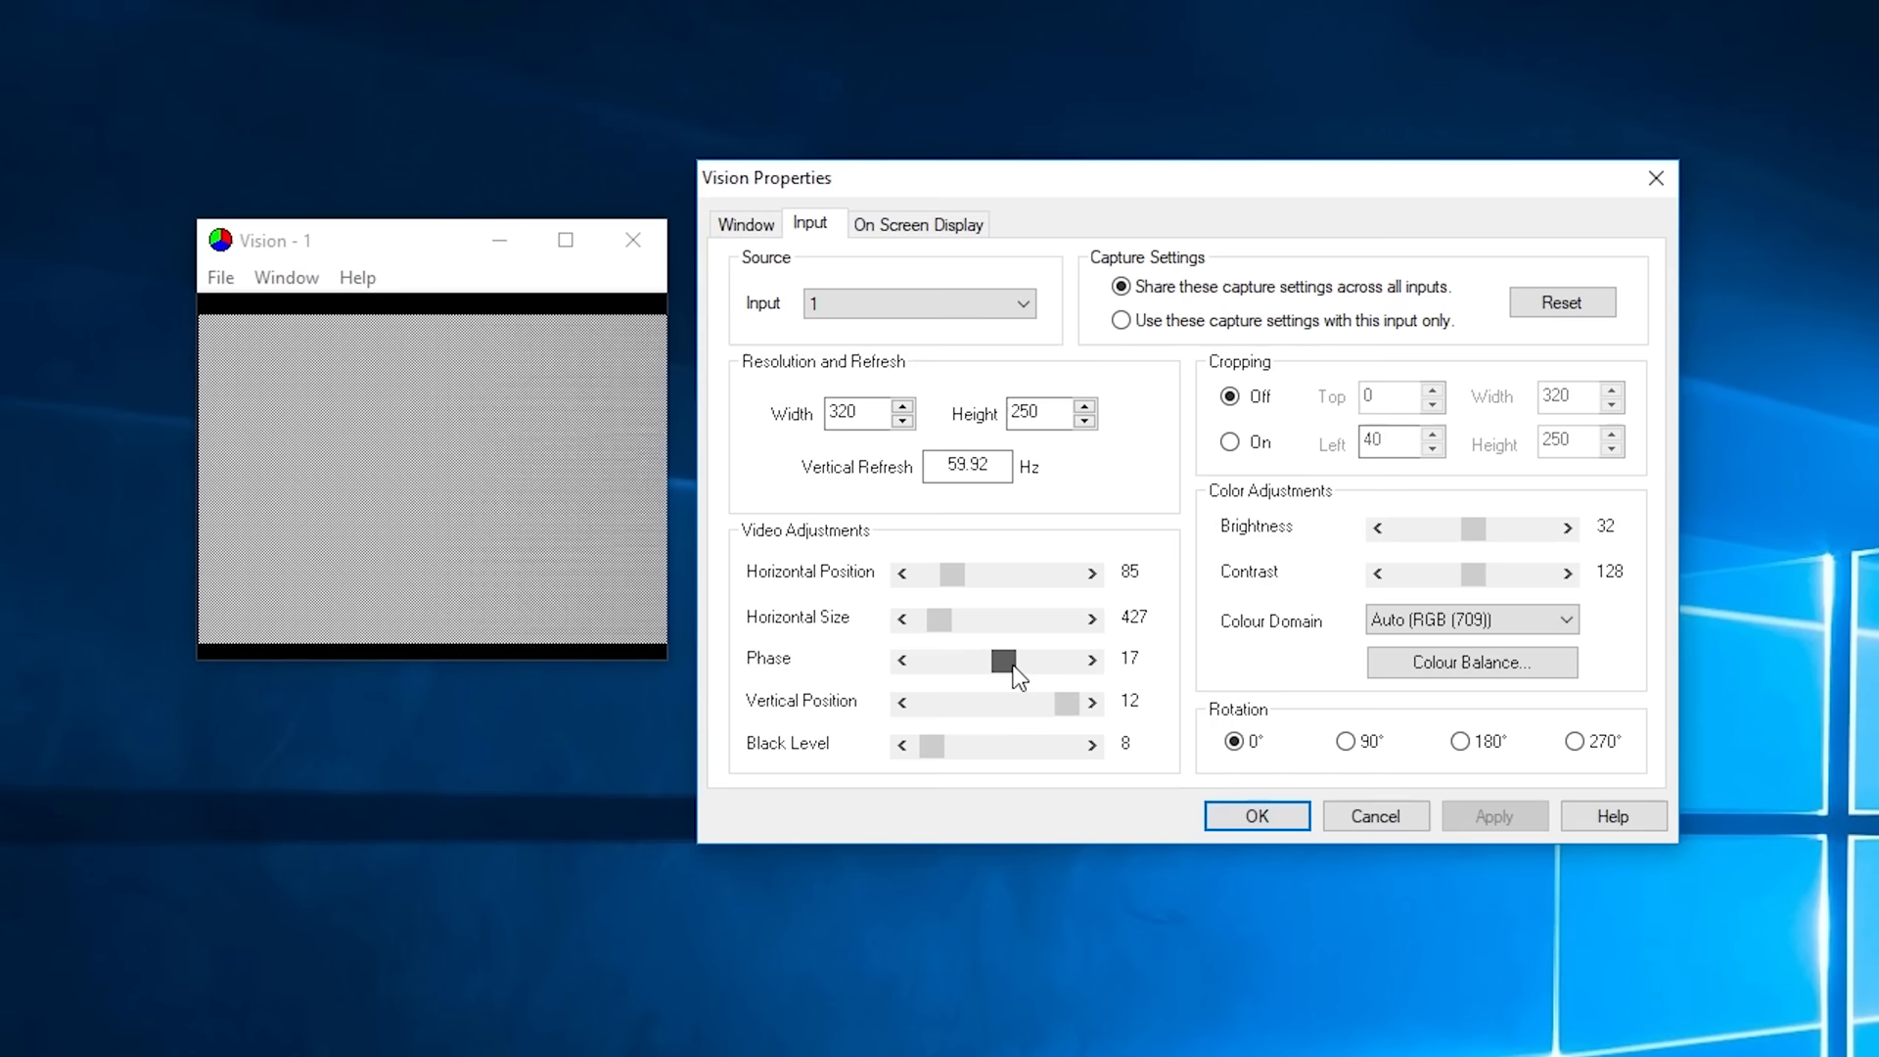
{"action": "left_click", "coordinate": [902, 658]}
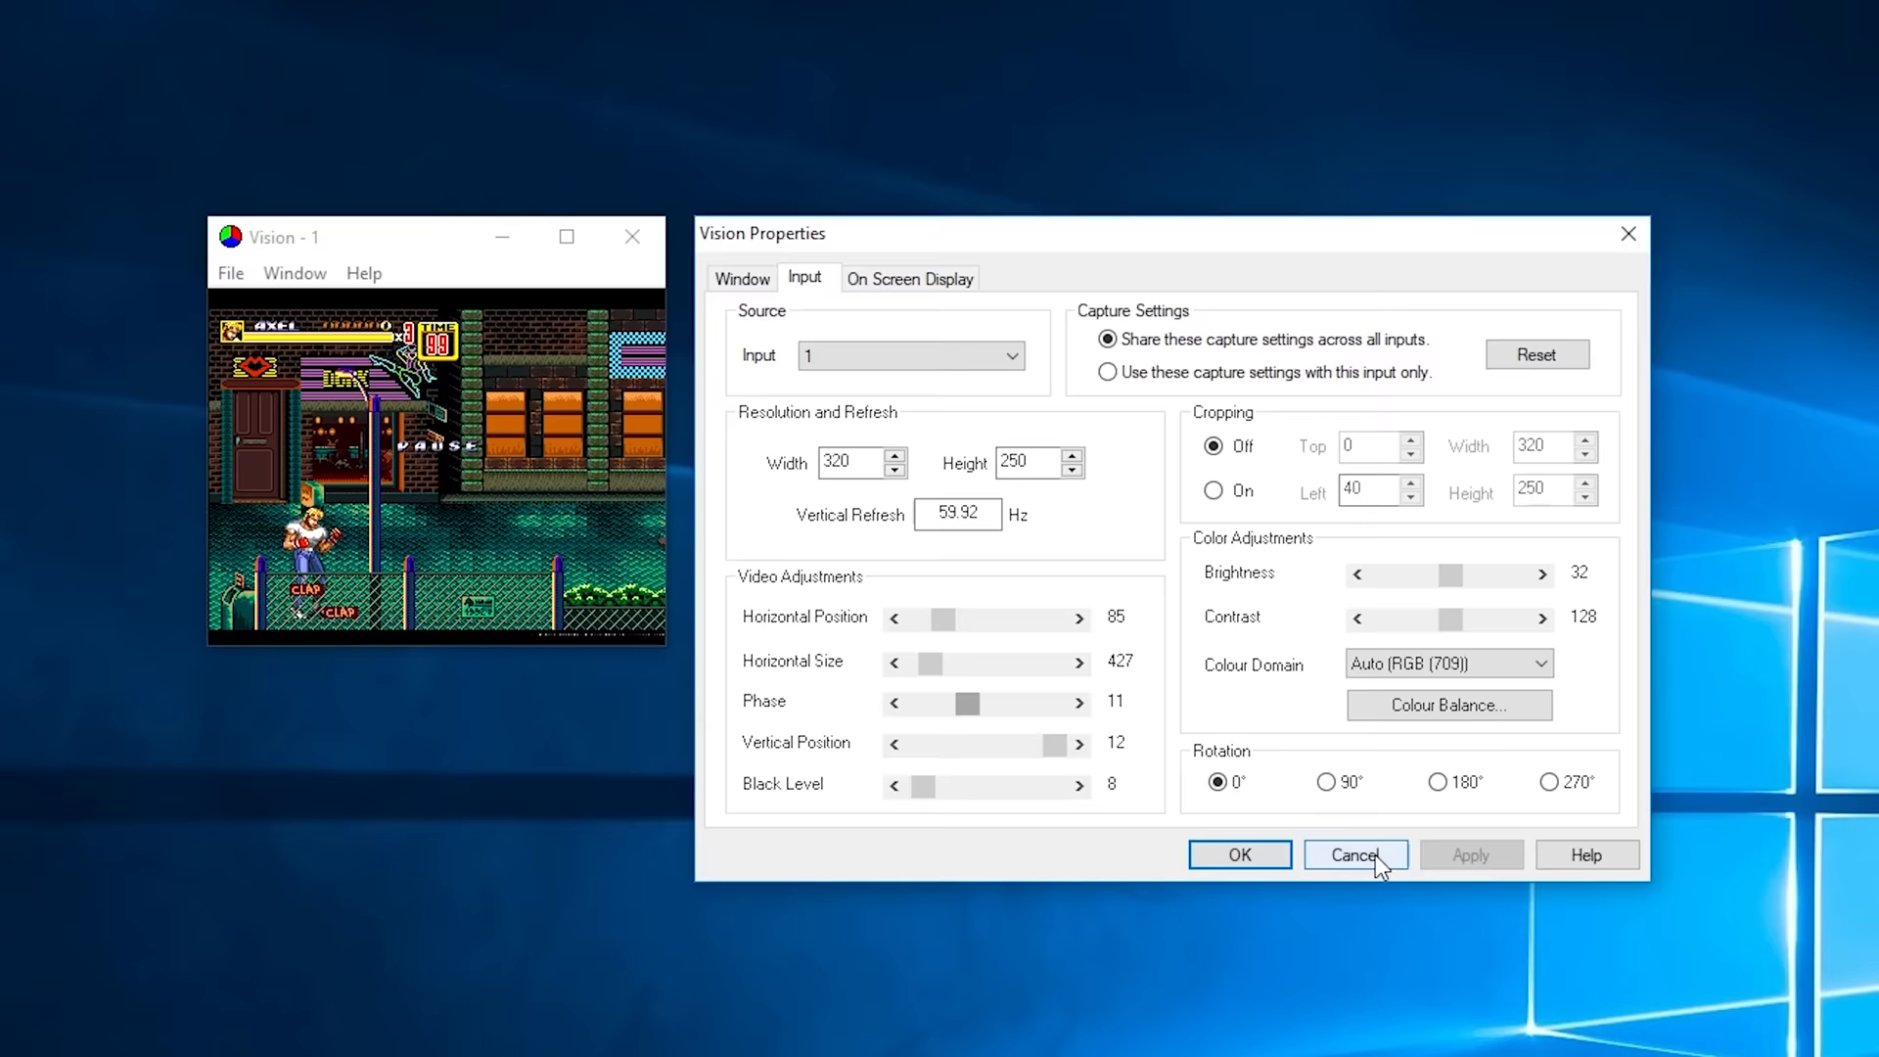
{"action": "left_click", "coordinate": [1352, 855]}
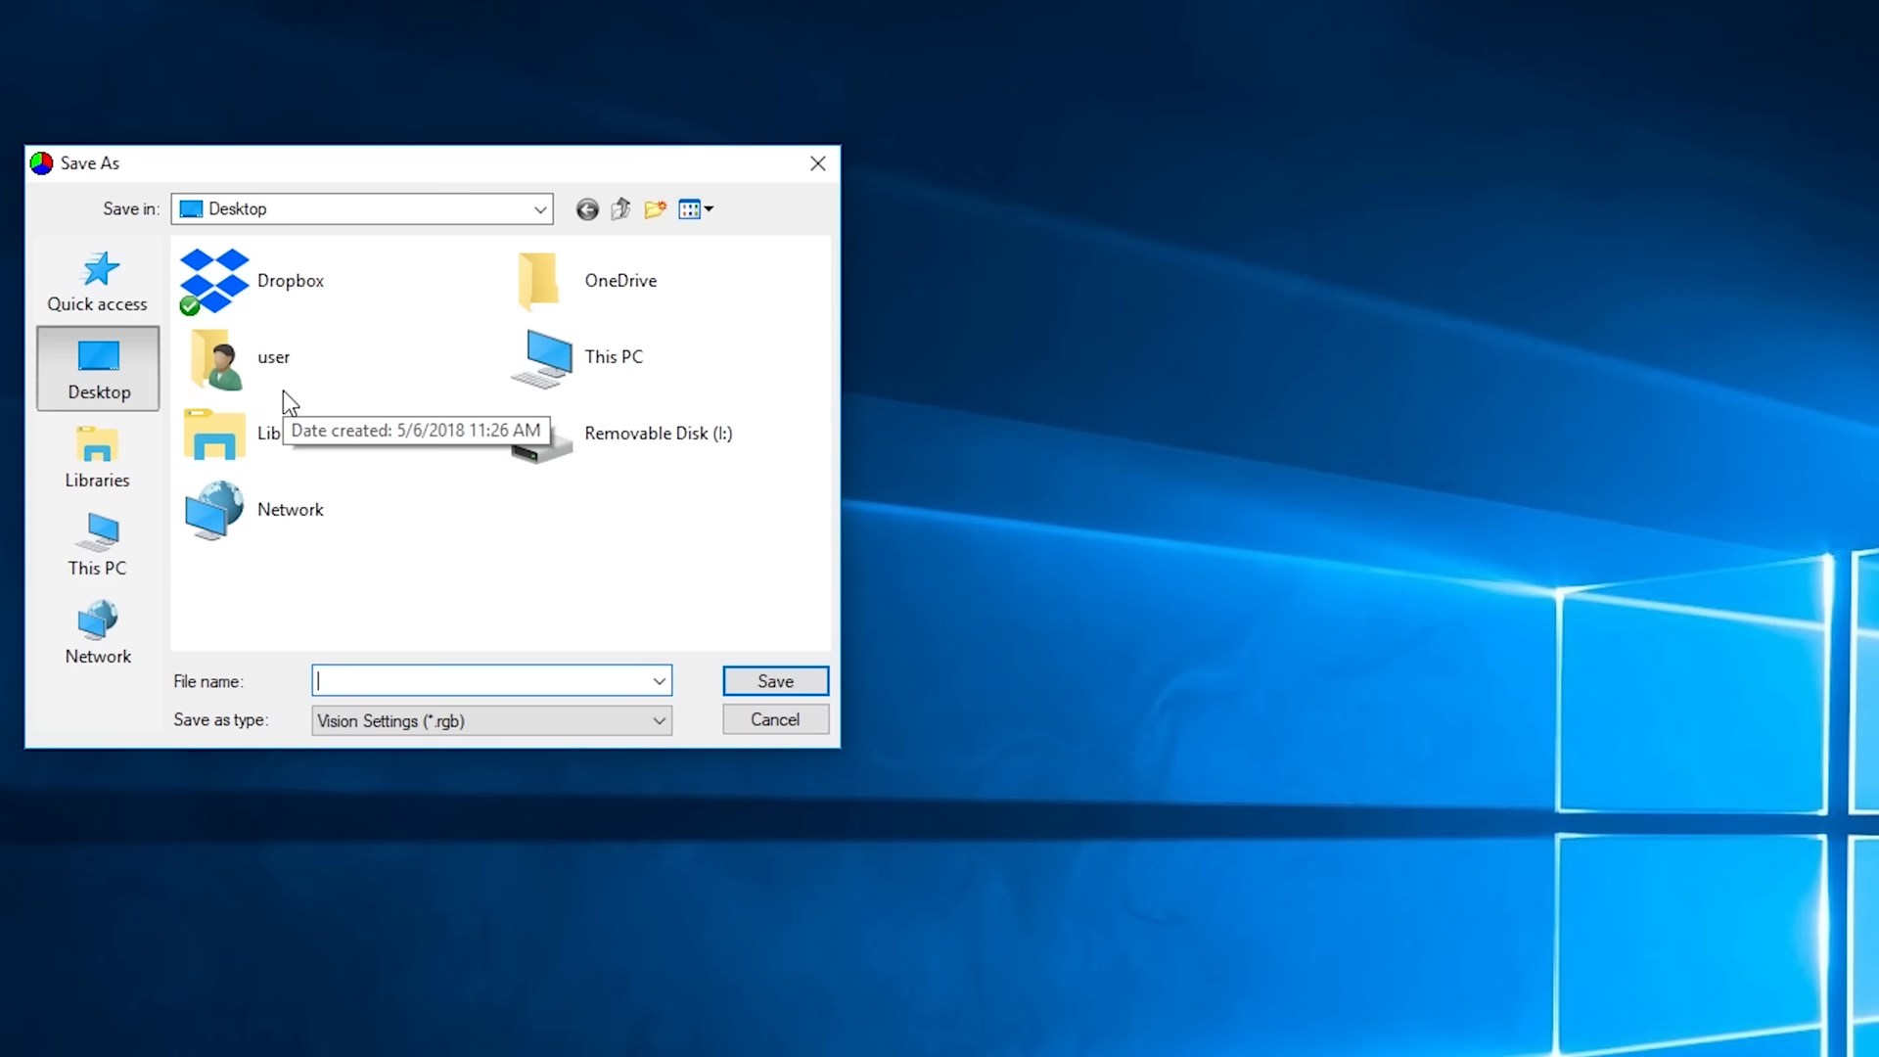
- Bring up the Save As dialog for Vision Settings (*.rgb) on the Desktop
{"action": "left_click", "coordinate": [773, 719]}
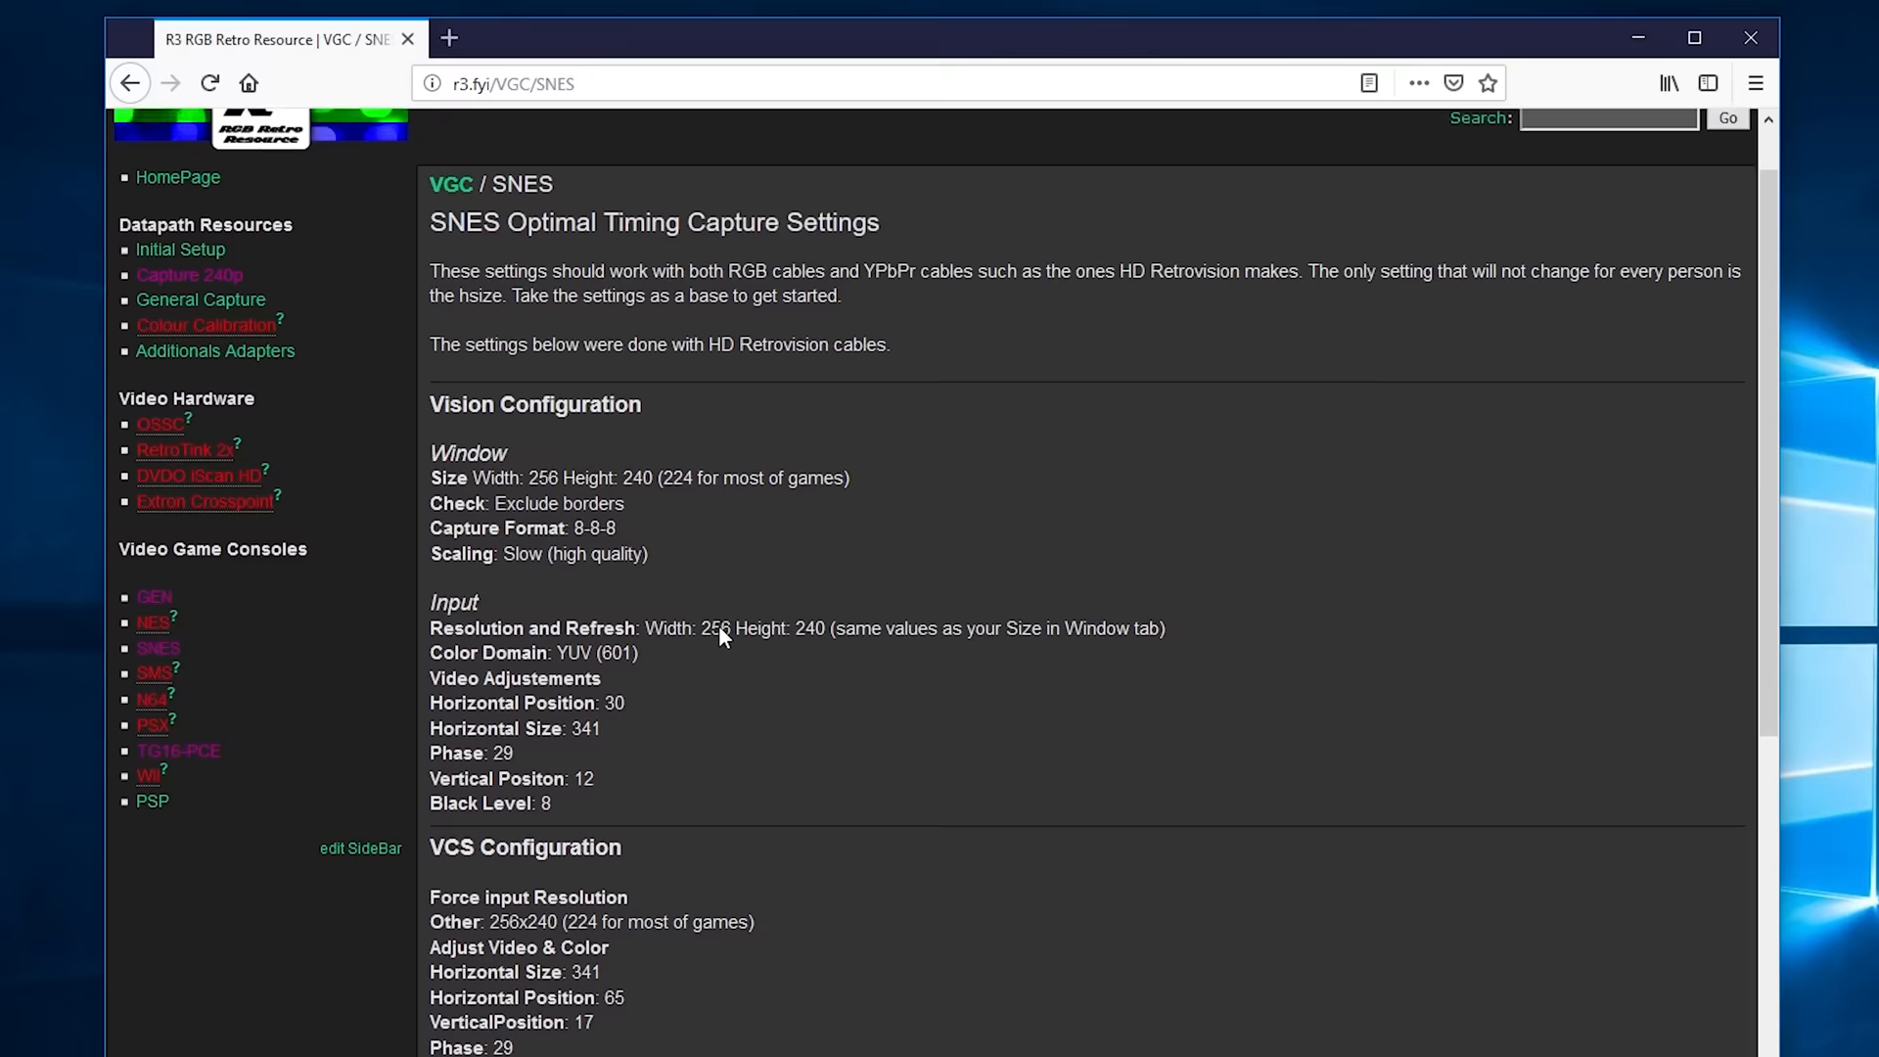
- Open the TG16-PCE optimal timing page in the R3 wiki sidebar and scroll its settings
{"action": "left_click", "coordinate": [178, 750]}
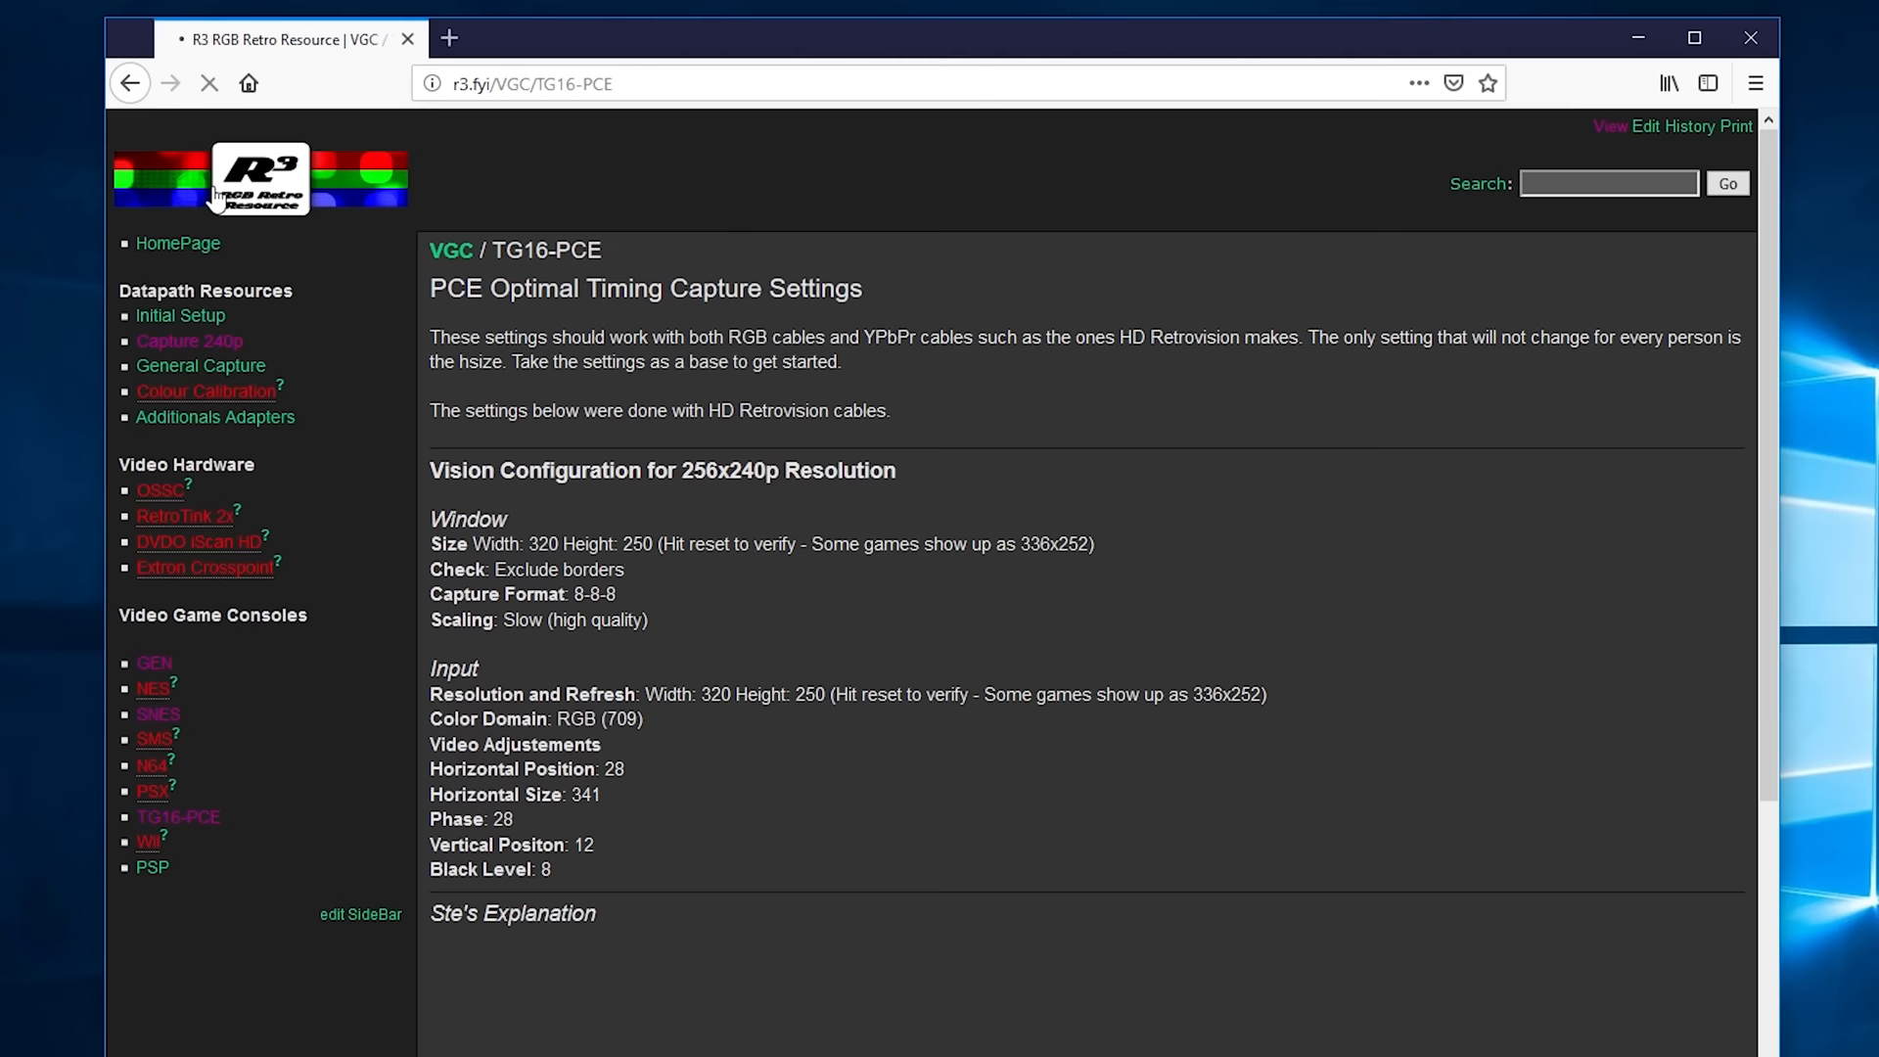
{"action": "scroll", "scroll_direction": "down", "scroll_amount": 3}
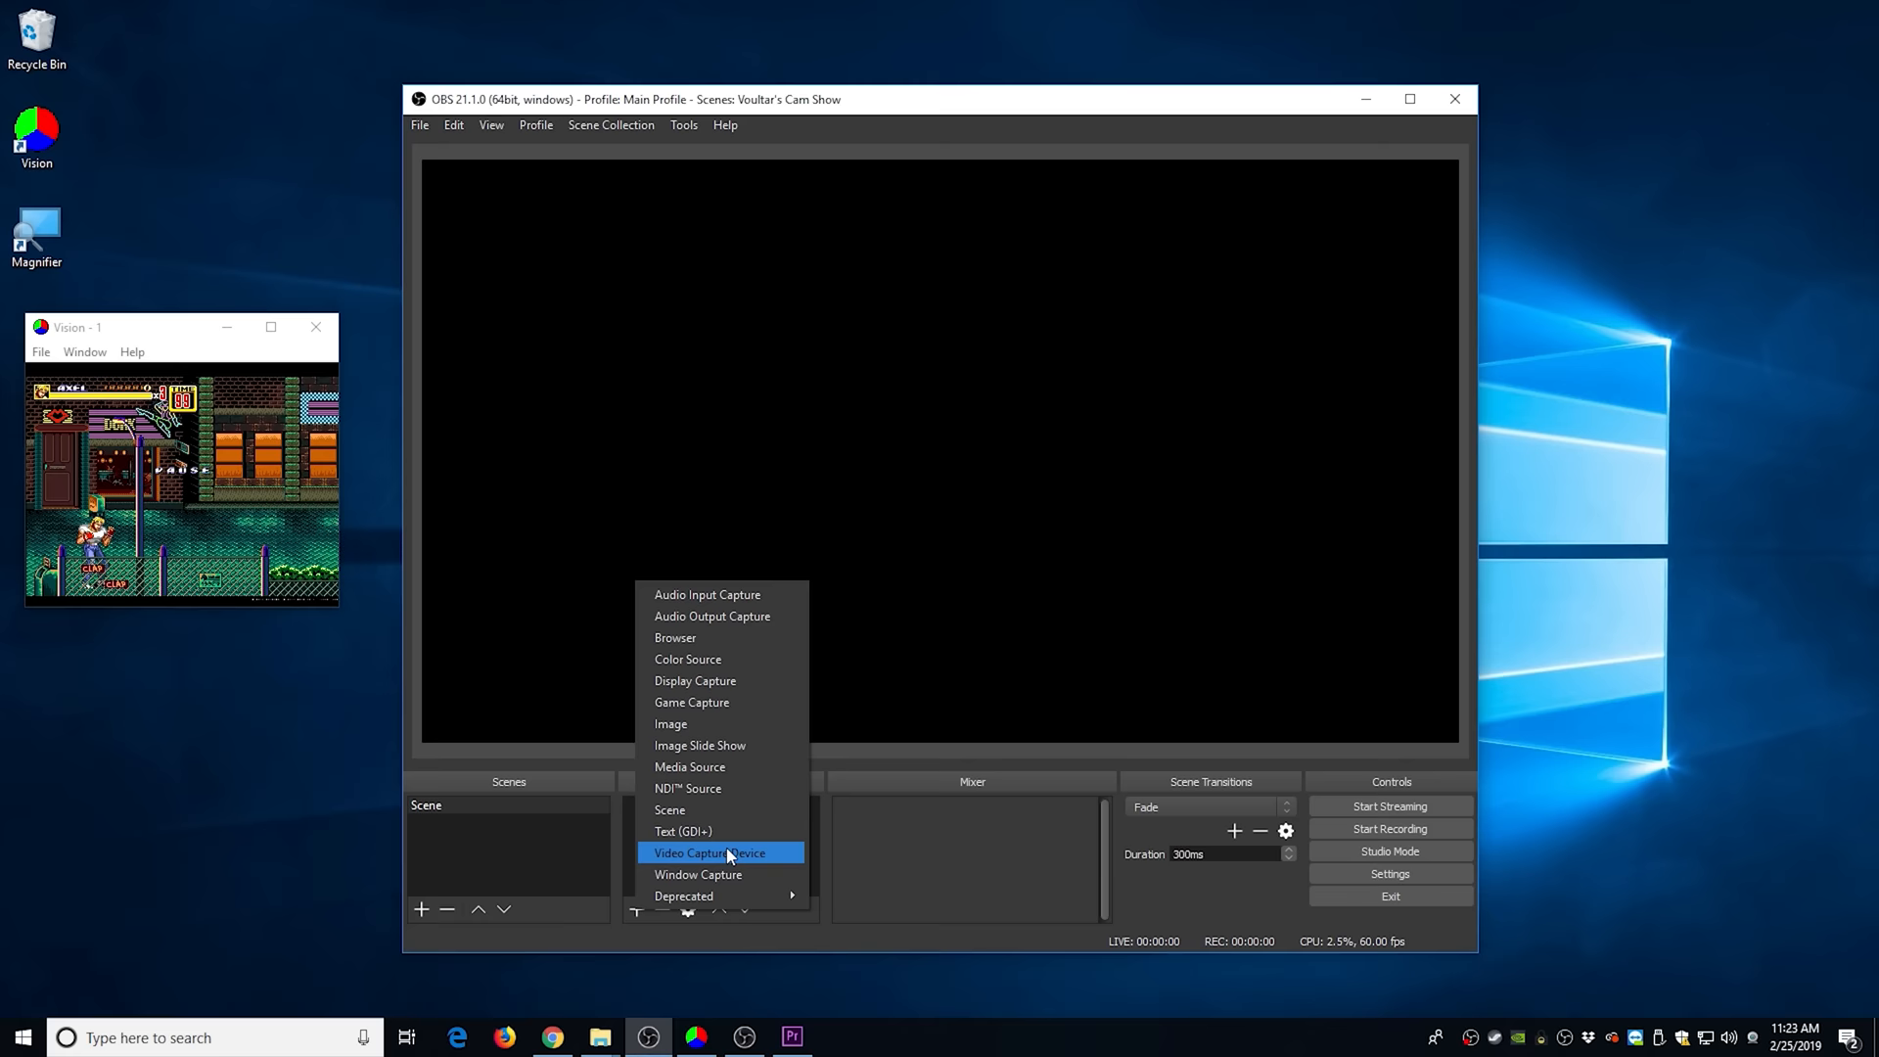
- Add a Video Capture Device source named DirectCapture and bring up its Edit Transform dialog
{"action": "left_click", "coordinate": [709, 851]}
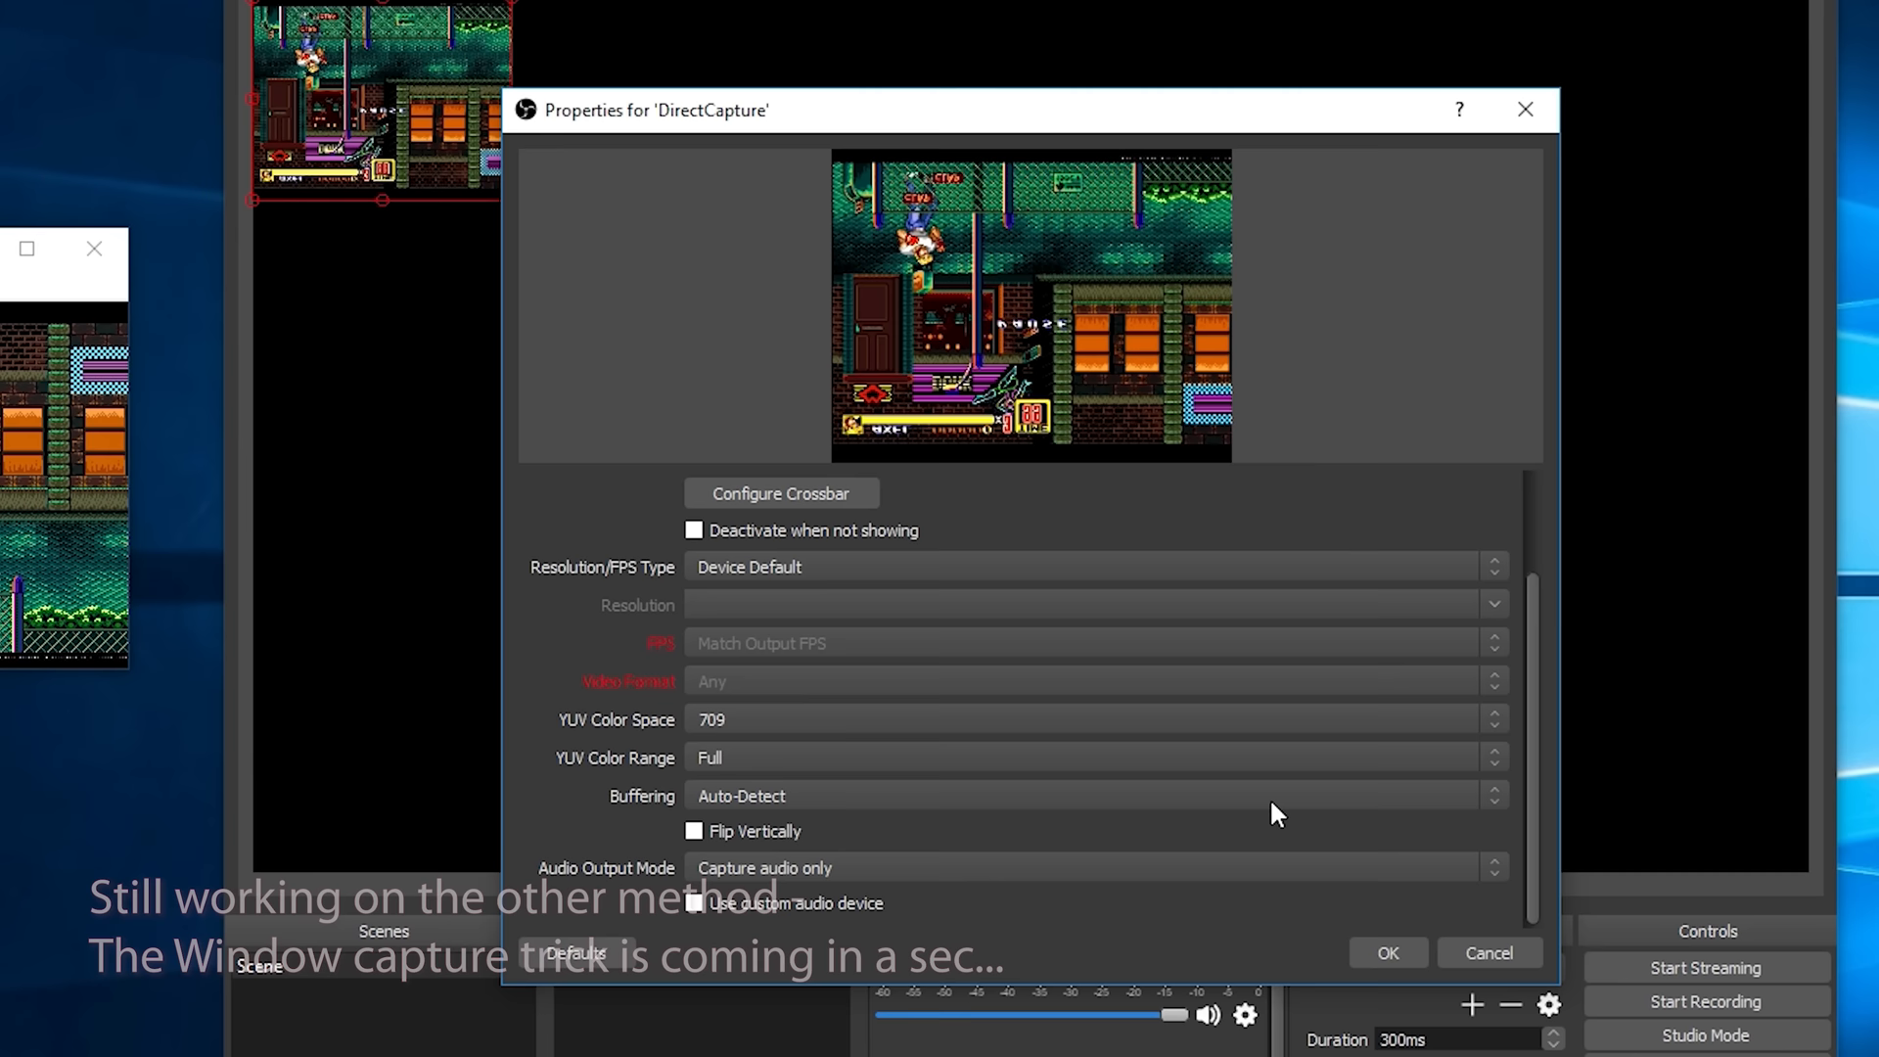
{"action": "right_click", "coordinate": [378, 101]}
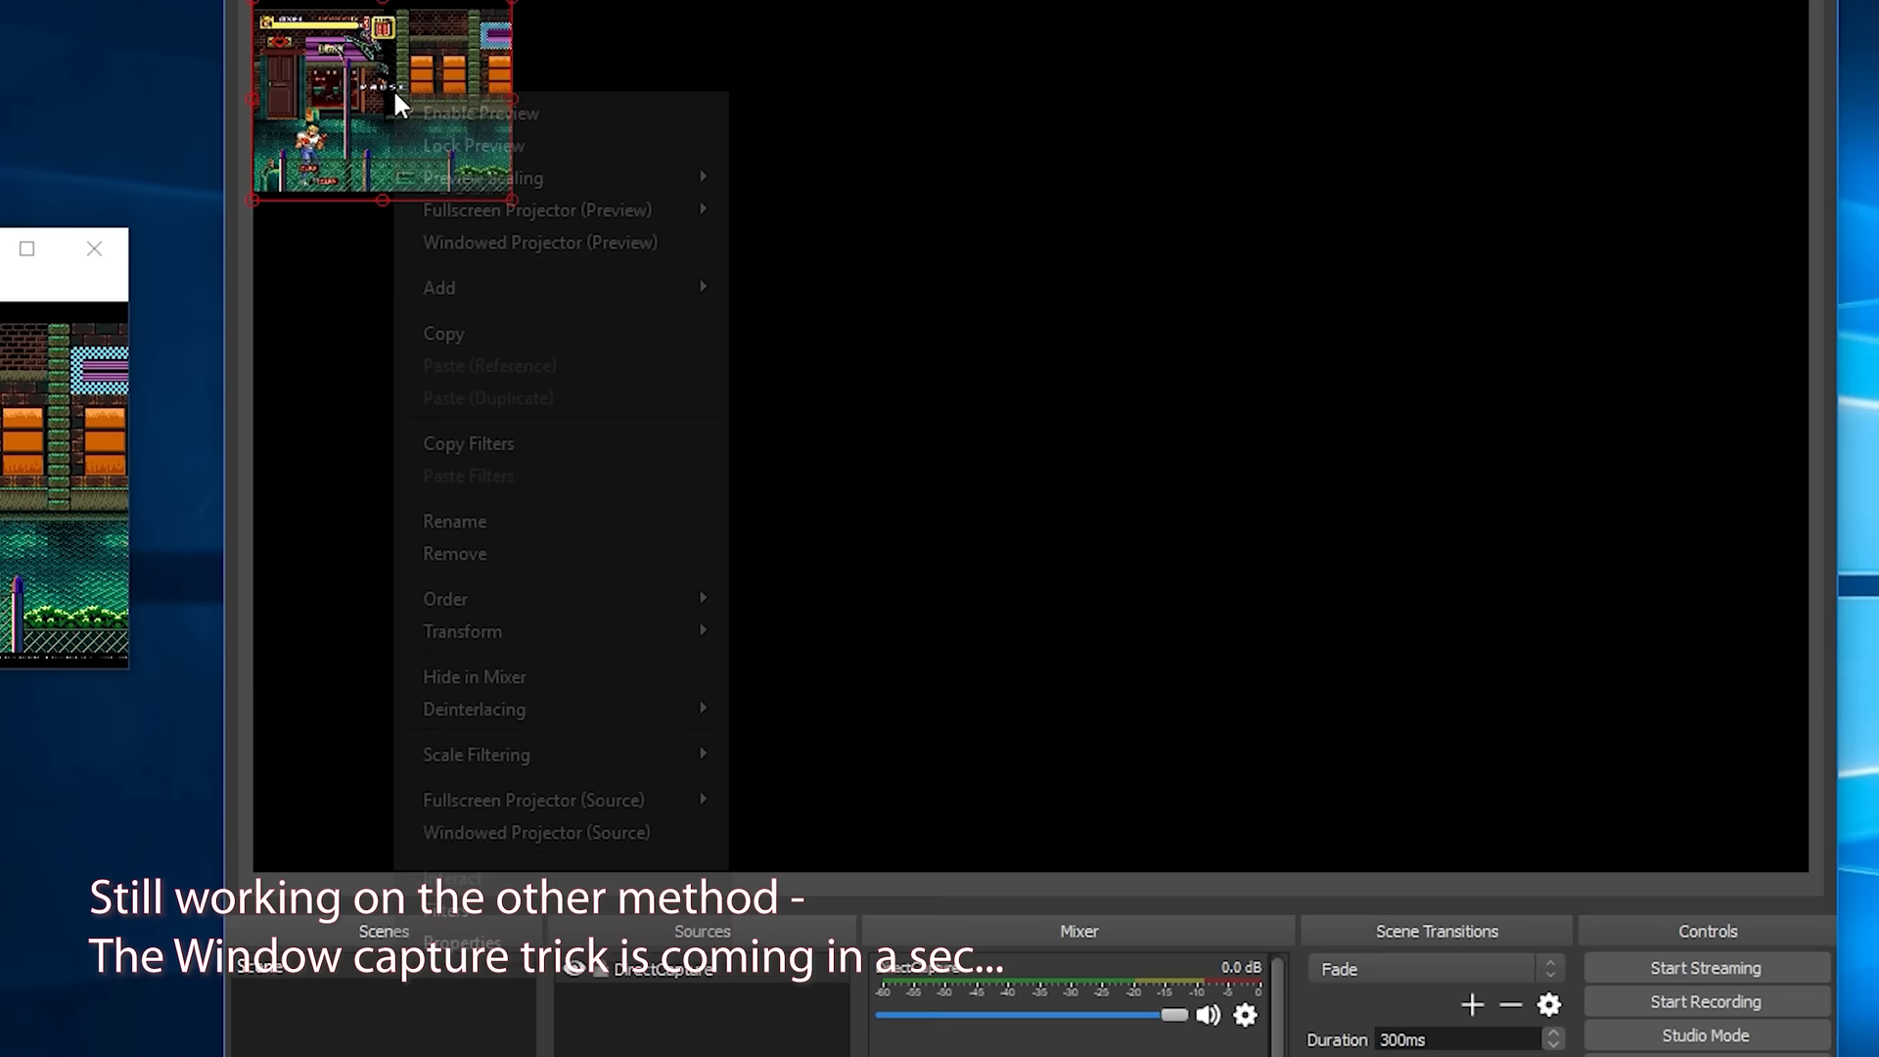
{"action": "left_click", "coordinate": [462, 632]}
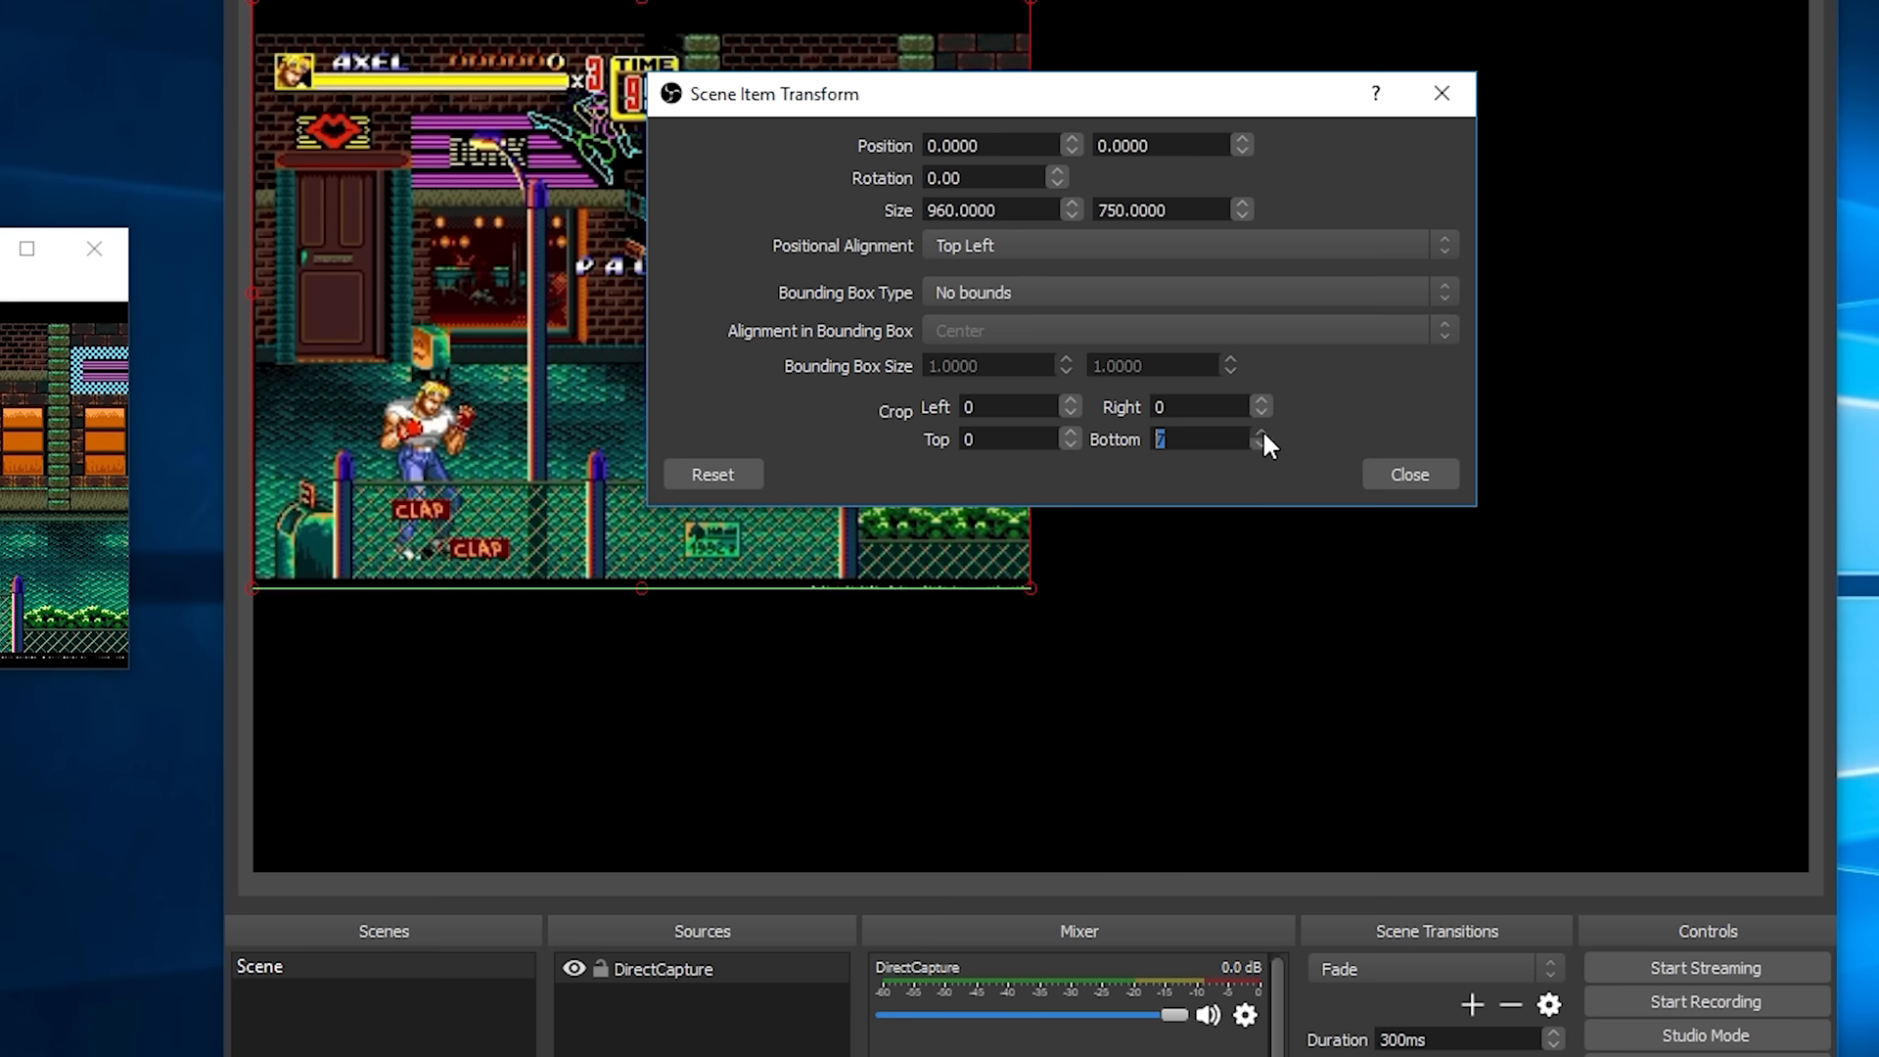
- Crop the direct capture, then size the VisionWindow source to 960 width by 750 height
{"action": "left_click", "coordinate": [1409, 473]}
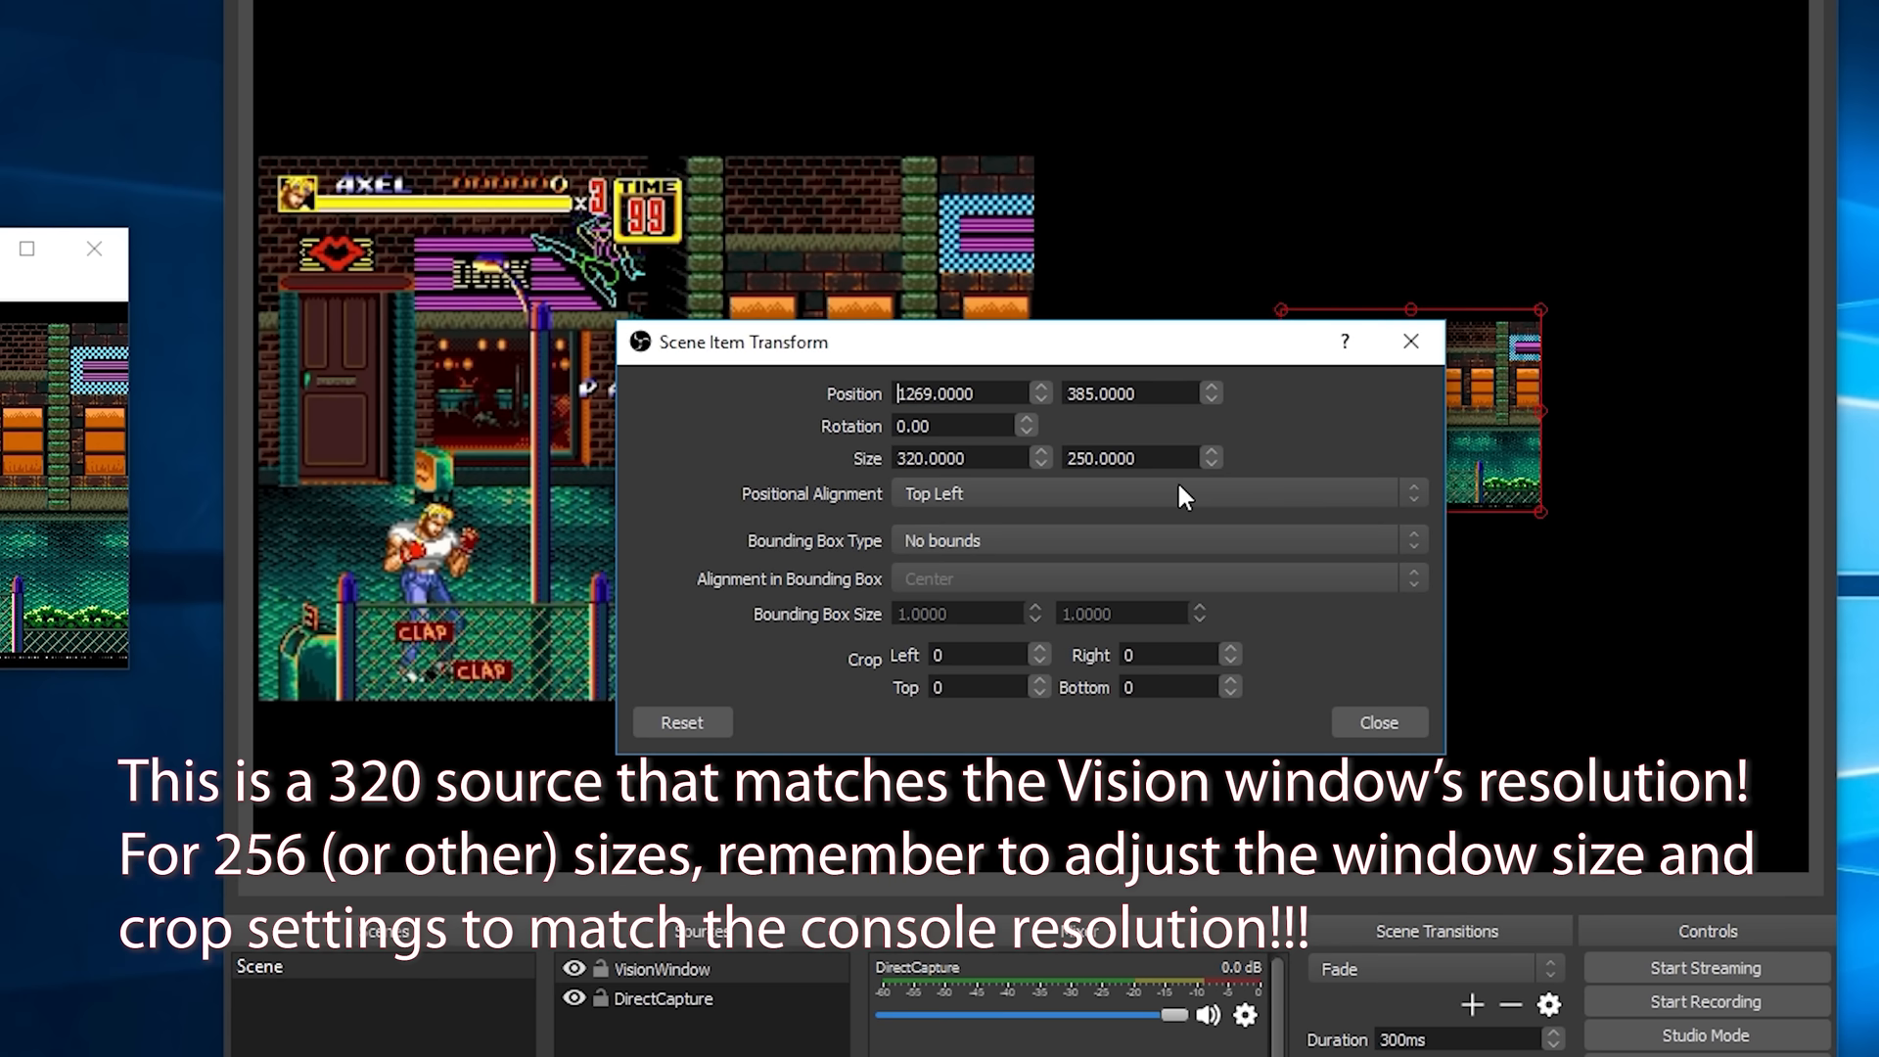
{"action": "type", "text": "960.0000"}
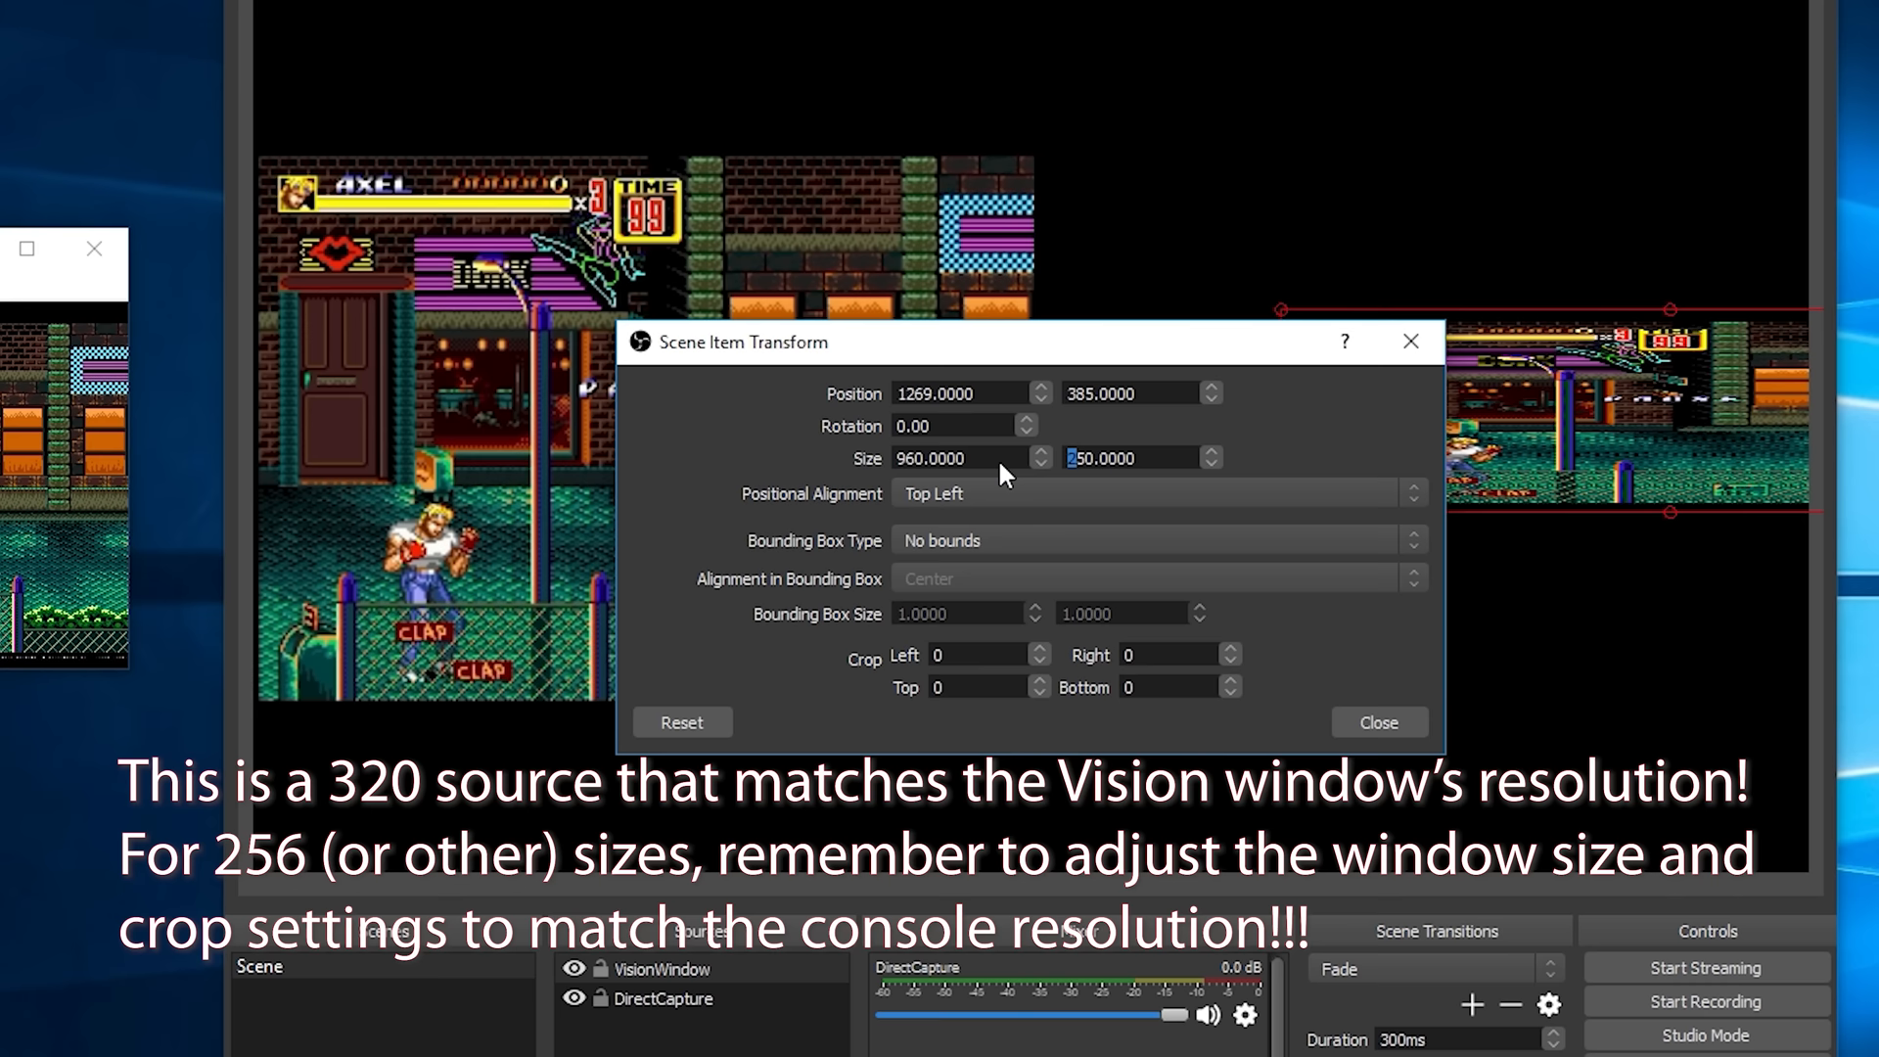
{"action": "left_click", "coordinate": [1377, 722]}
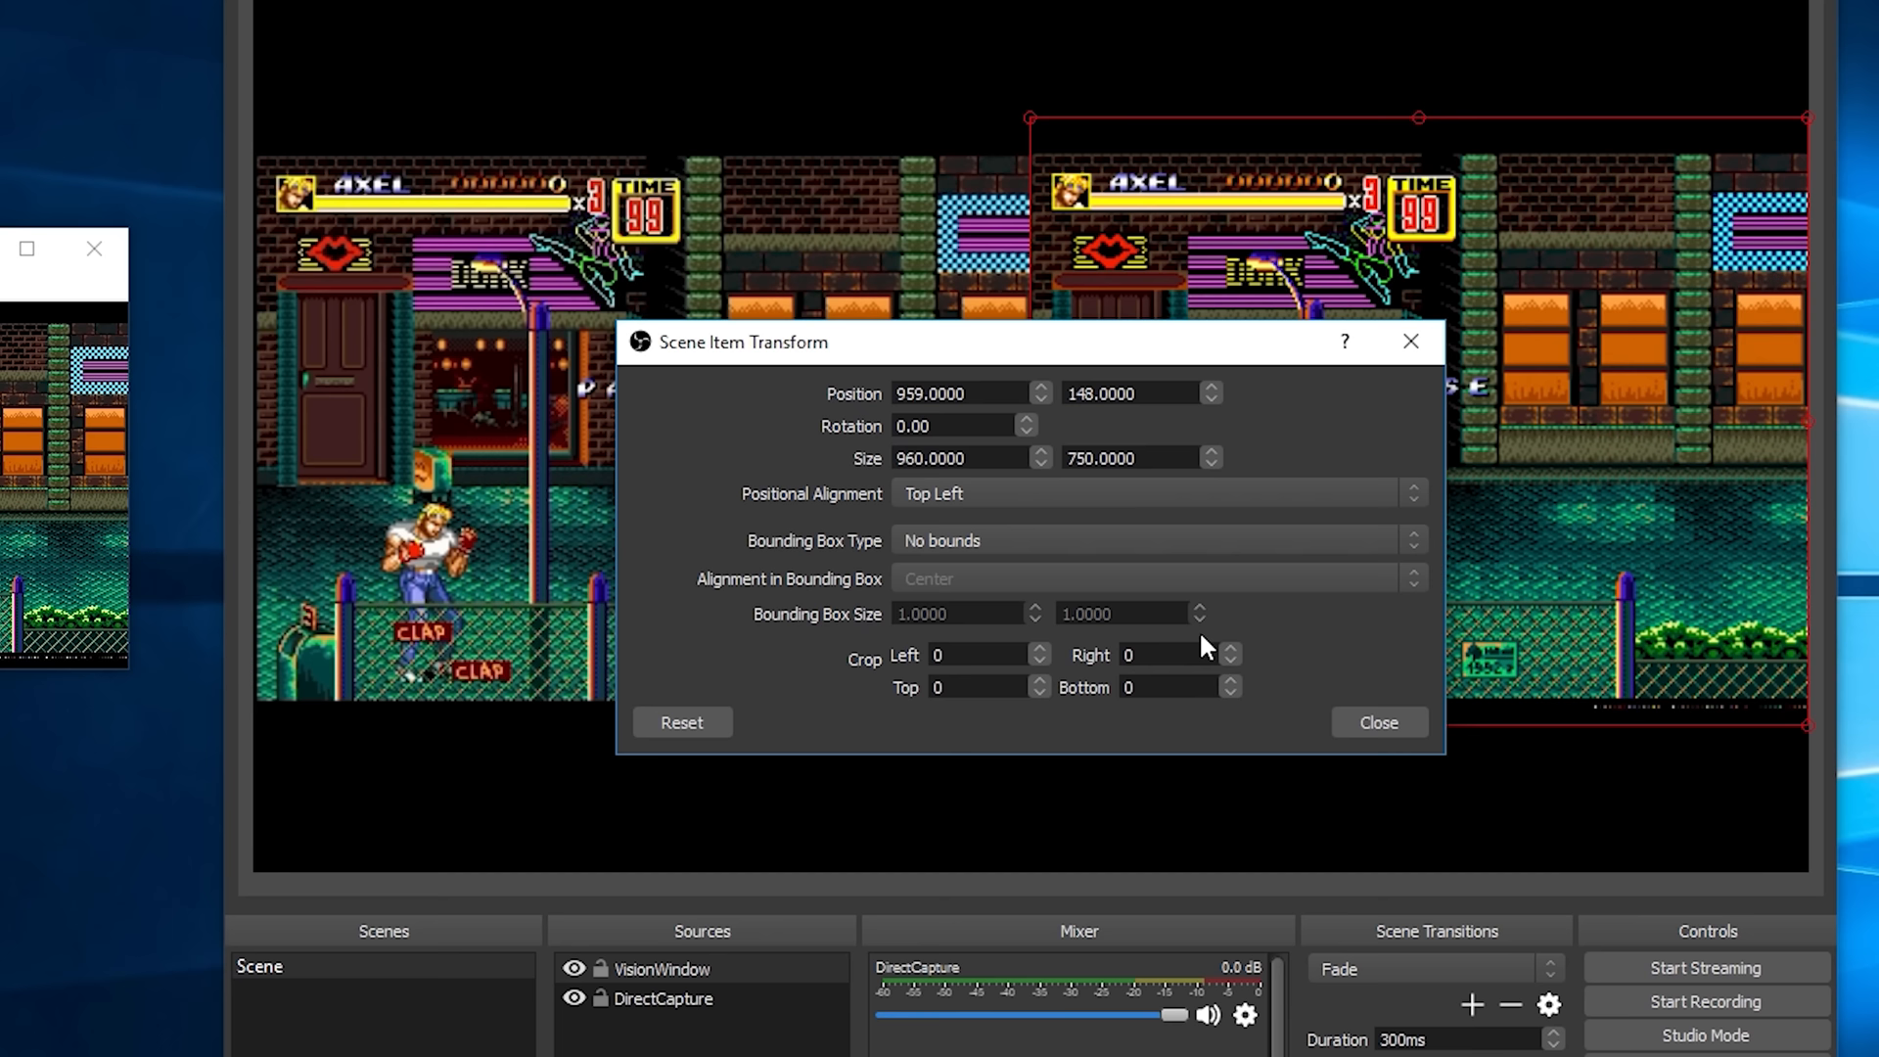
{"action": "left_click", "coordinate": [1376, 722]}
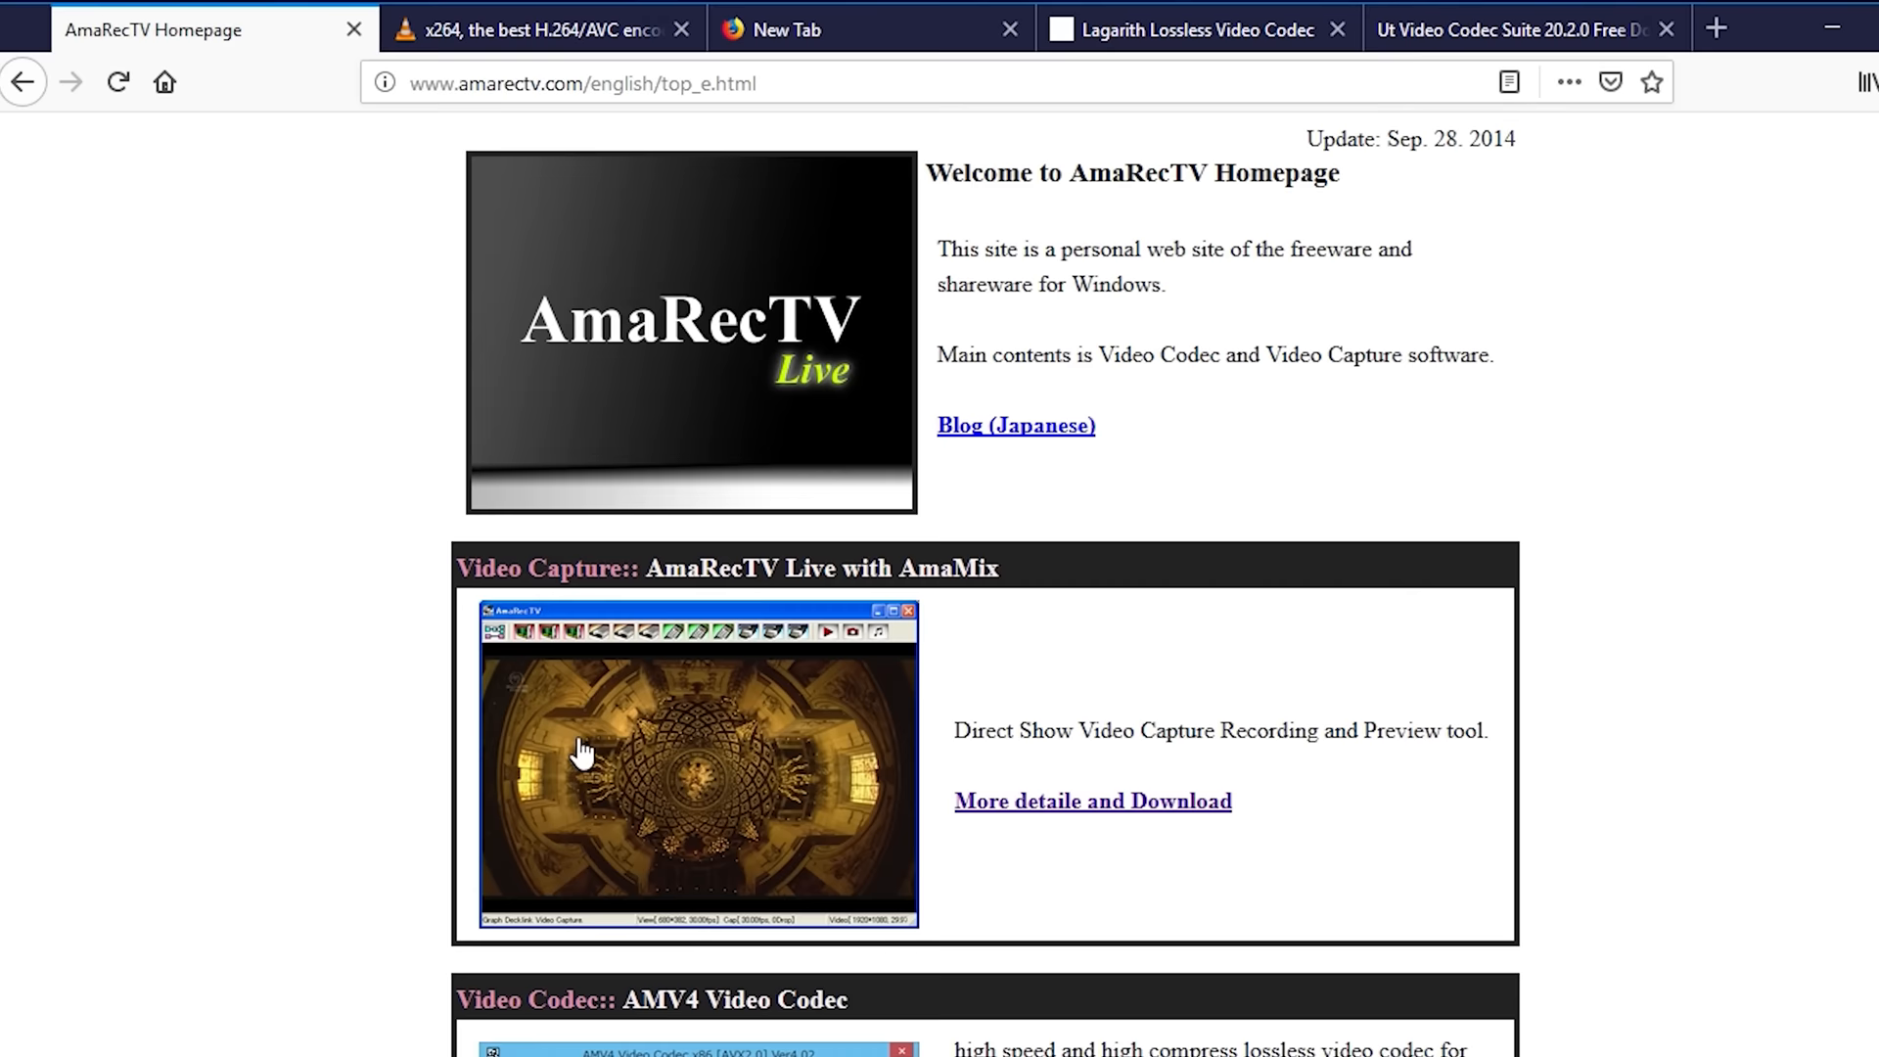
- Review the AmaRecTV and x264 pages, then the Lagarith and Ut Video Codec Suite download pages
{"action": "left_click", "coordinate": [1090, 800]}
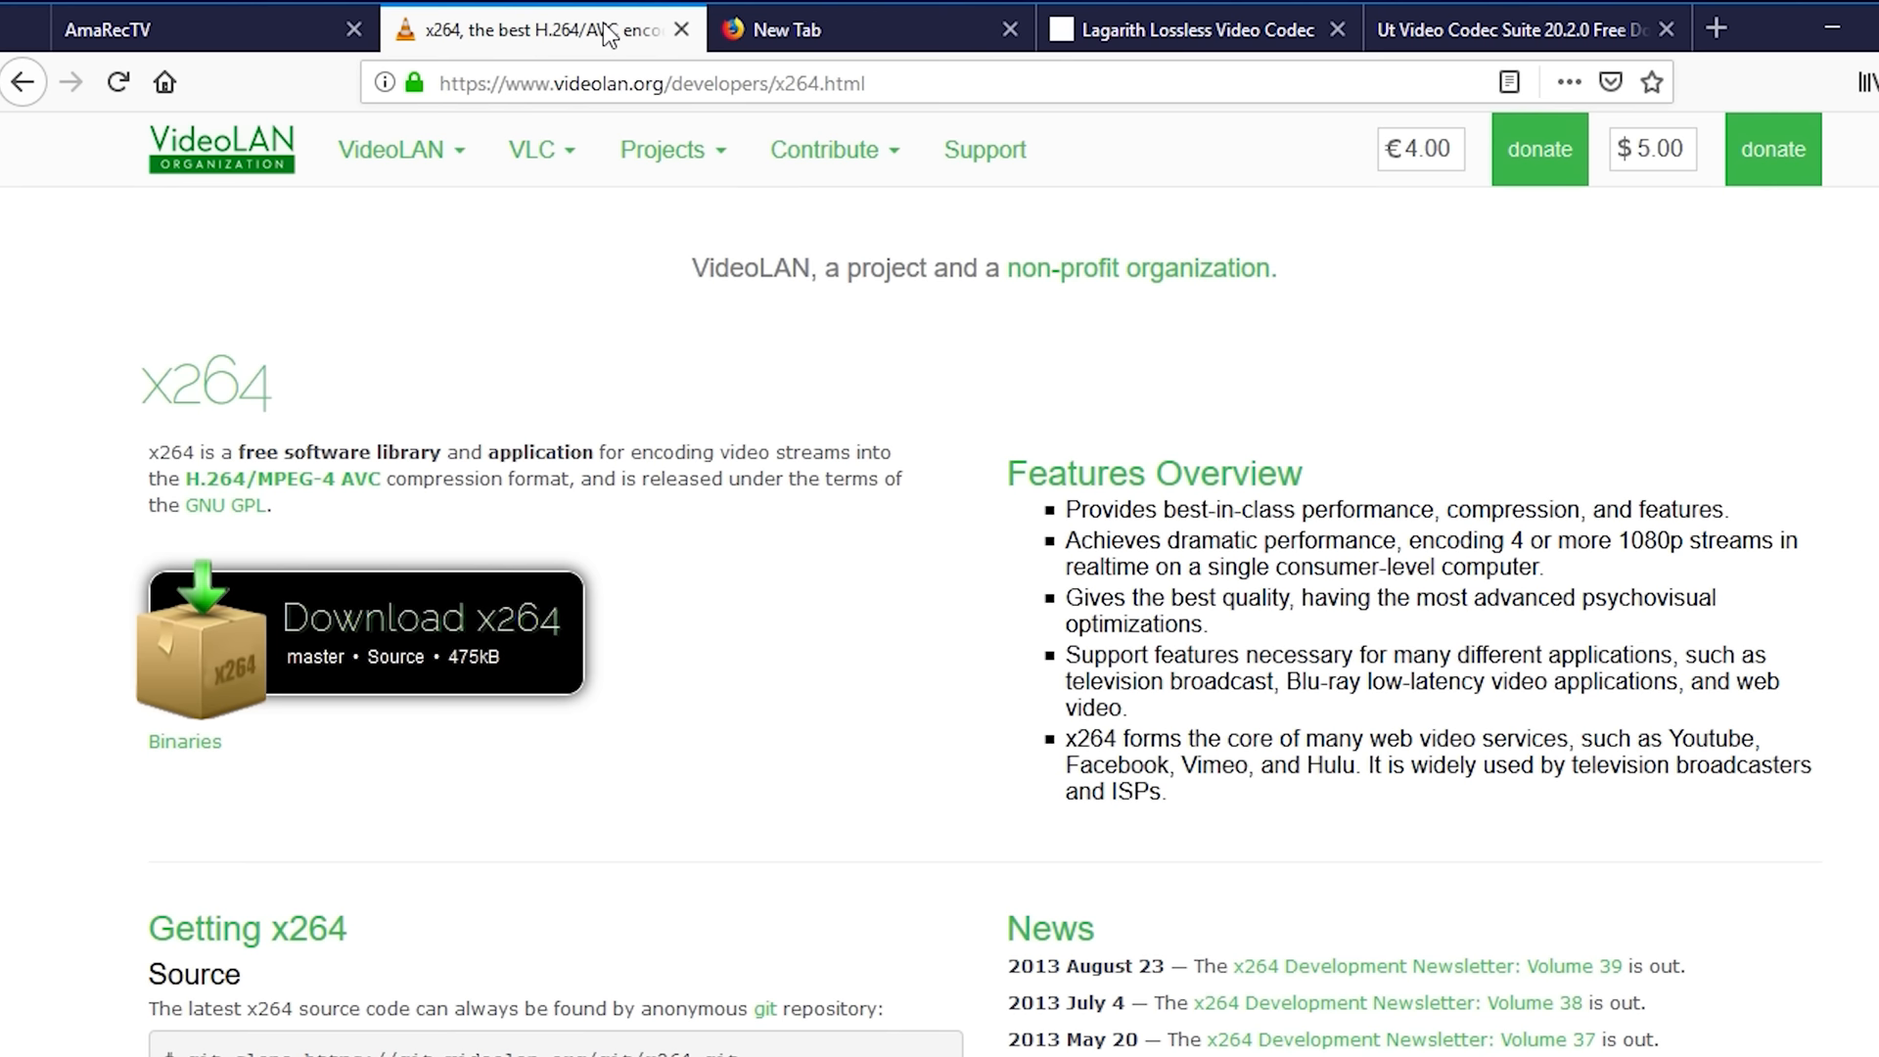
{"action": "left_click", "coordinate": [1192, 29]}
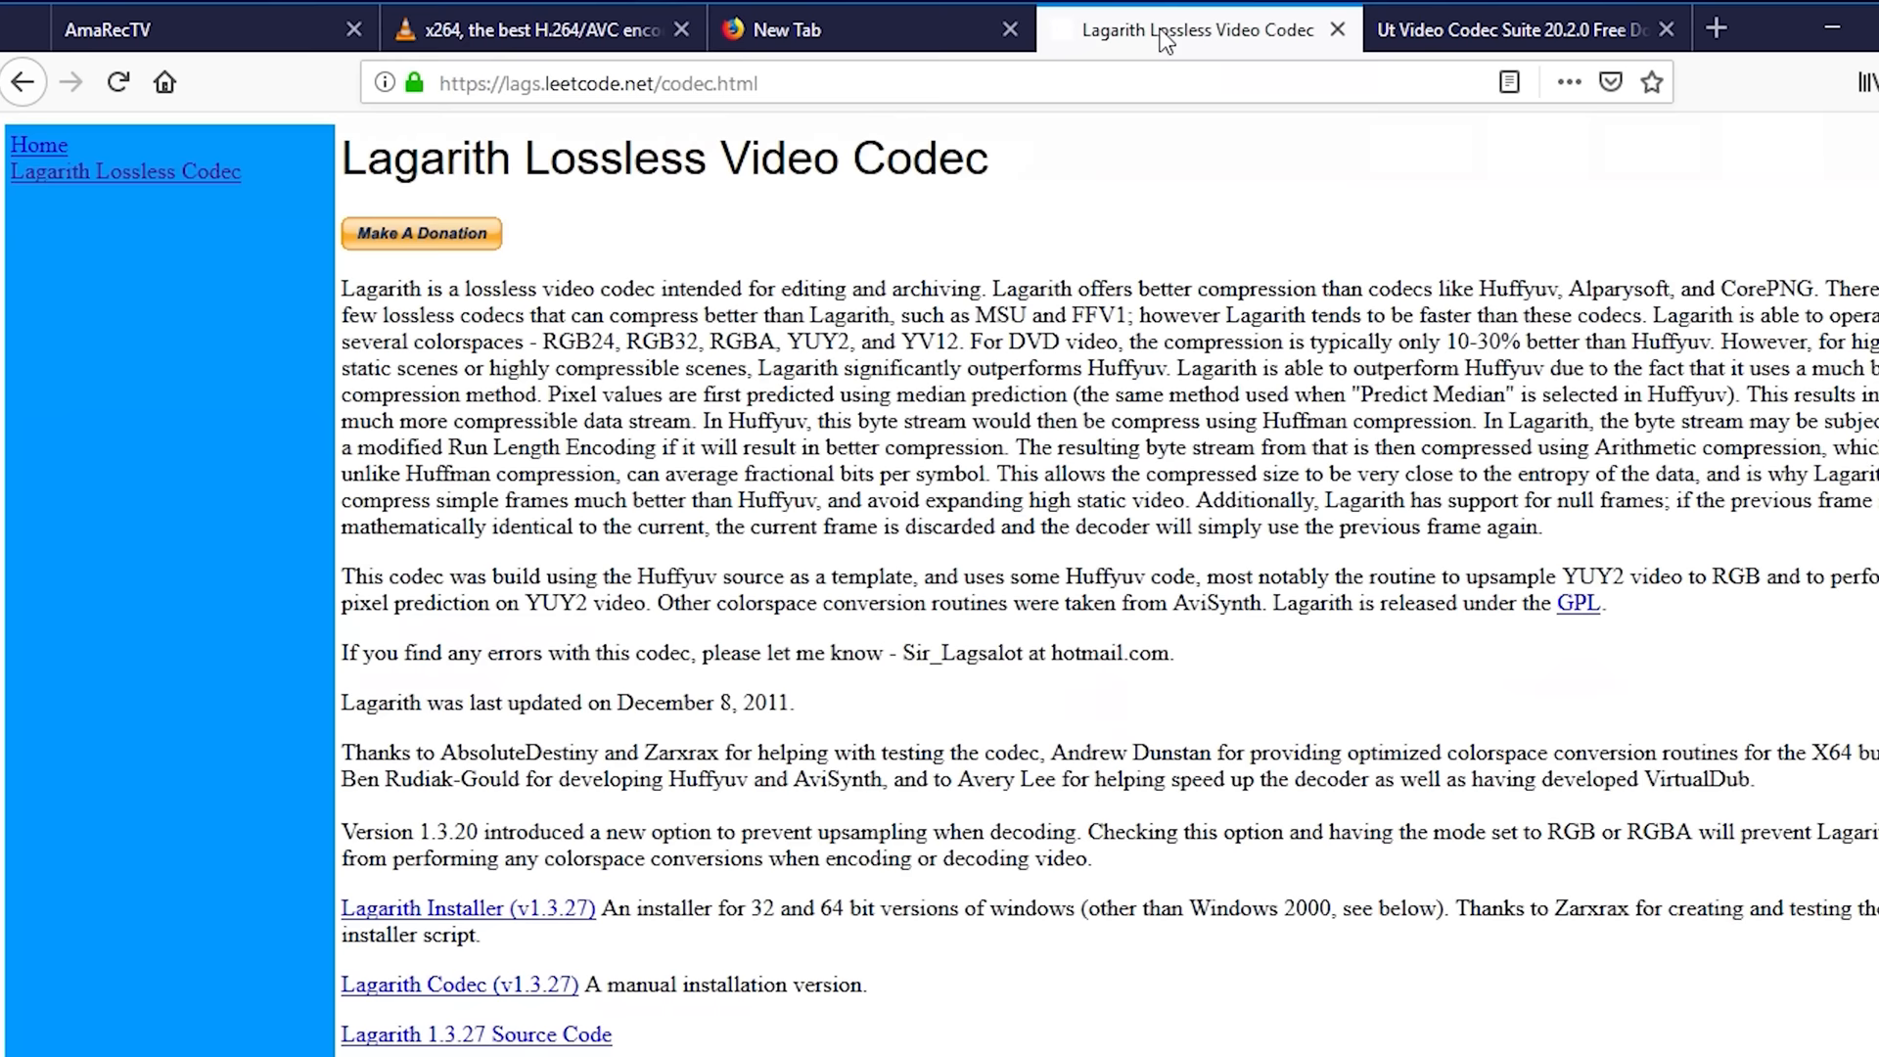
{"action": "left_click", "coordinate": [1516, 29]}
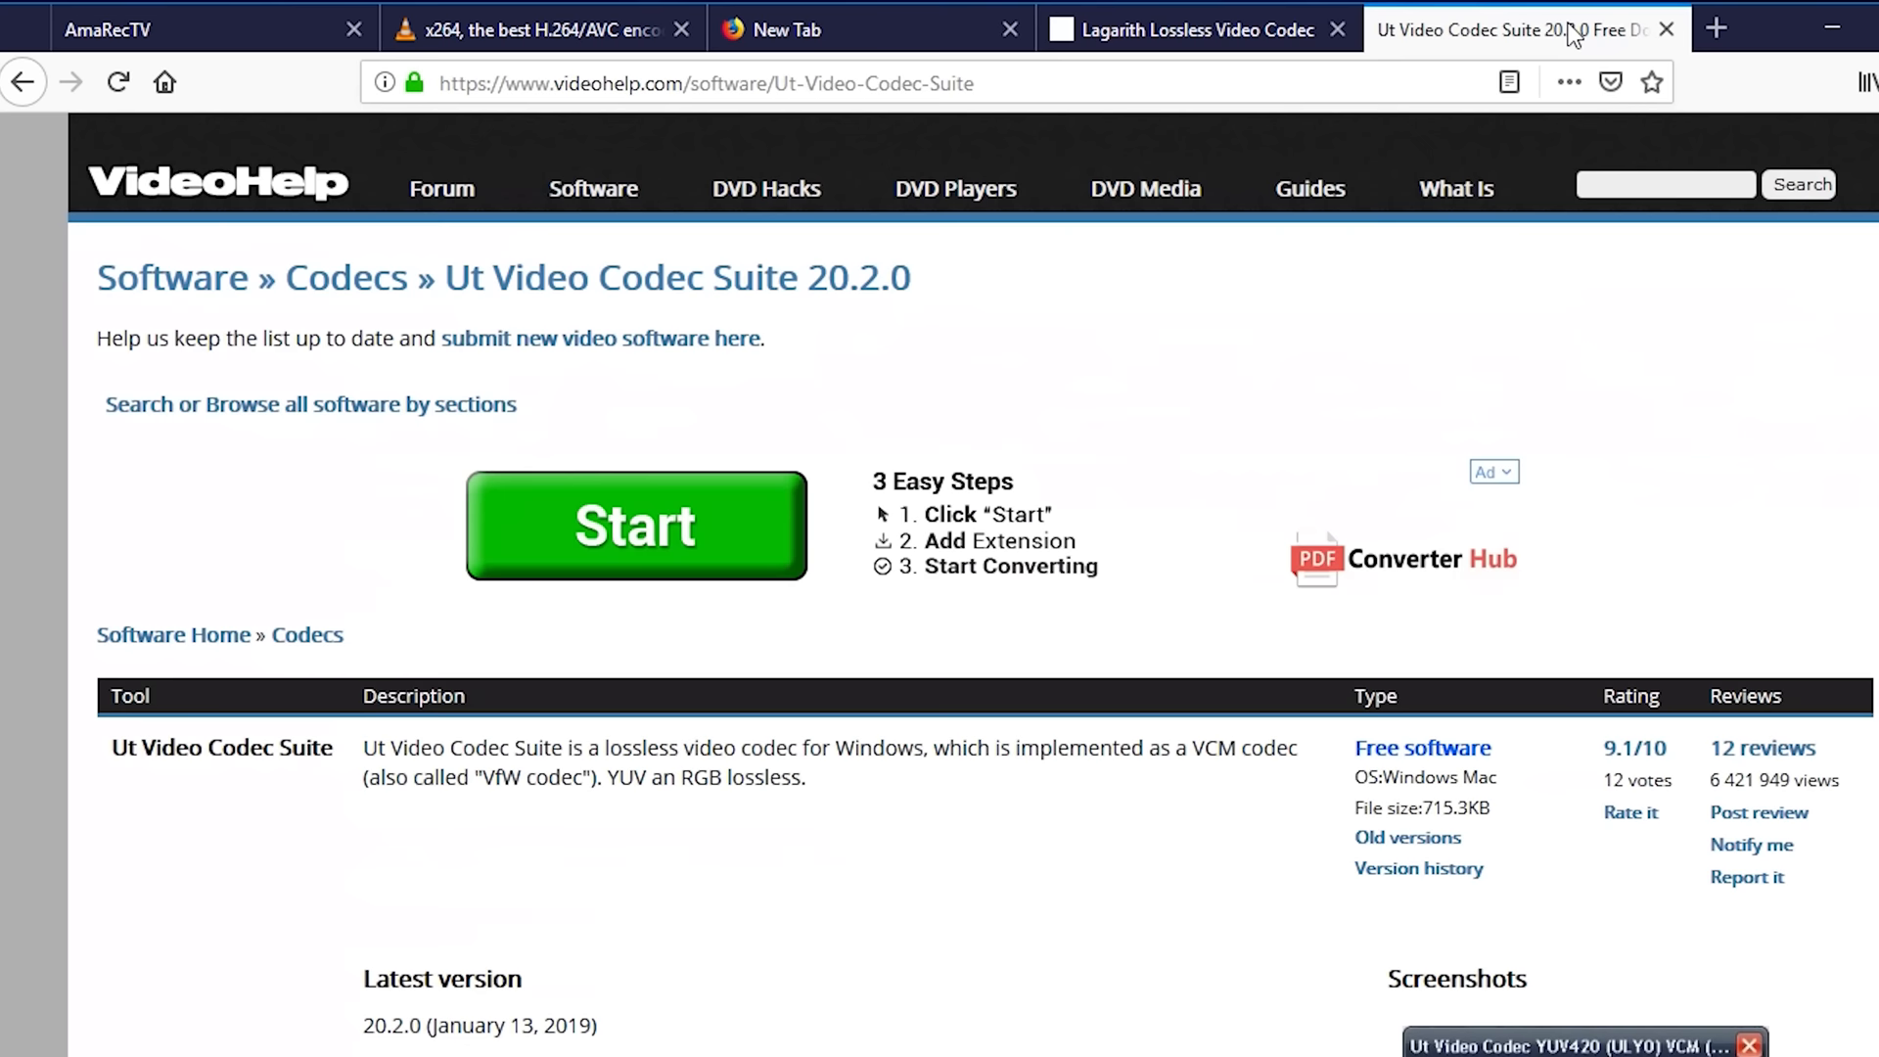
{"action": "scroll", "scroll_direction": "down", "scroll_amount": 3}
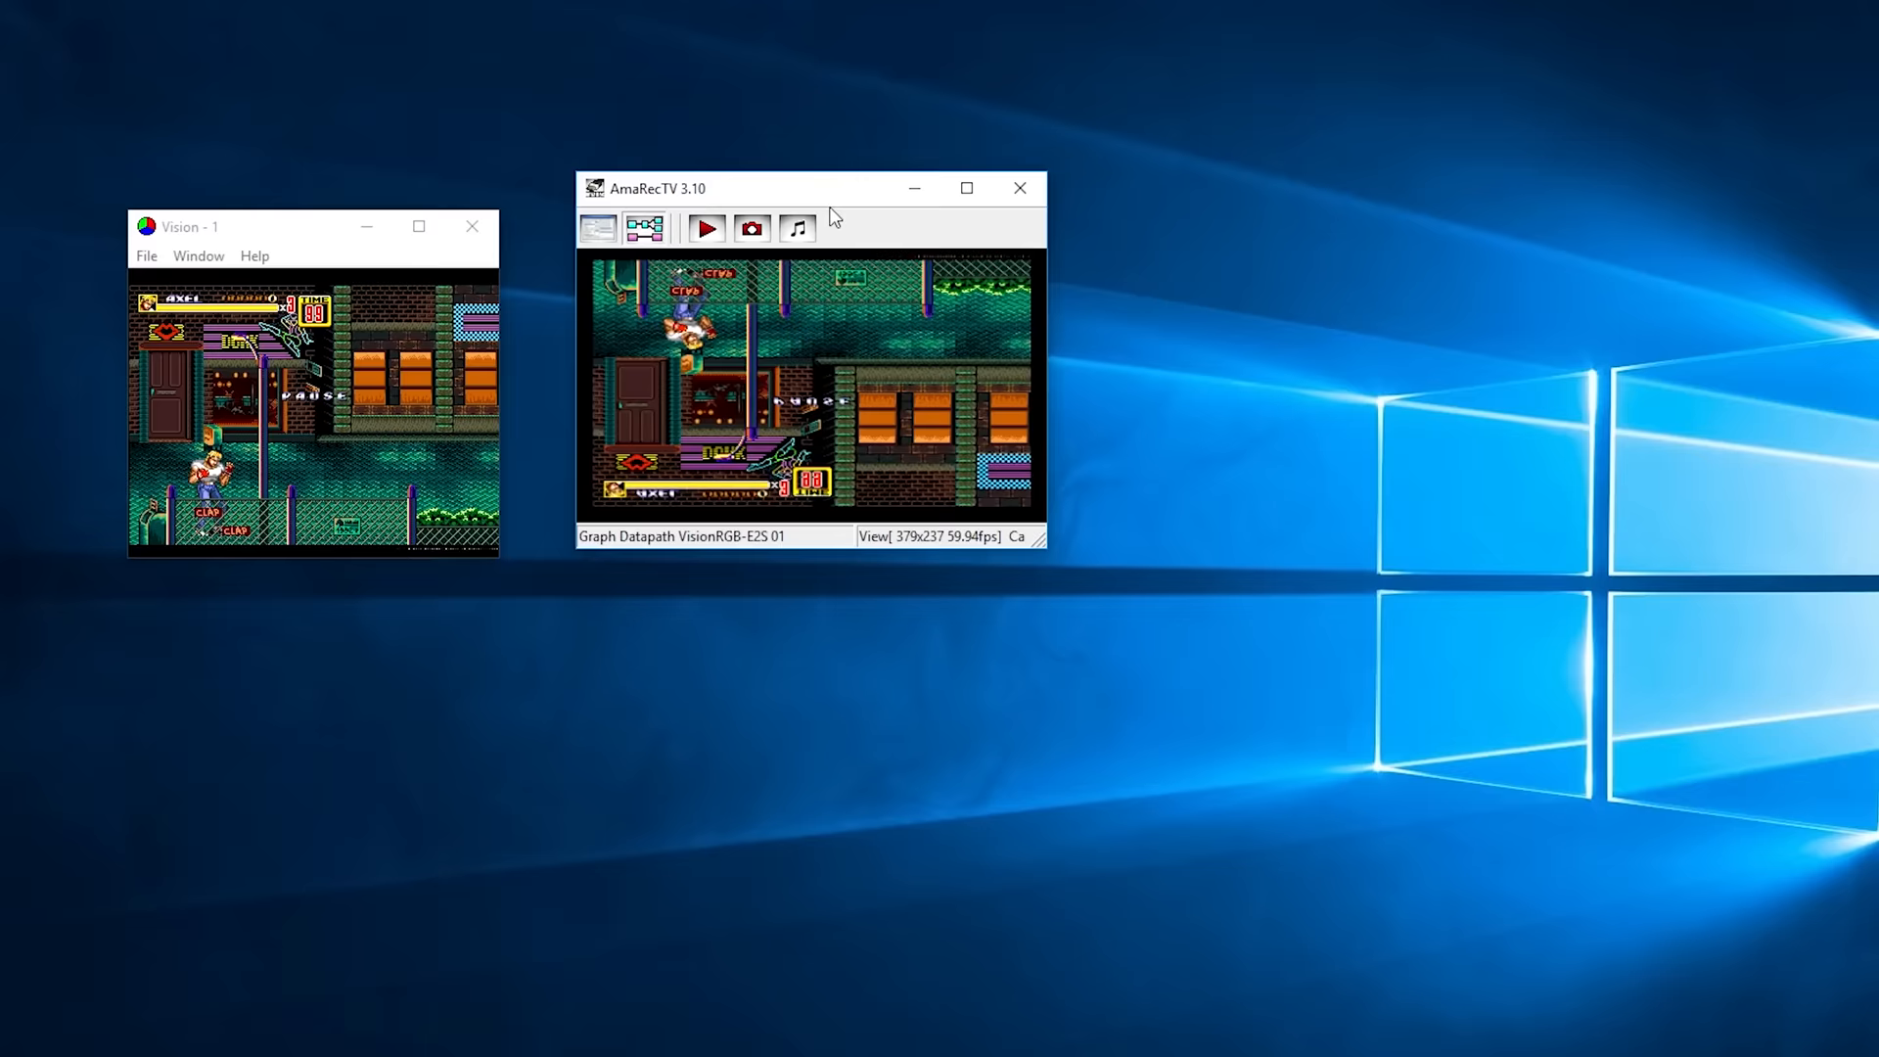
- Bring up AmaRecTV's Config window from the capture preview beside Vision
{"action": "left_click", "coordinate": [599, 227]}
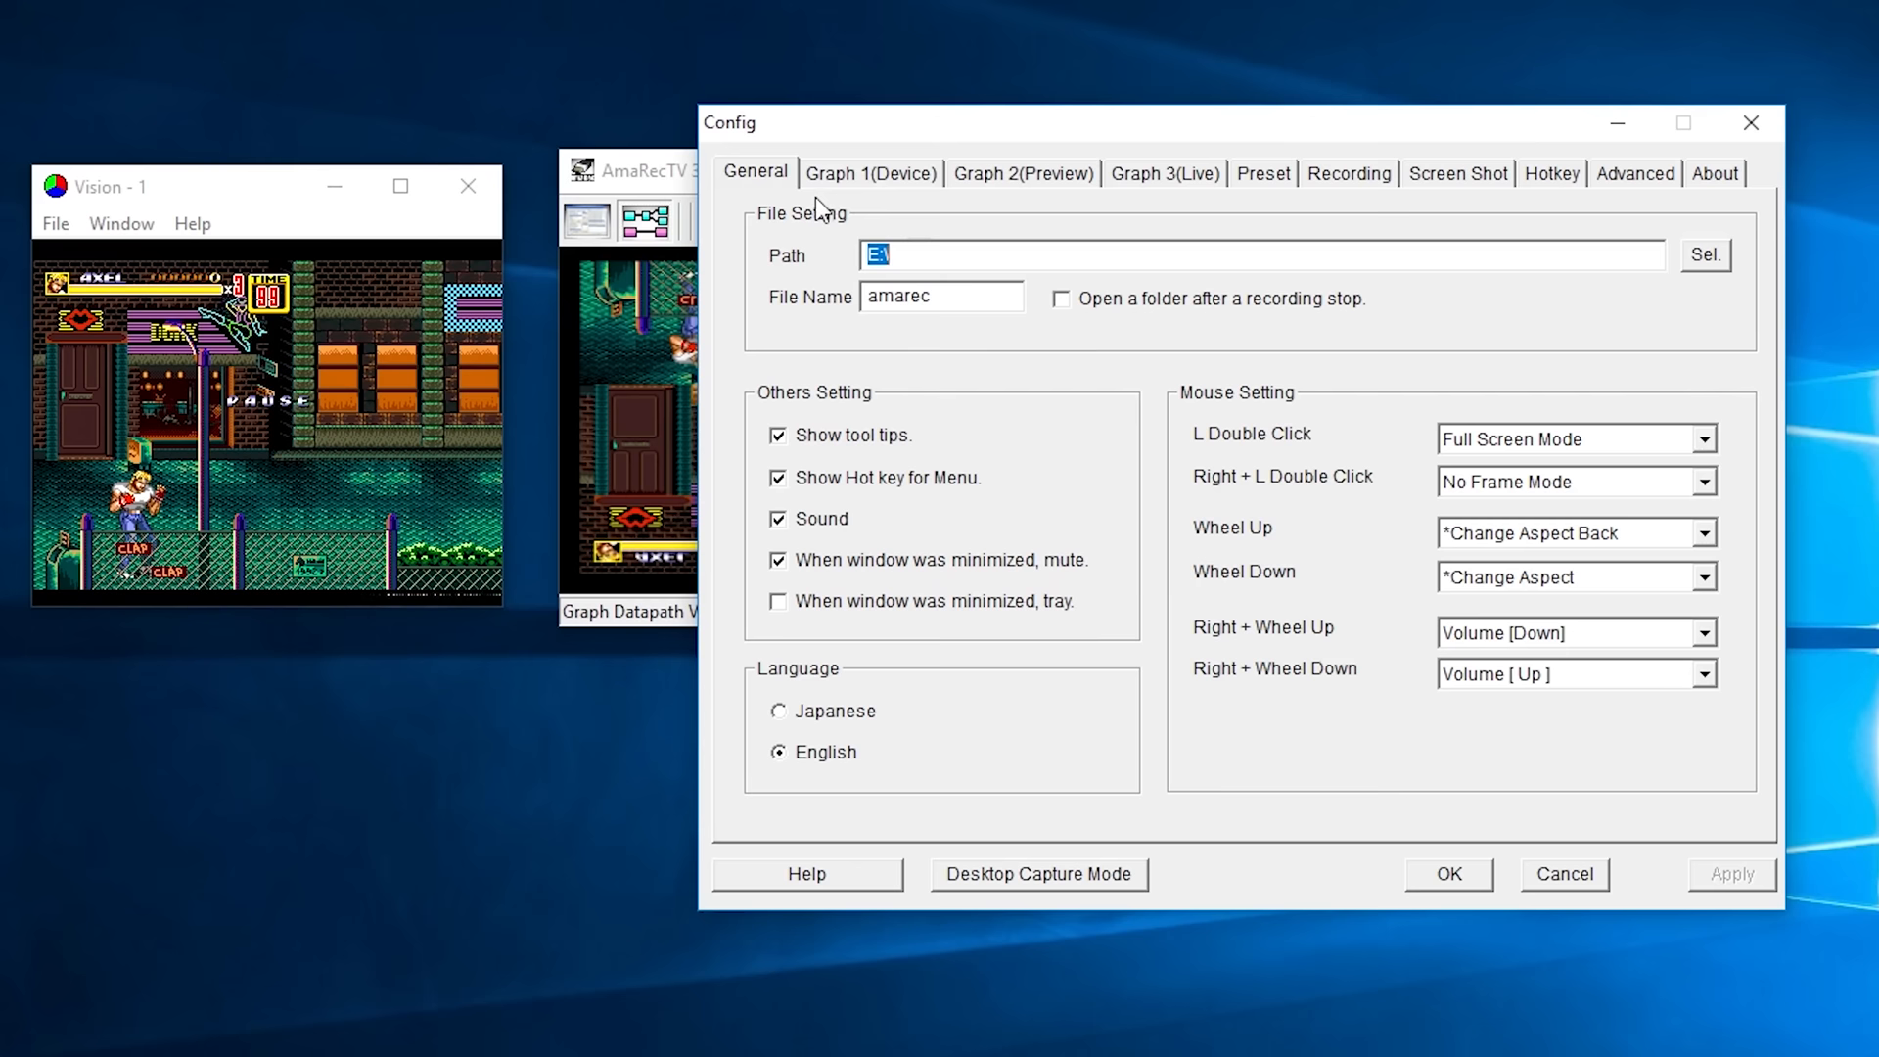
- Set Graph 1 to Datapath VisionRGB-E2S 01 at 320×250 RGB 24-bit with Line audio at 96000
{"action": "left_click", "coordinate": [869, 172]}
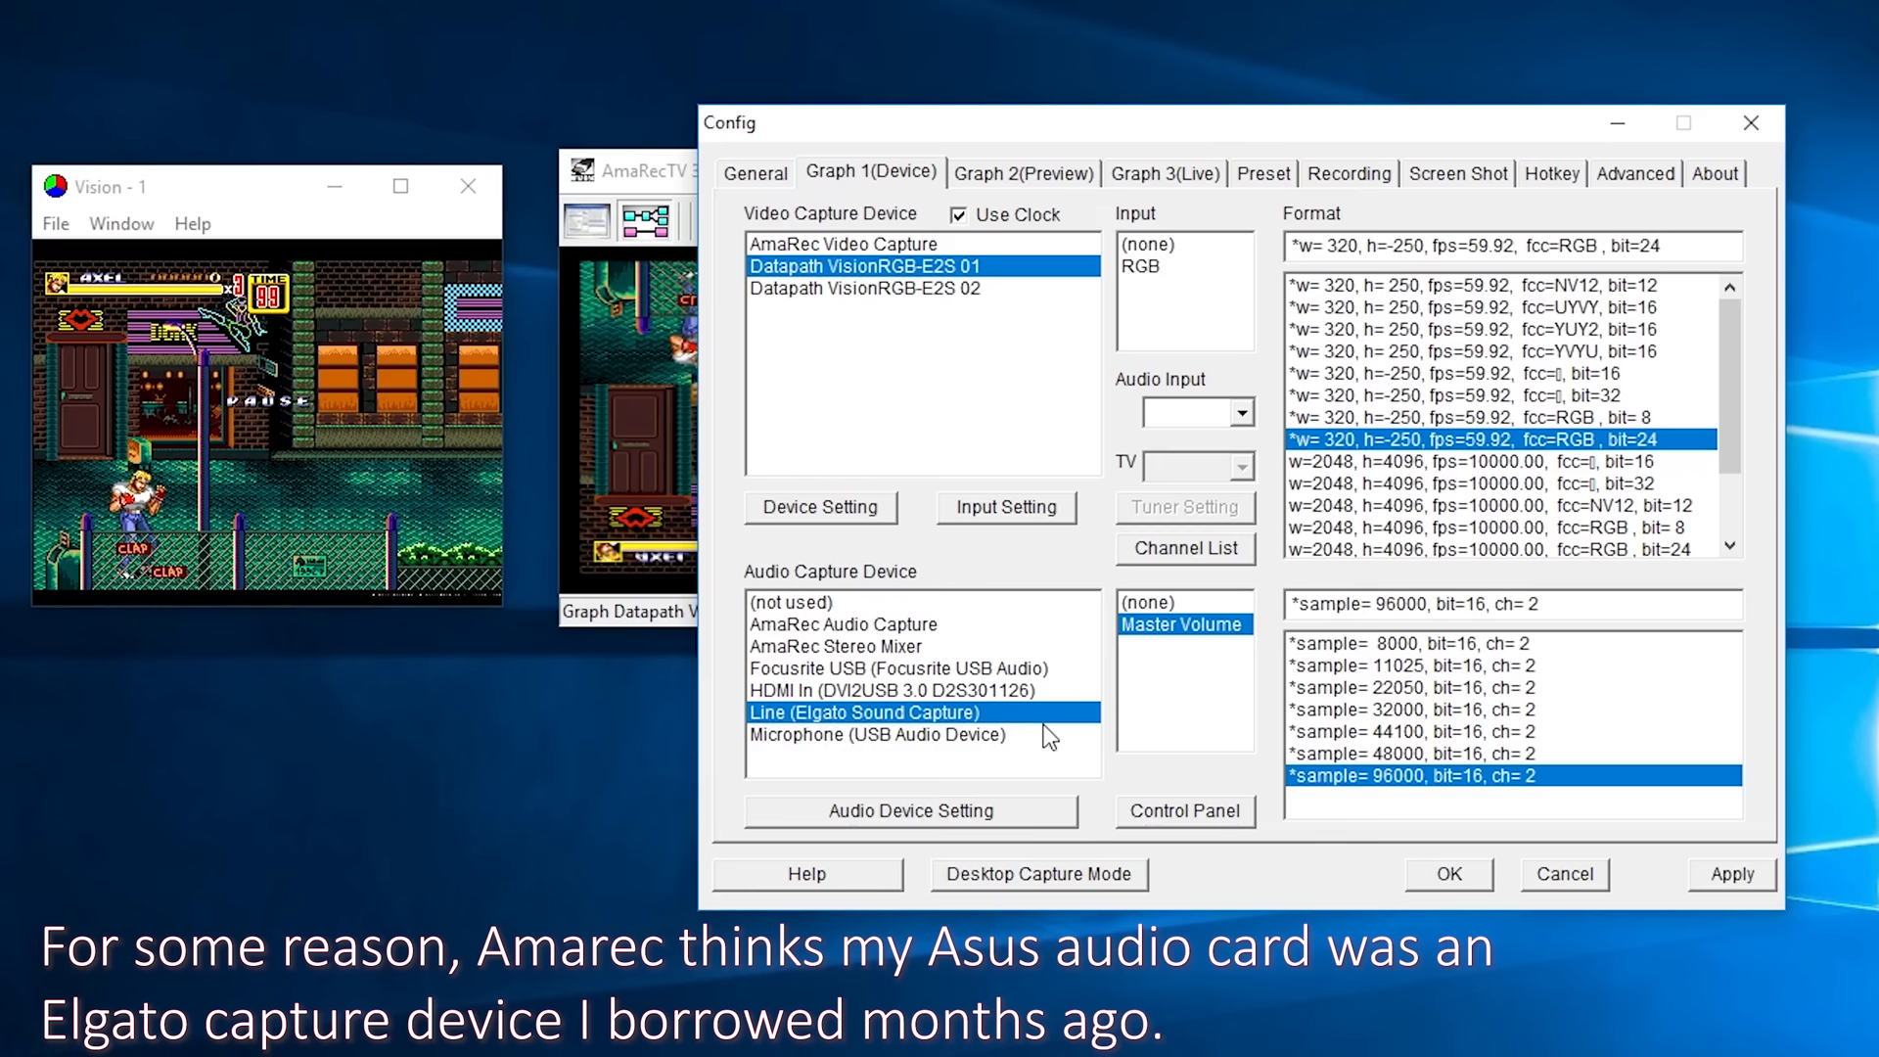
{"action": "left_click", "coordinate": [1023, 173]}
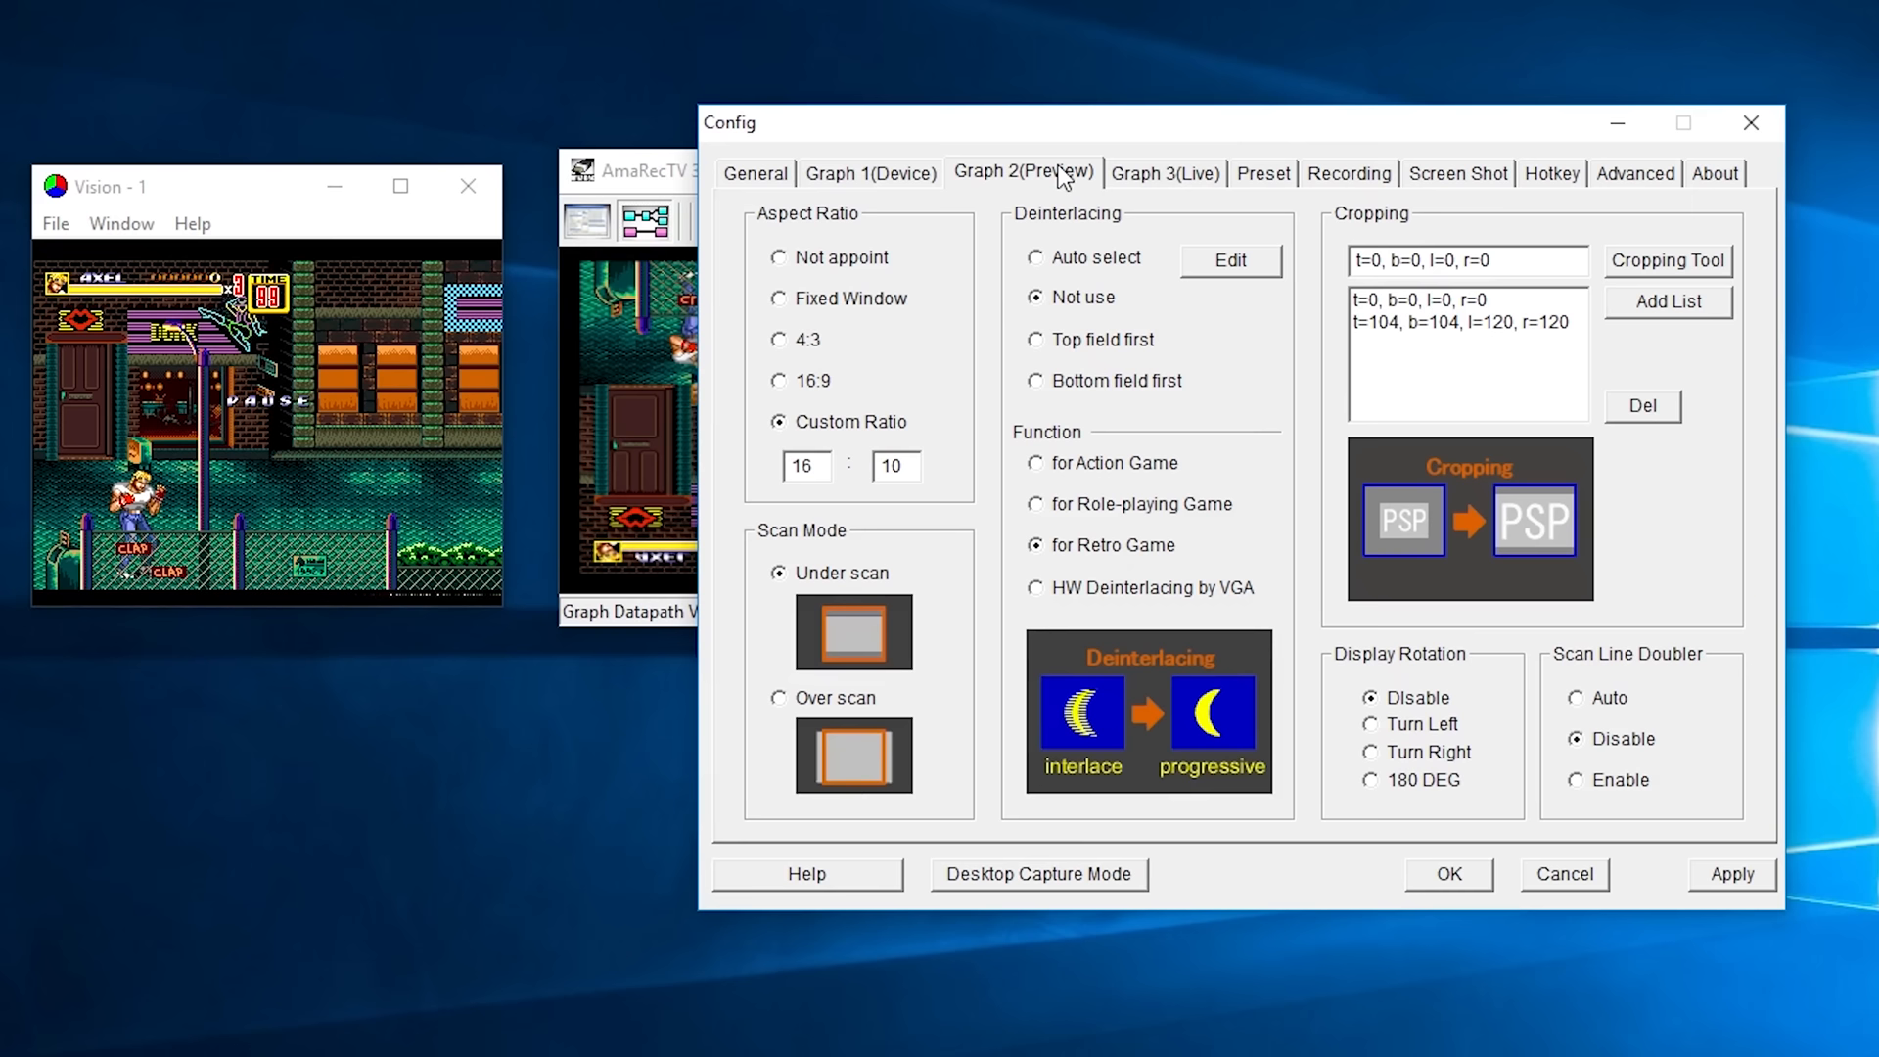
- Set preview Aspect Ratio to 'Not appoint' and Deinterlacing to 'Not use', then view Graph 3 (Live)
{"action": "left_click", "coordinate": [781, 256]}
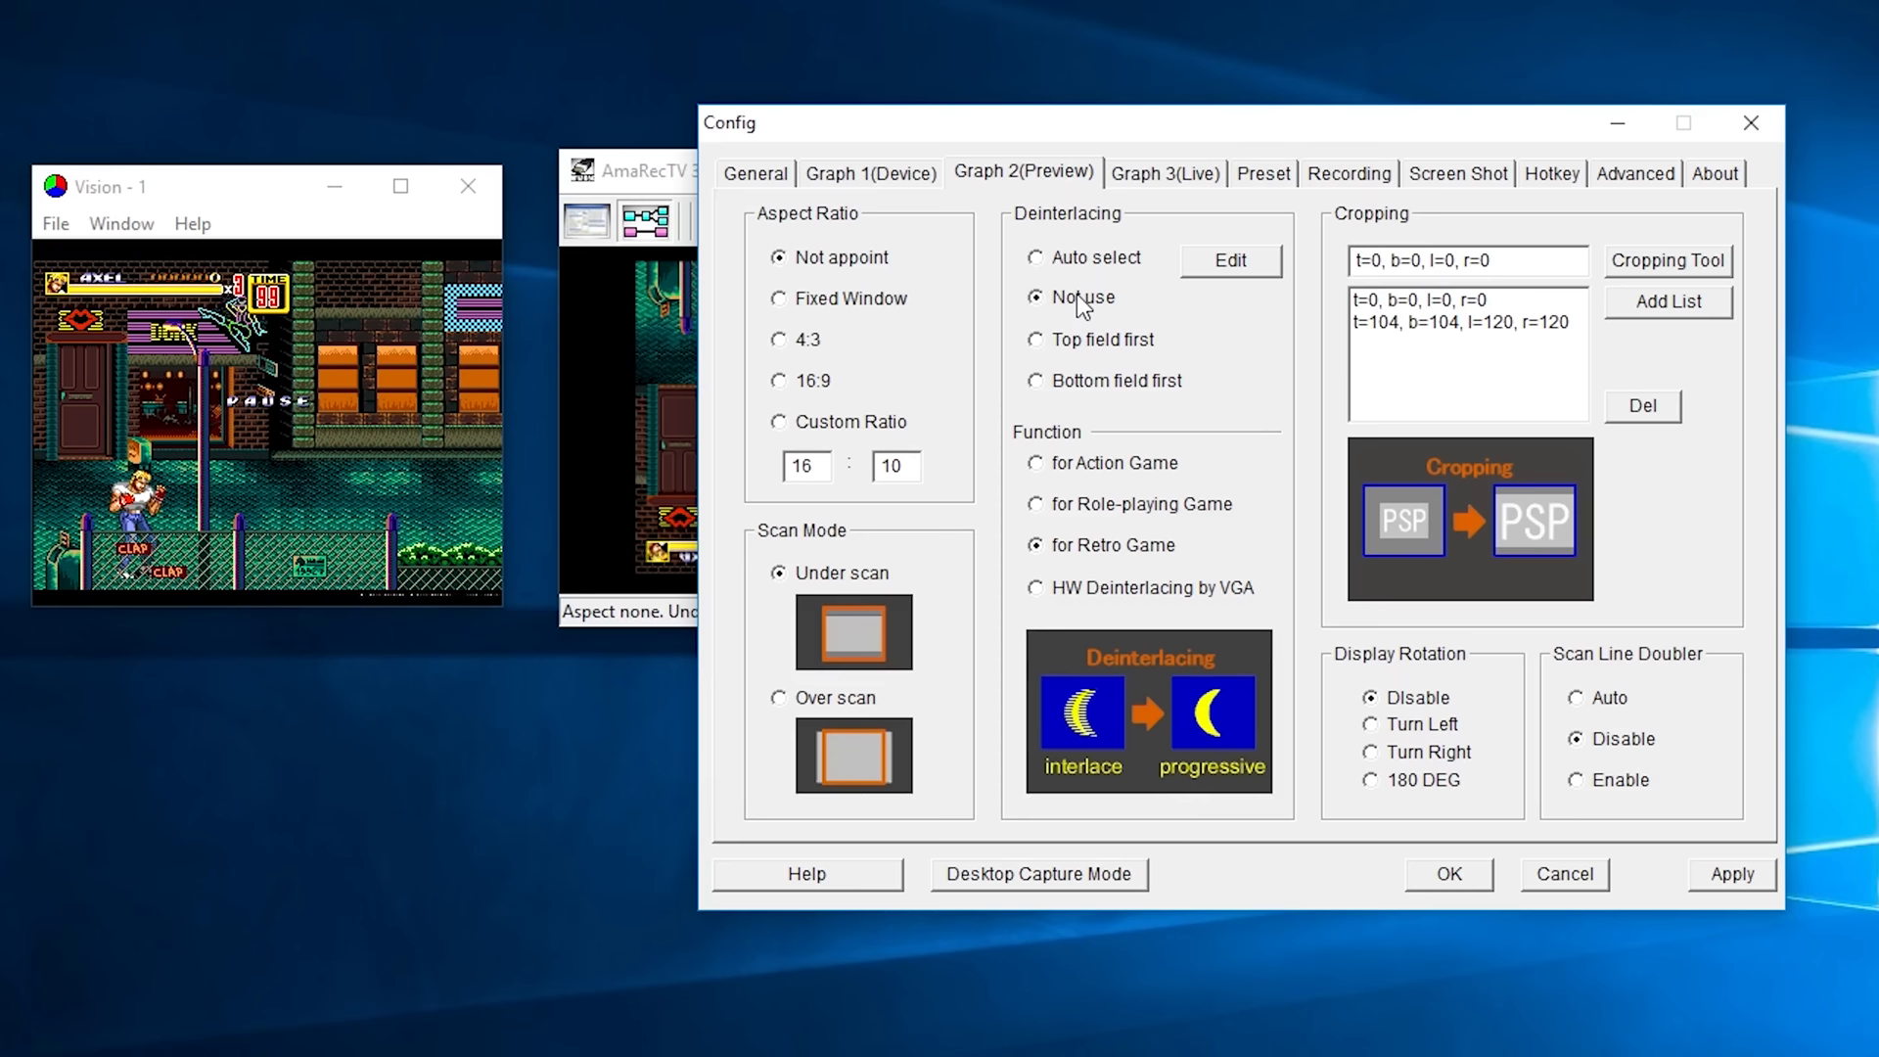
{"action": "left_click", "coordinate": [1163, 172]}
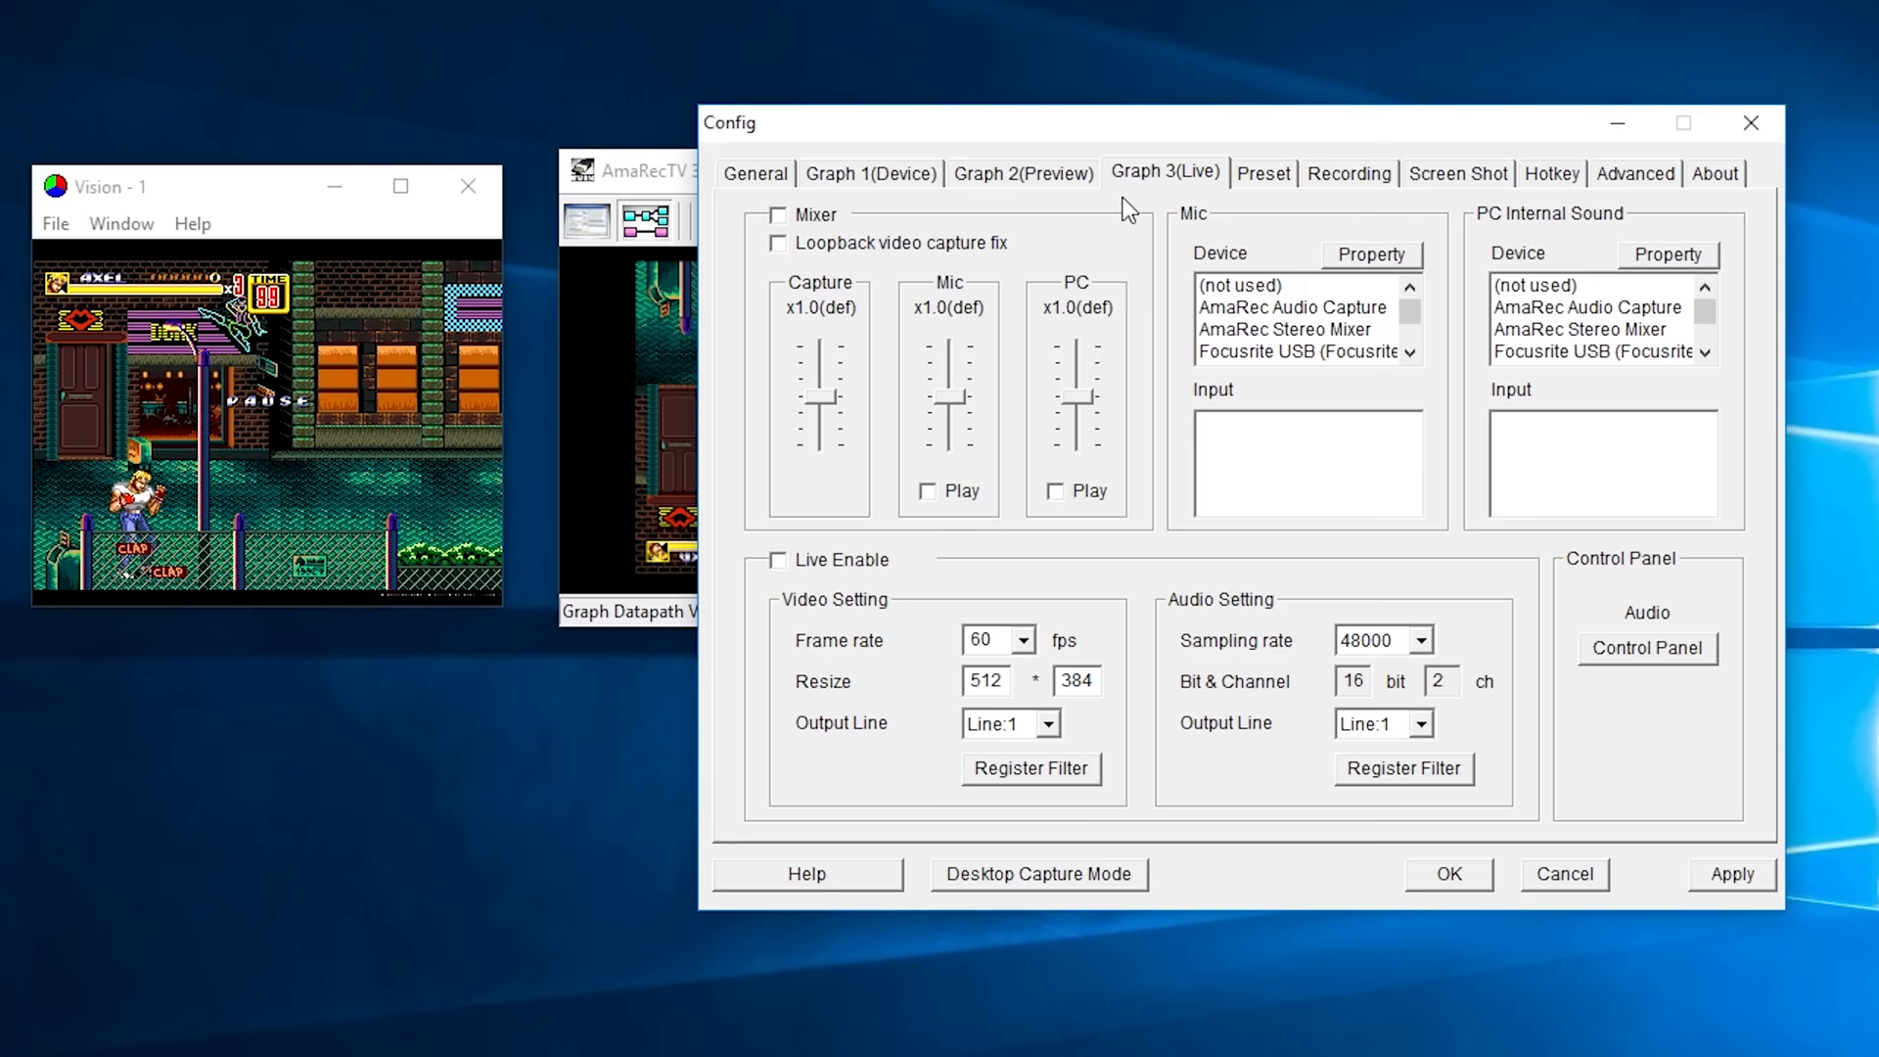
{"action": "left_click", "coordinate": [1347, 172]}
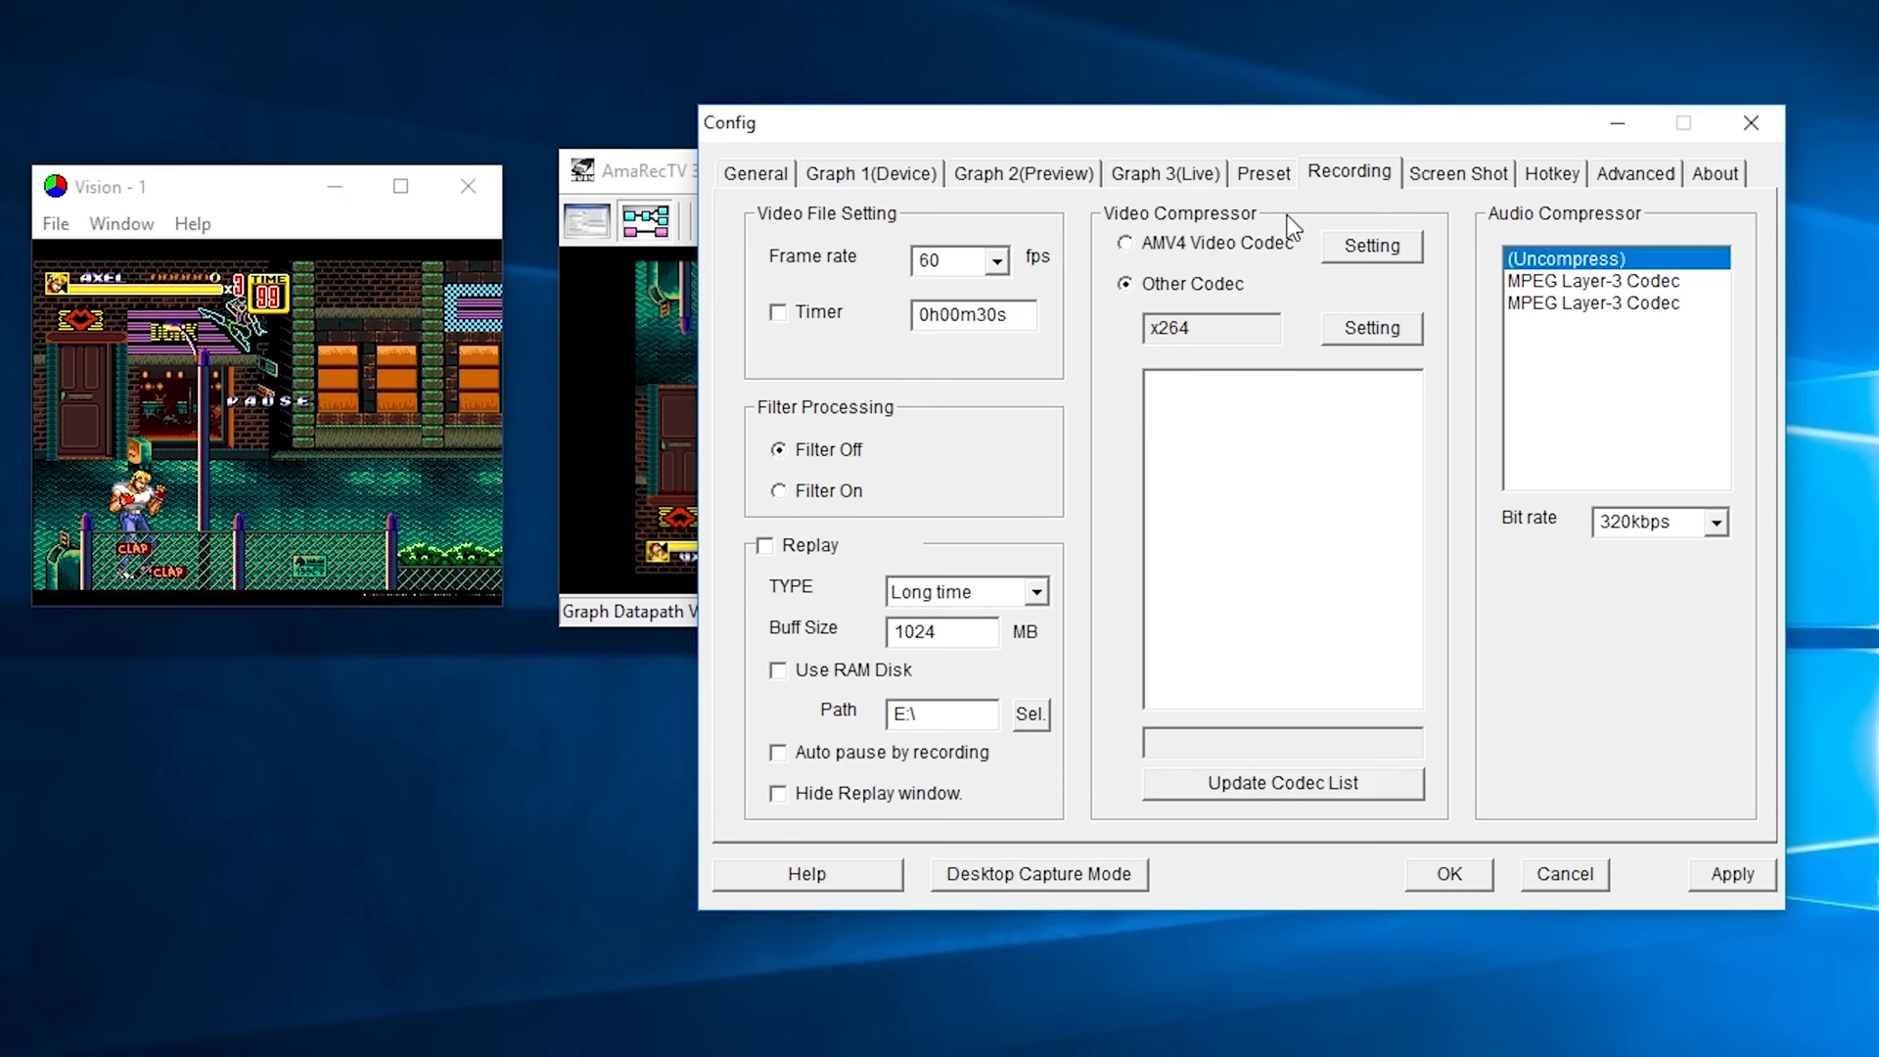
- In Recording settings choose (Uncompress) audio and x264vfw as the video codec
{"action": "left_click", "coordinate": [947, 256]}
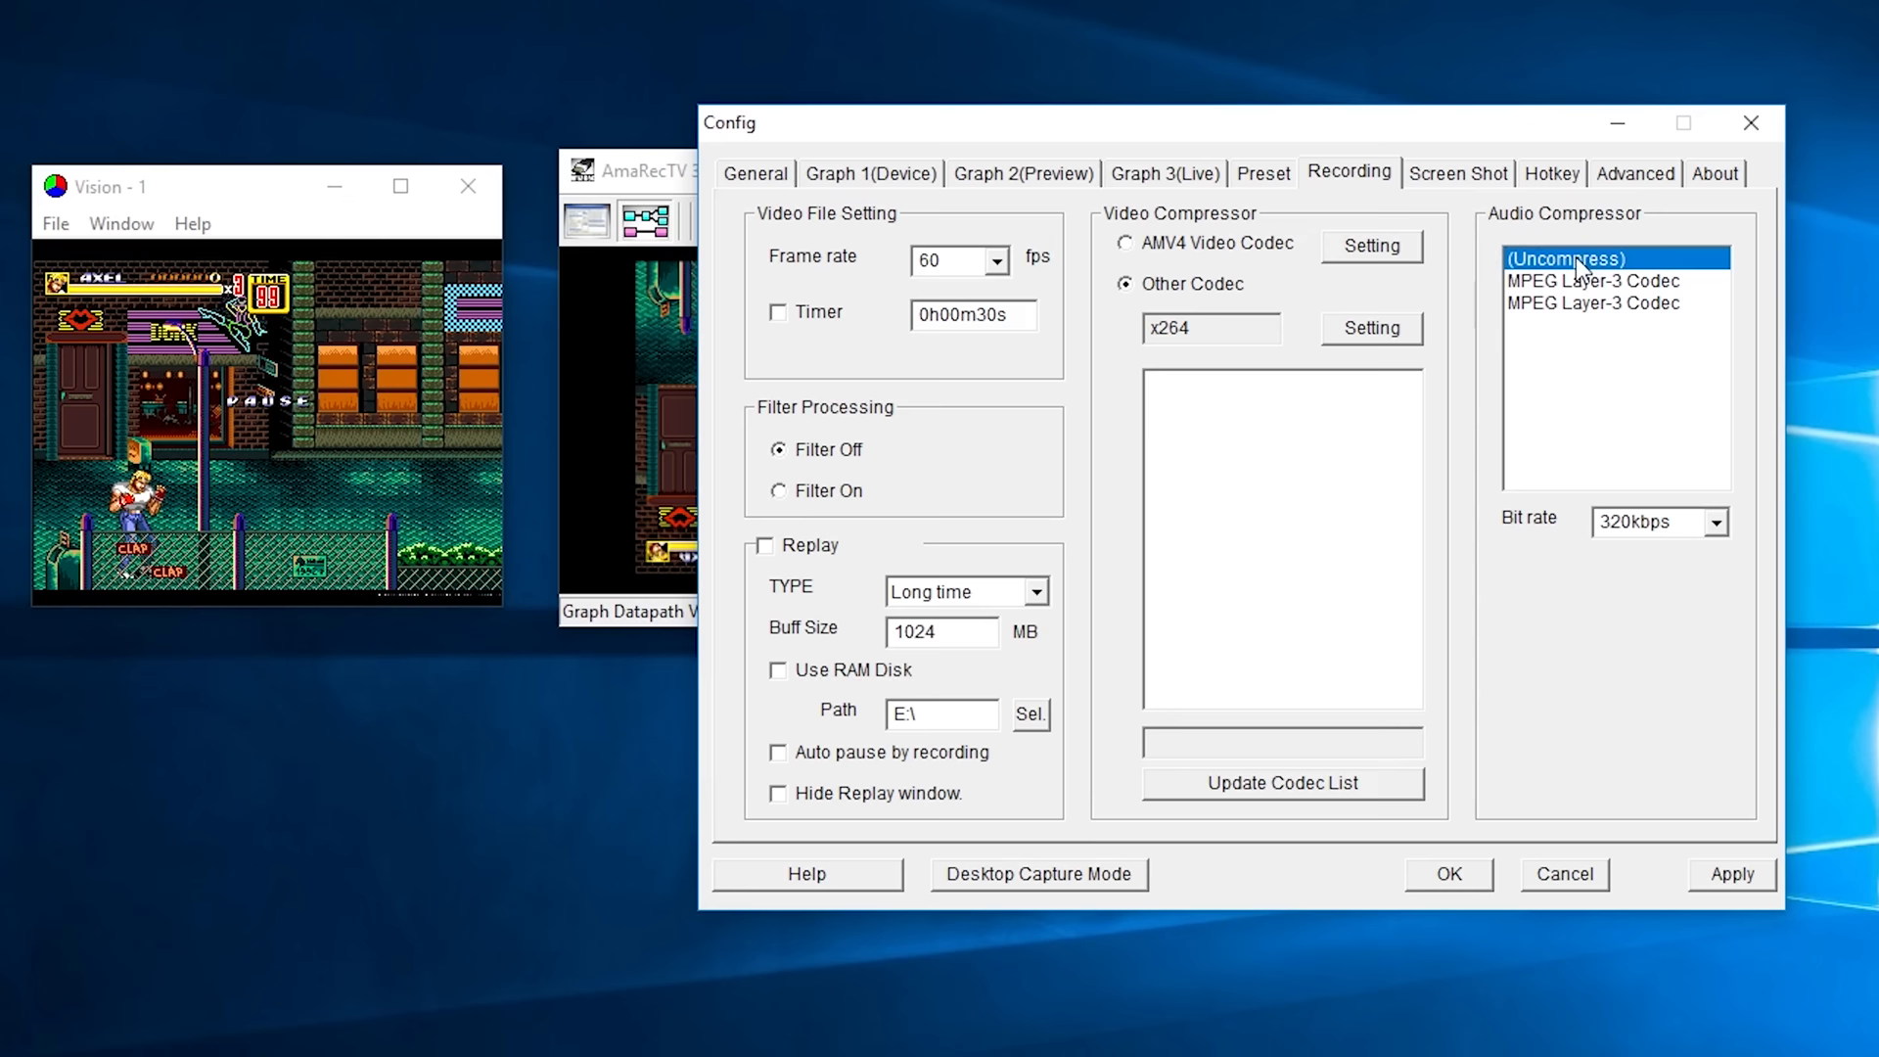
{"action": "left_click", "coordinate": [1647, 520]}
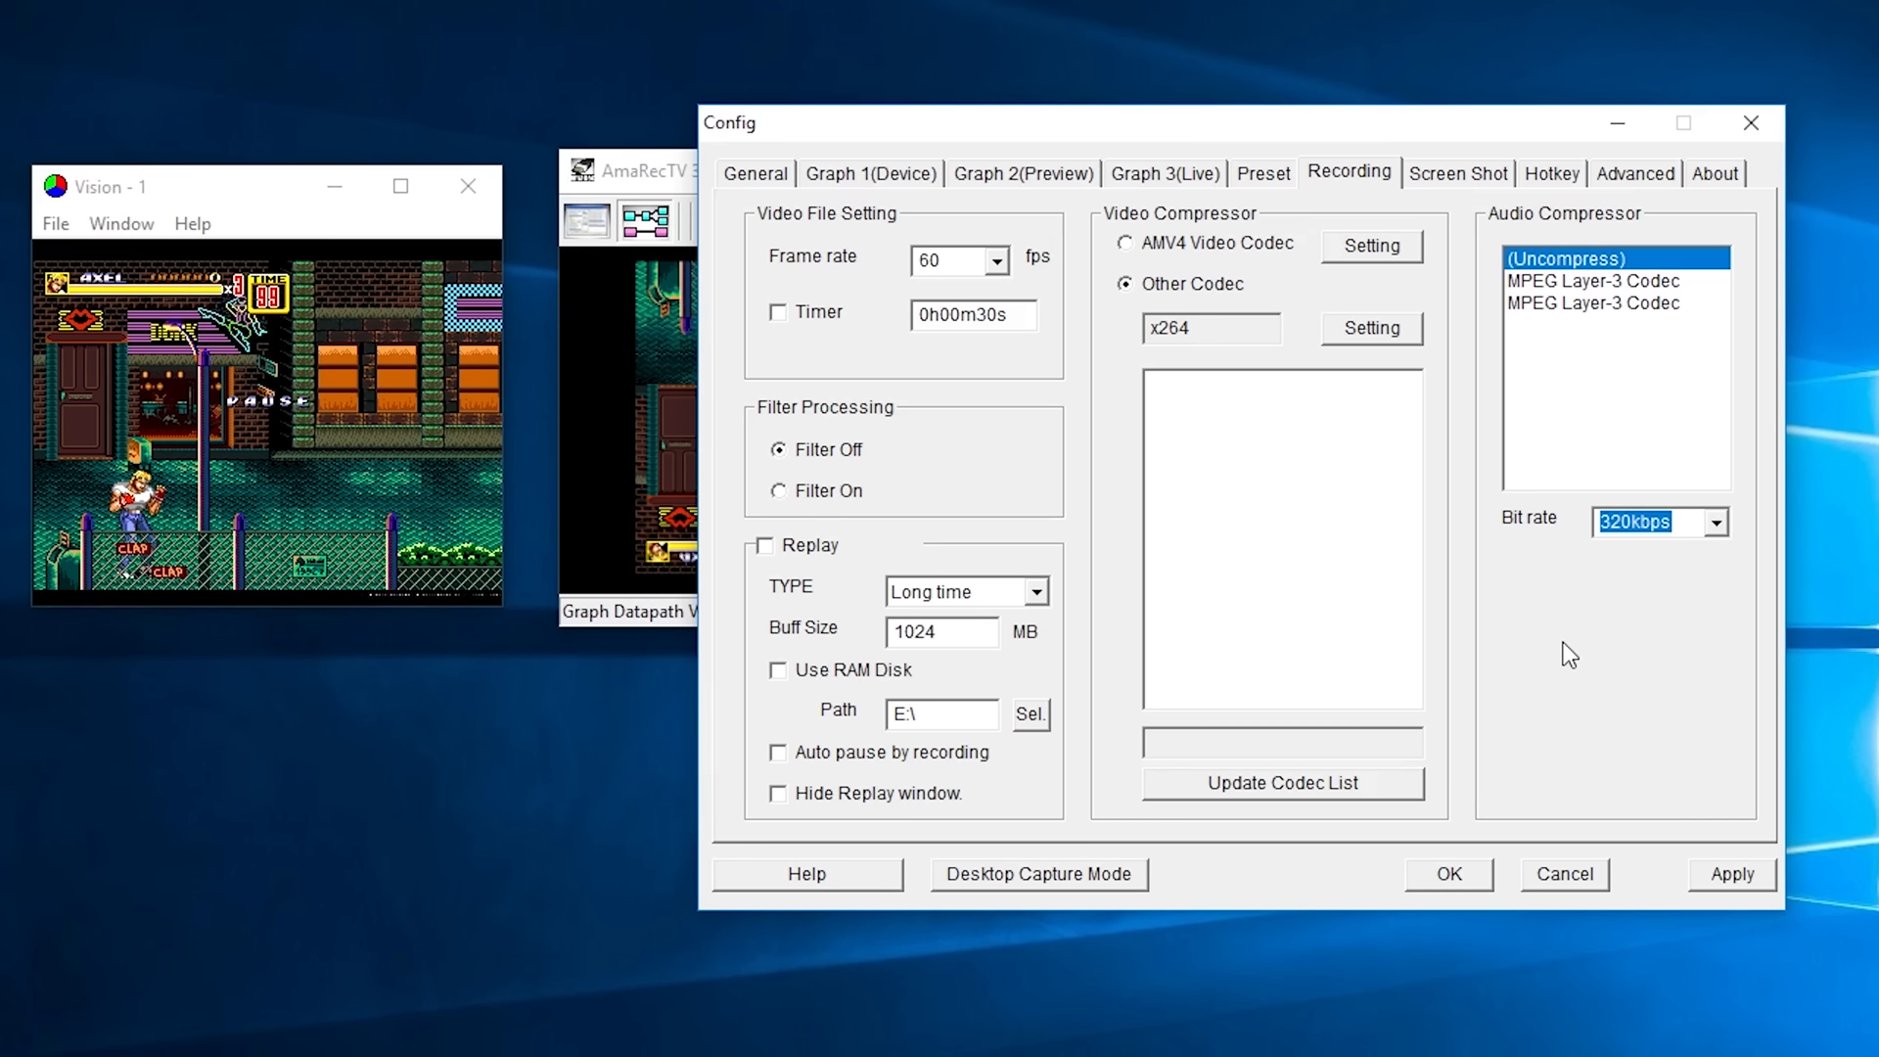
{"action": "mouse_move", "coordinate": [1531, 830]}
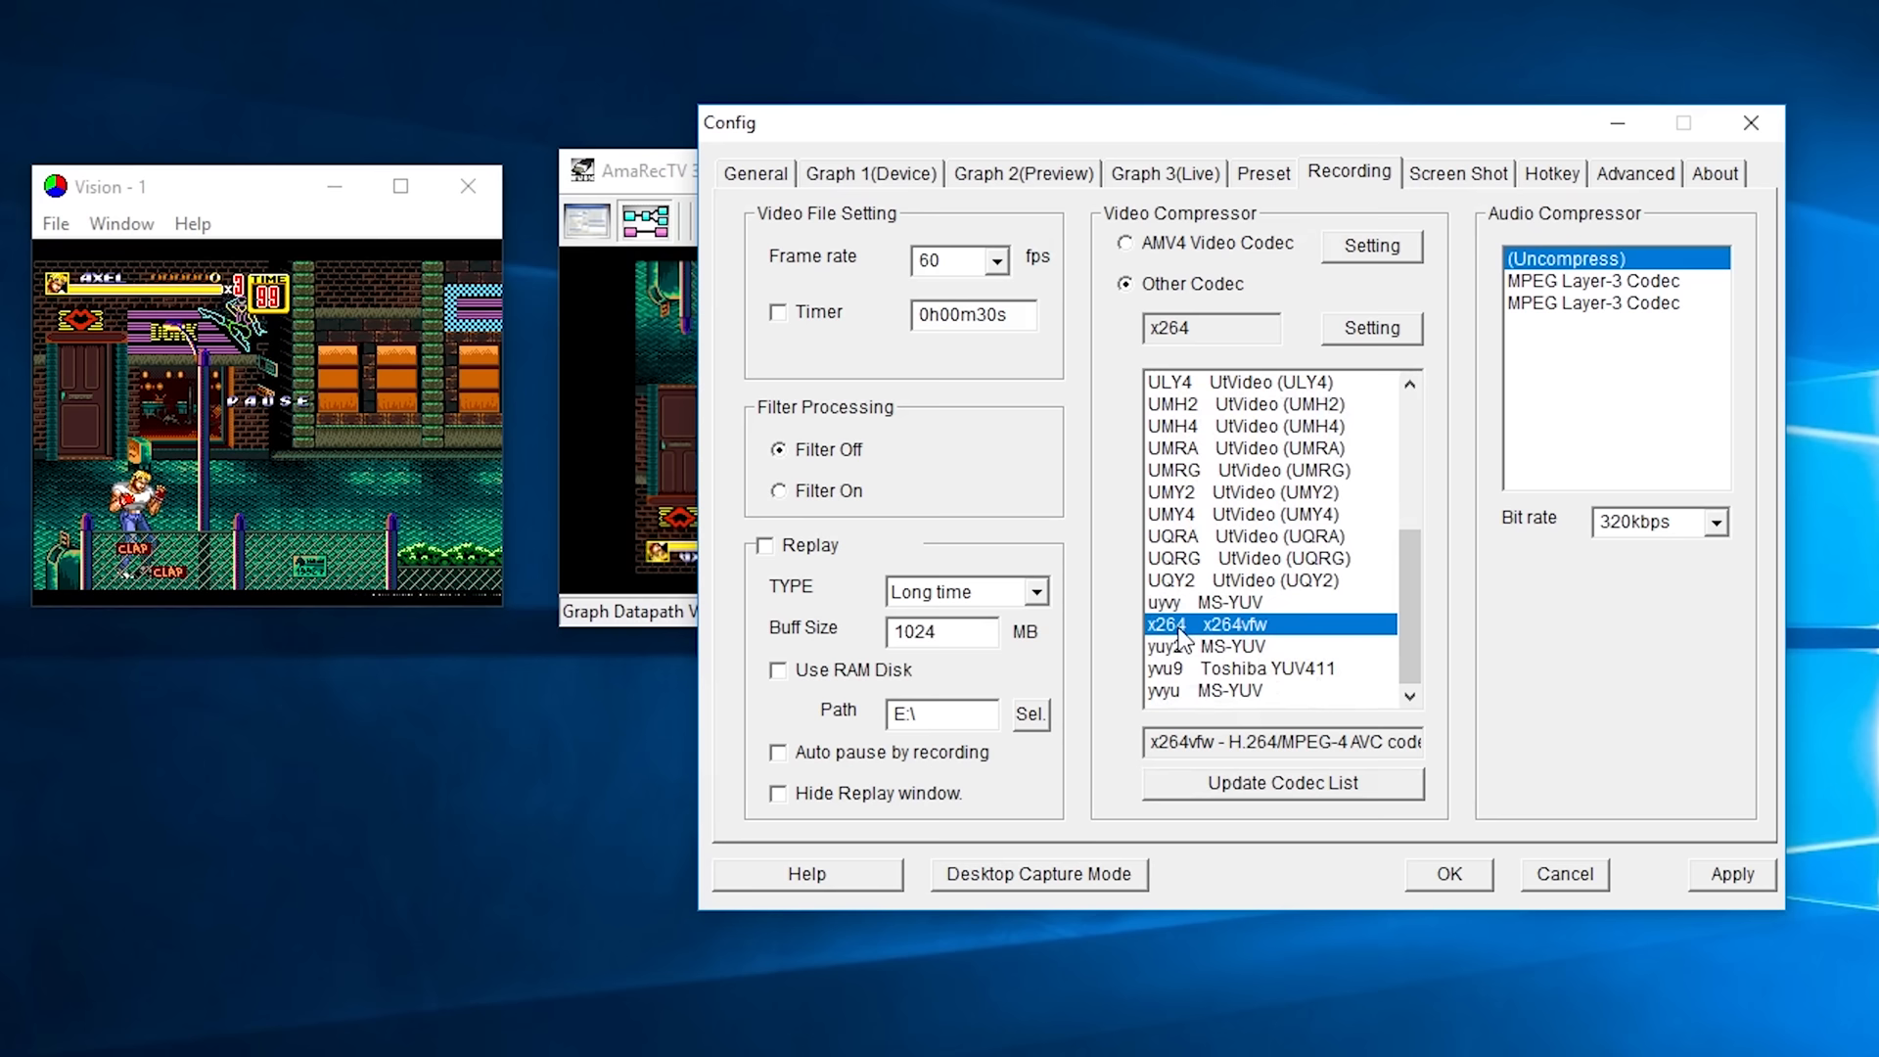
{"action": "left_click", "coordinate": [1370, 329]}
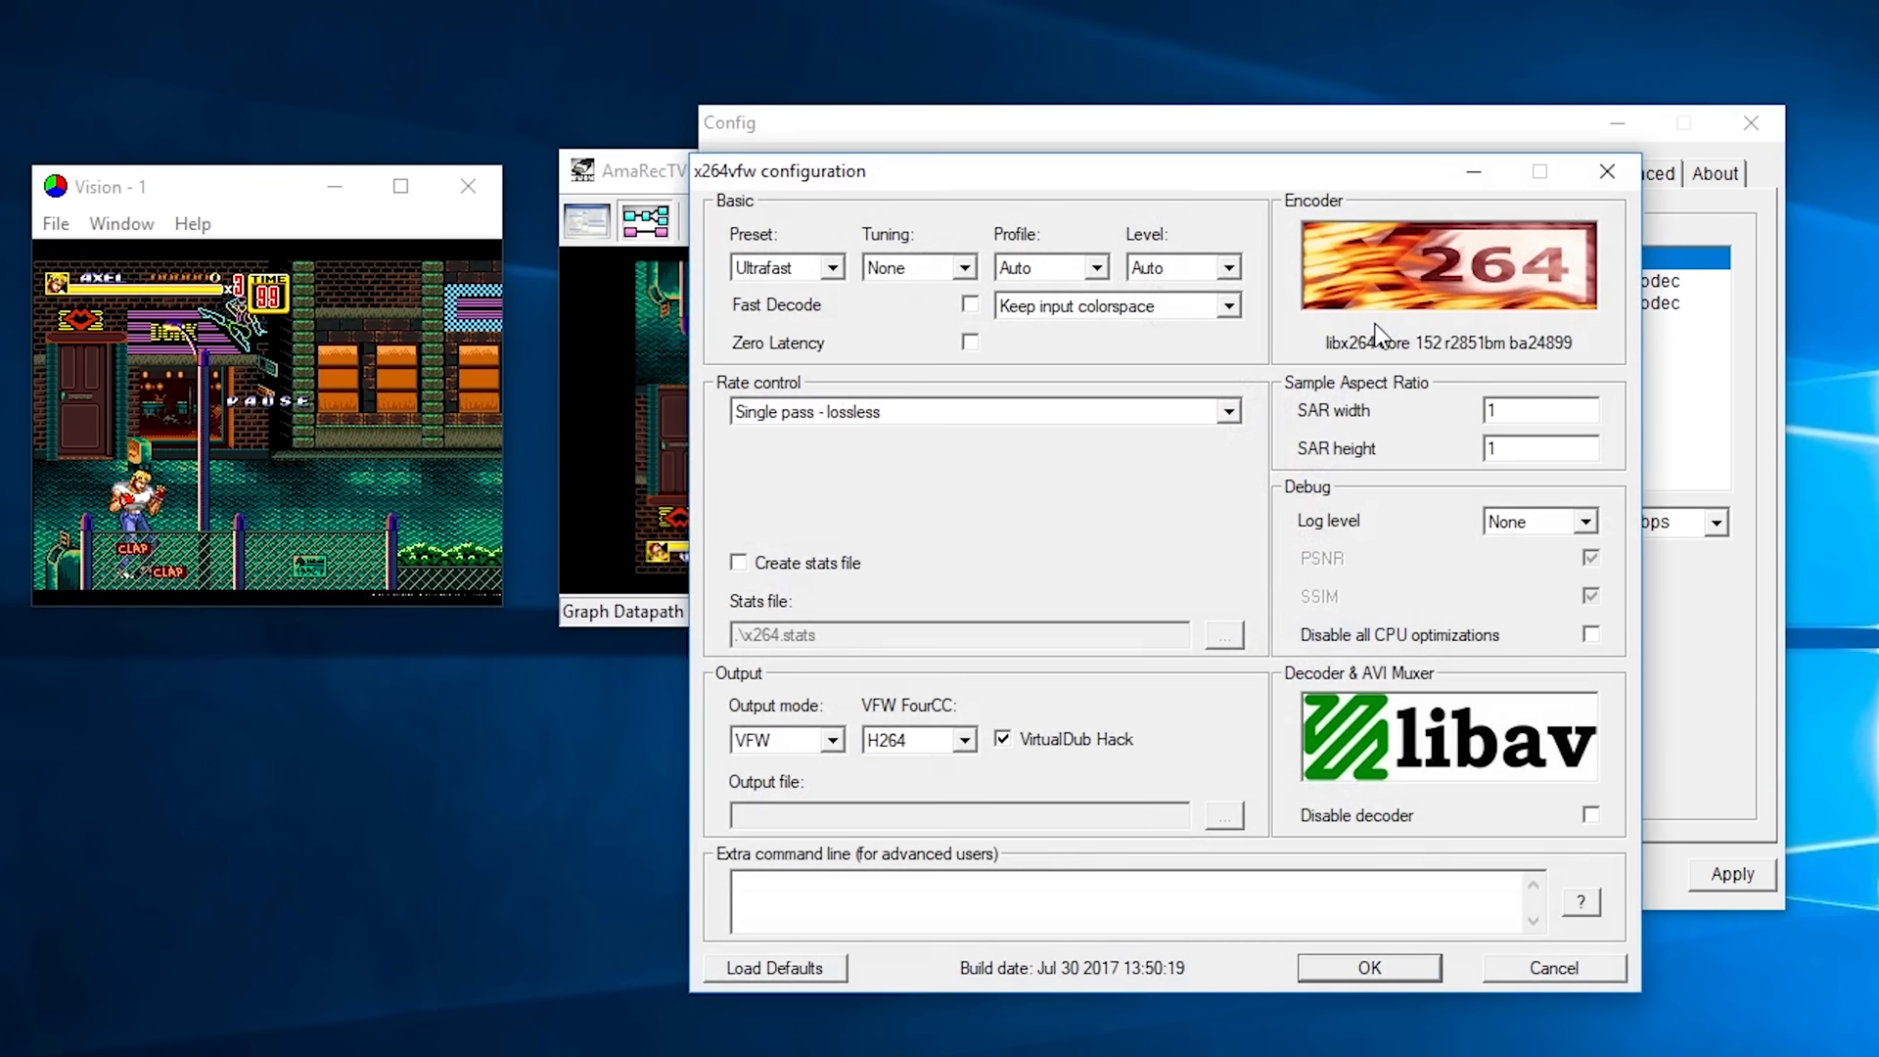
- Configure x264vfw for 'Single pass - lossless' rate control with VirtualDub Hack kept, and confirm
{"action": "left_click", "coordinate": [1225, 411]}
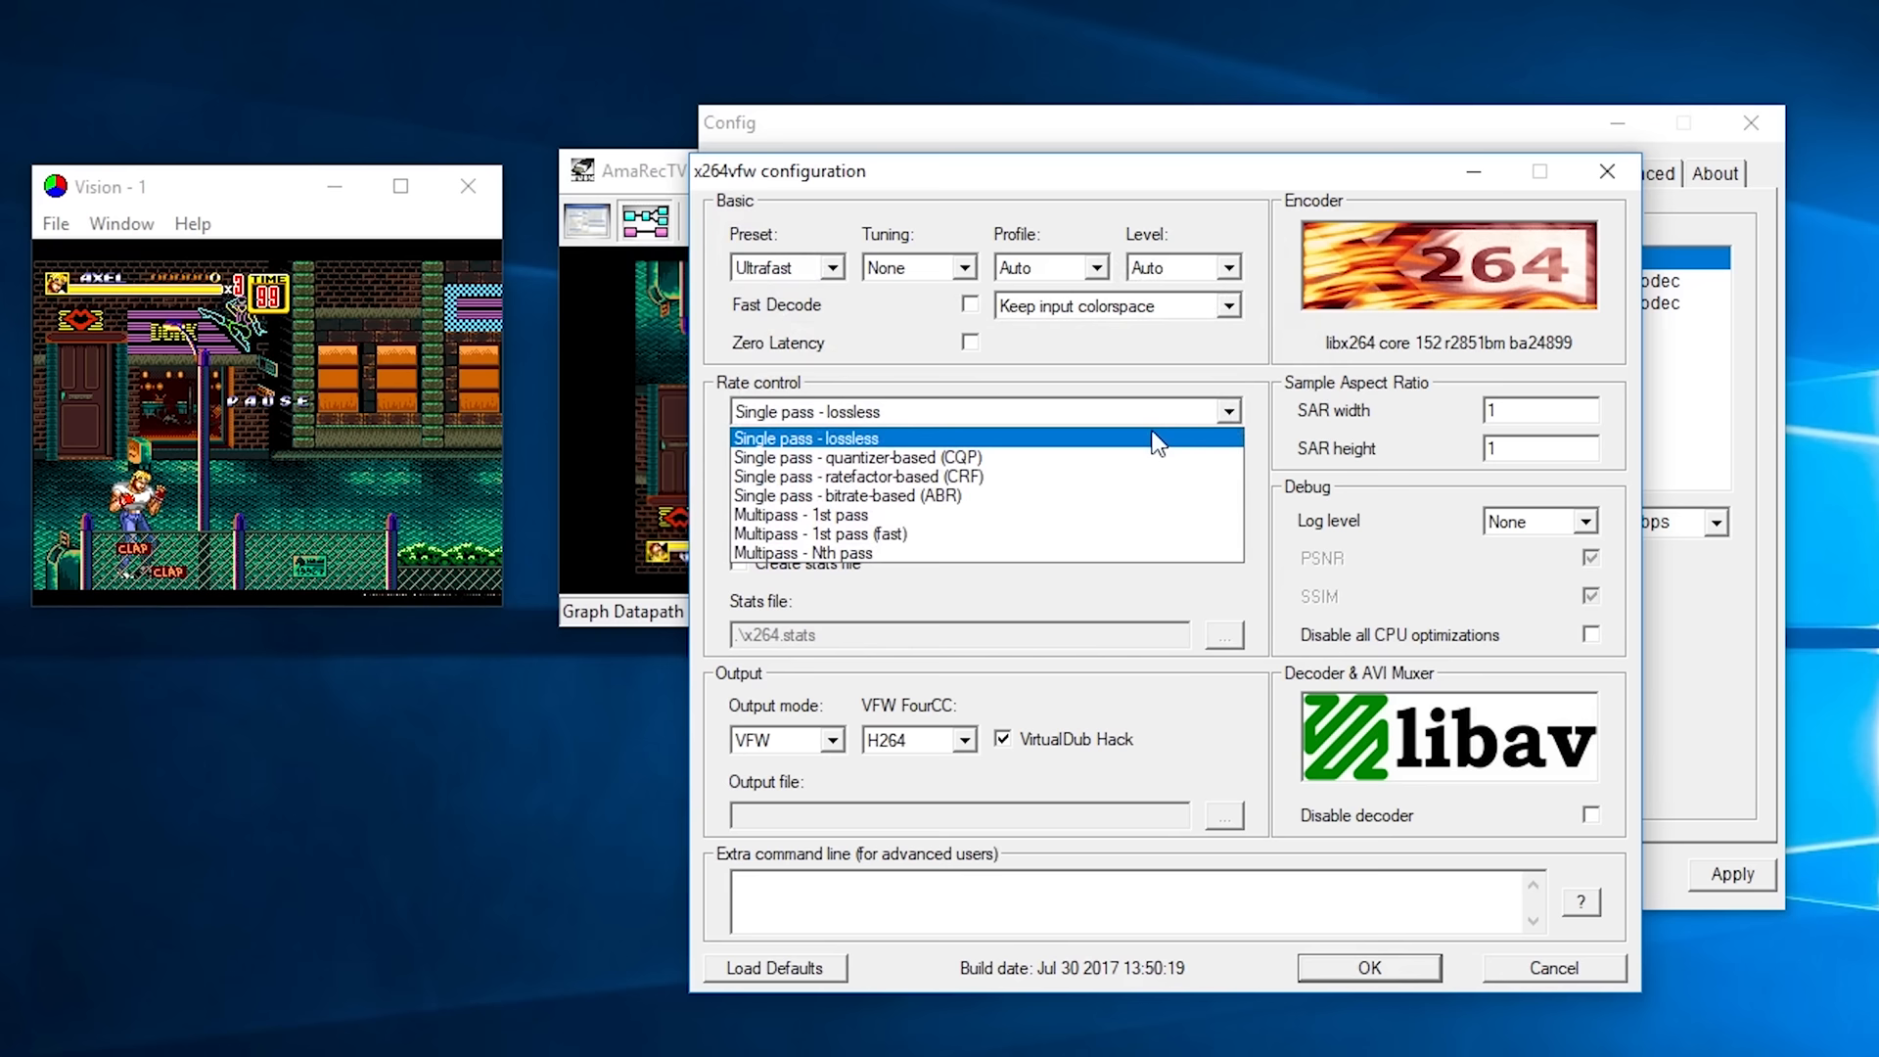
{"action": "left_click", "coordinate": [804, 436]}
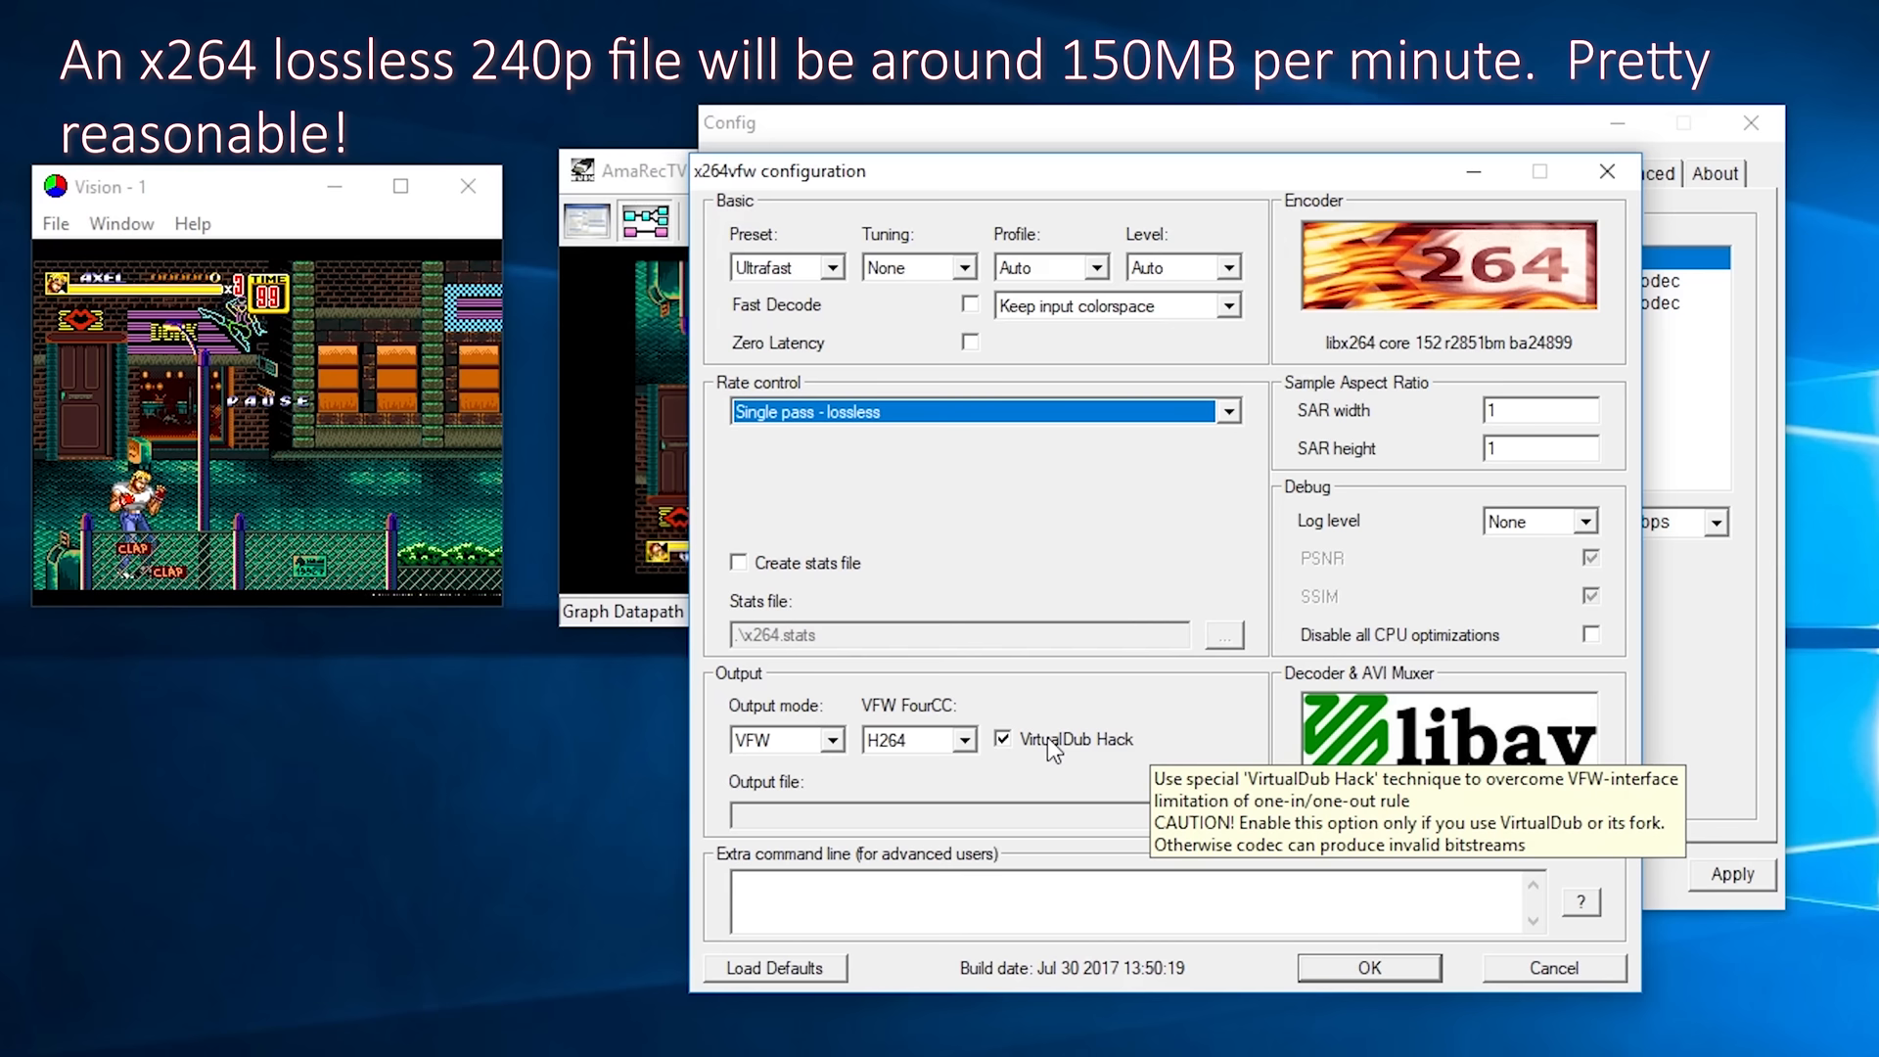
{"action": "mouse_move", "coordinate": [1439, 523]}
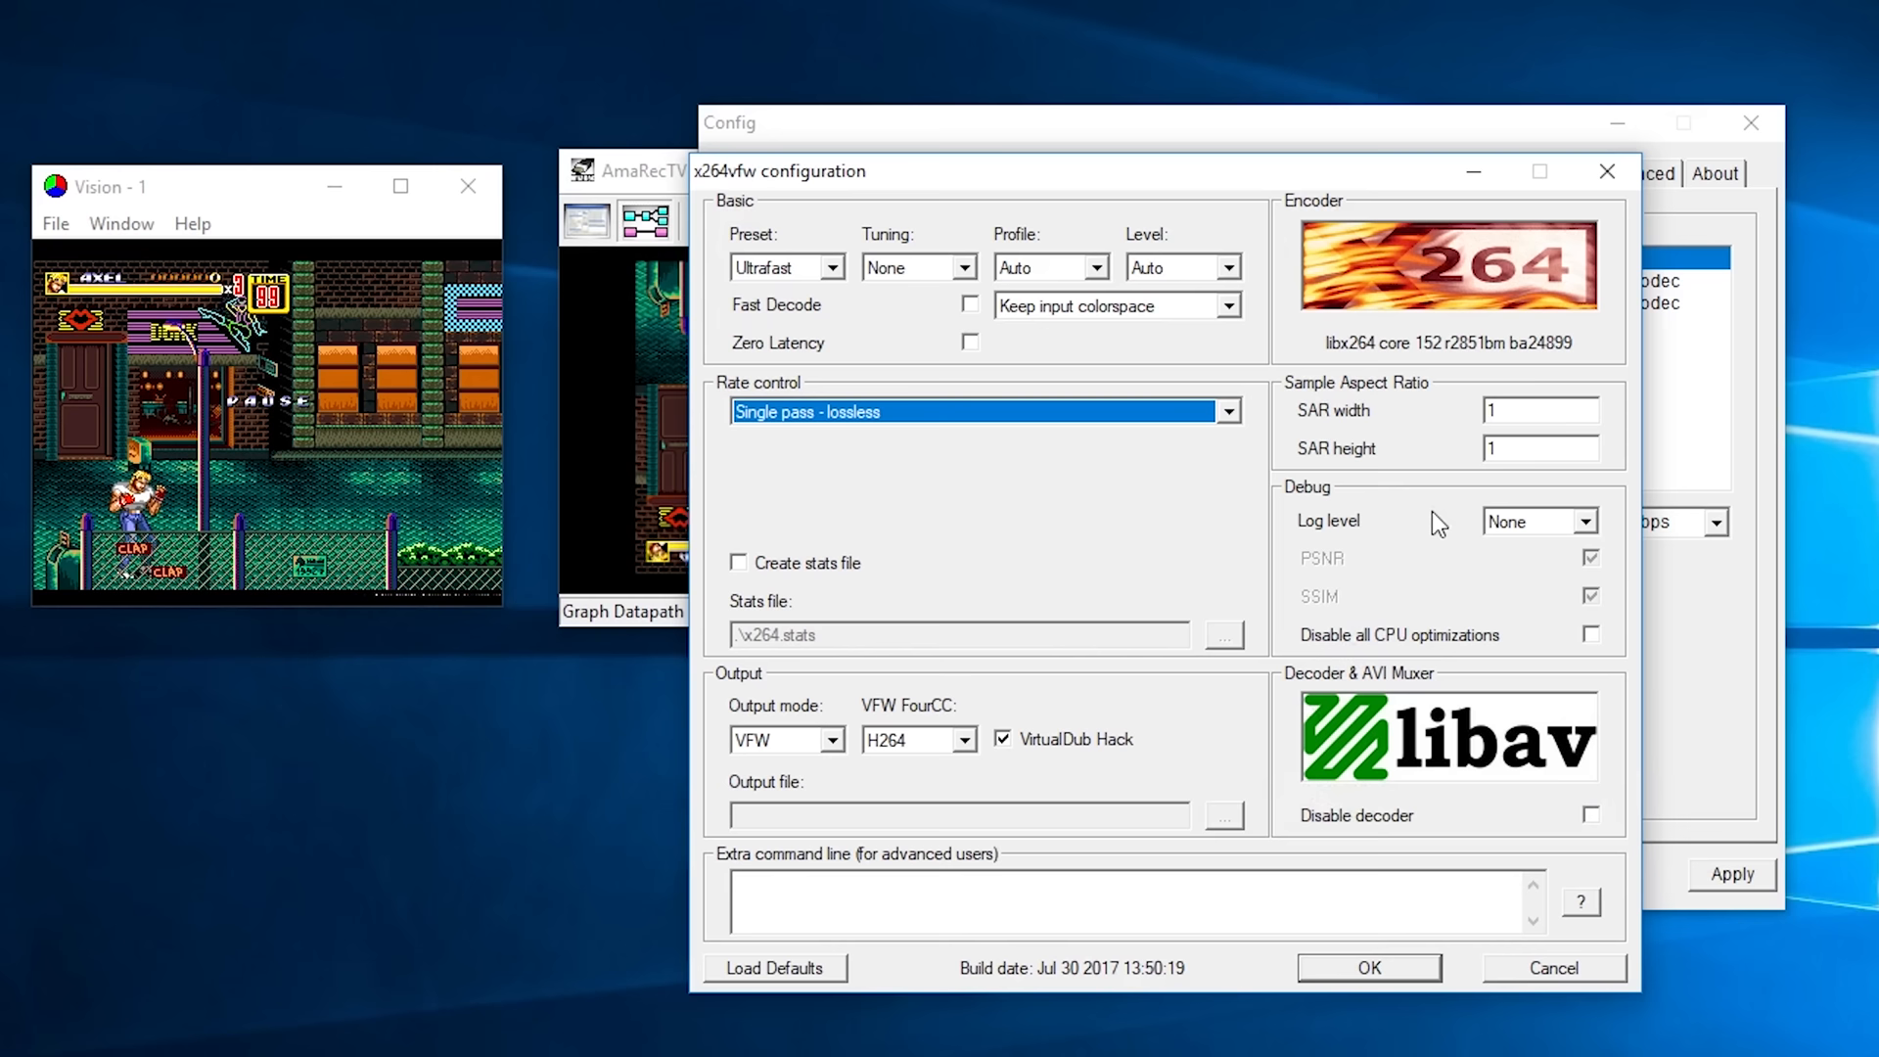
{"action": "left_click", "coordinate": [1368, 967]}
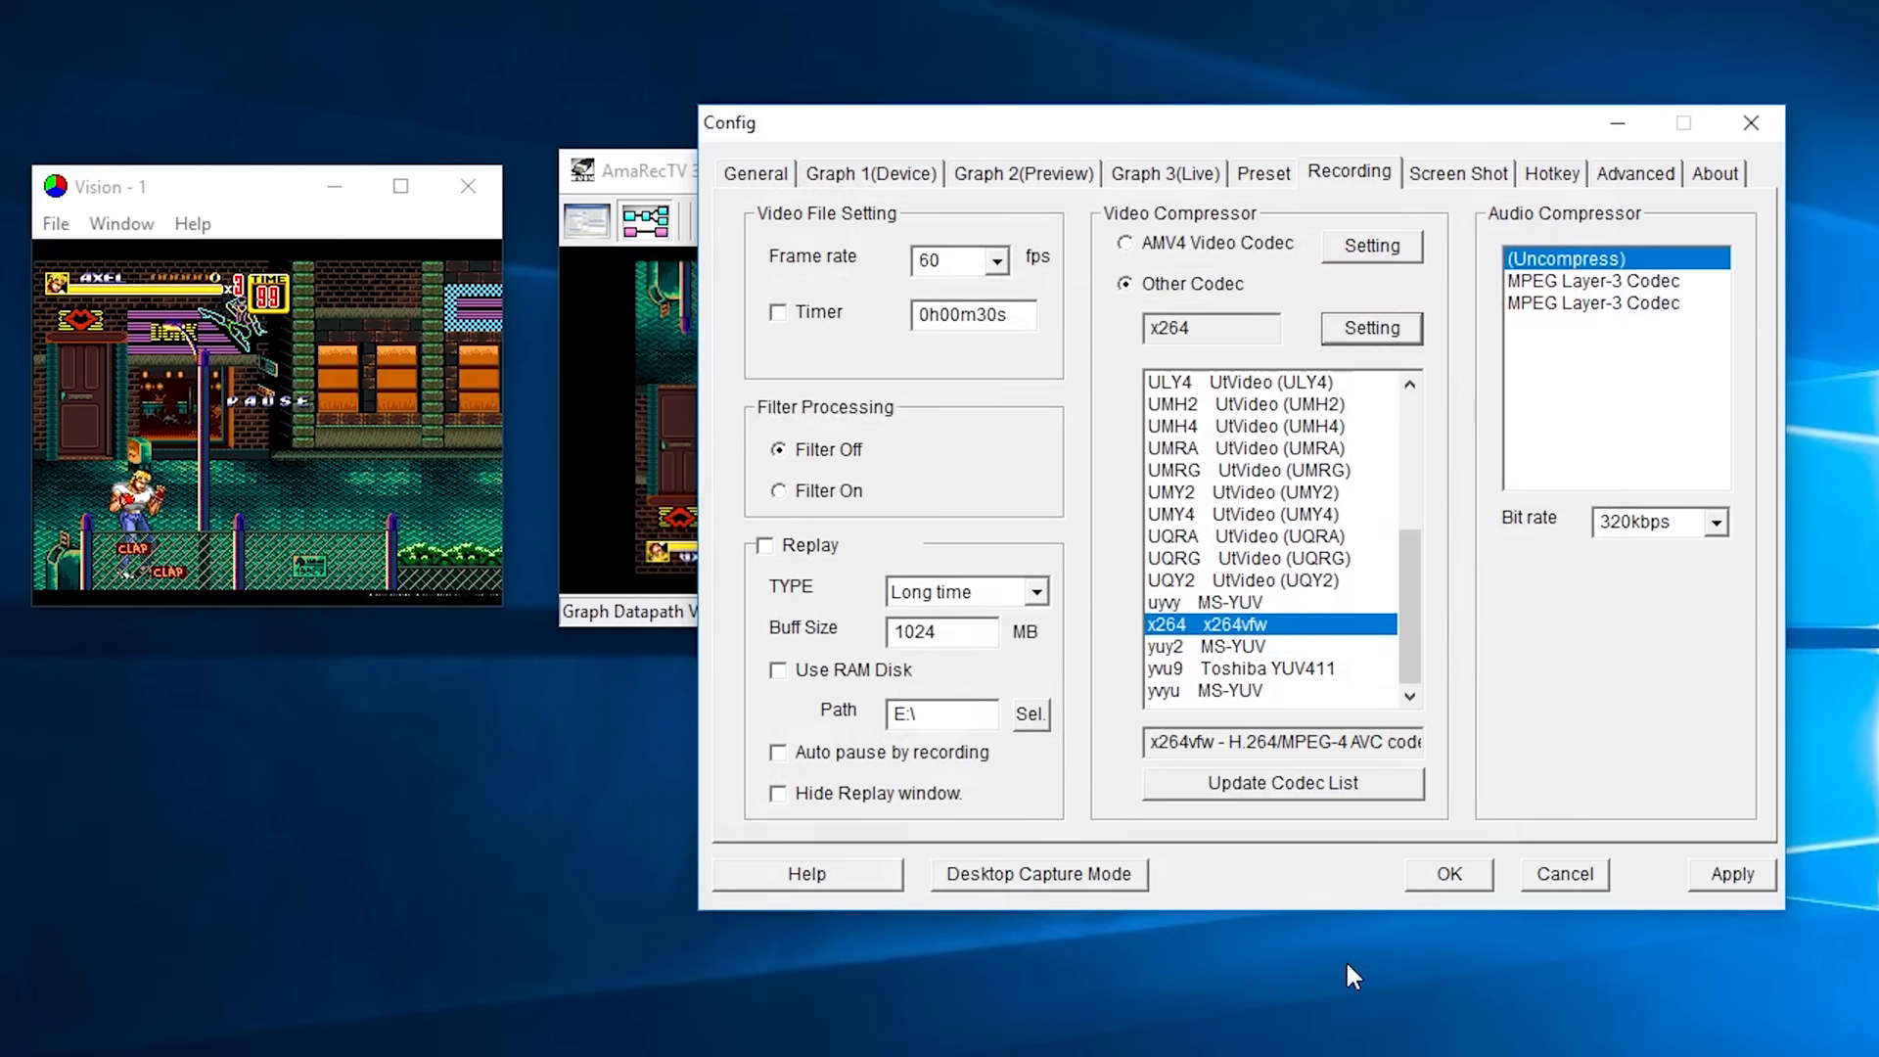
- Look over the Screen Shot and Hotkey settings in the Config dialog
{"action": "left_click", "coordinate": [1456, 172]}
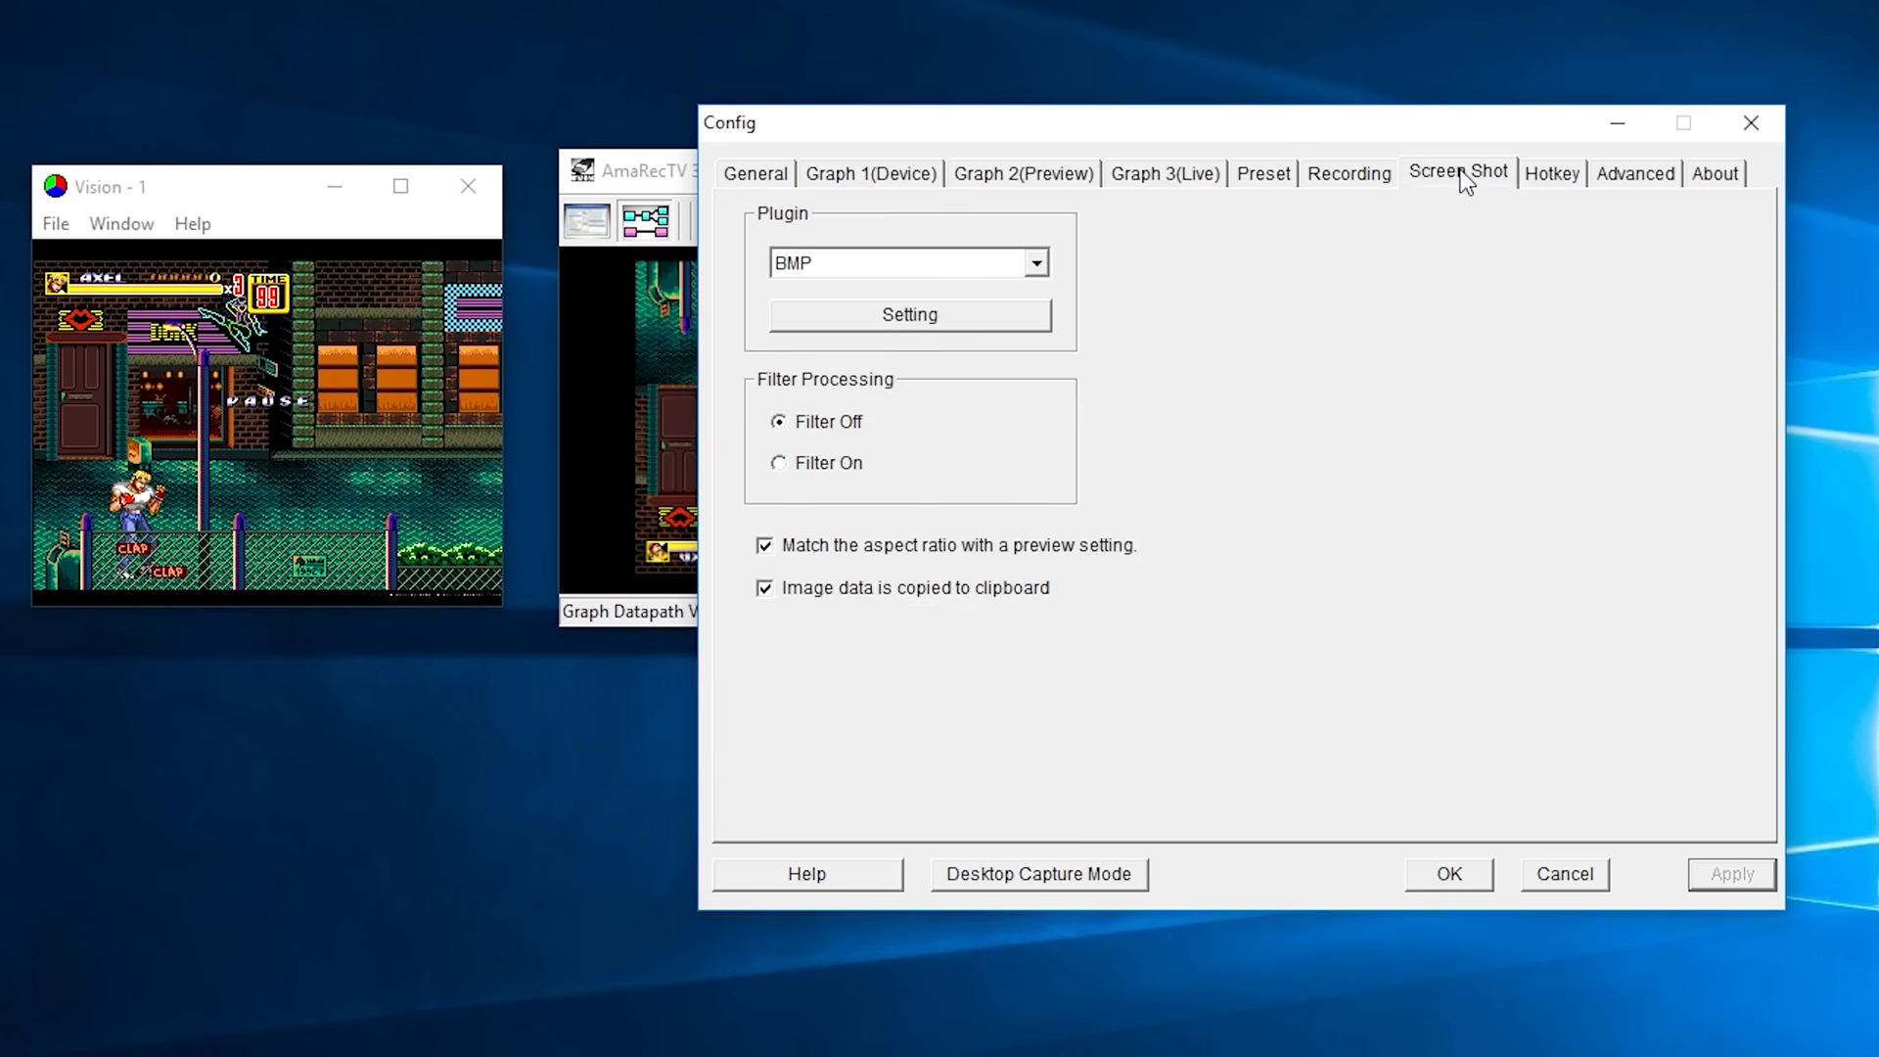
{"action": "left_click", "coordinate": [1550, 172]}
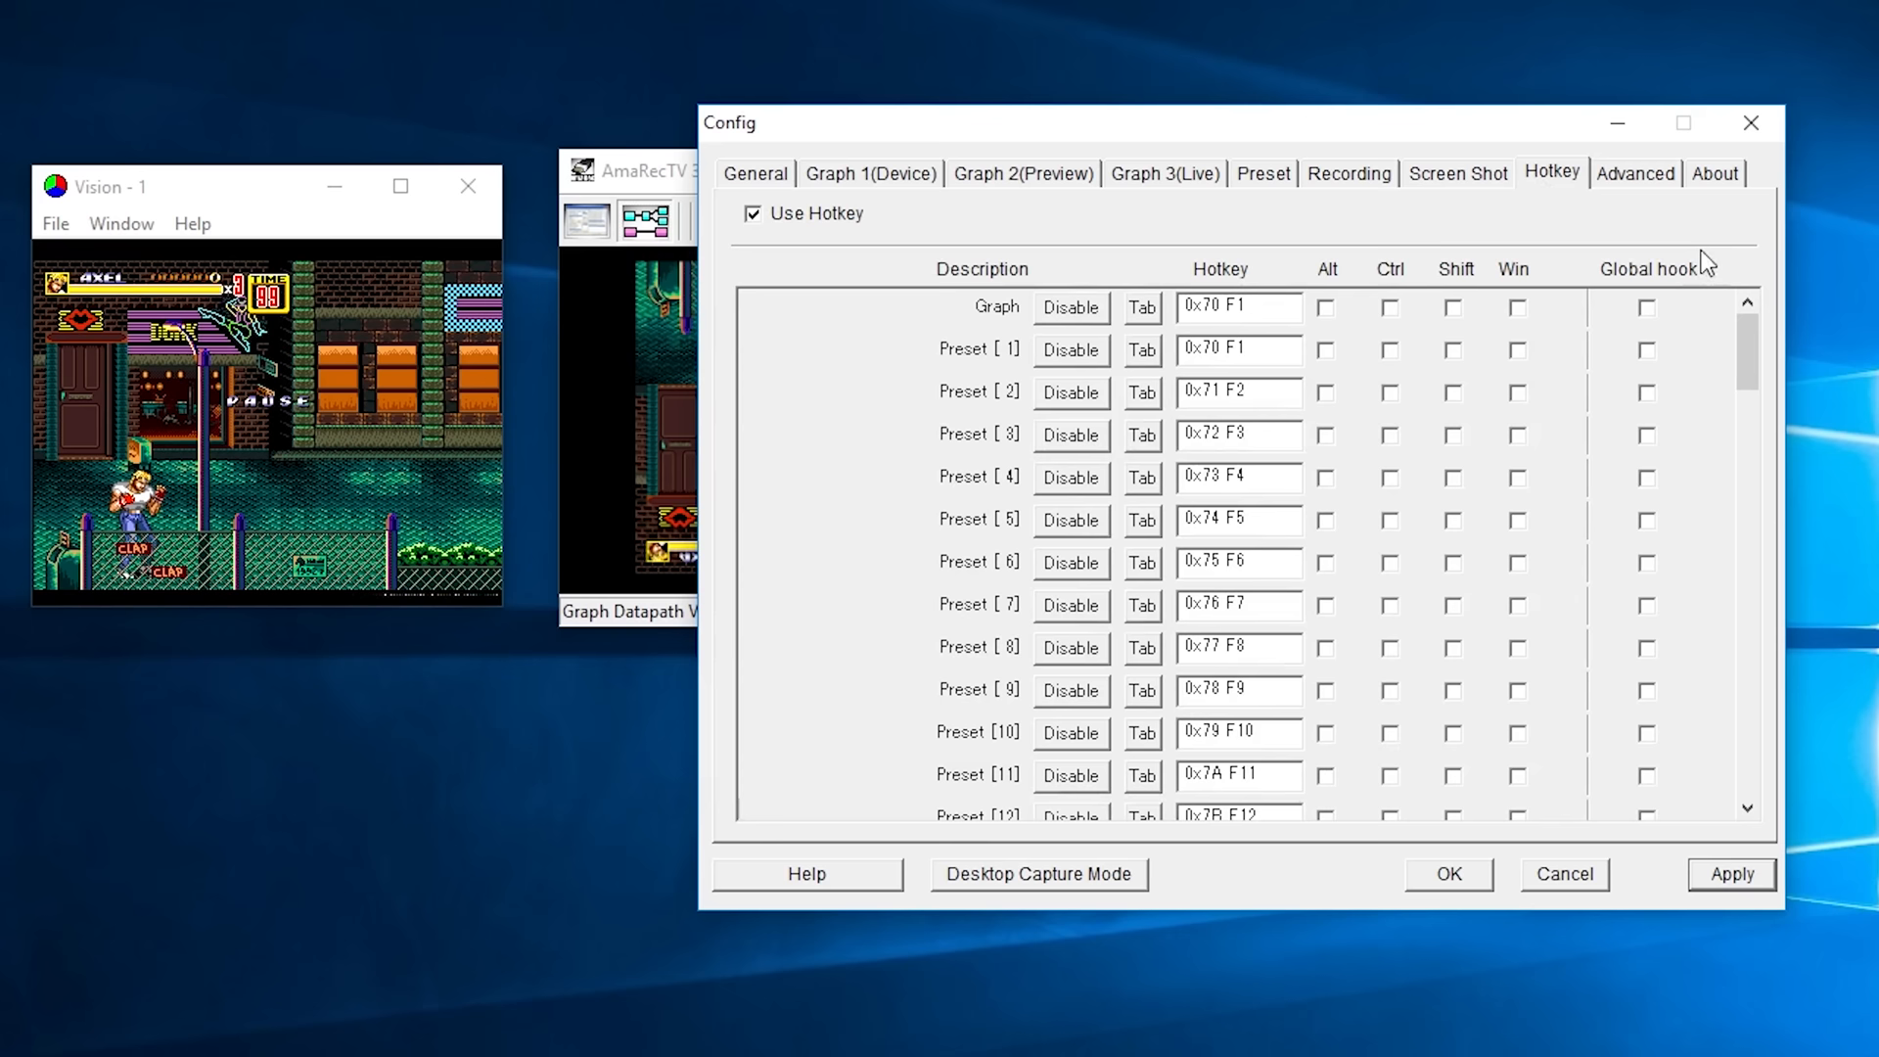
{"action": "left_click", "coordinate": [1634, 172]}
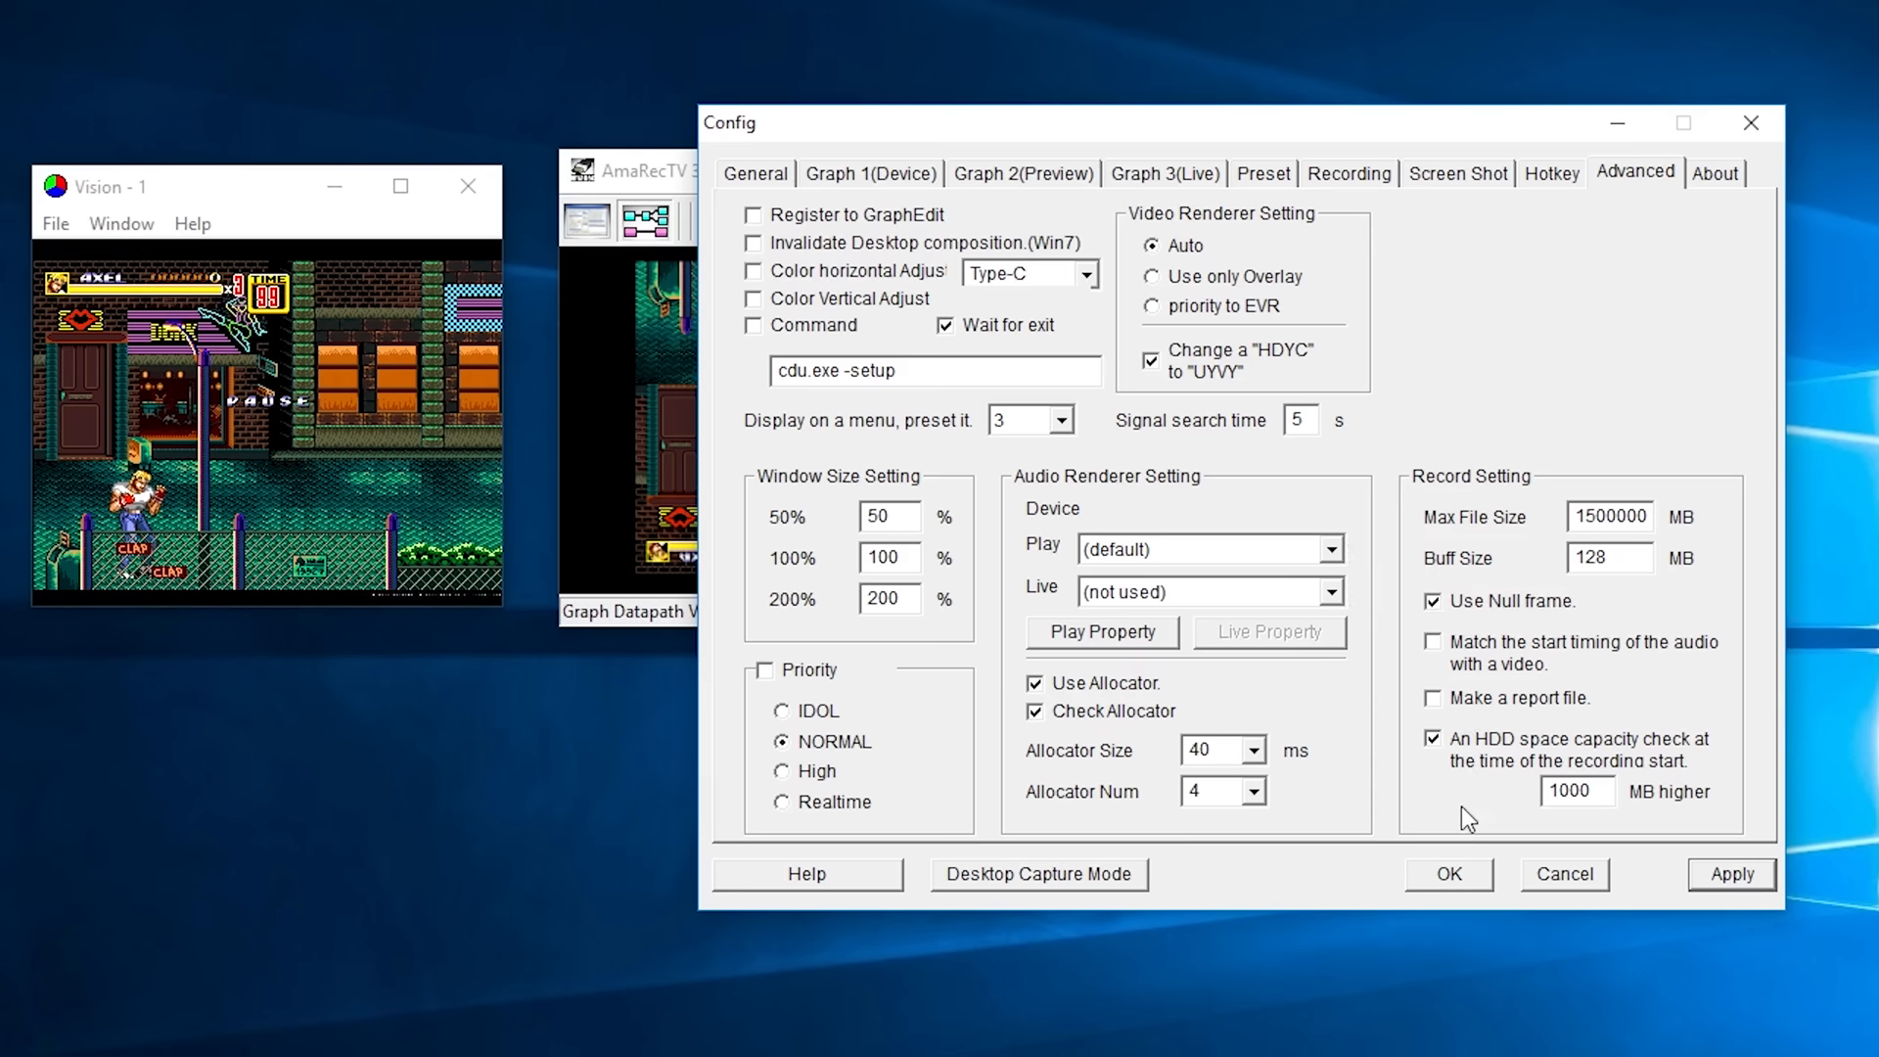
- Confirm the Advanced settings with OK, returning to the live 59.94 fps capture preview
{"action": "left_click", "coordinate": [1446, 873]}
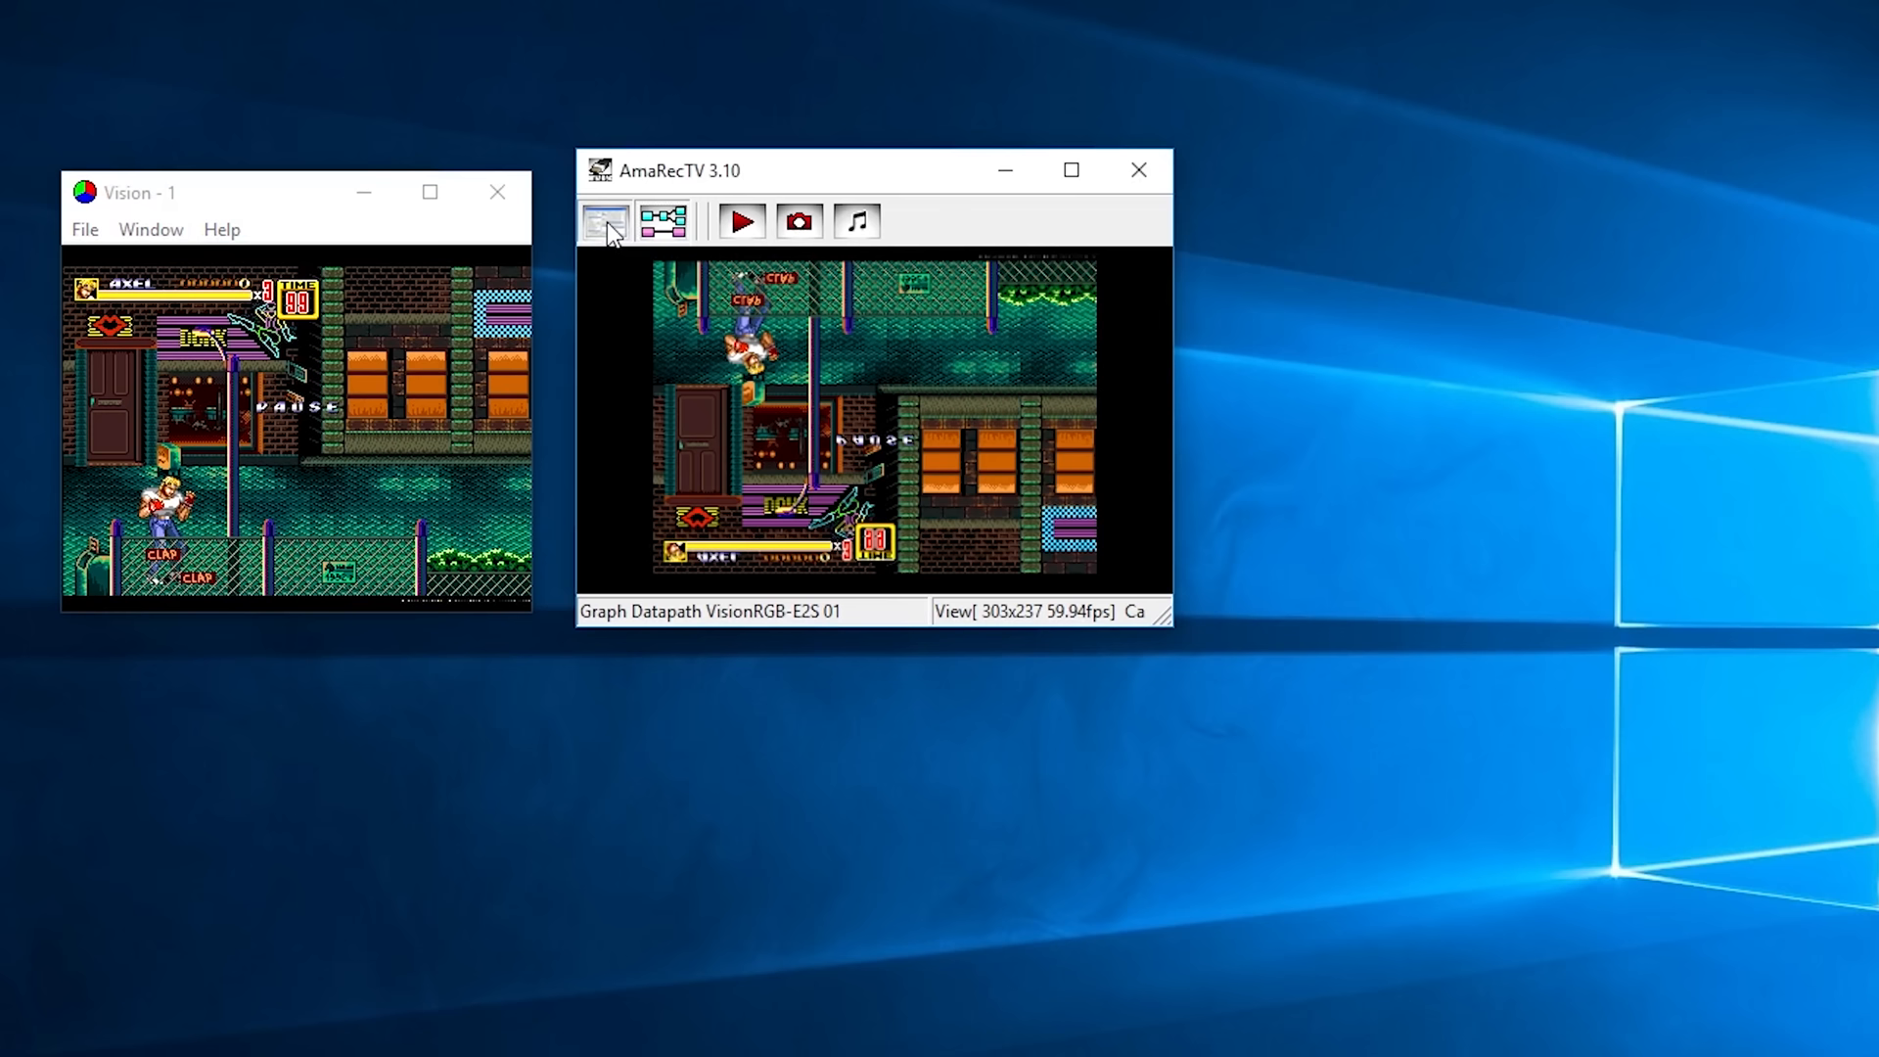
- Reopen Config on Graph 1 and keep the 320×250, 24-bit RGB, Line 96000 capture format
{"action": "left_click", "coordinate": [603, 221]}
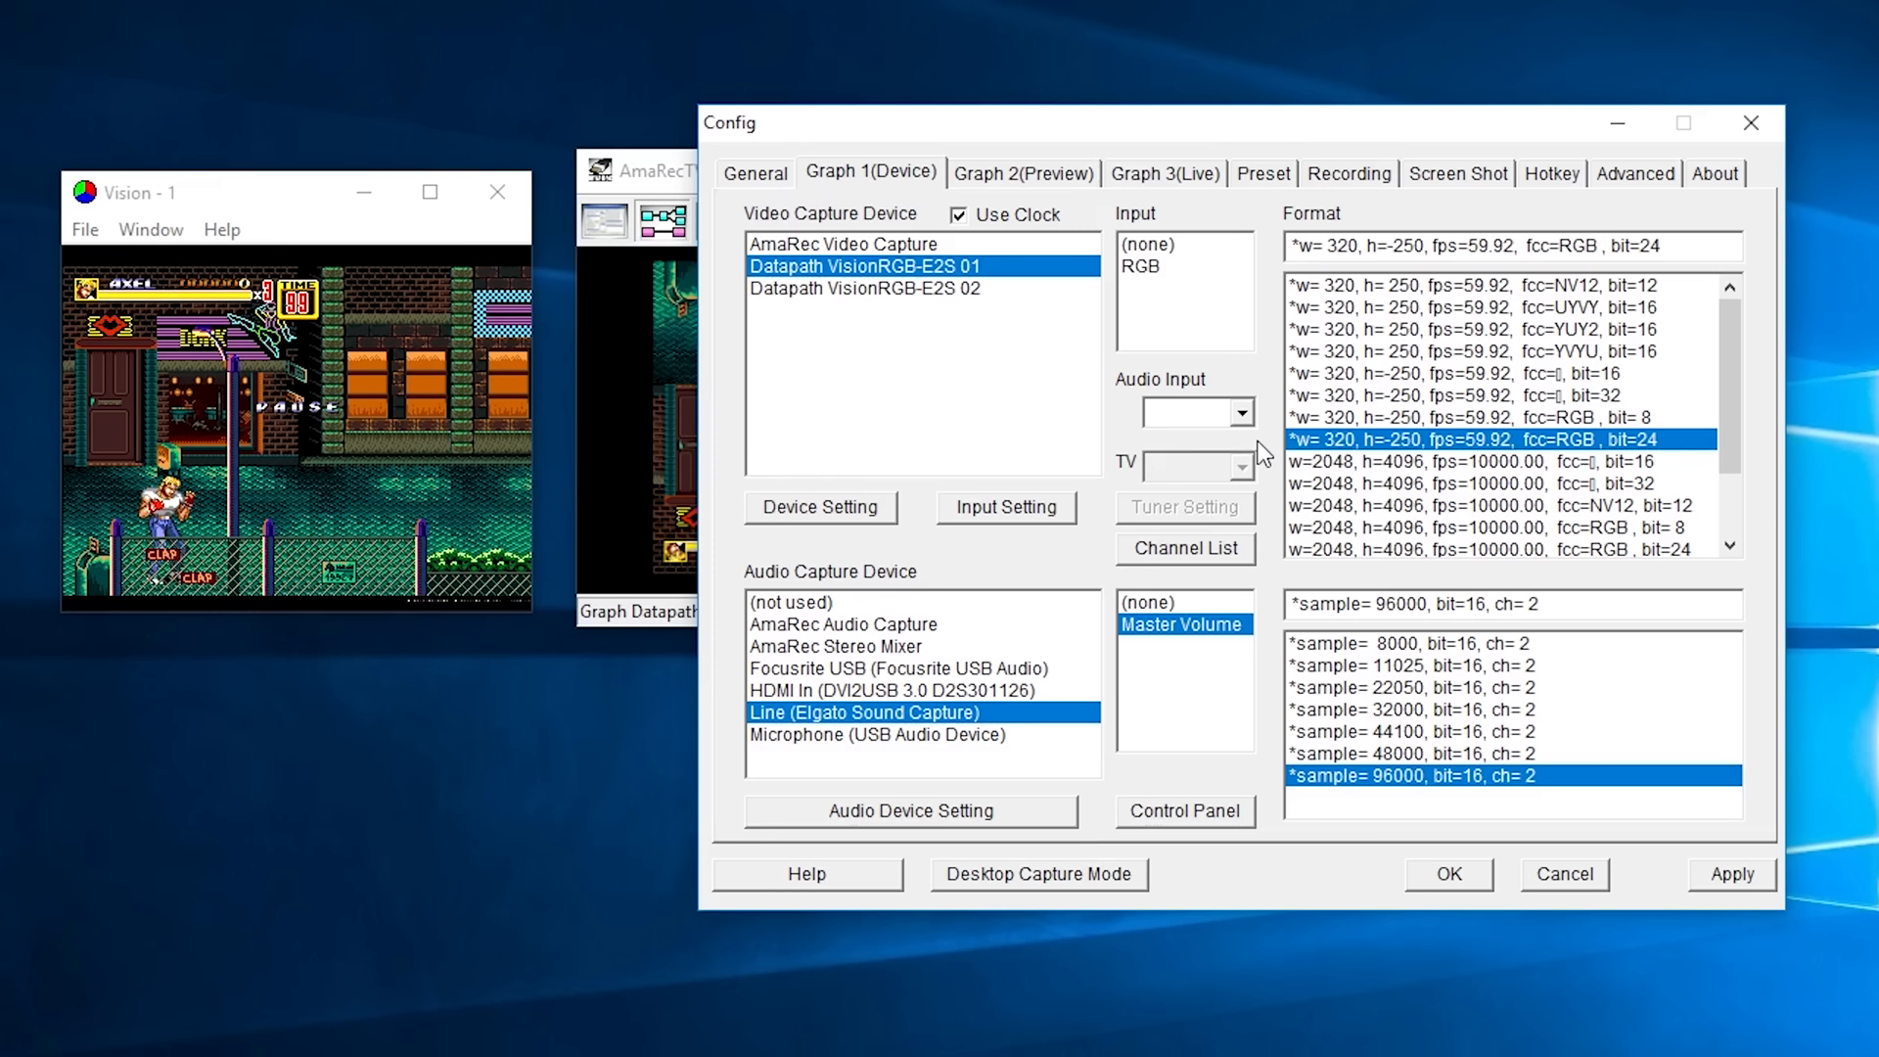
{"action": "mouse_move", "coordinate": [1354, 308]}
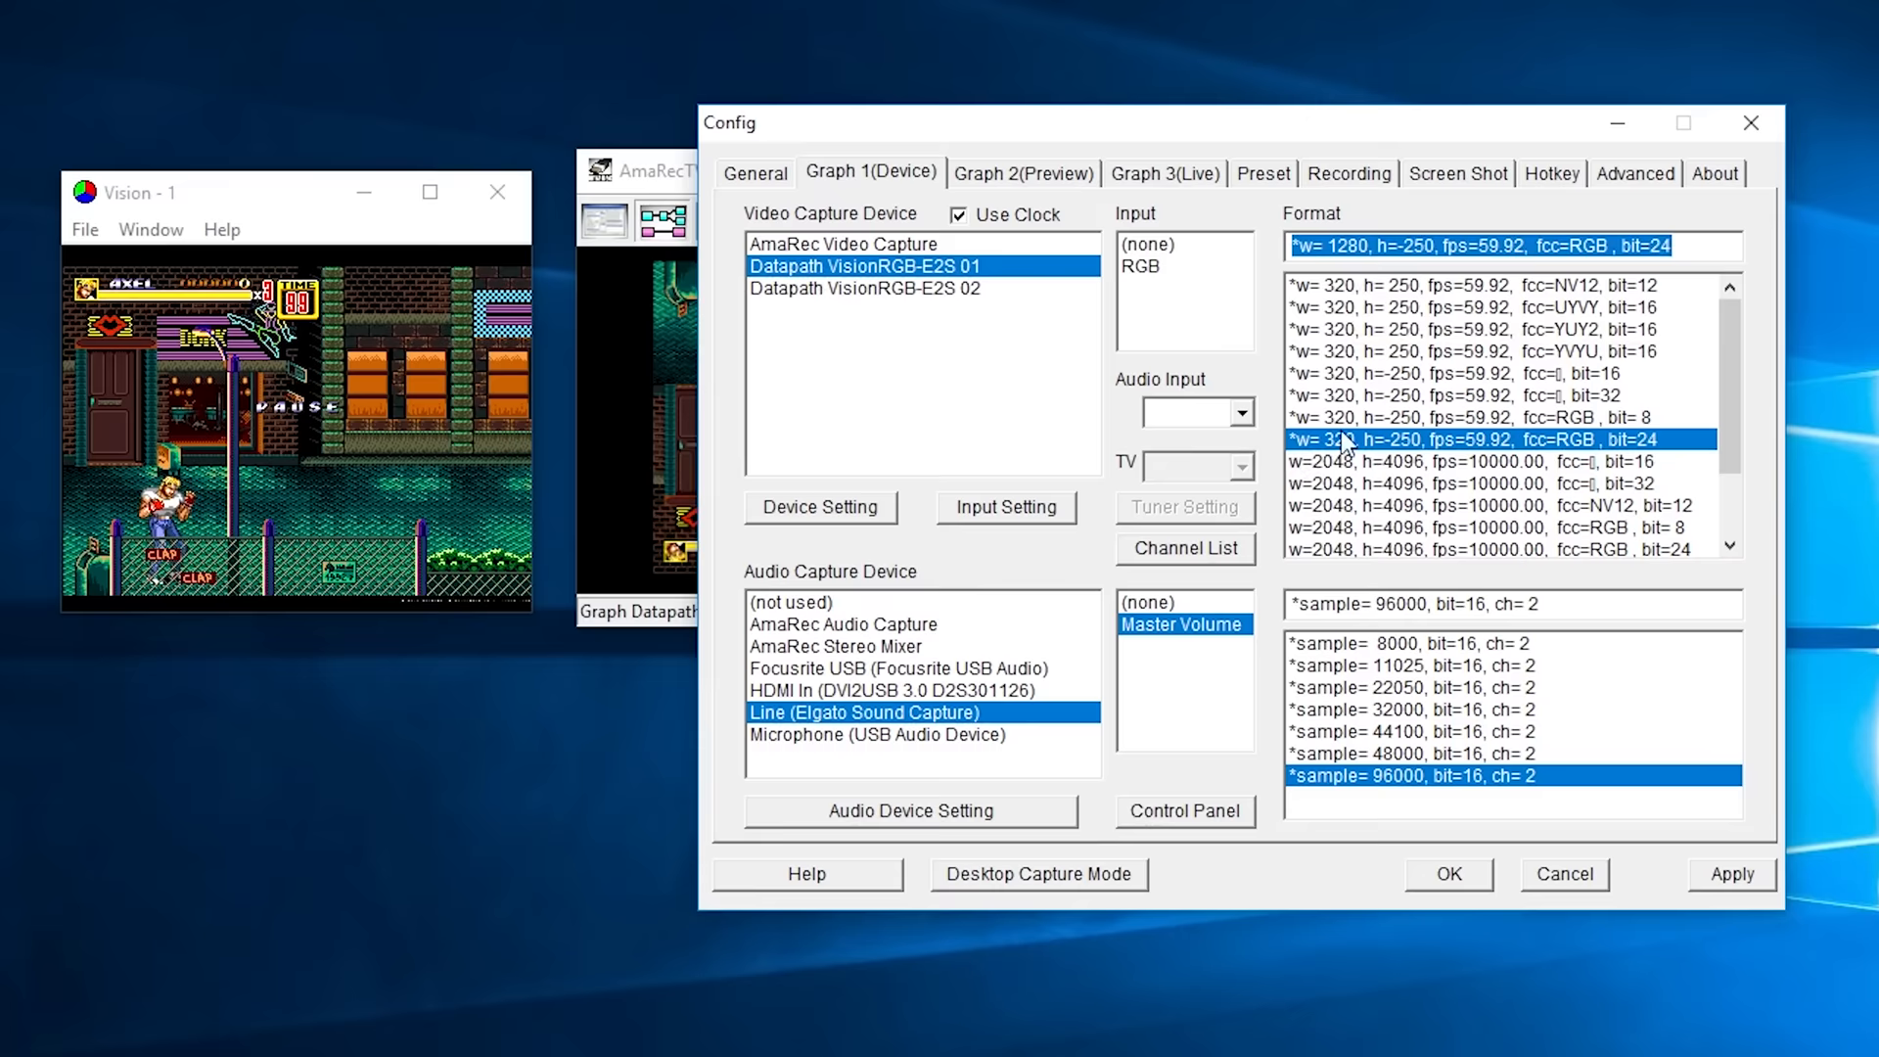
{"action": "left_click", "coordinate": [1445, 869]}
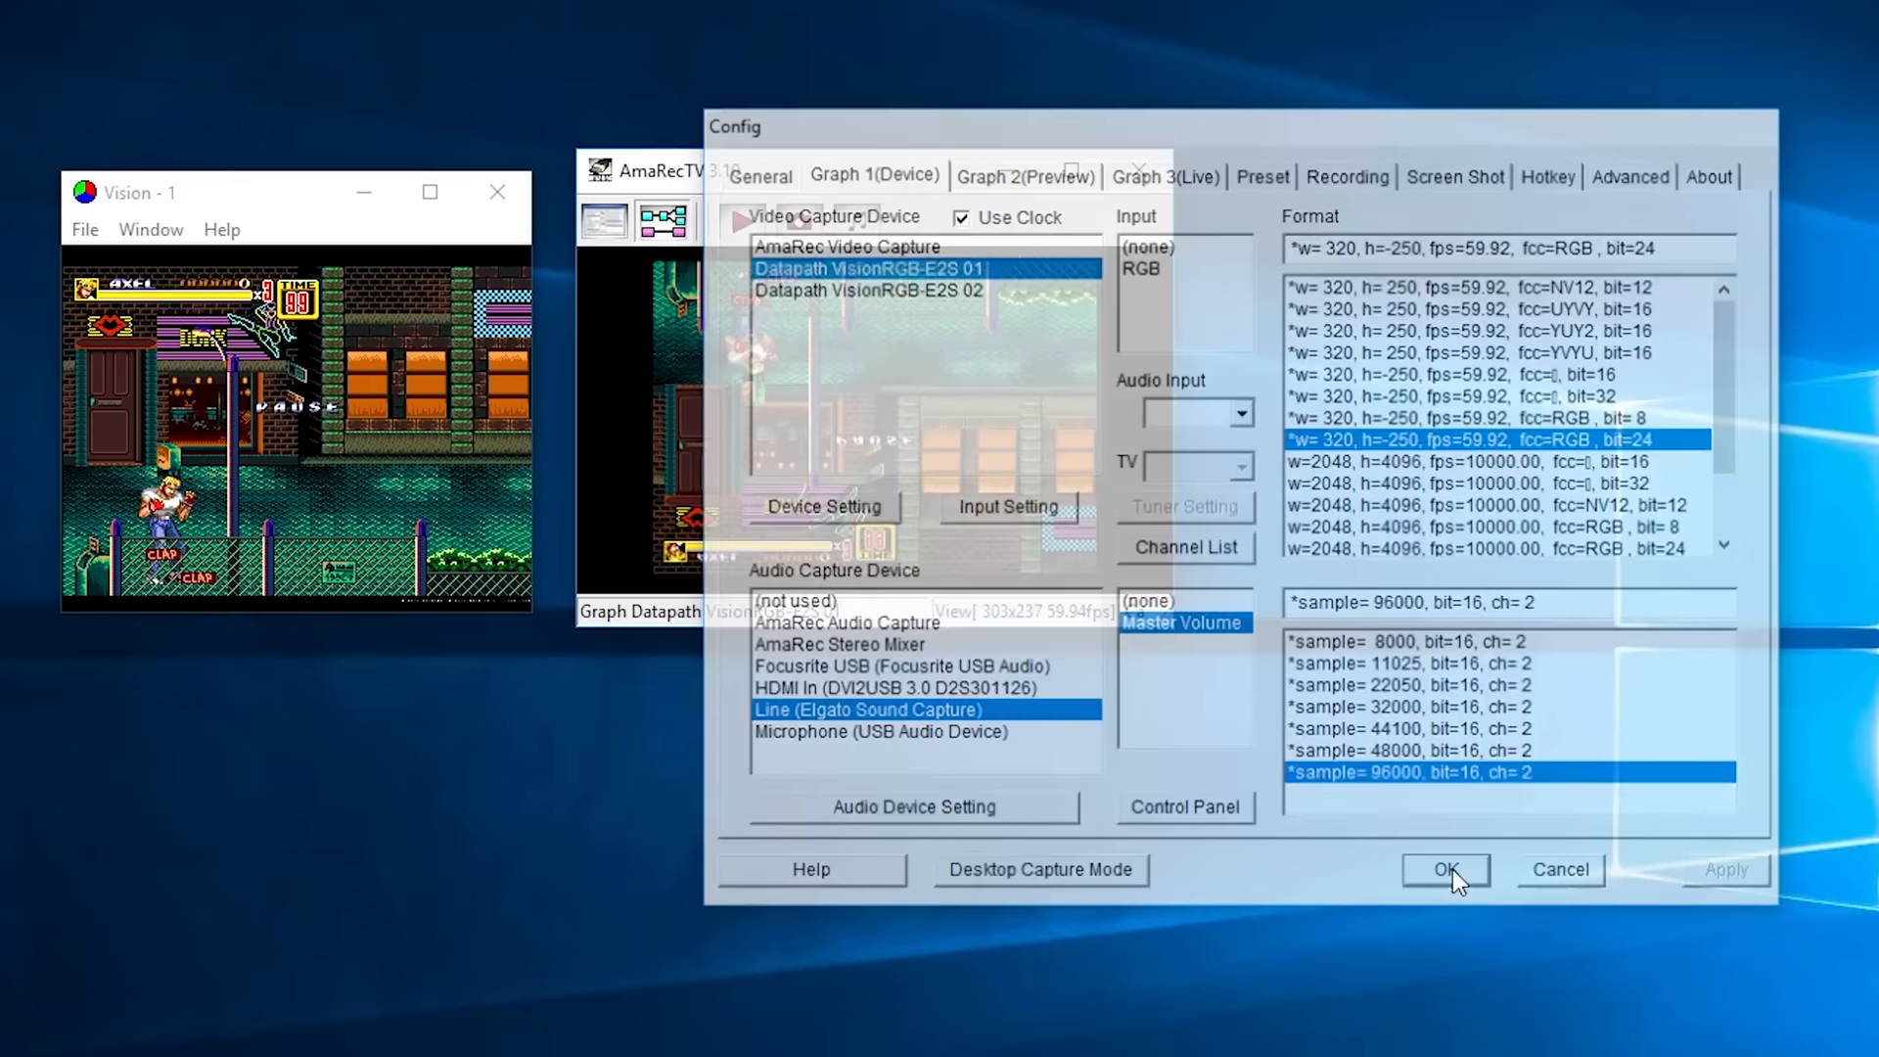
- Confirm the capture format, close Config and move on to the VirtualDub download page
{"action": "left_click", "coordinate": [1444, 869]}
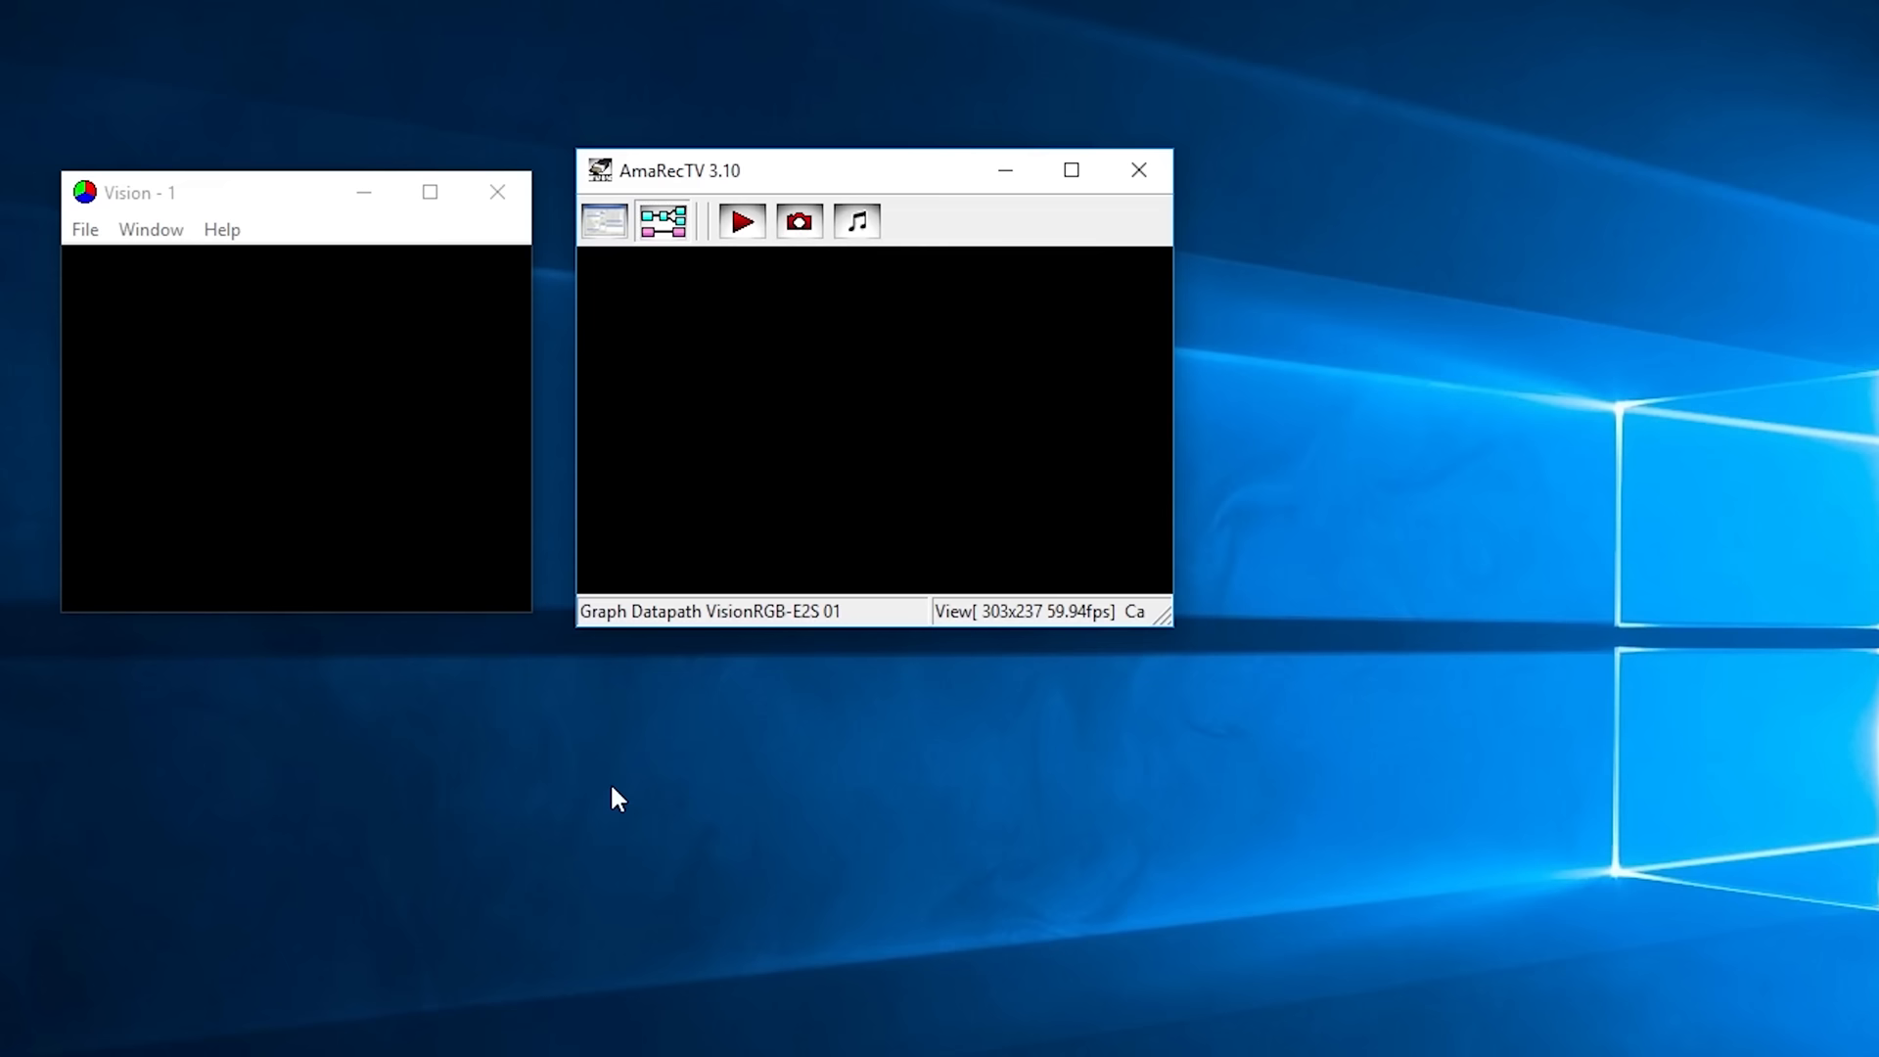
{"action": "left_click", "coordinate": [739, 222]}
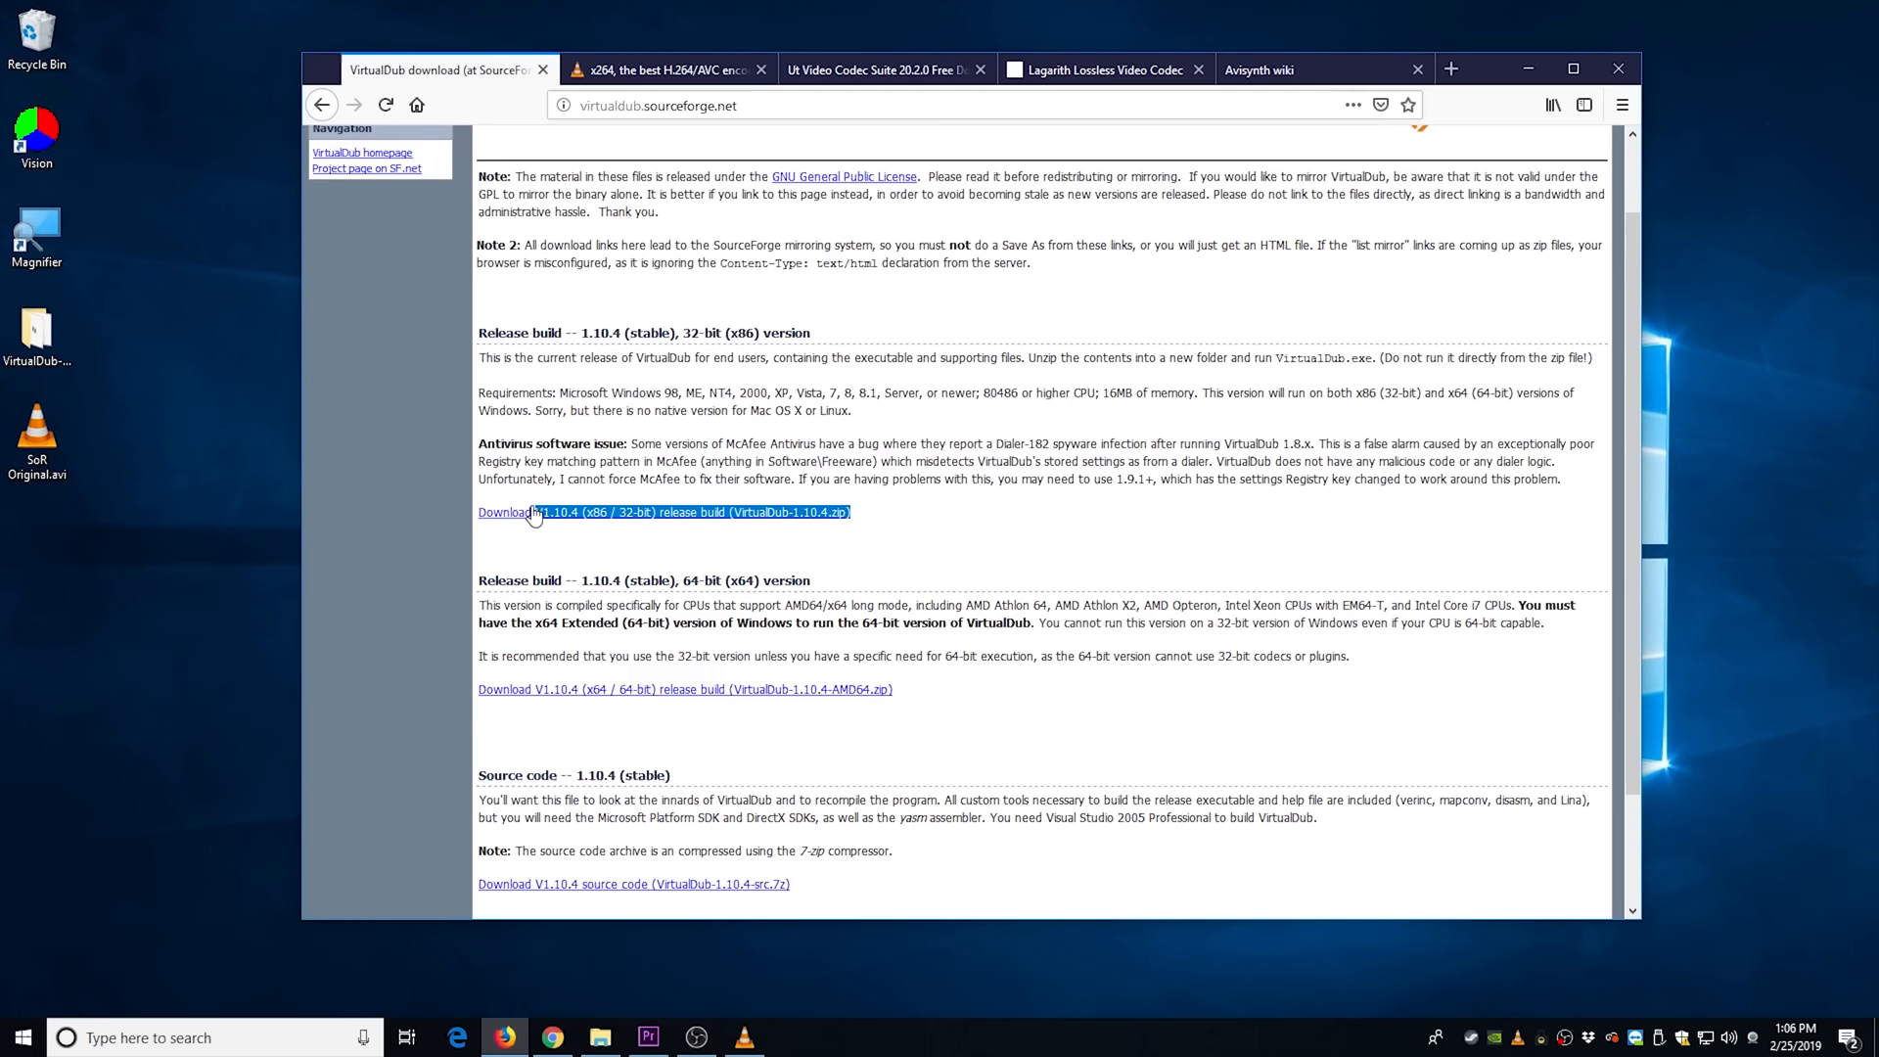
- Download VirtualDub 1.10.4 32-bit and review the Lagarith, Ut Video Codec Suite and x264 pages
{"action": "left_click", "coordinate": [666, 71]}
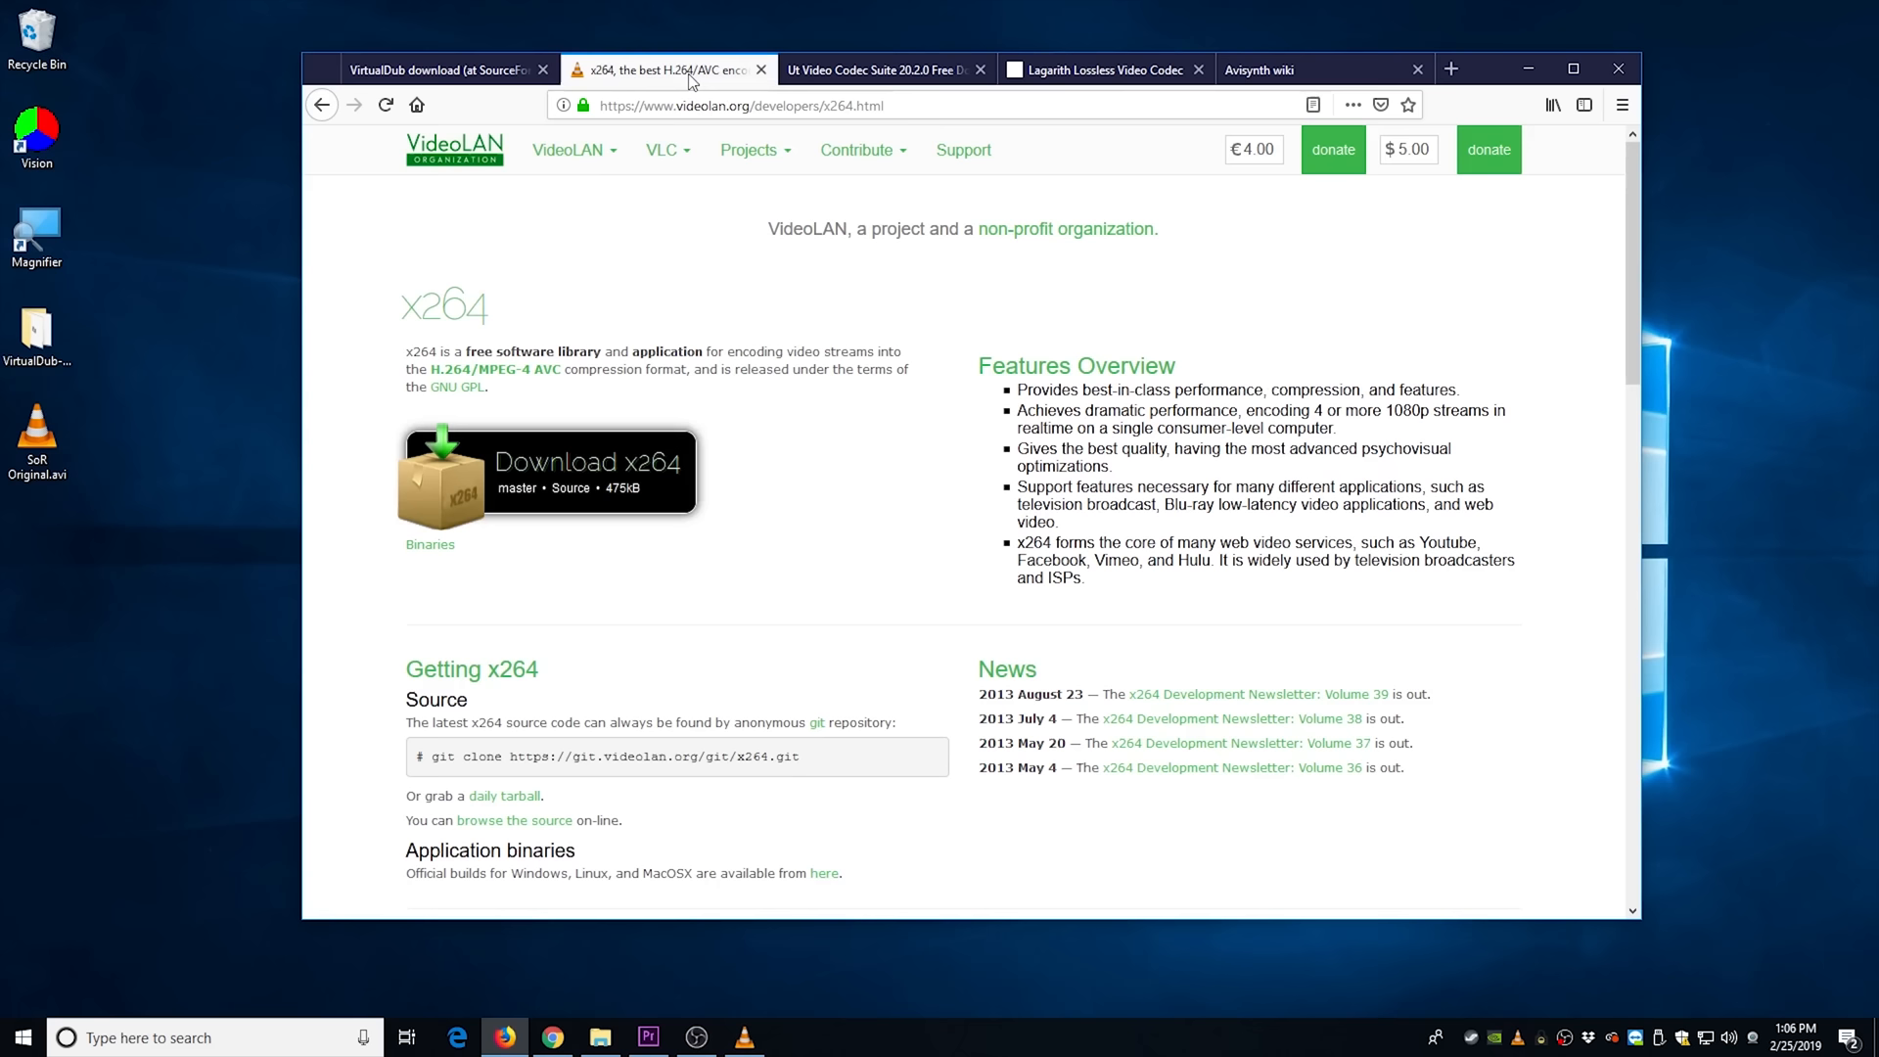
{"action": "left_click", "coordinate": [1102, 70]}
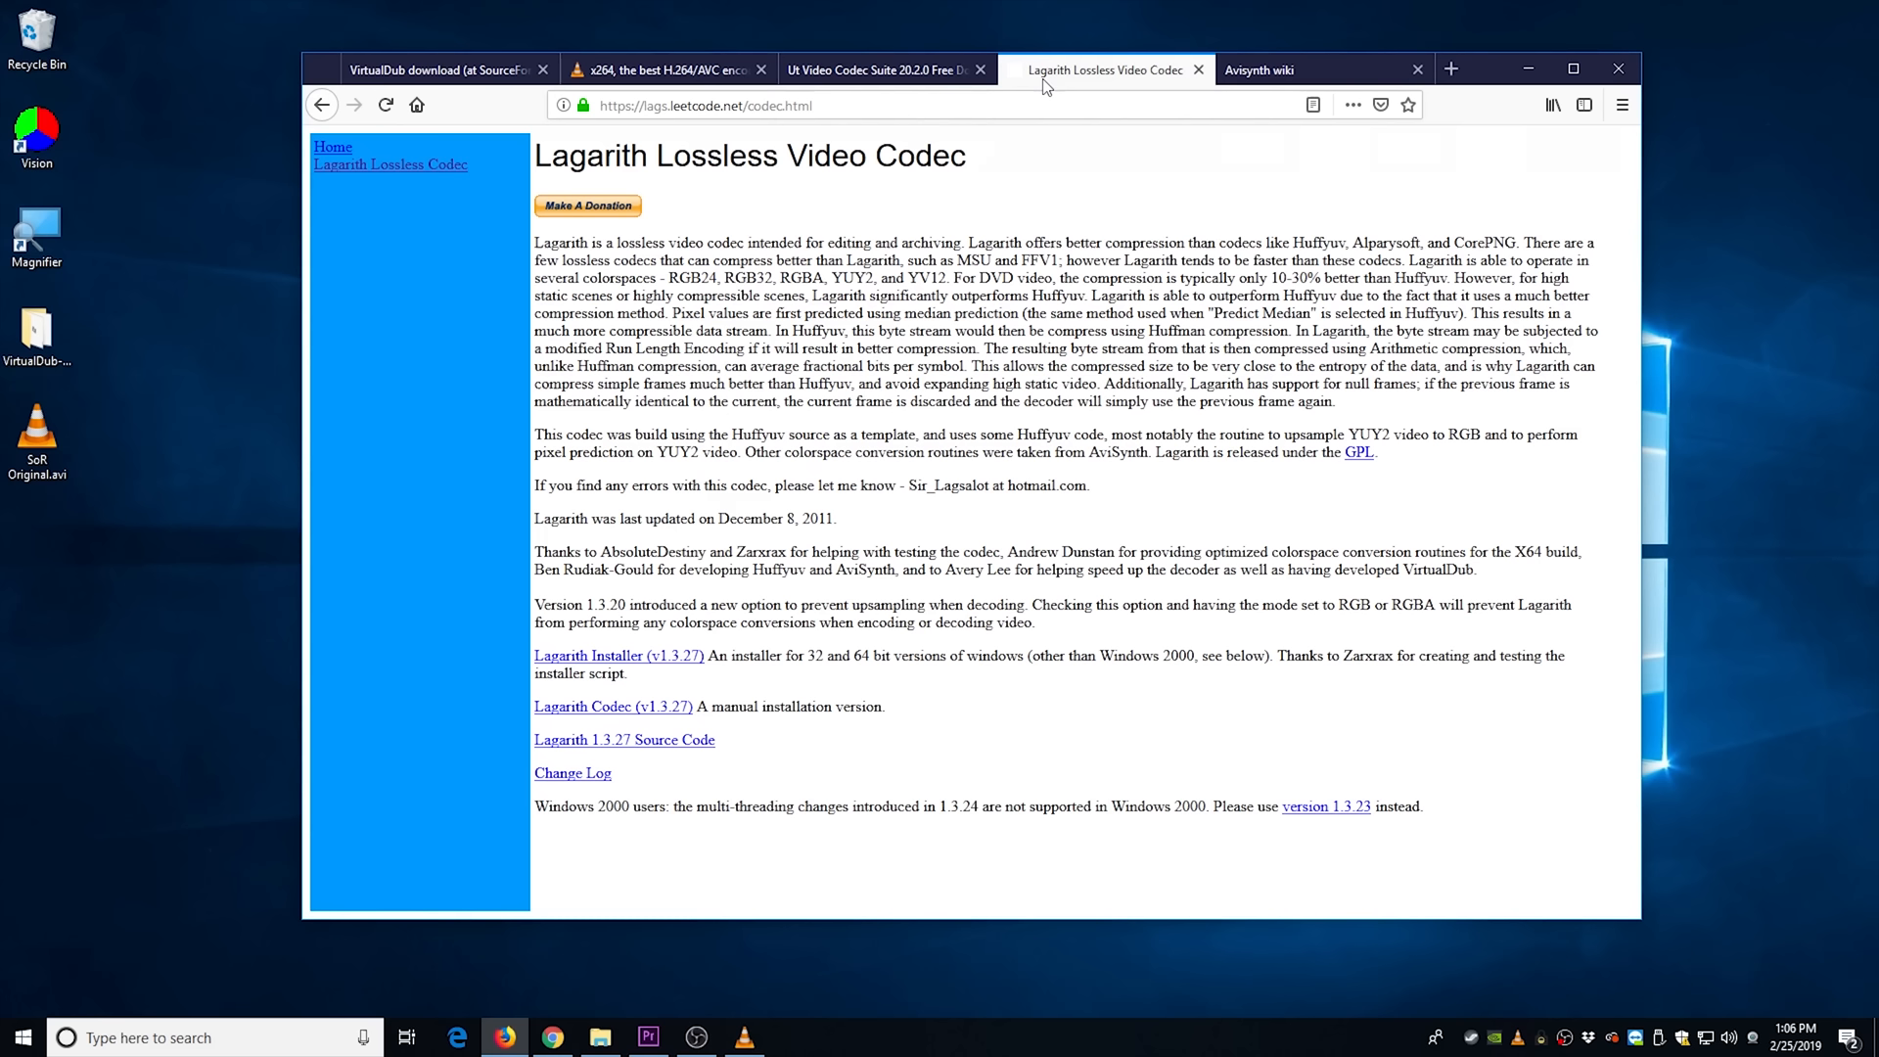
{"action": "left_click", "coordinate": [881, 70]}
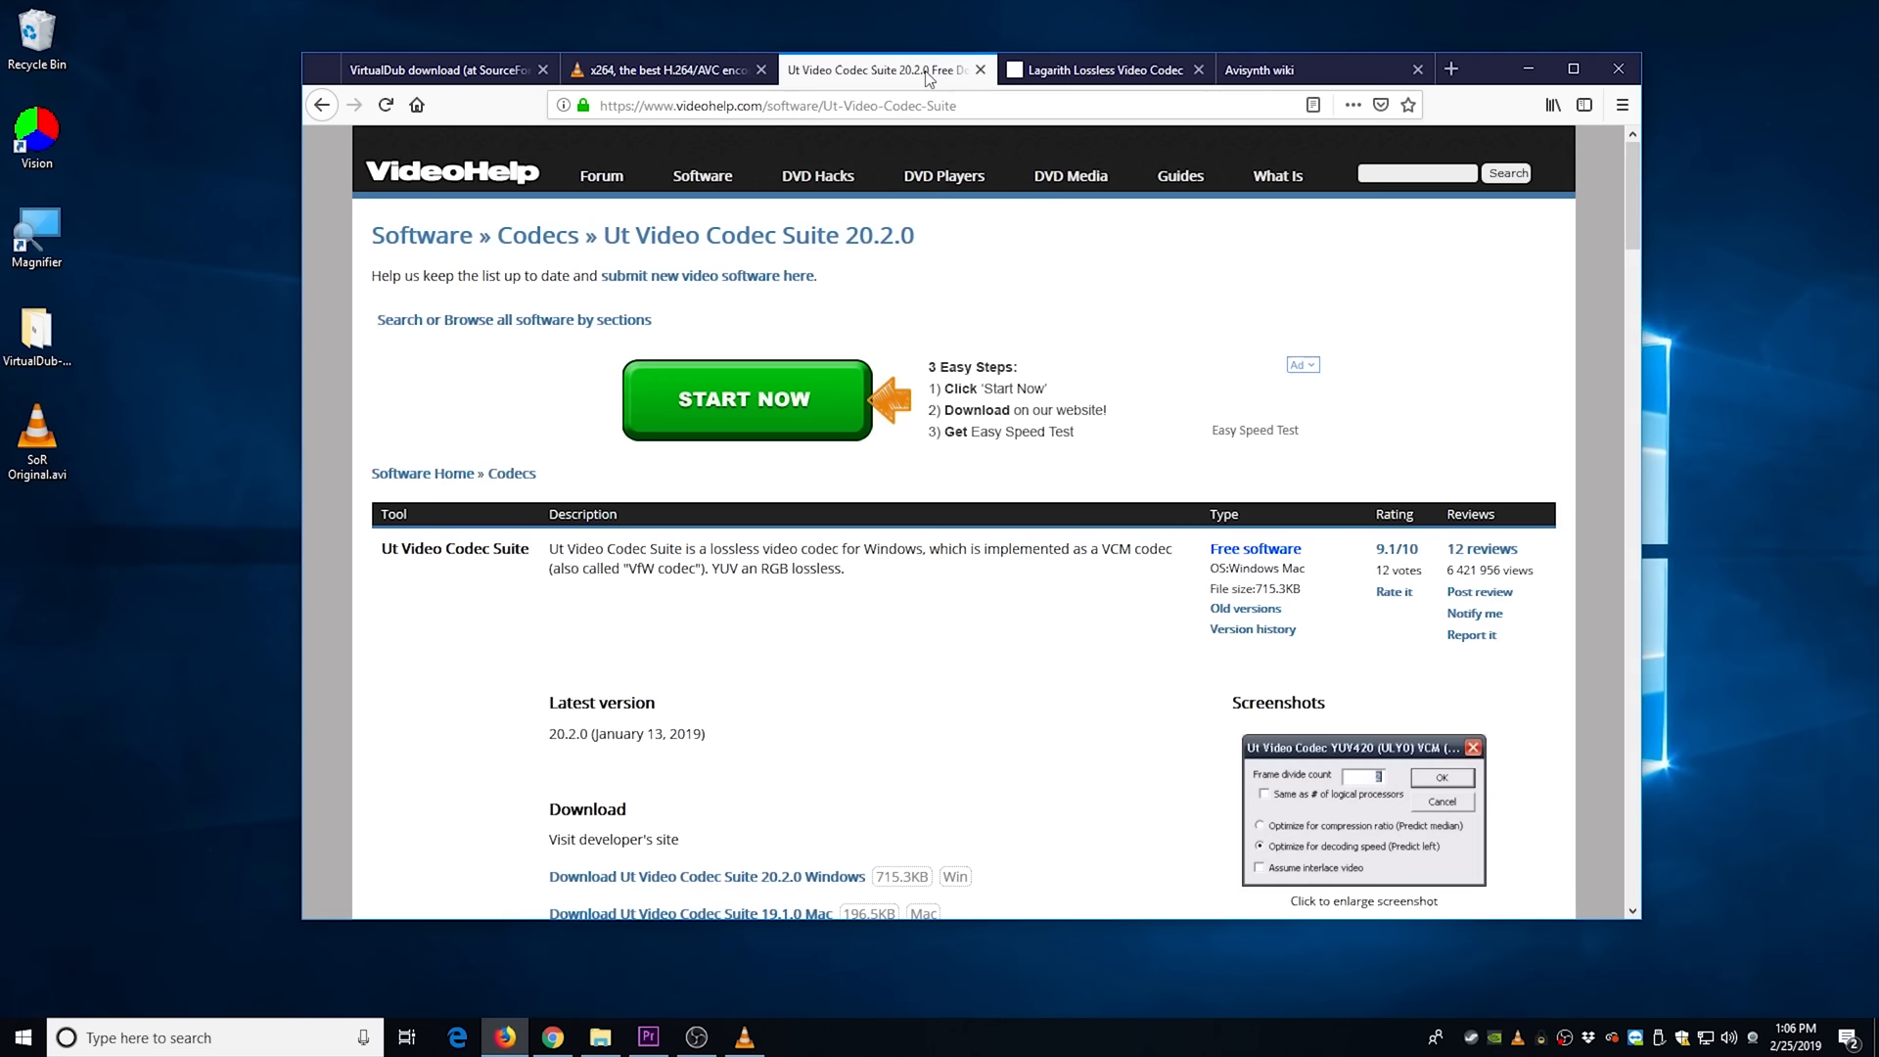
{"action": "left_click", "coordinate": [1294, 70]}
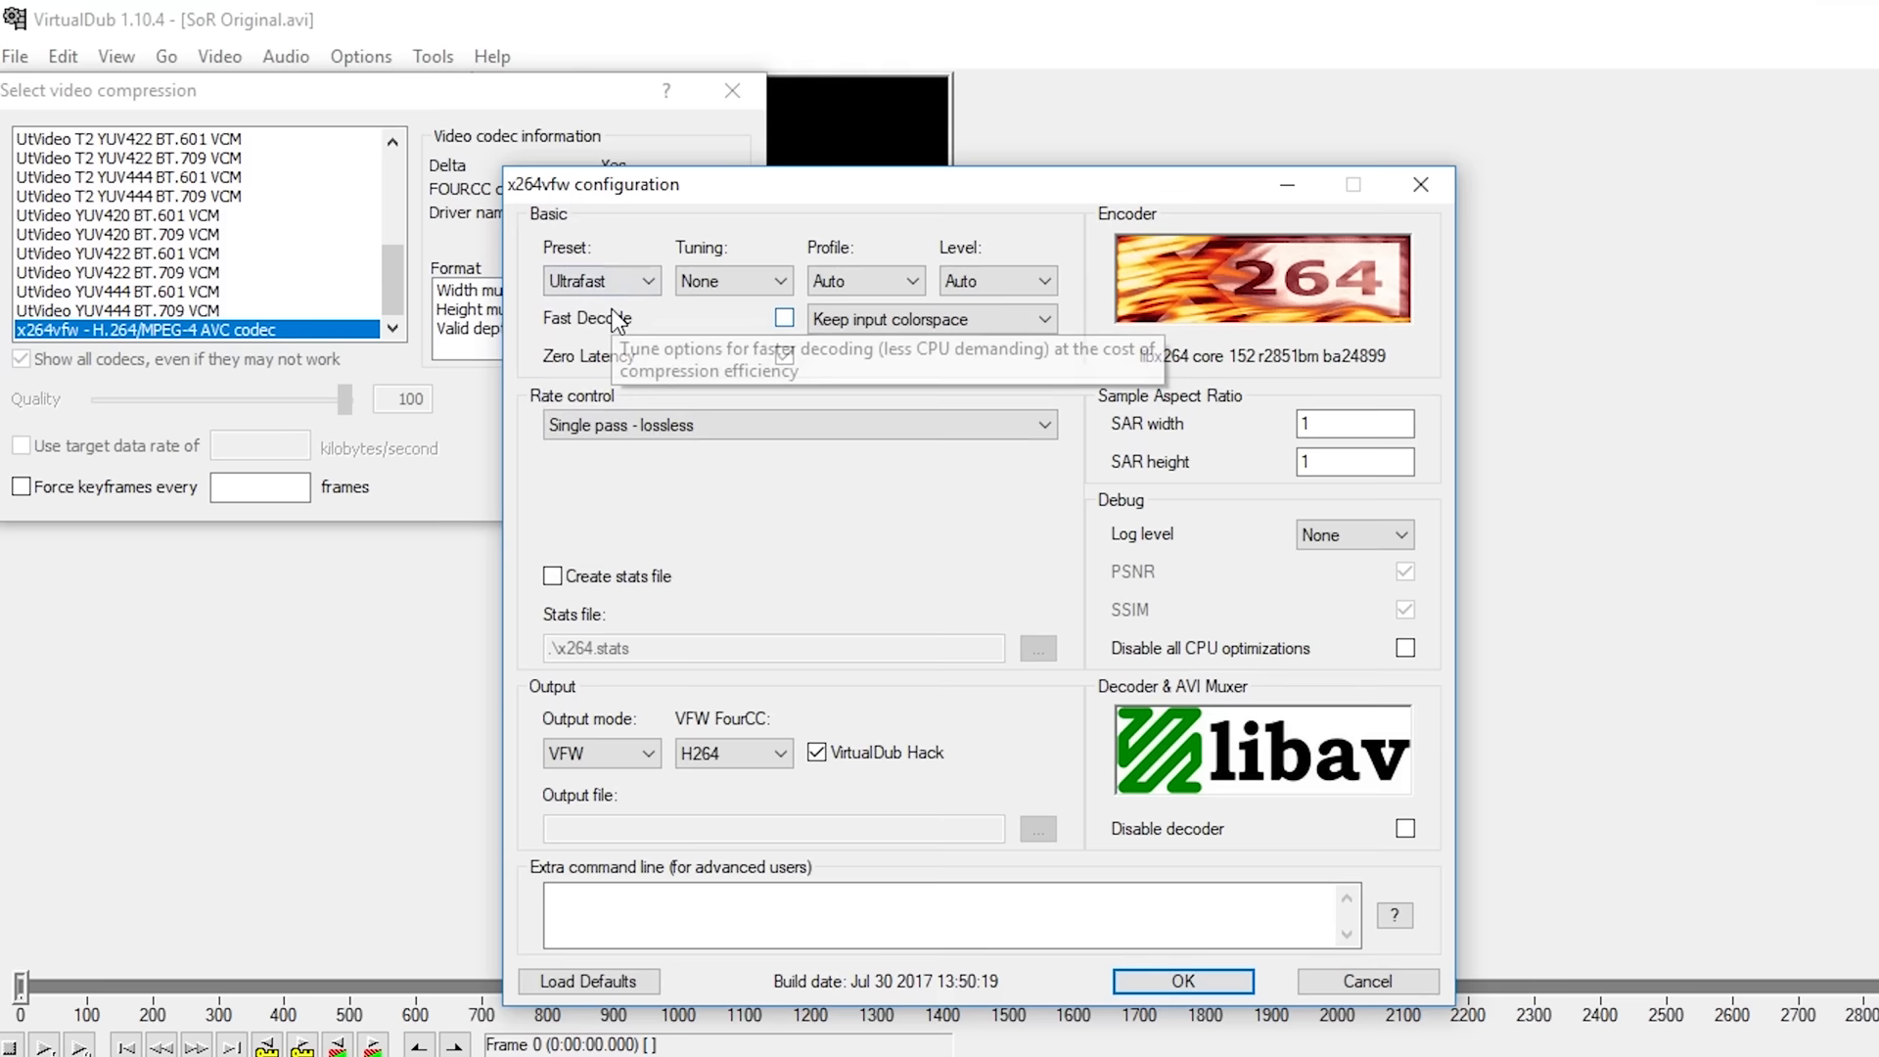
- Enable Zero Latency in the x264vfw configuration and confirm the codec settings
{"action": "left_click", "coordinate": [783, 356]}
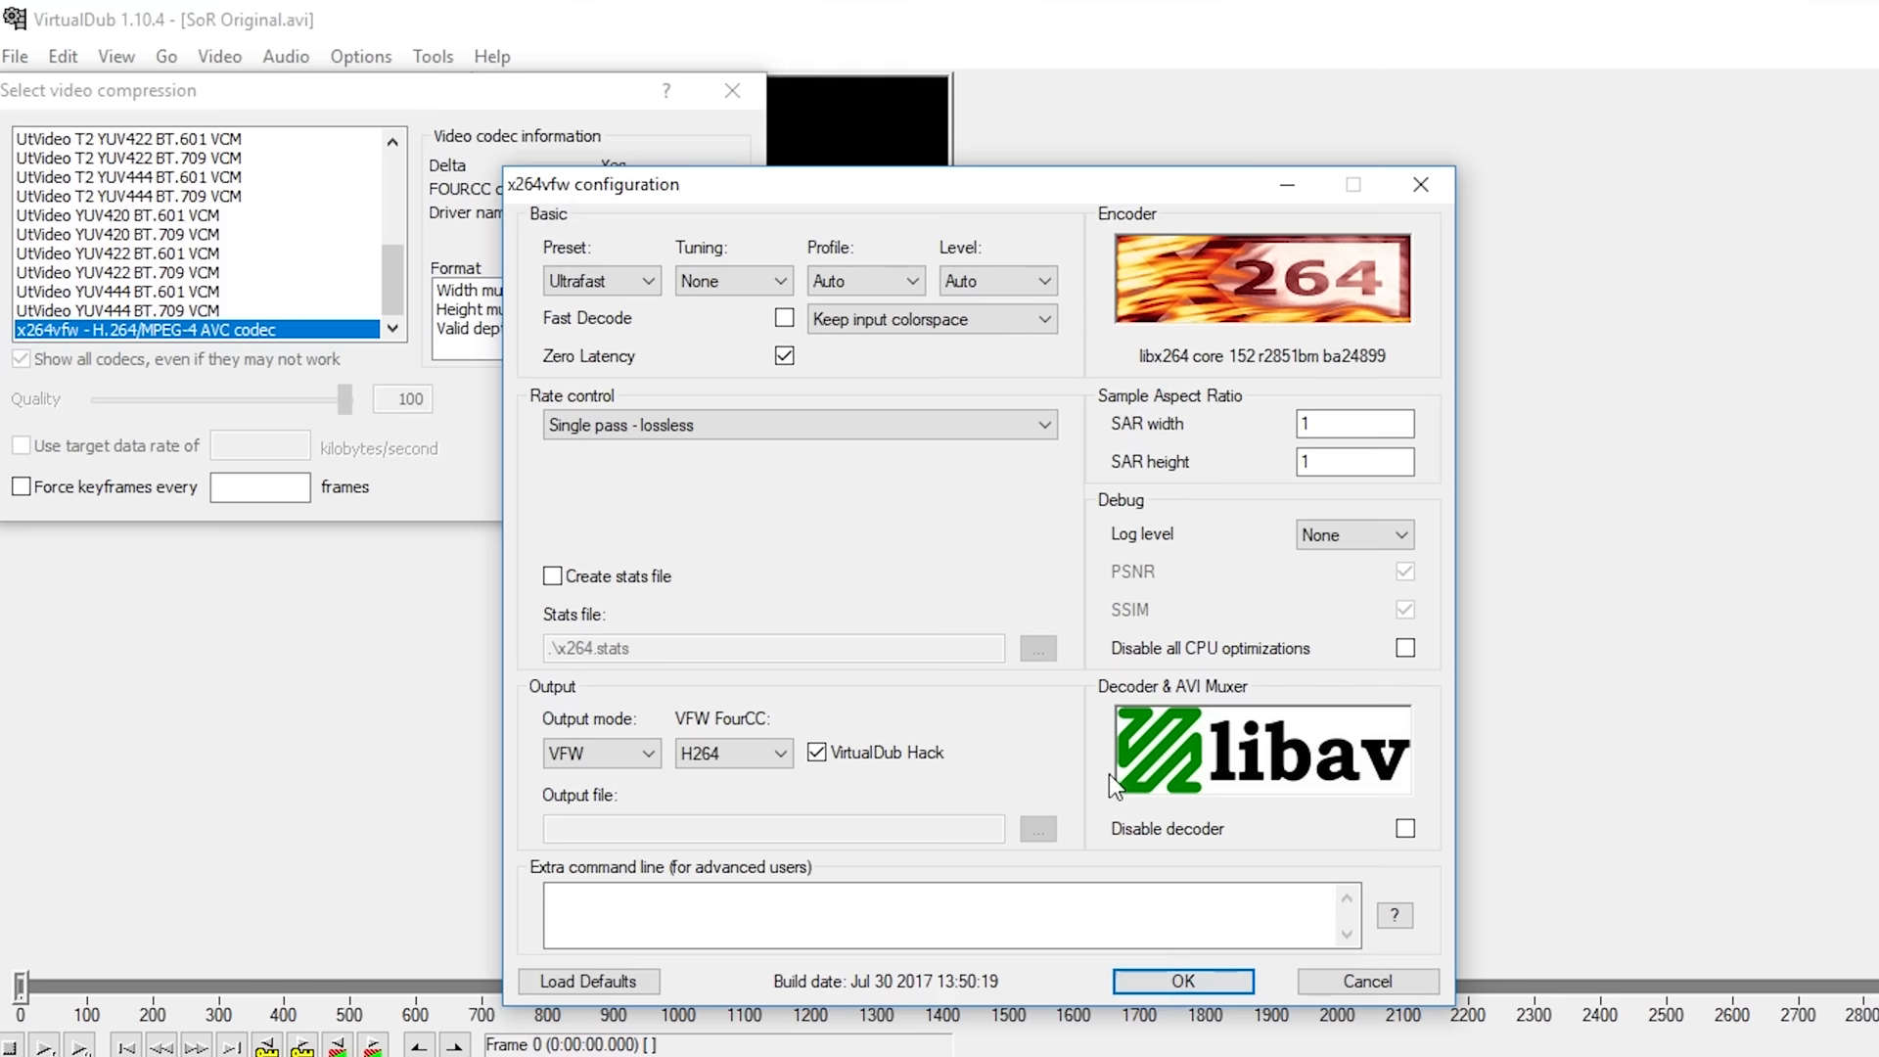
{"action": "left_click", "coordinate": [1180, 981]}
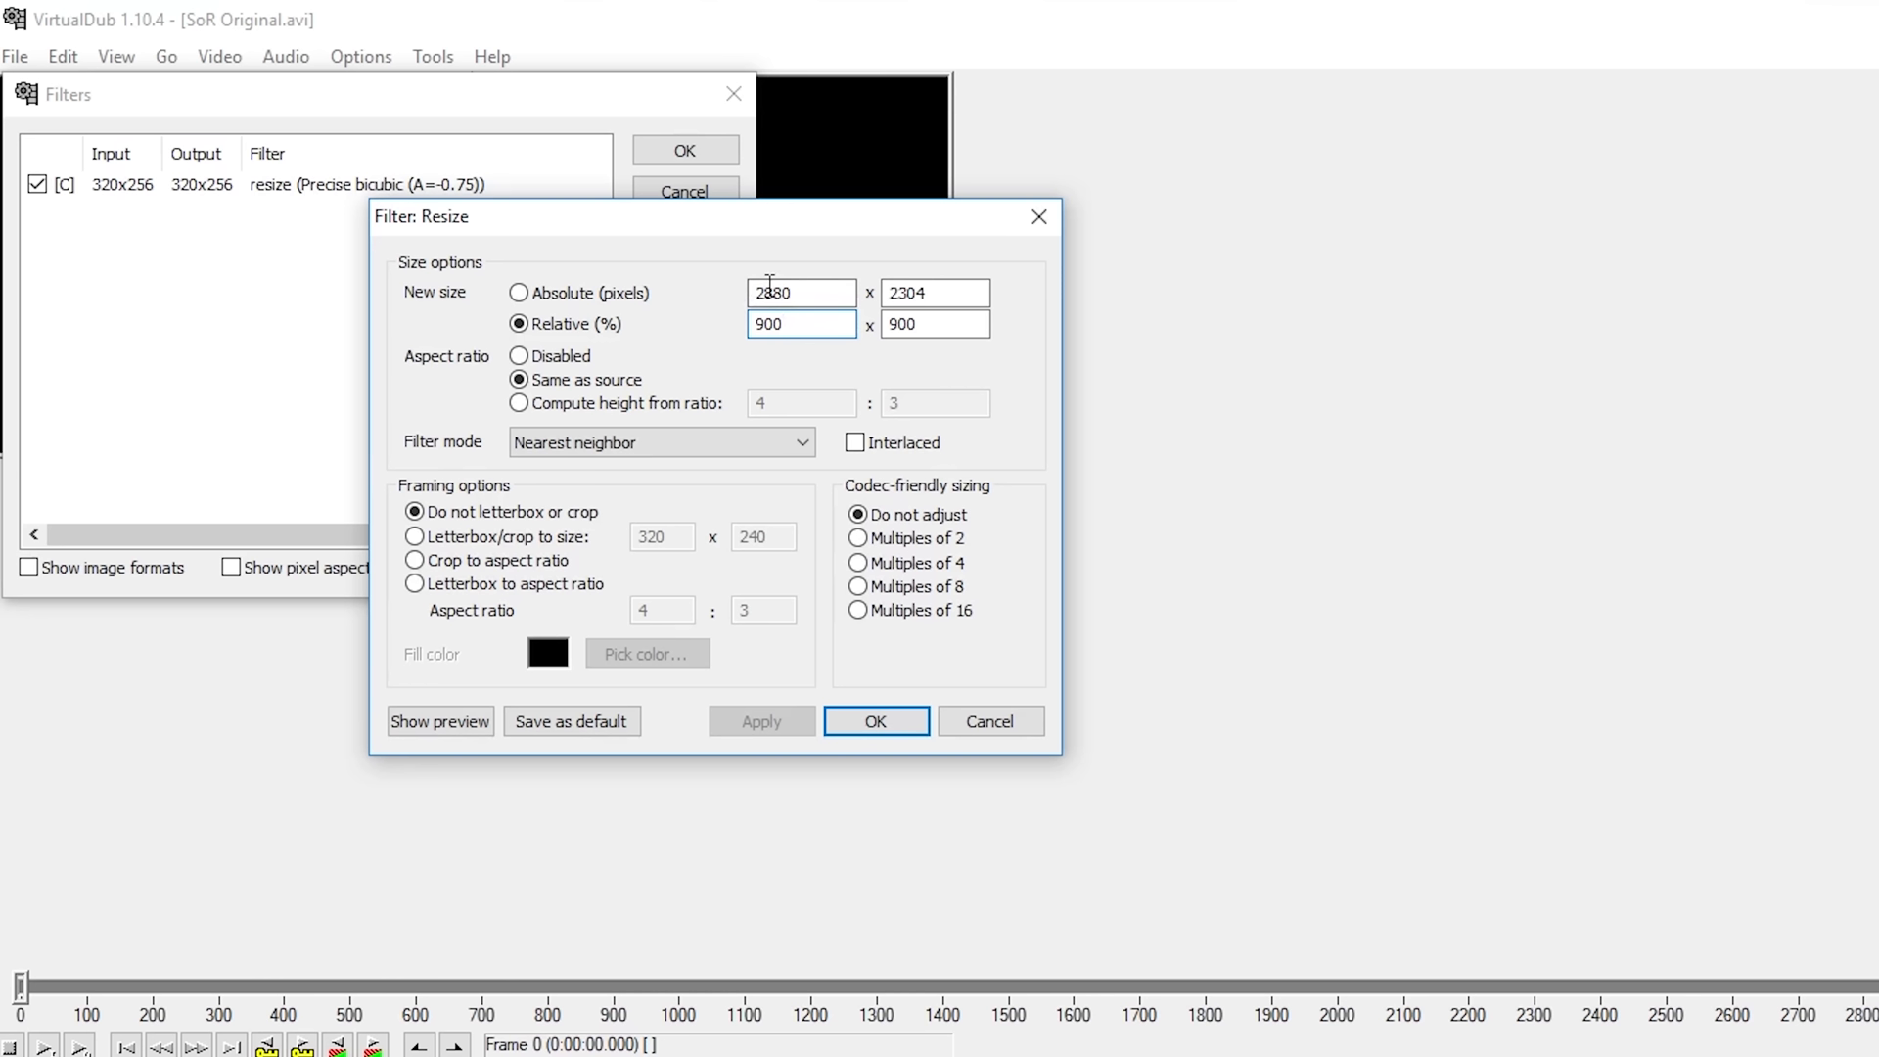
- Set the resize filter to Relative 1000 x 1000% nearest neighbour, giving 3200×2560 output
{"action": "type", "text": "1000"}
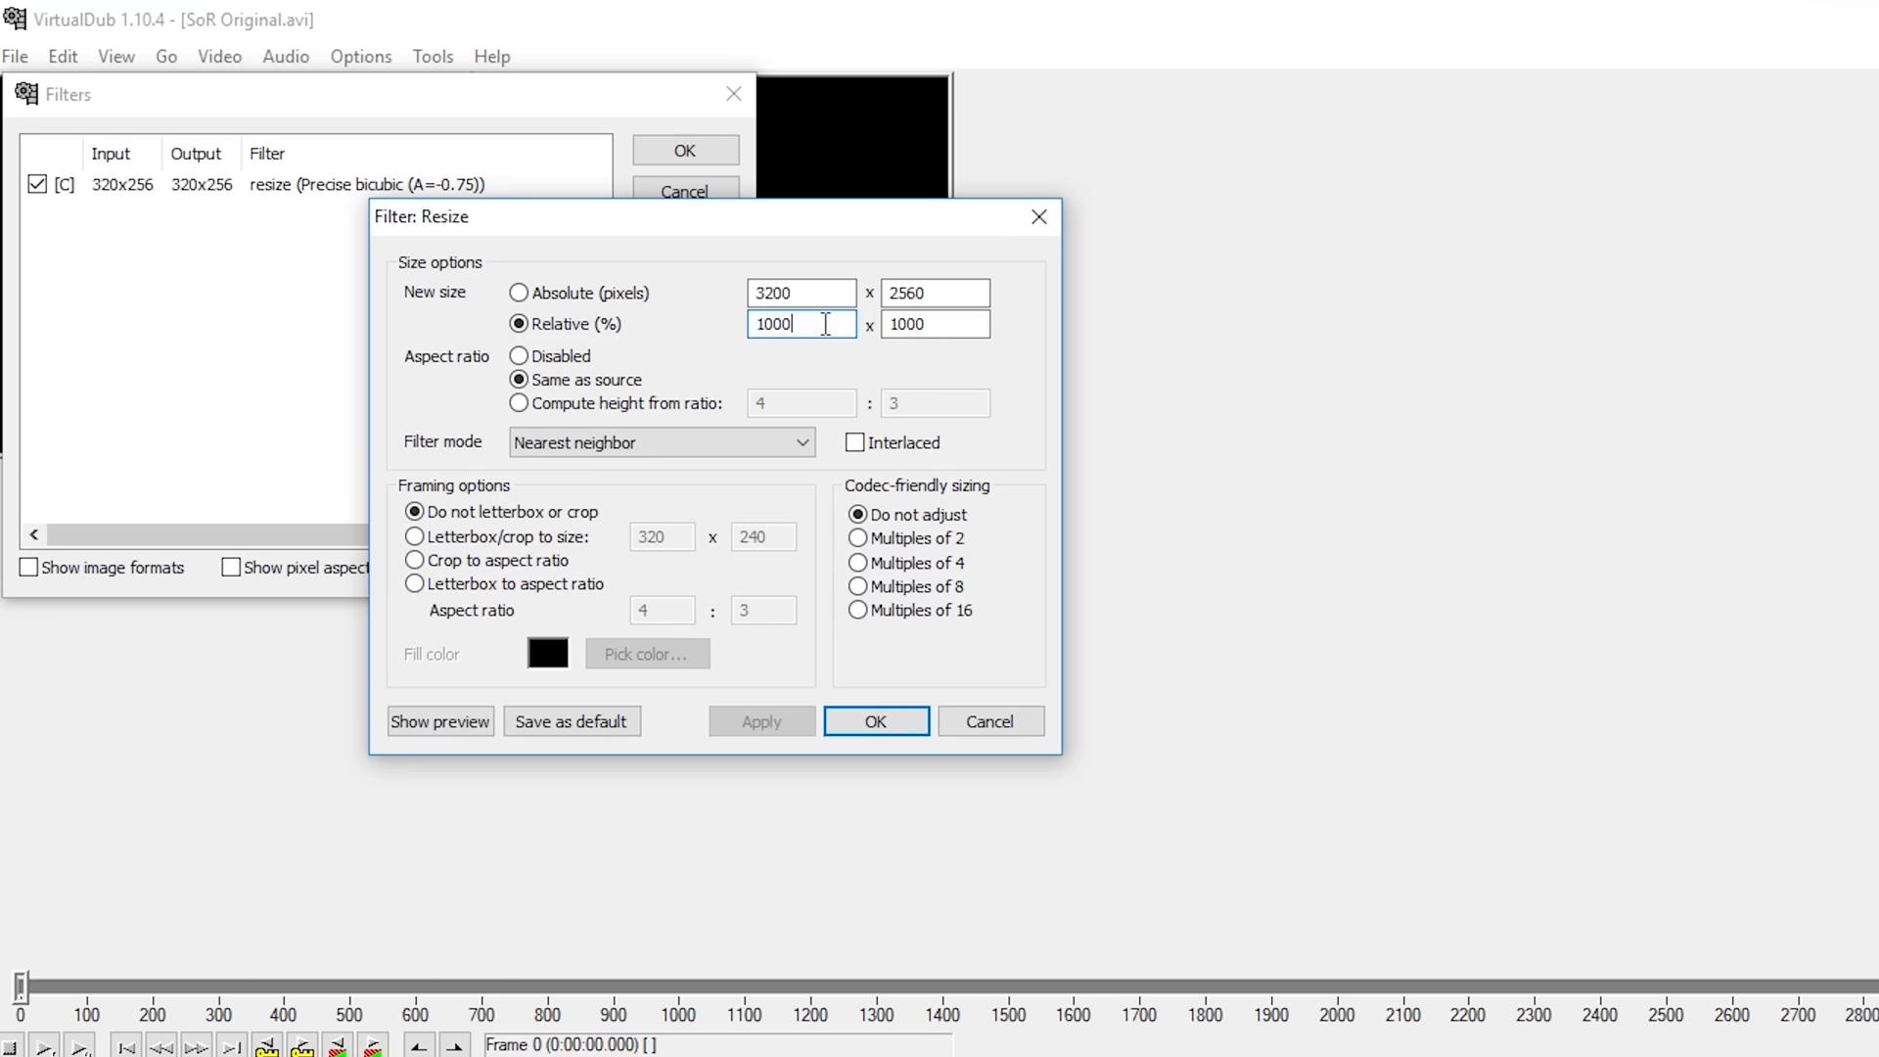
{"action": "type", "text": "30"}
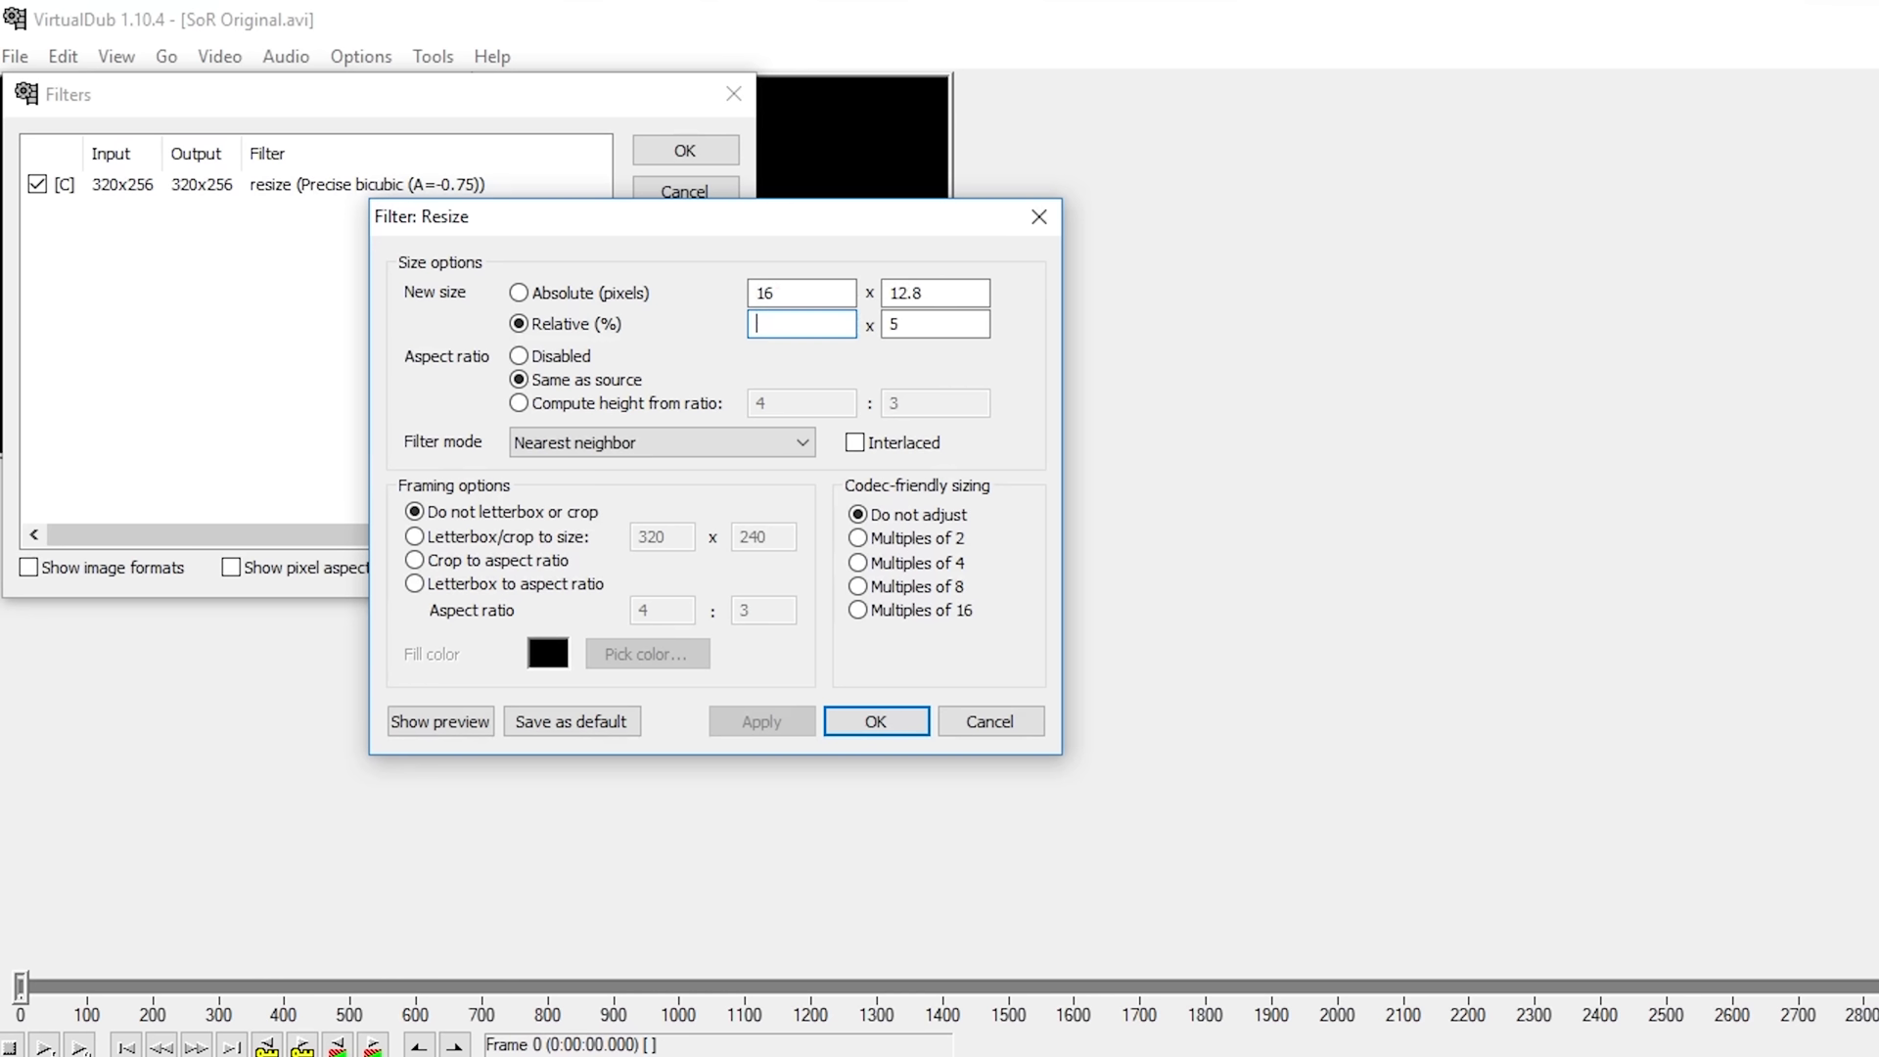
{"action": "type", "text": "1000"}
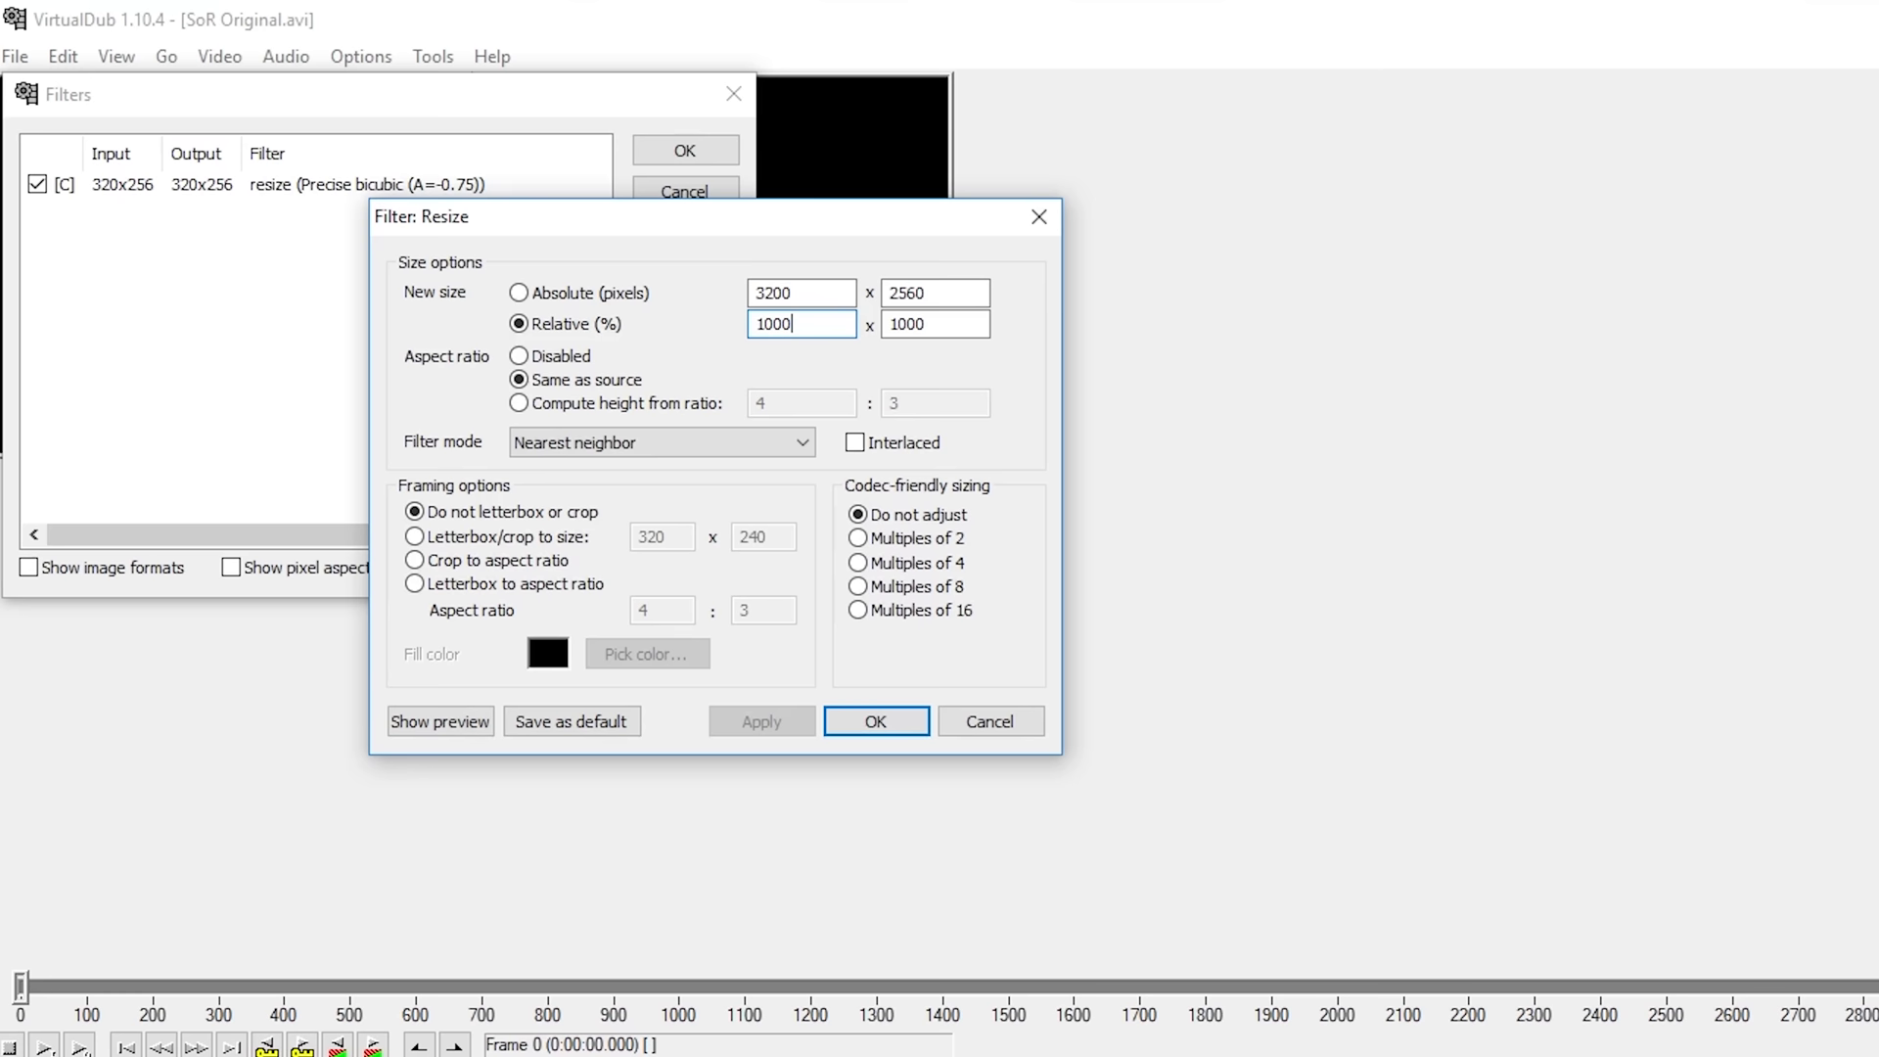
{"action": "left_click", "coordinate": [877, 720]}
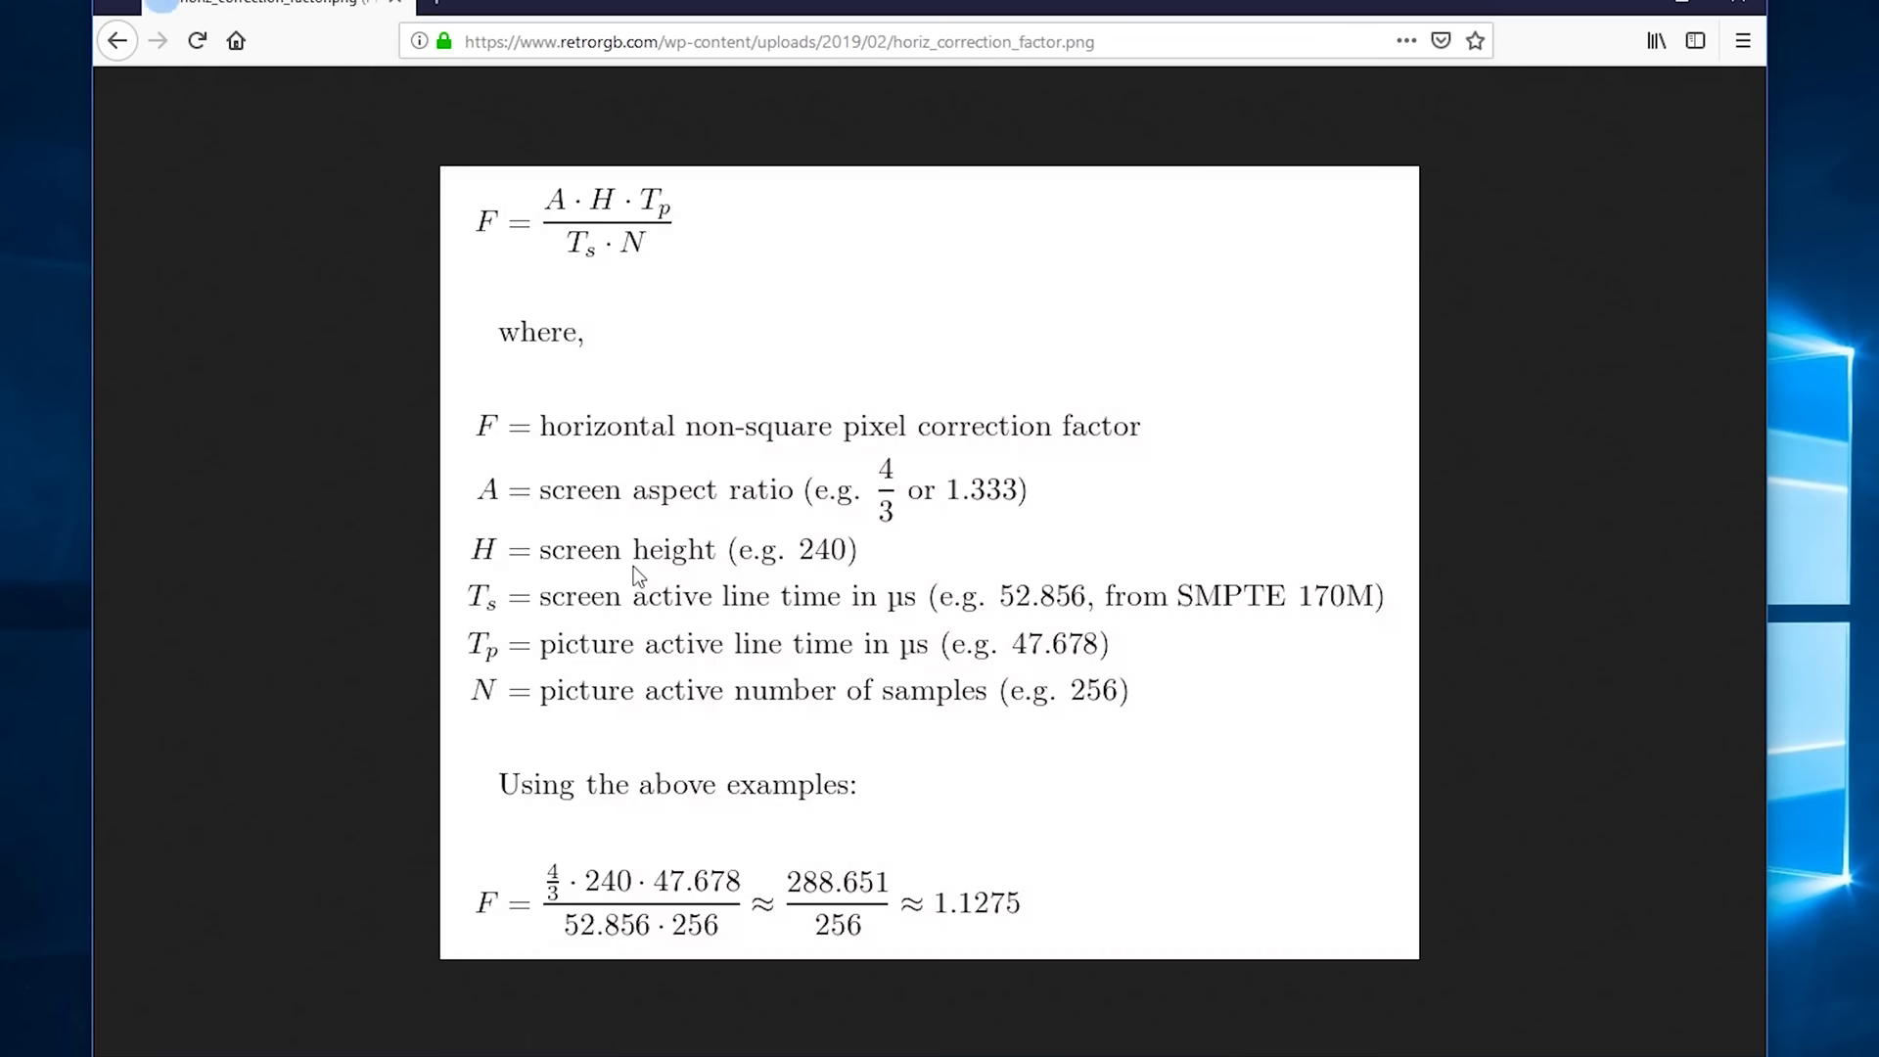
- View RetroRGB's horizontal non-square pixel correction factor formula image (about 1.1275)
{"action": "left_click", "coordinate": [115, 39]}
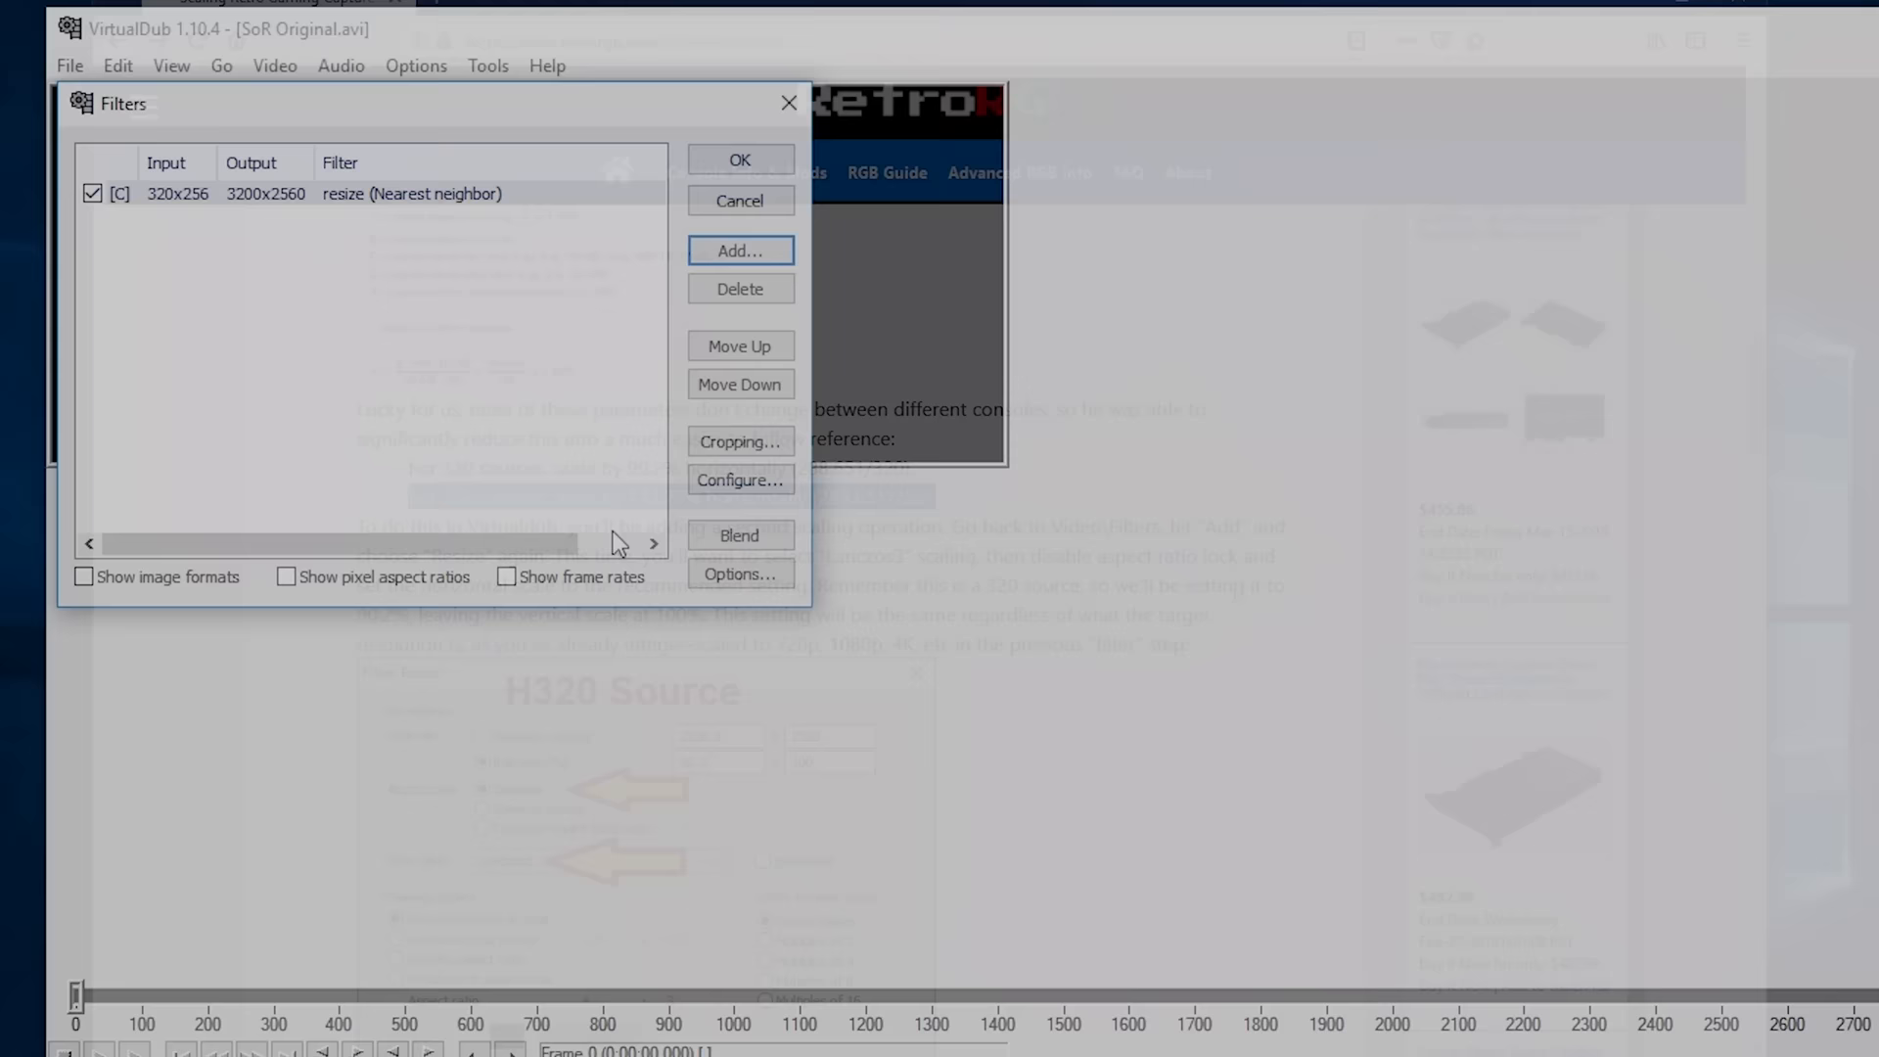
- Add a Lanczos3 resize at 90.2% width, aspect ratio disabled, producing 2886×2560
{"action": "left_click", "coordinate": [738, 250]}
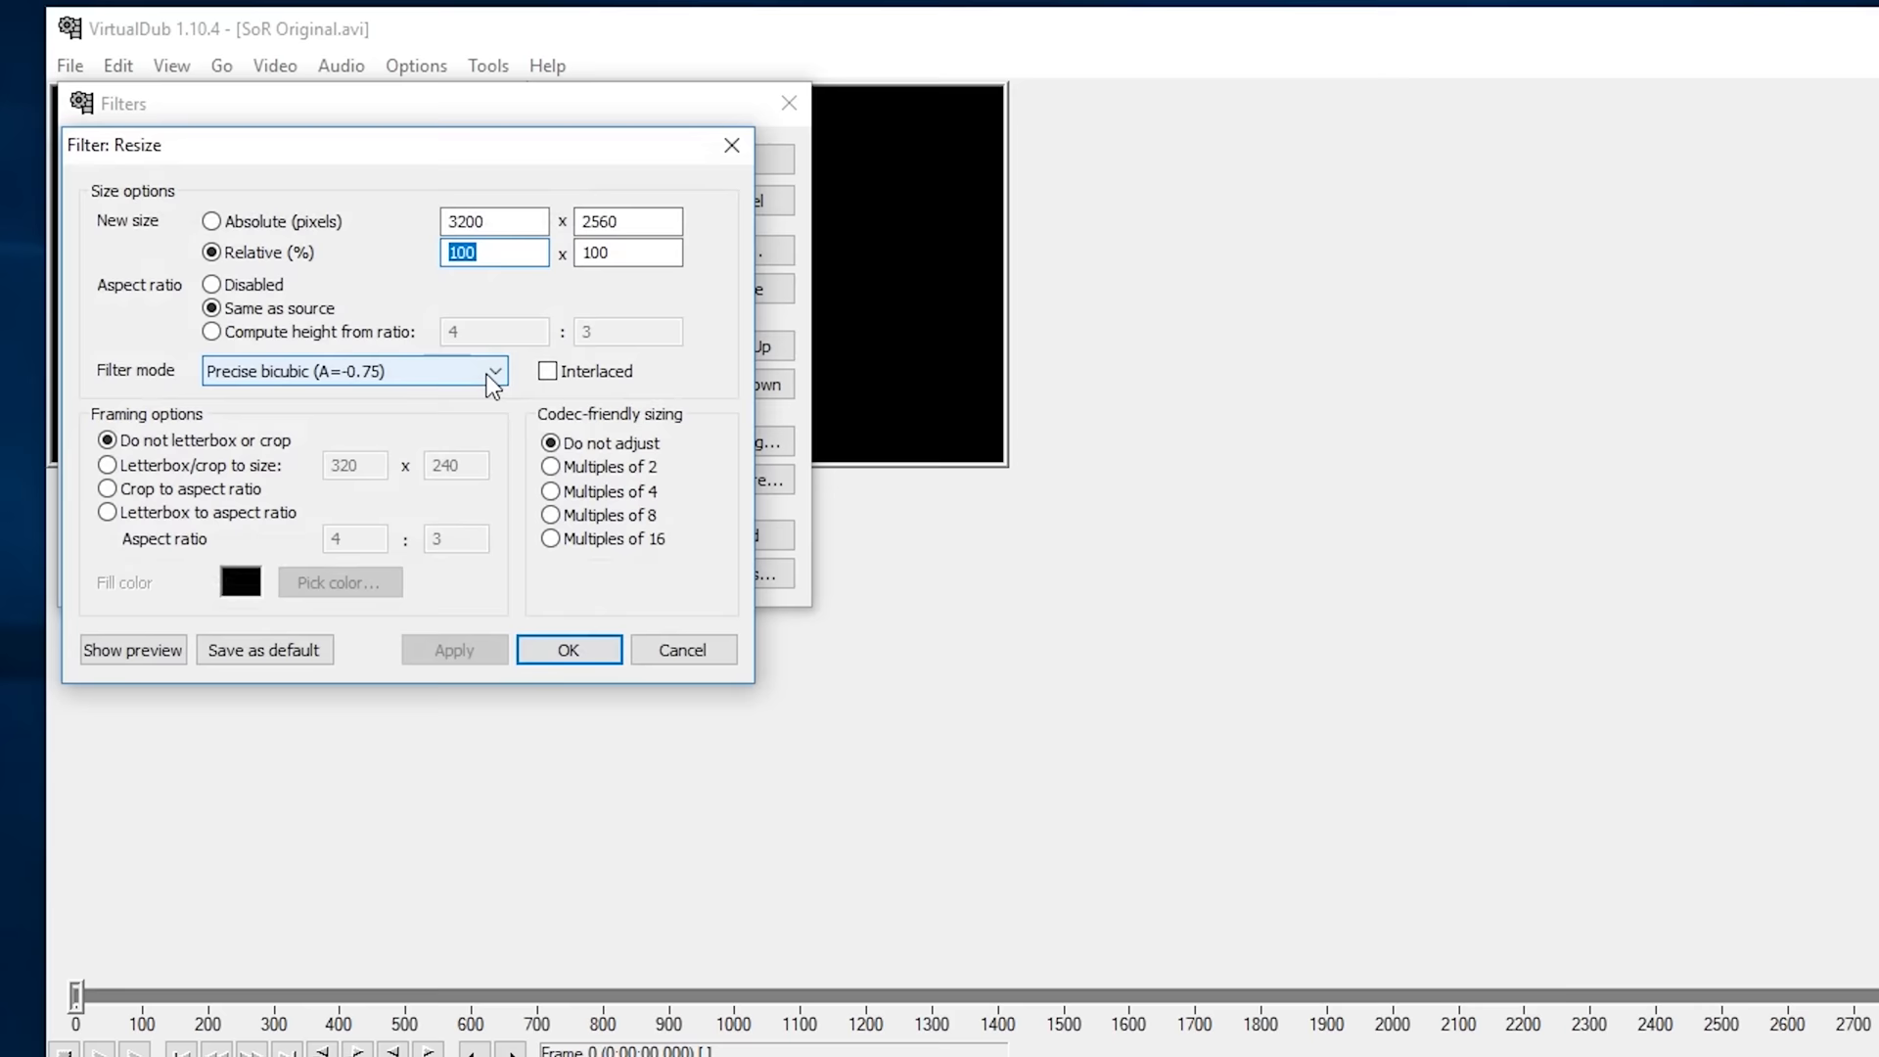
{"action": "left_click", "coordinate": [348, 369]}
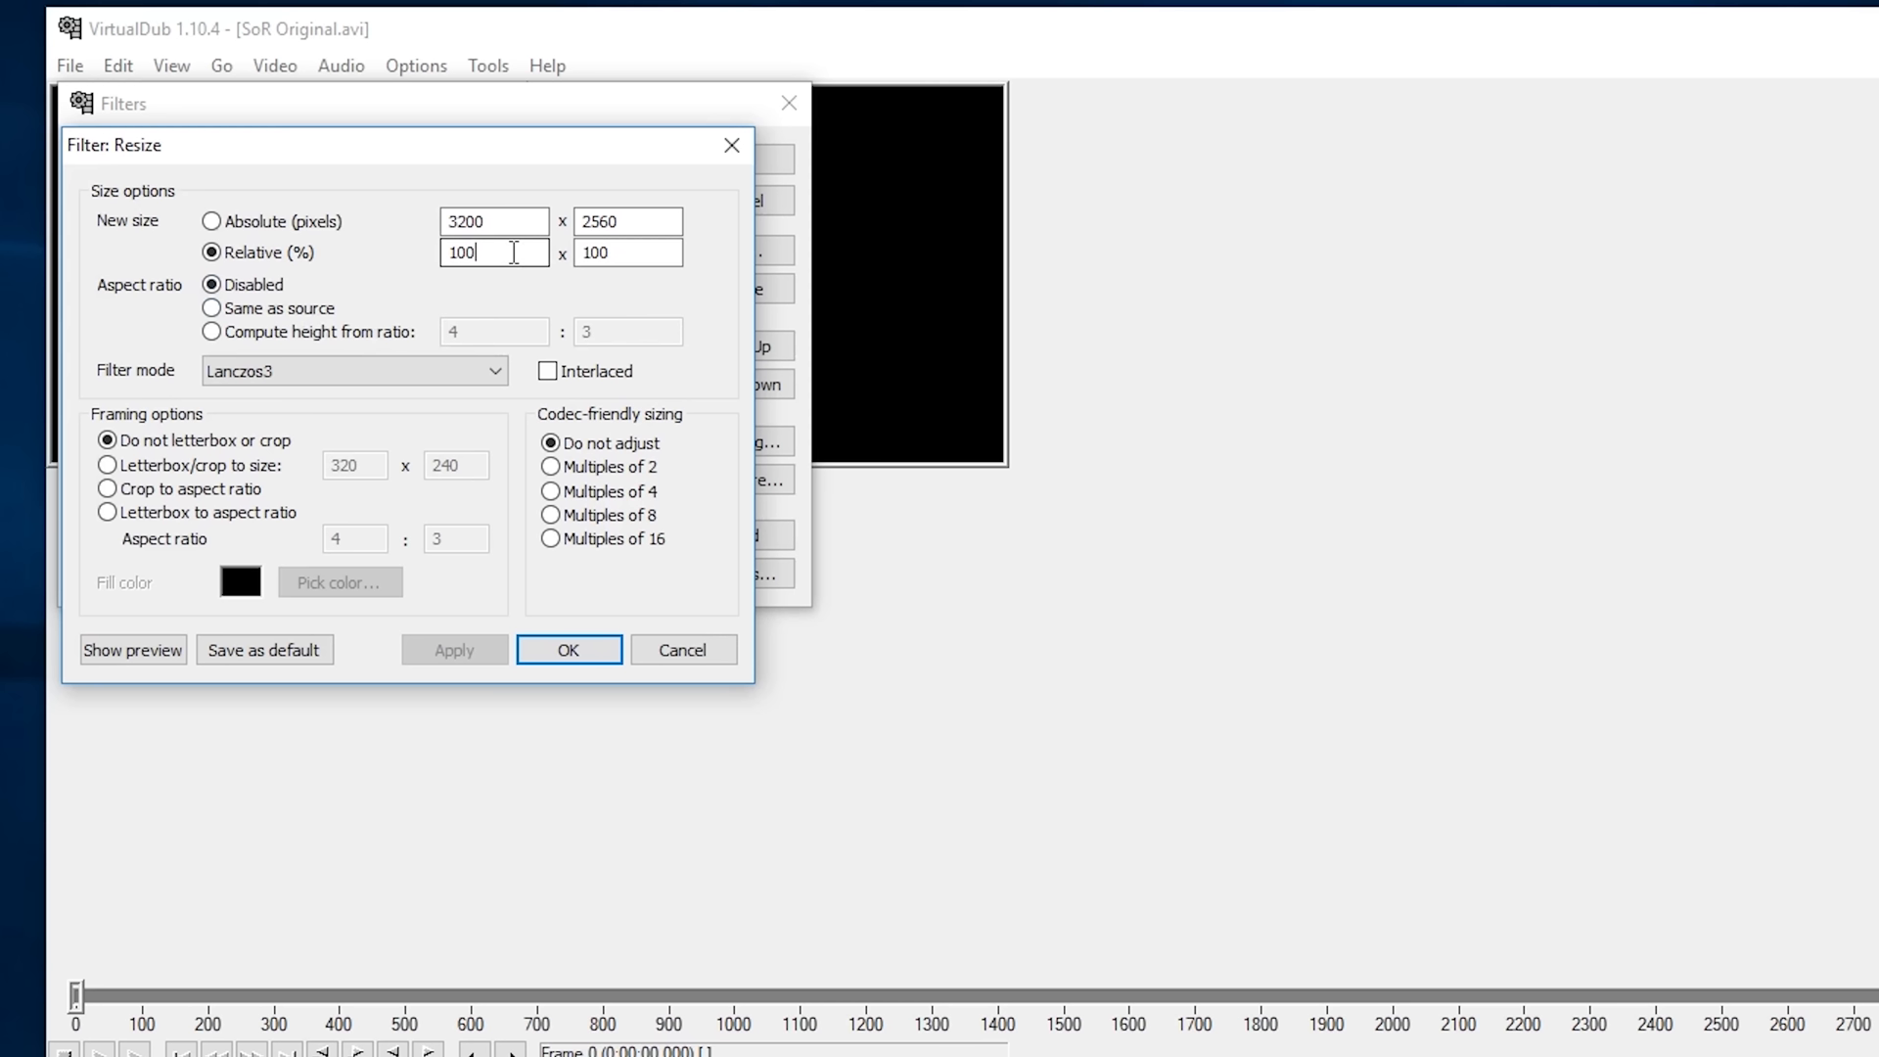
{"action": "type", "text": "90.2"}
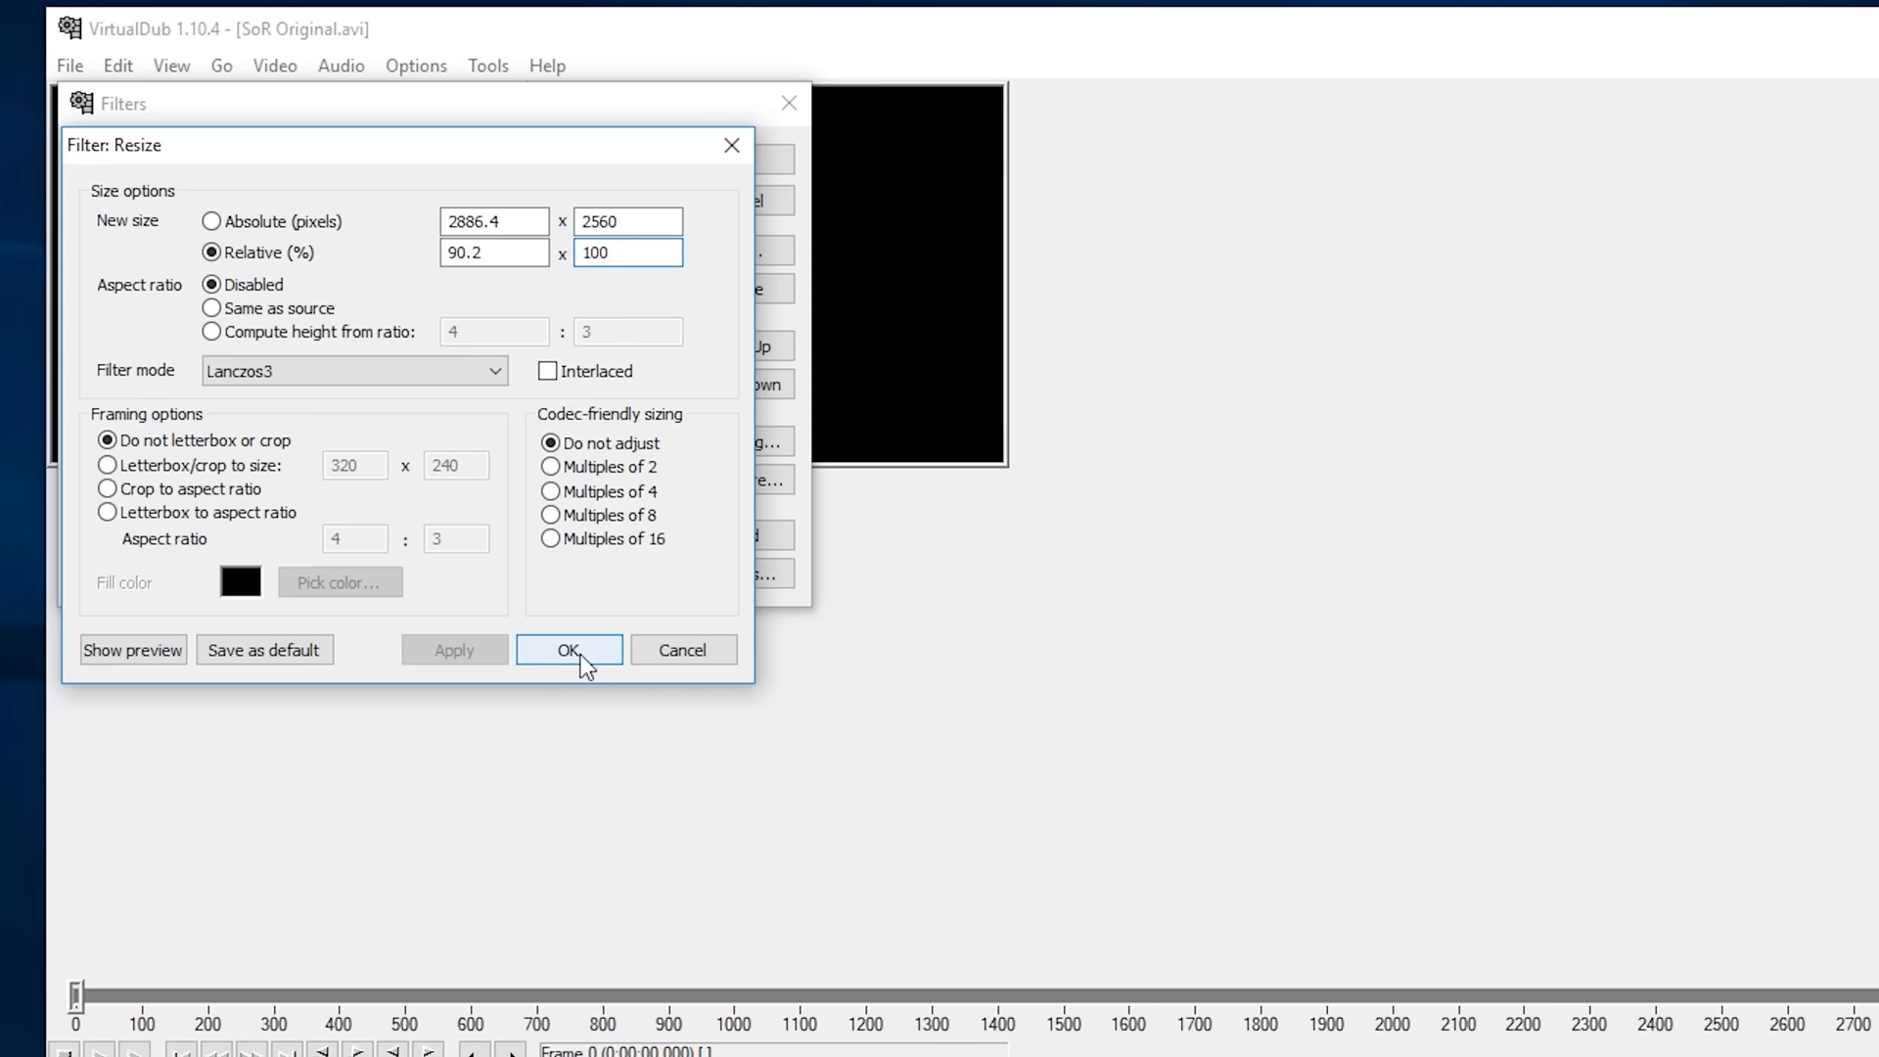
{"action": "left_click", "coordinate": [627, 253]}
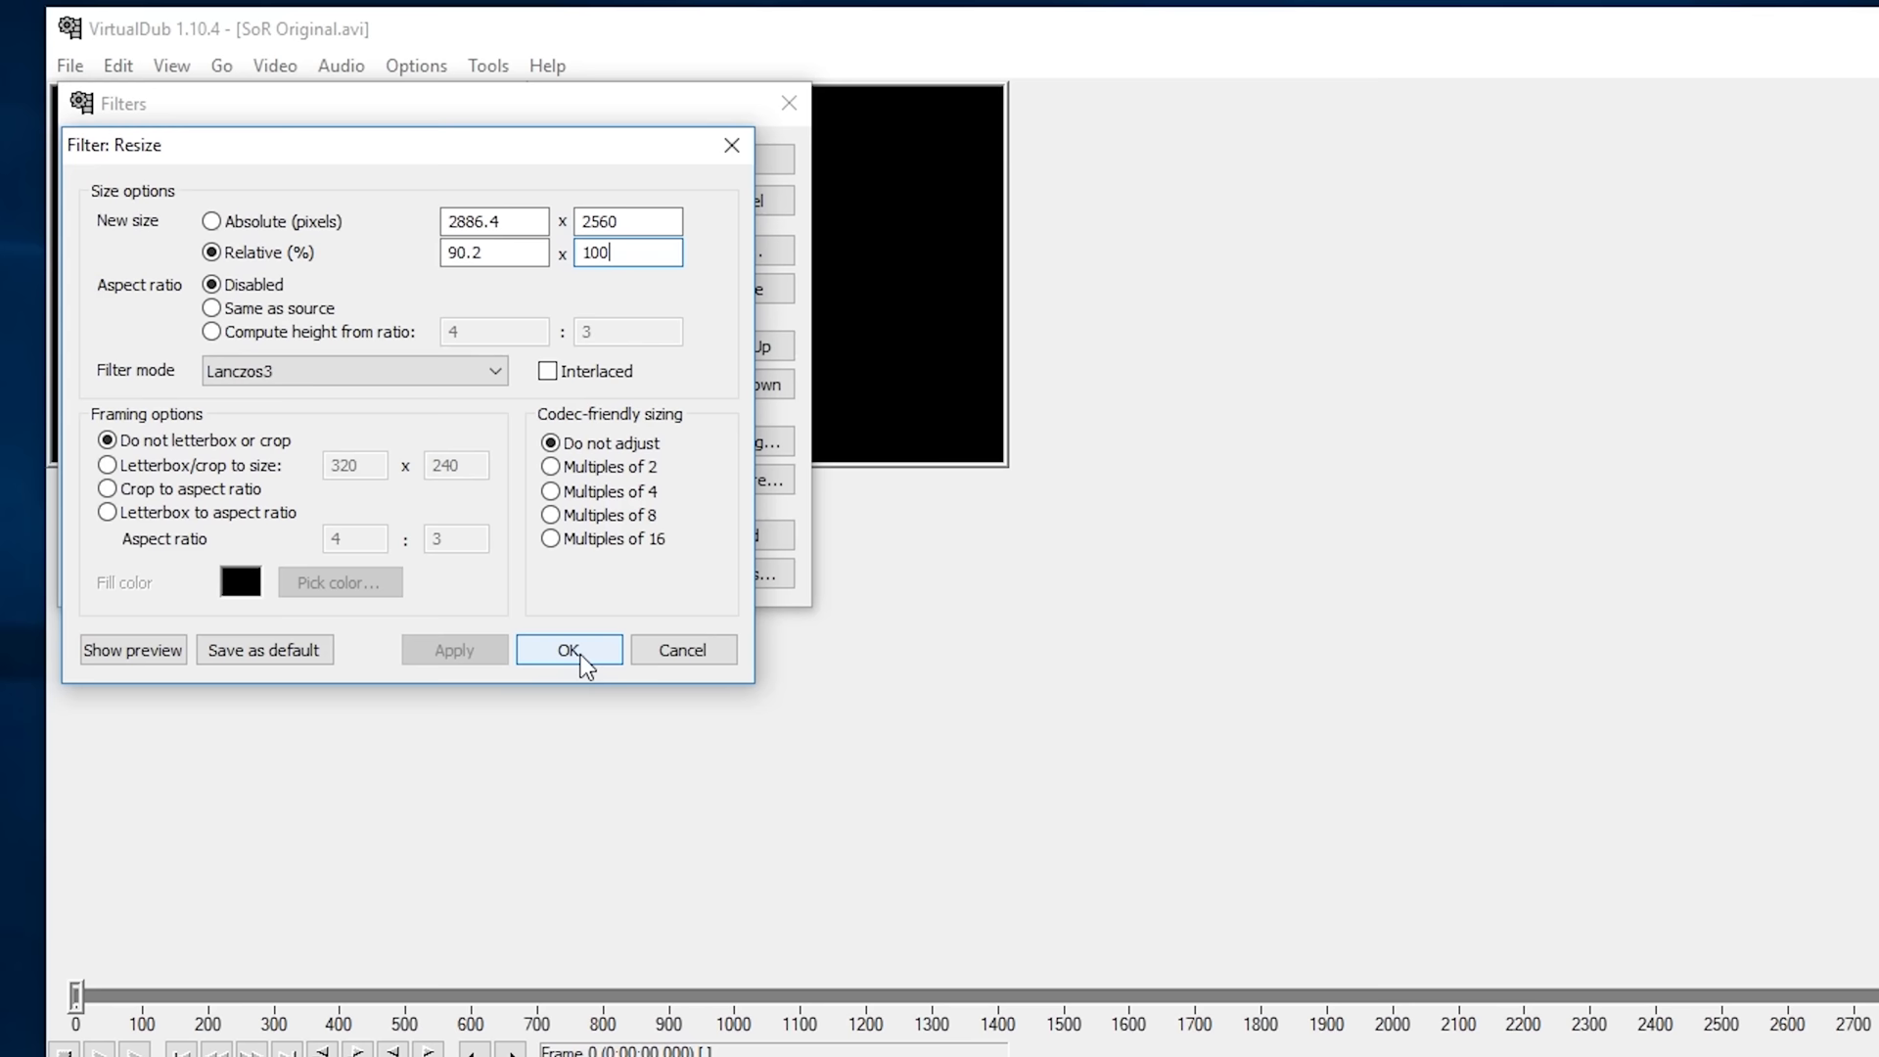
{"action": "left_click", "coordinate": [567, 650]}
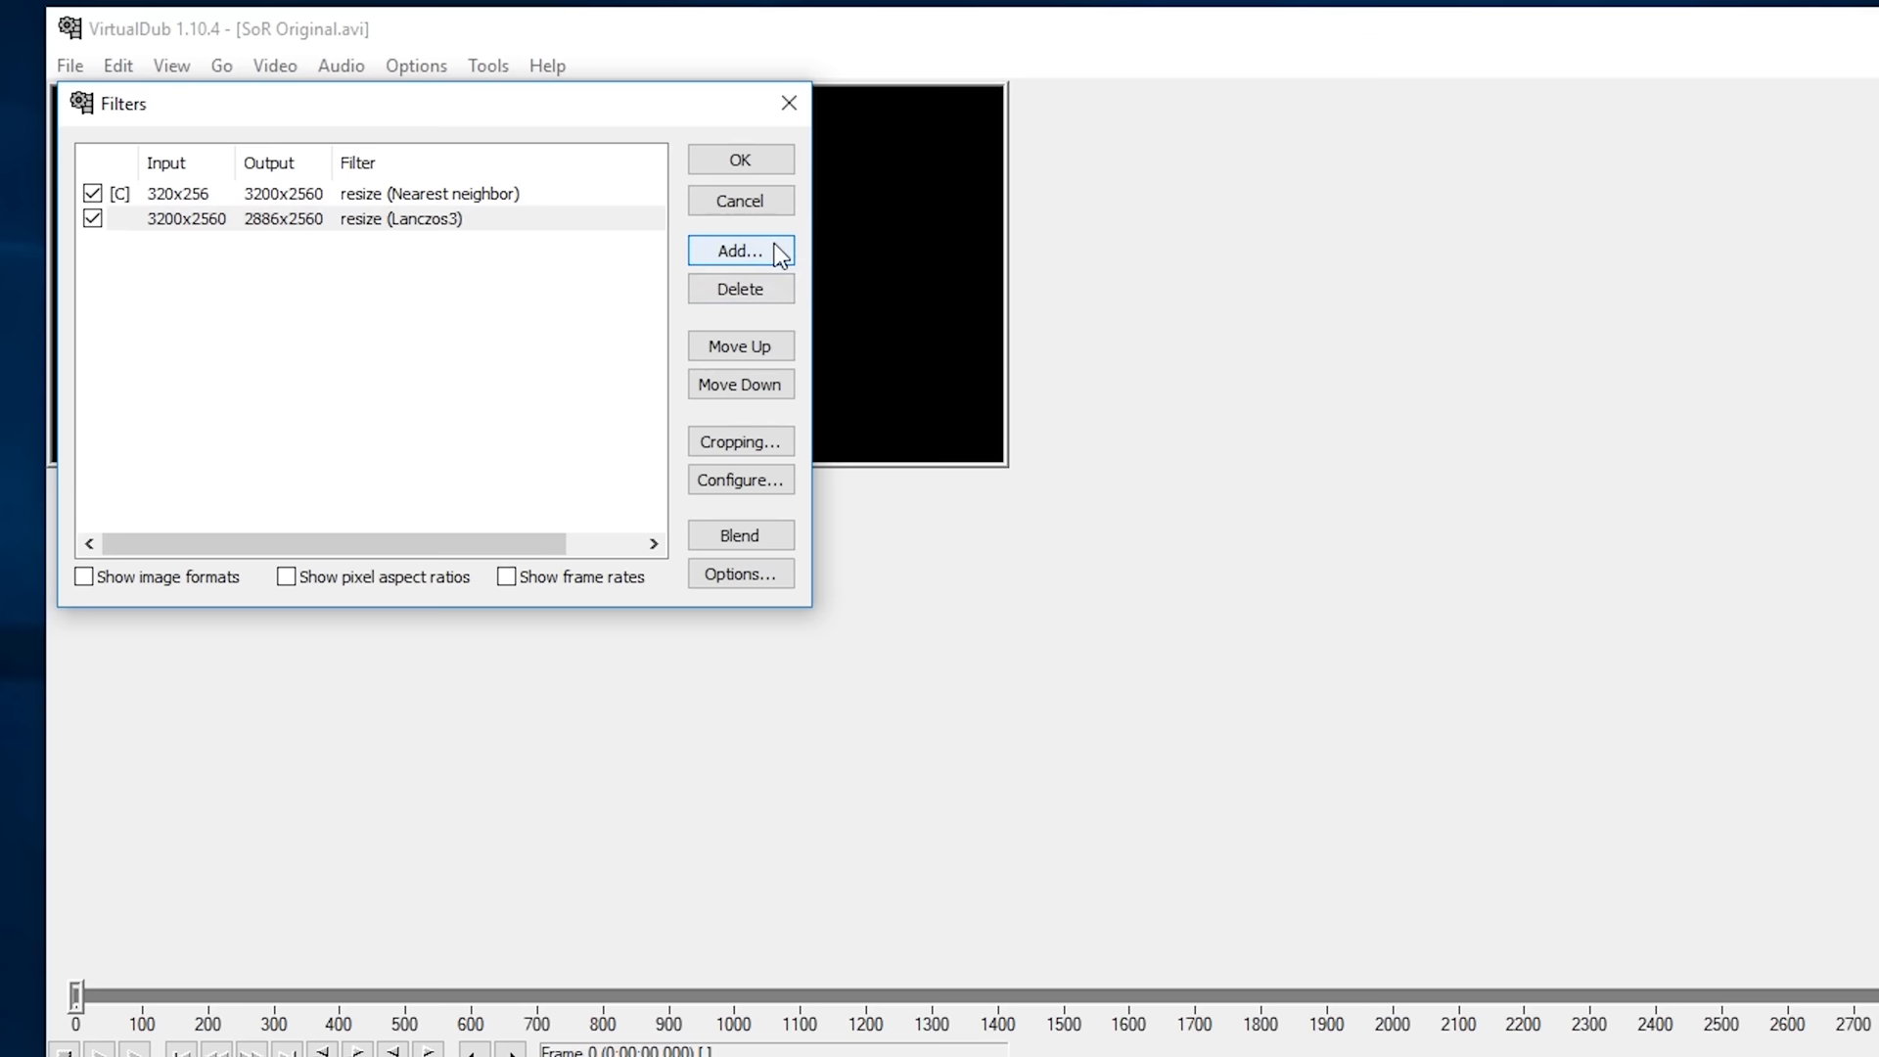
- Add a nearest-neighbour resize letterboxing the video to a 3840 x 2160 frame
{"action": "left_click", "coordinate": [740, 252]}
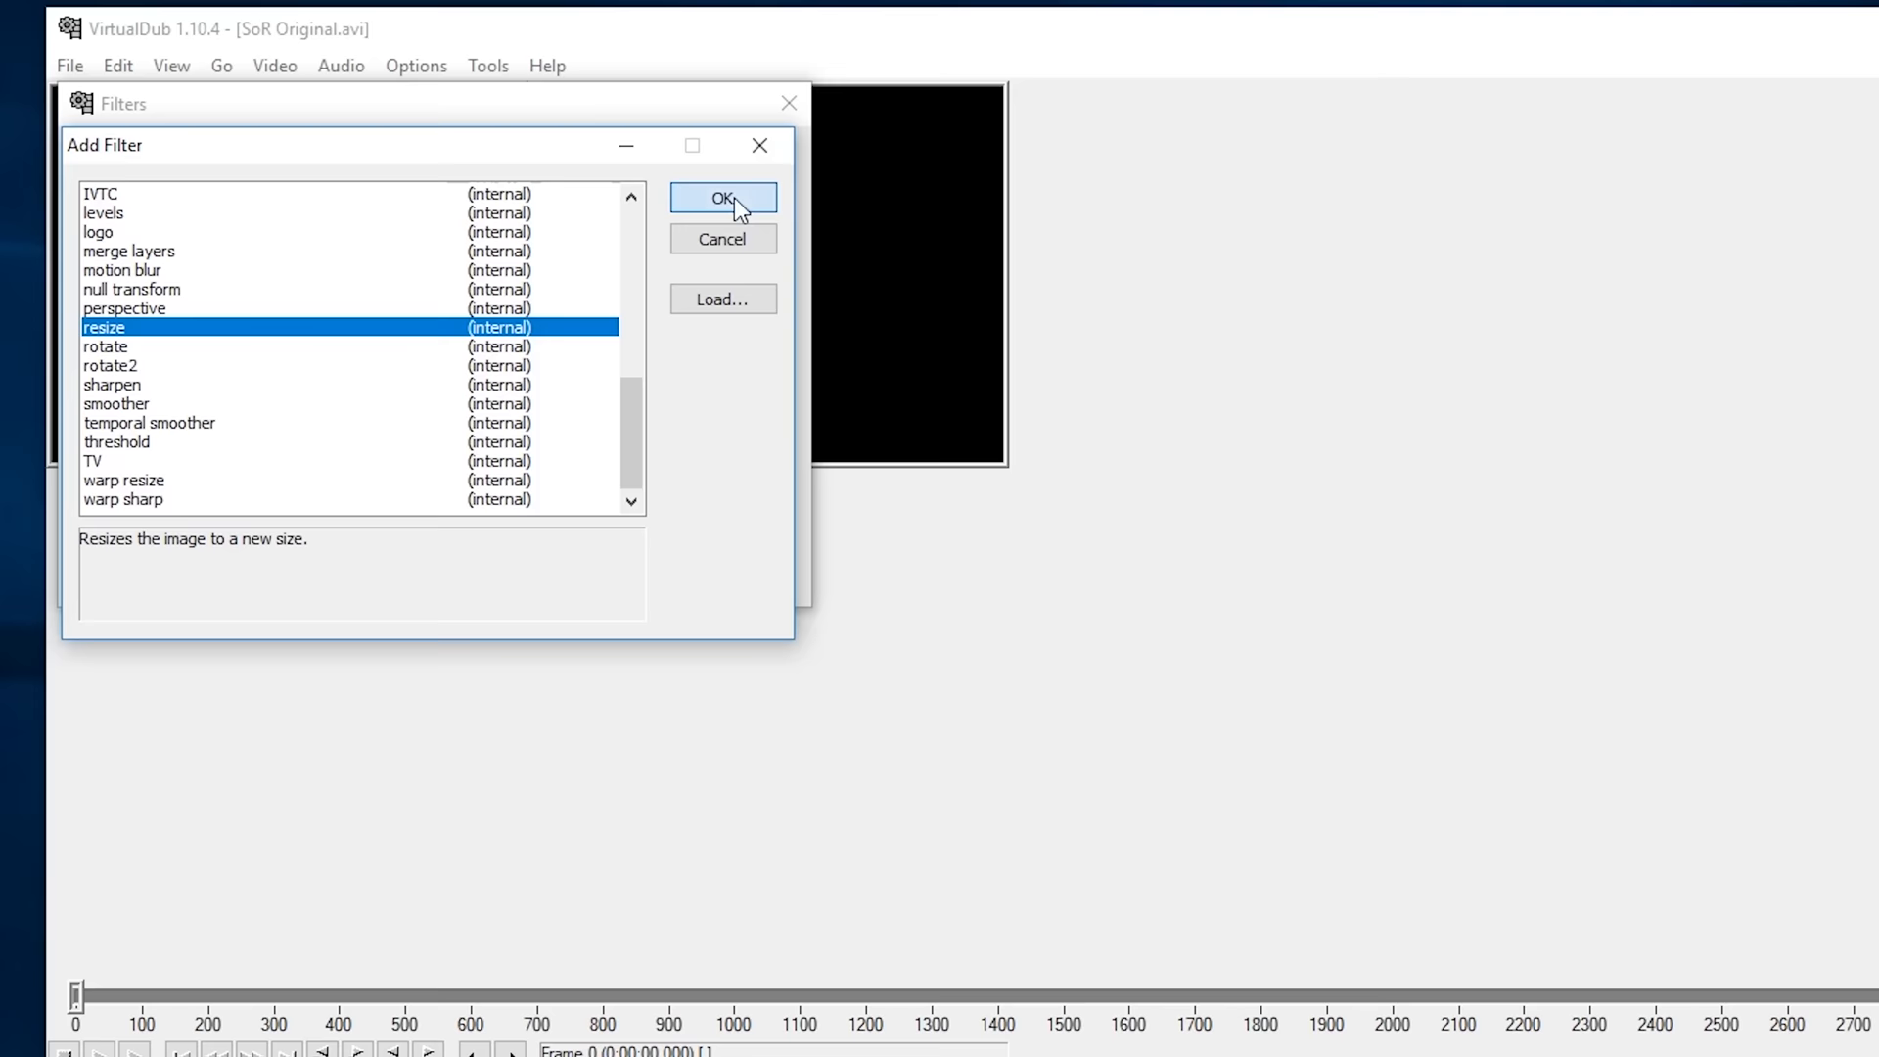
{"action": "left_click", "coordinate": [722, 196]}
{"action": "type", "text": "3840"}
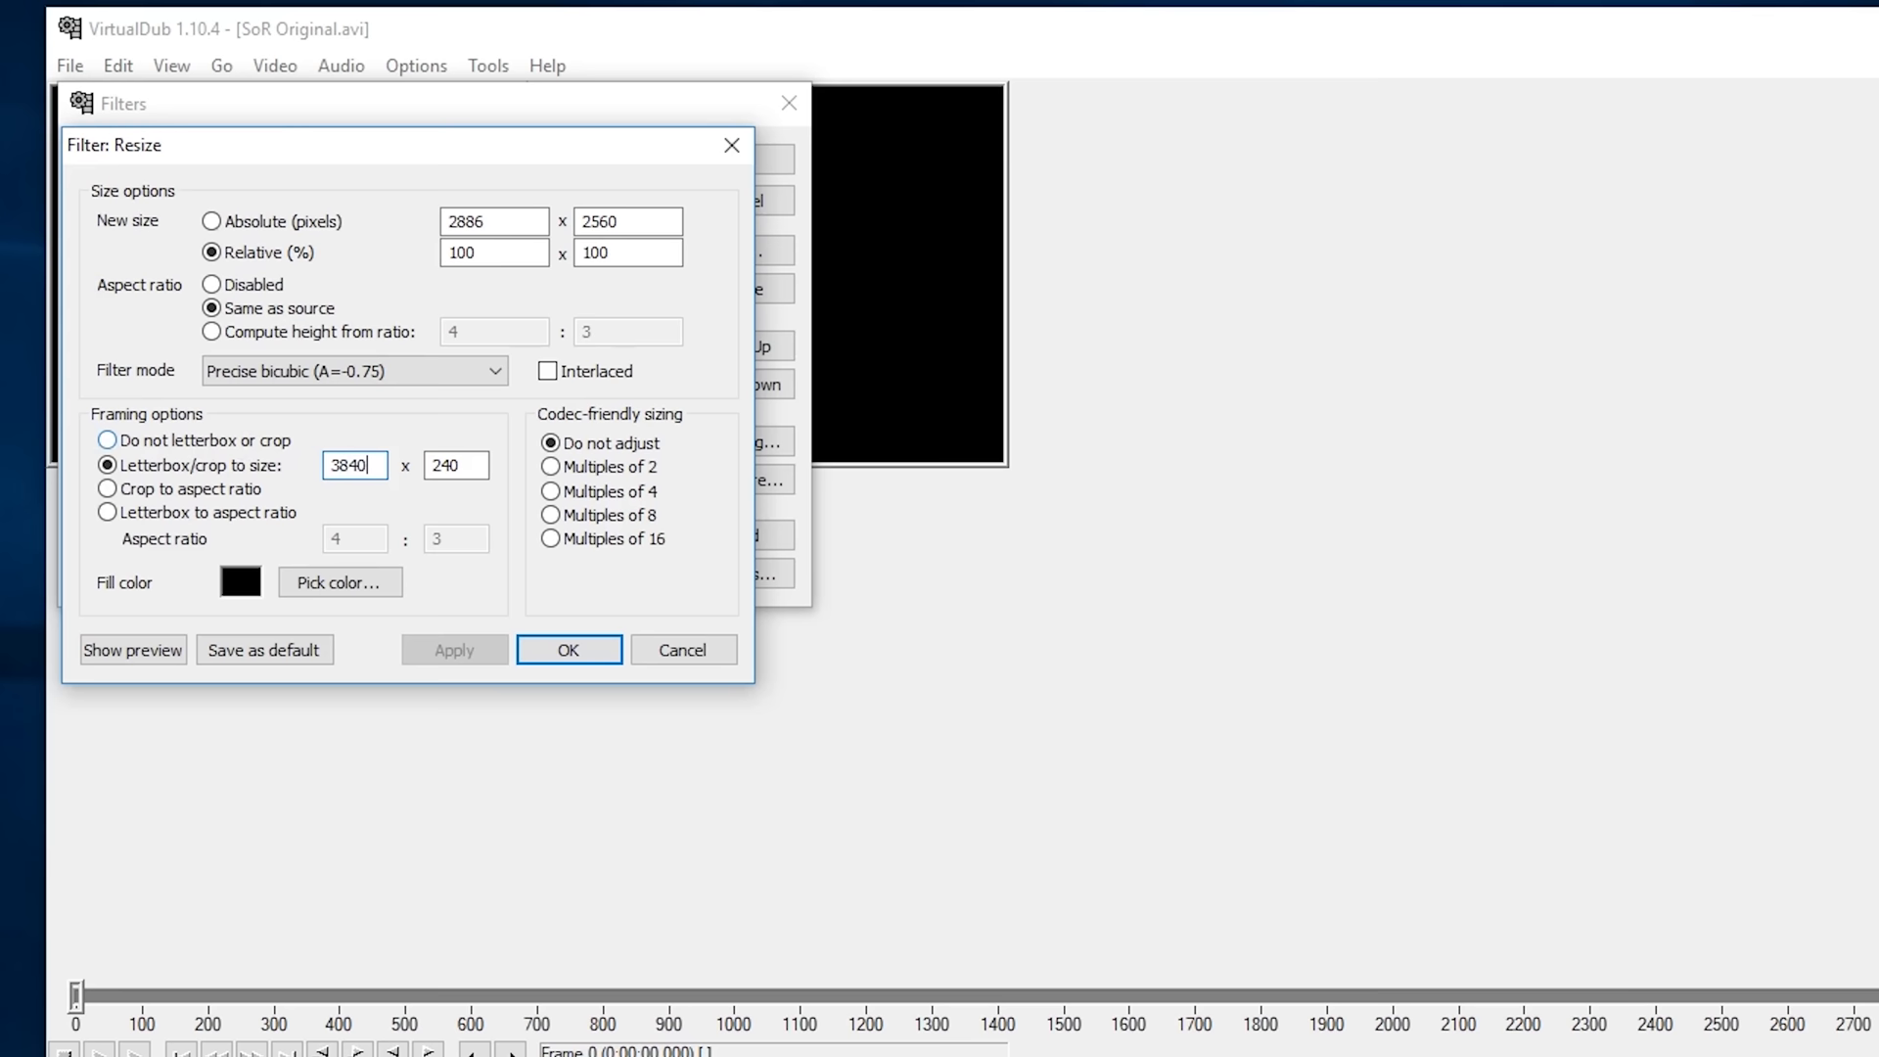
{"action": "left_click", "coordinate": [354, 370]}
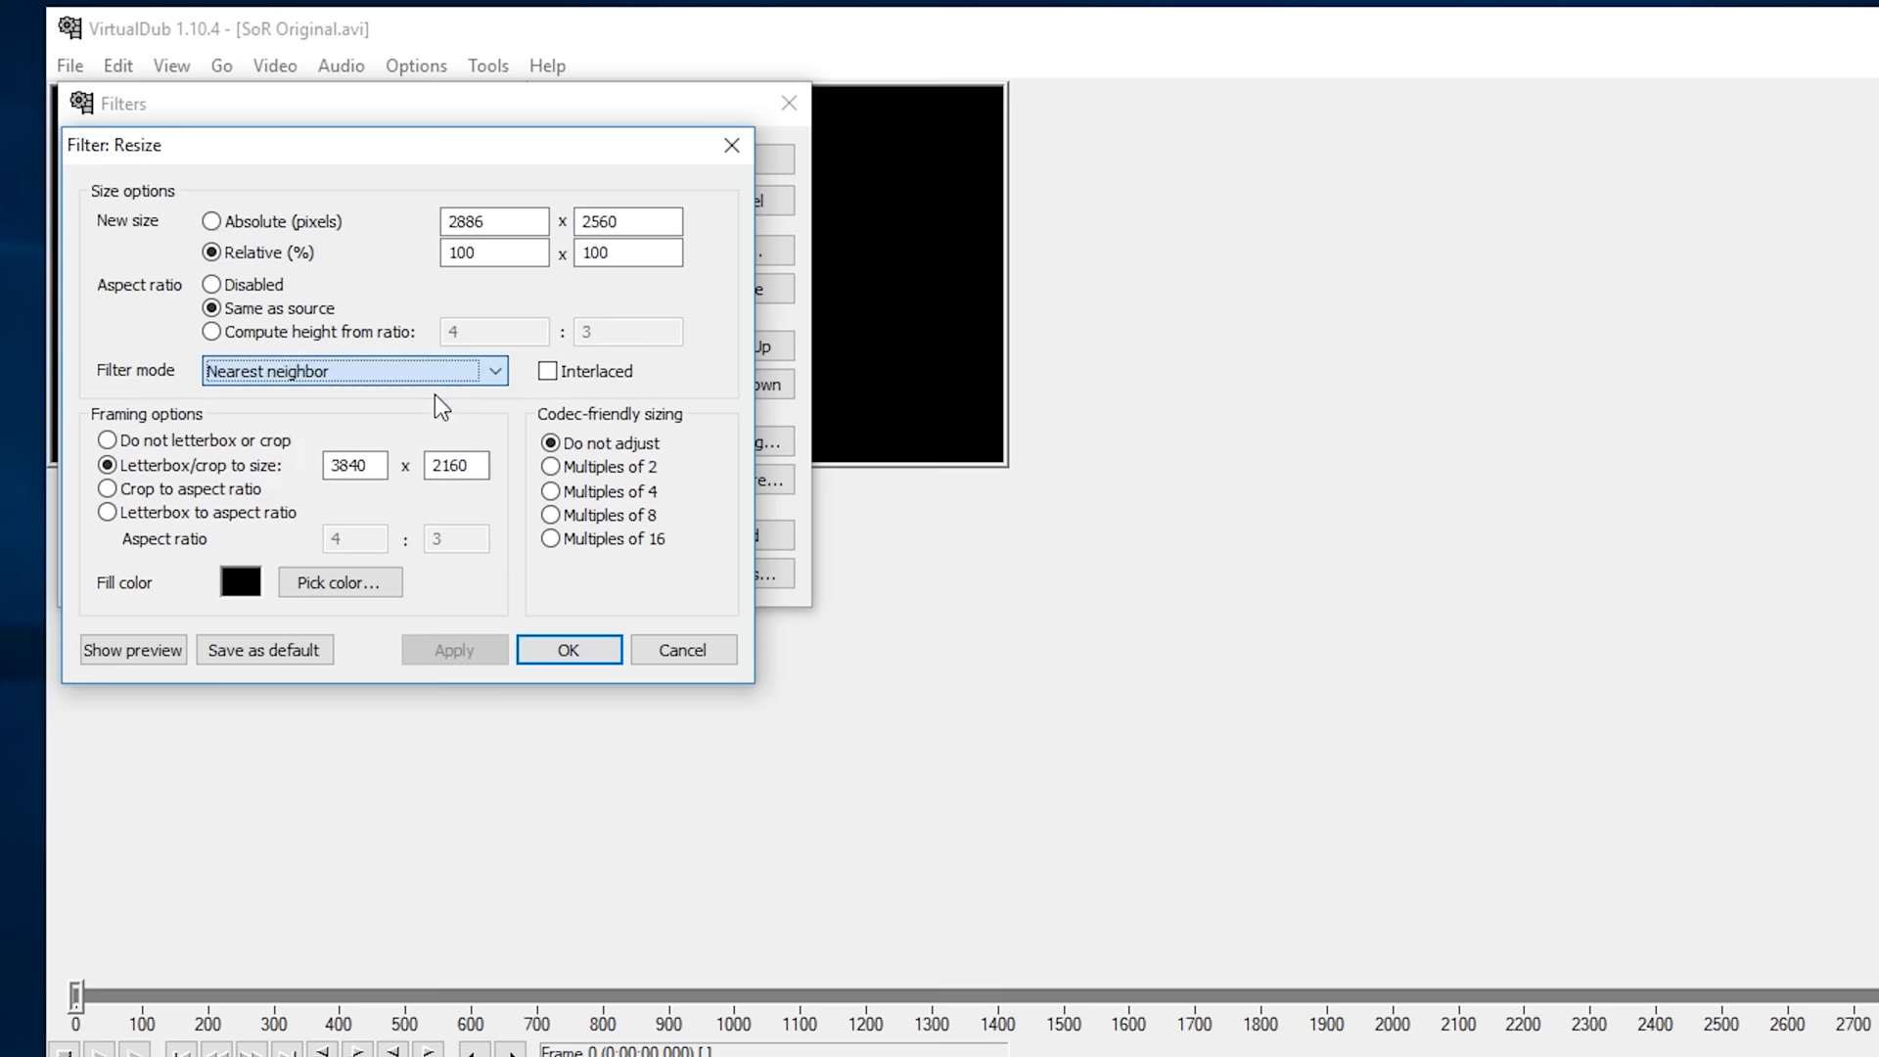
{"action": "left_click", "coordinate": [568, 650]}
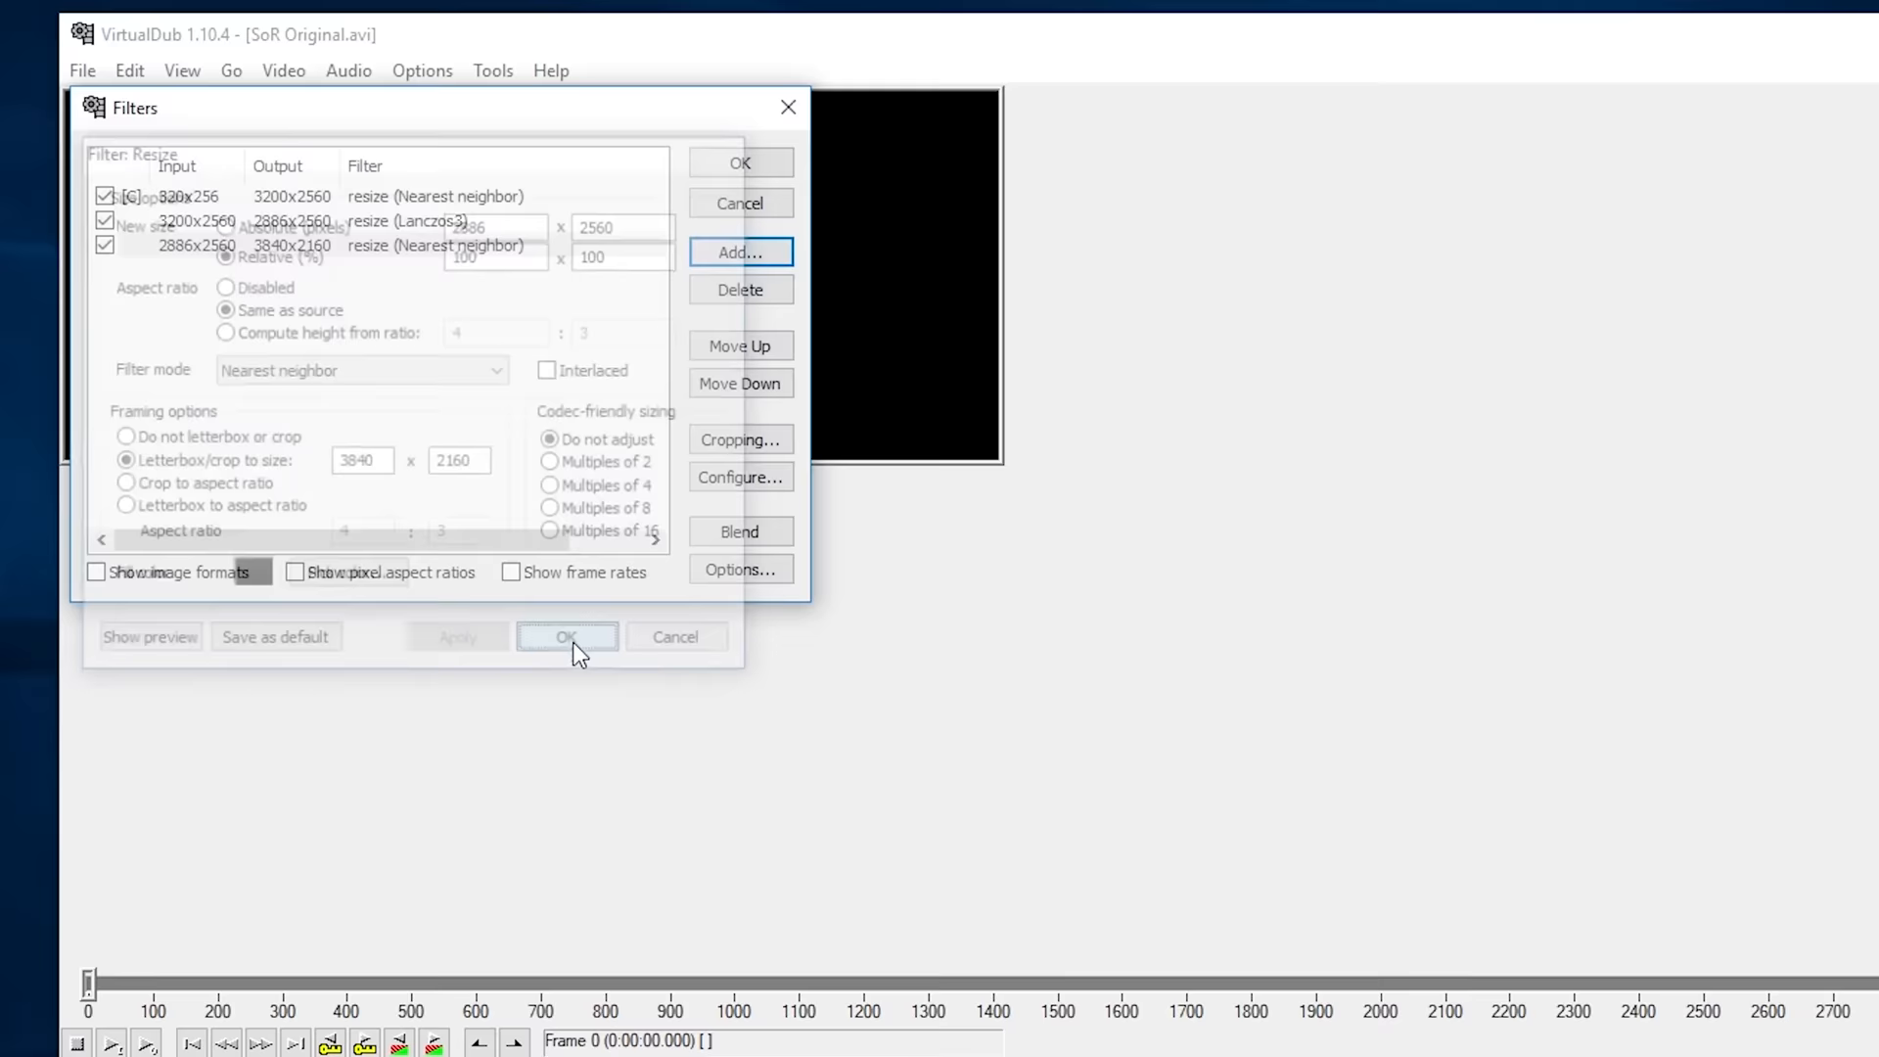
- Confirm the letterbox resize and set the input cropping Y1/Y2 offsets to 200
{"action": "left_click", "coordinate": [740, 438]}
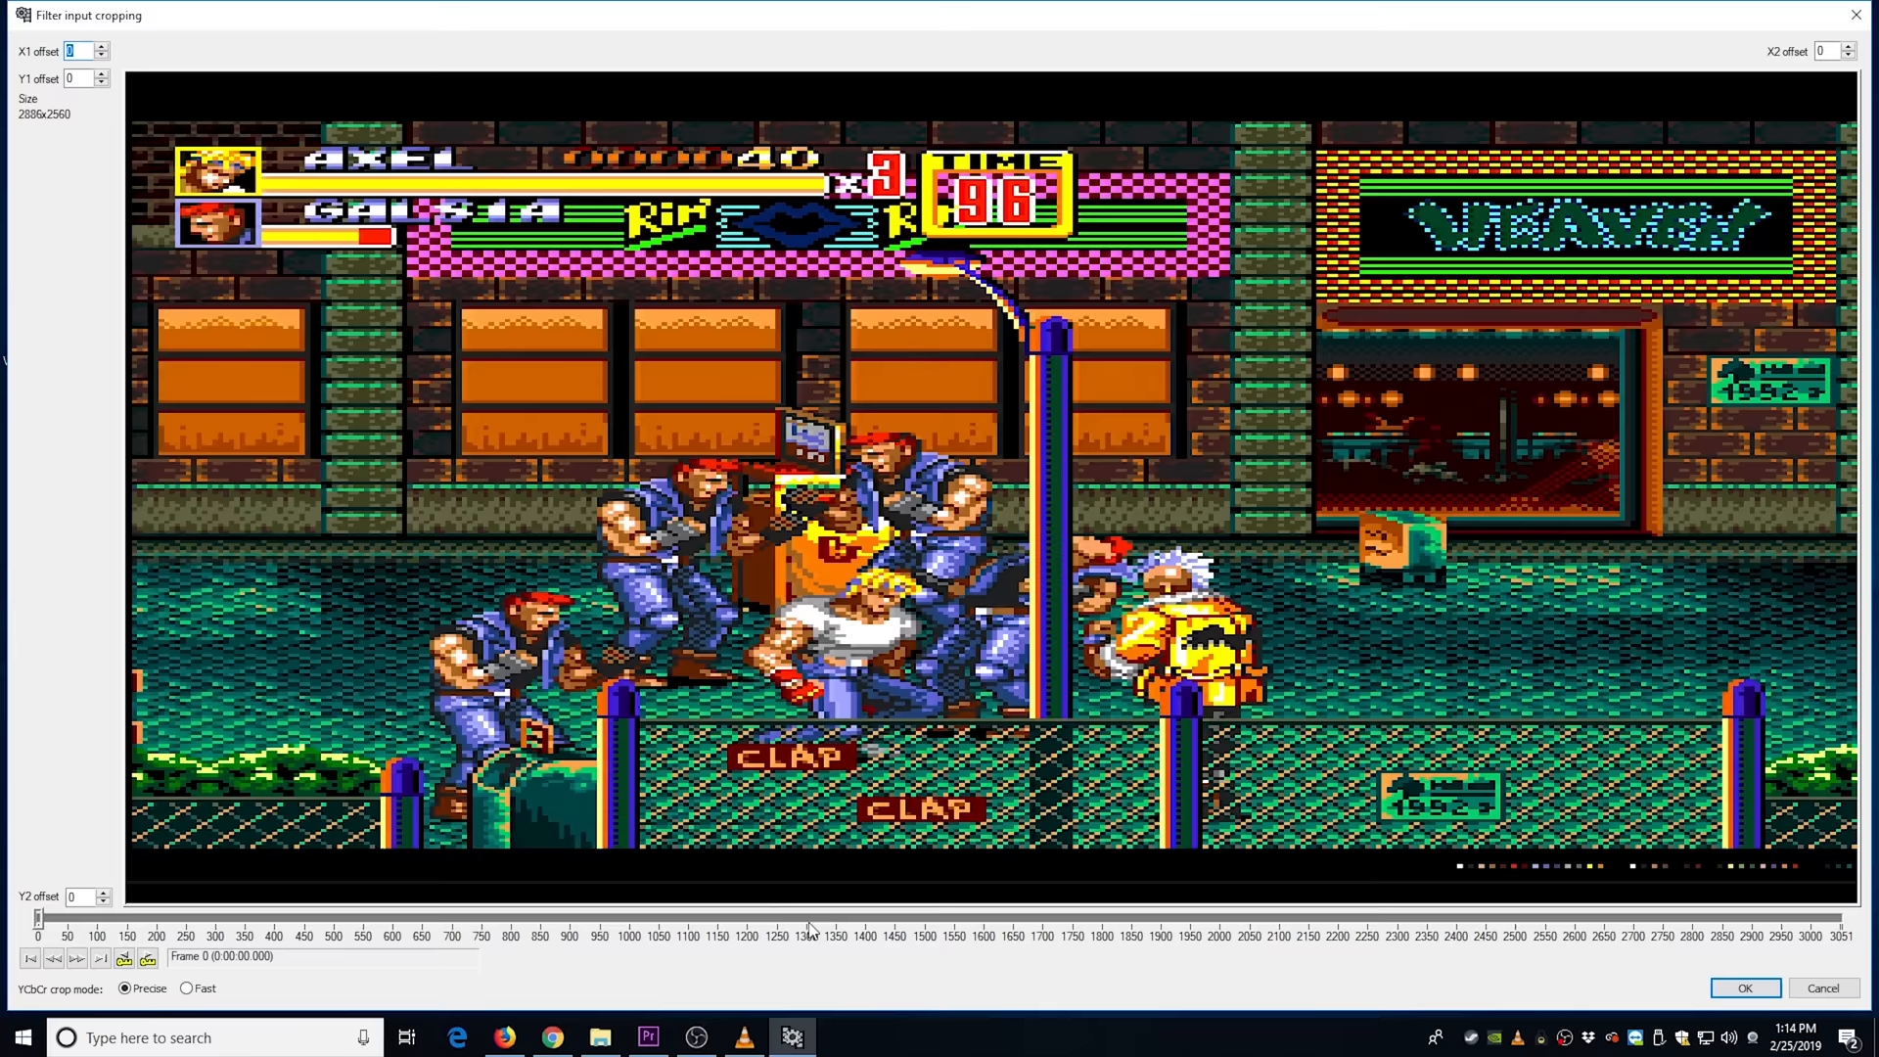
{"action": "left_click", "coordinate": [806, 918]}
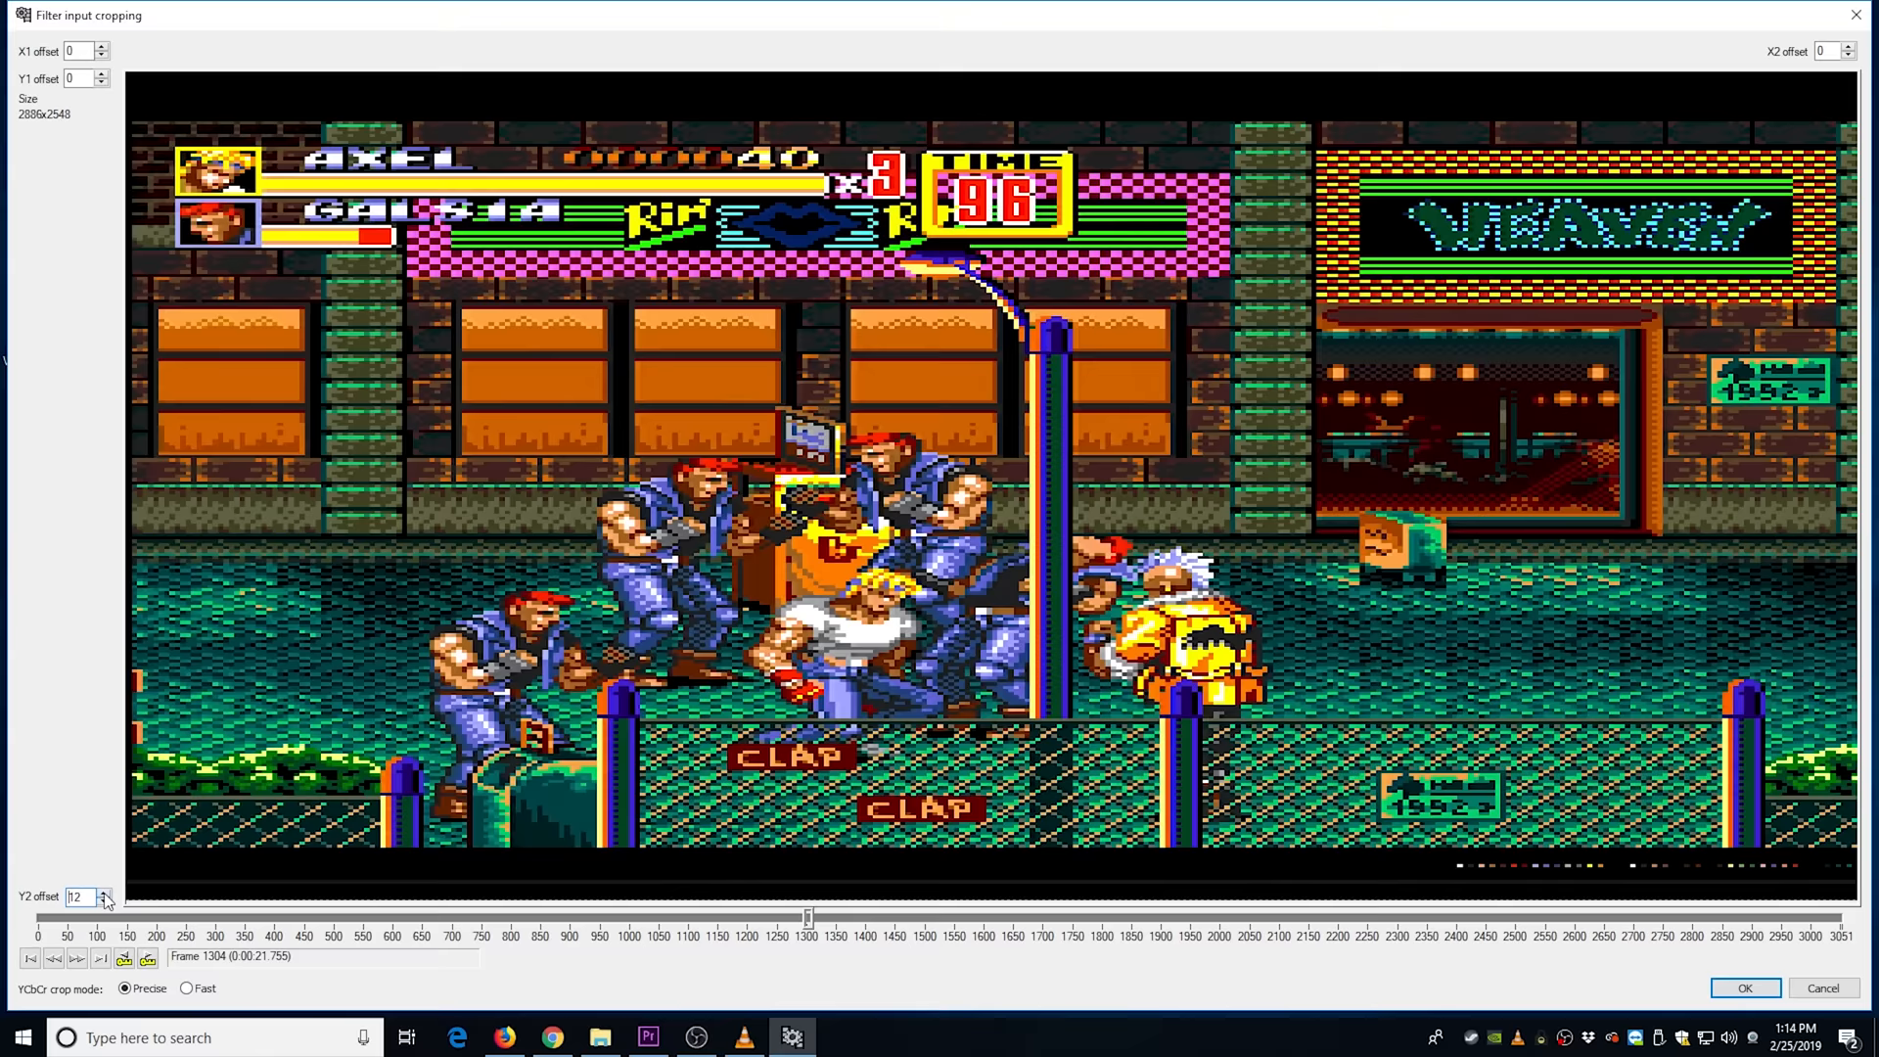
{"action": "left_click", "coordinate": [104, 892]}
{"action": "type", "text": "200"}
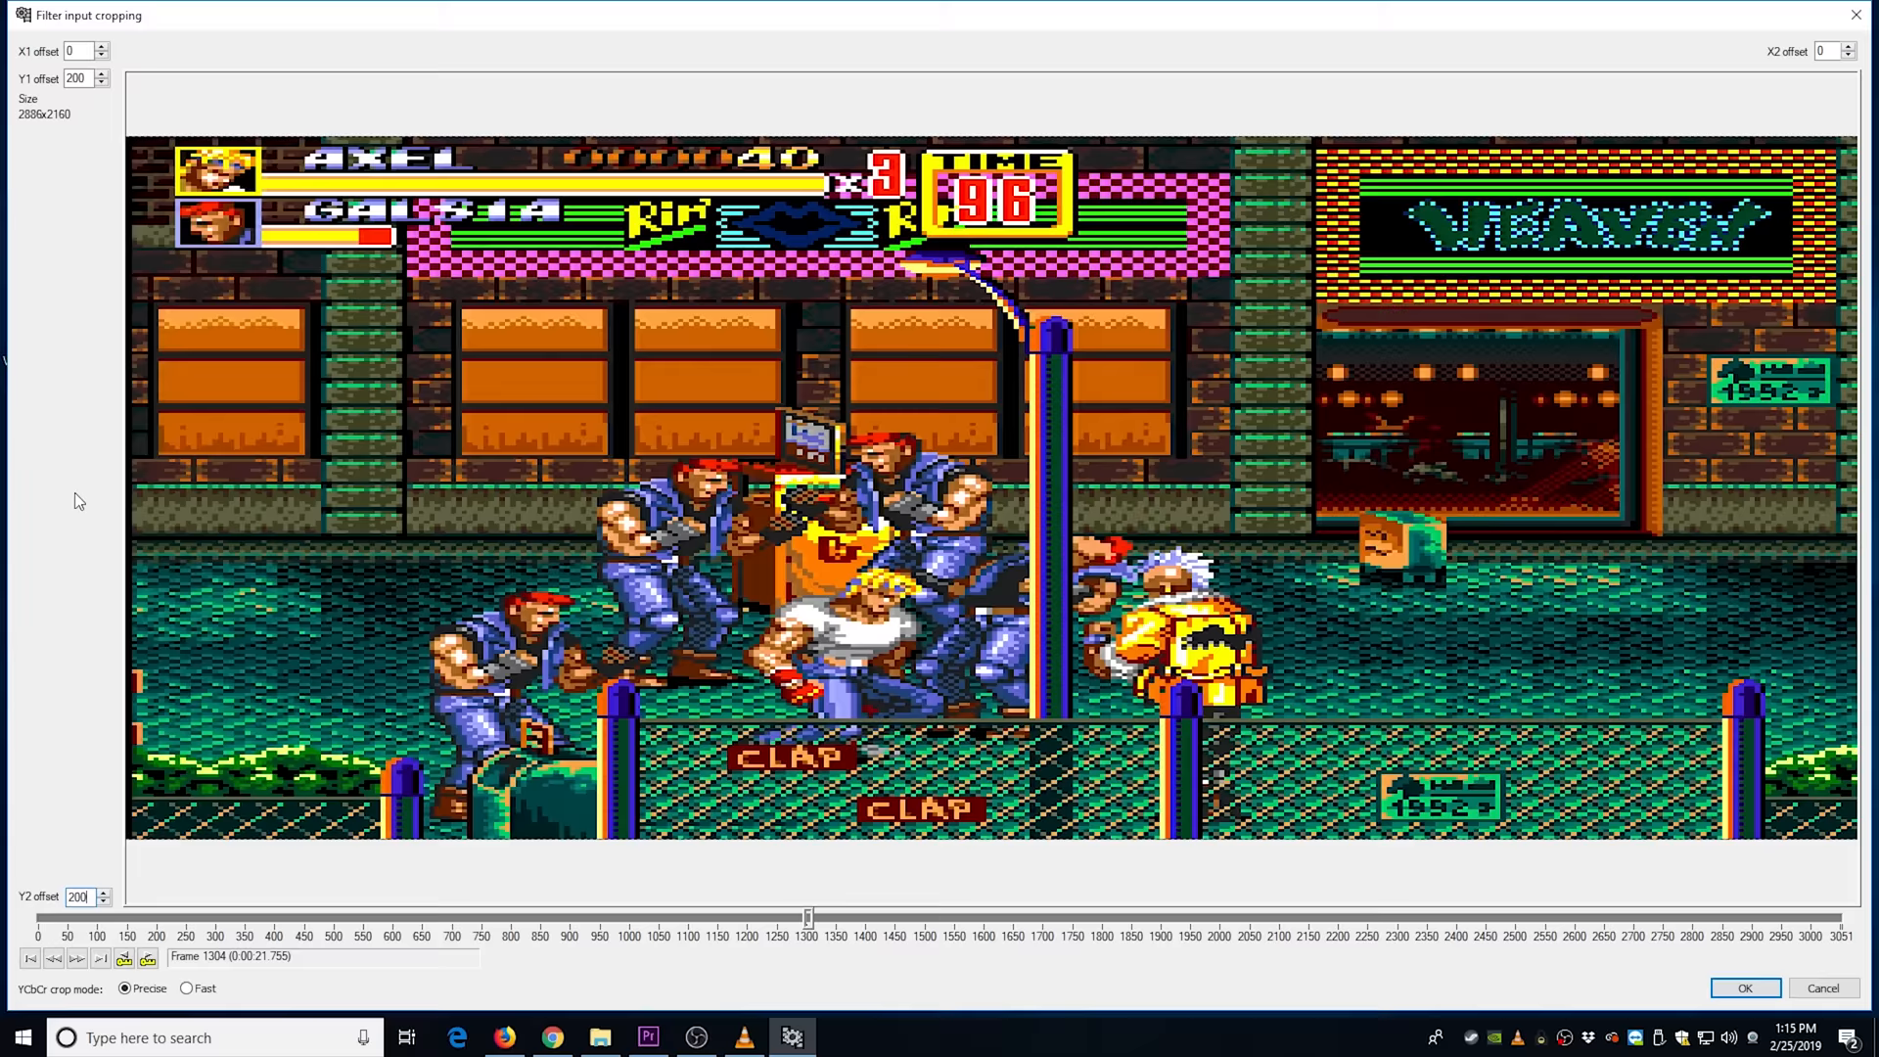
{"action": "left_click", "coordinate": [101, 901]}
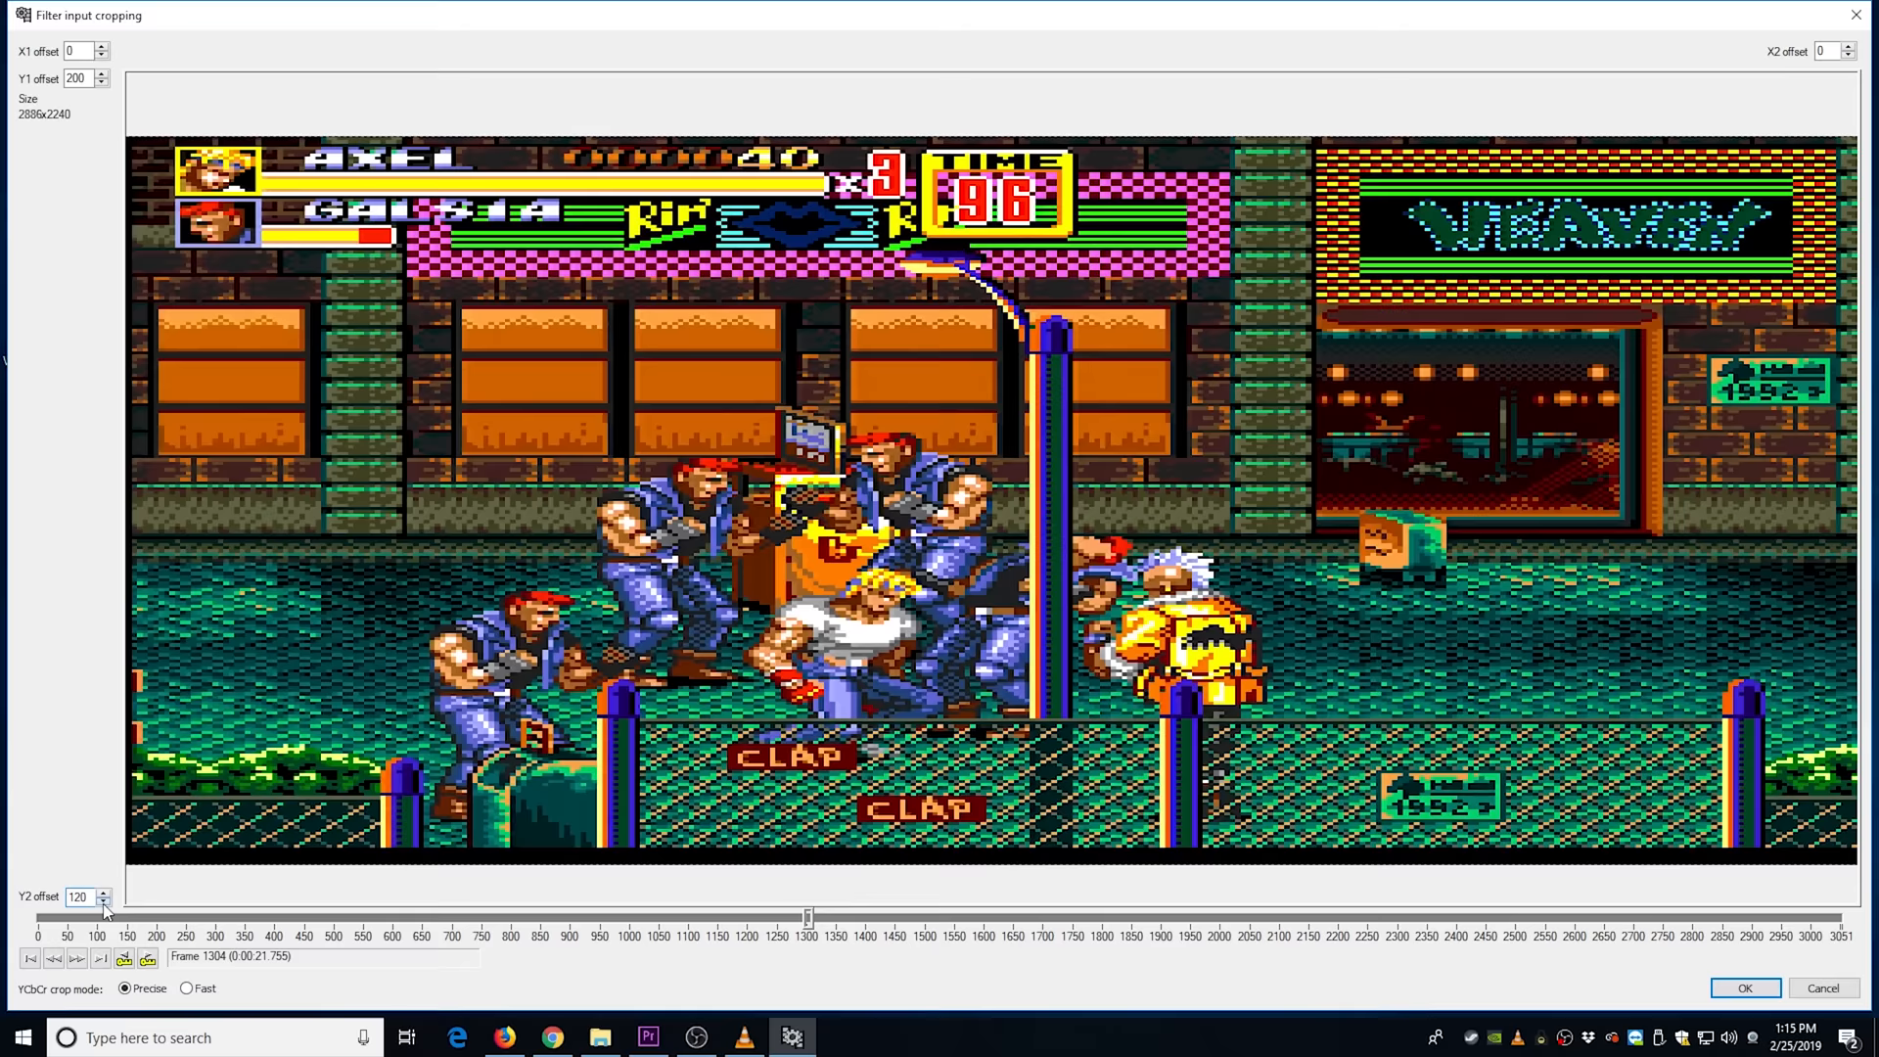
{"action": "left_click", "coordinate": [102, 893]}
{"action": "type", "text": "200"}
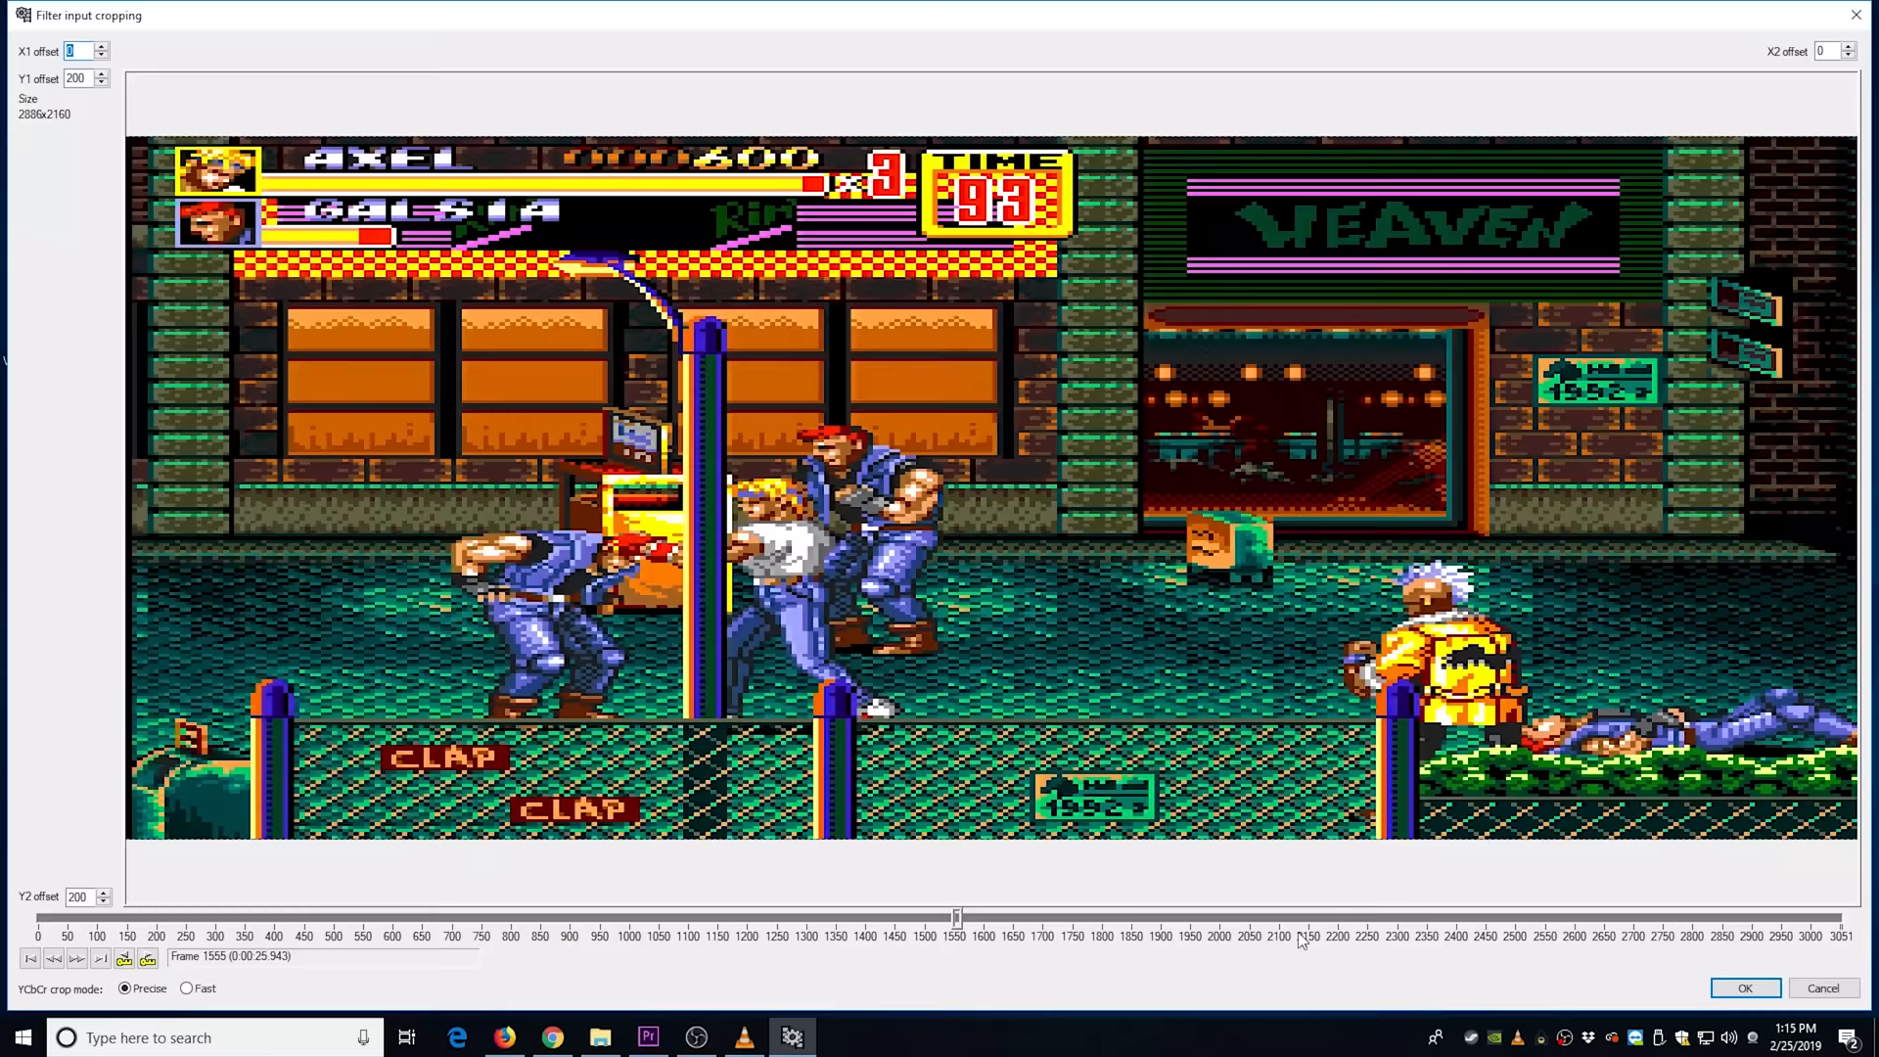
- Scrub the crop preview across frames and confirm the 2886×2160 crop
{"action": "left_click_drag", "start_coordinate": [955, 917], "coordinate": [1438, 918]}
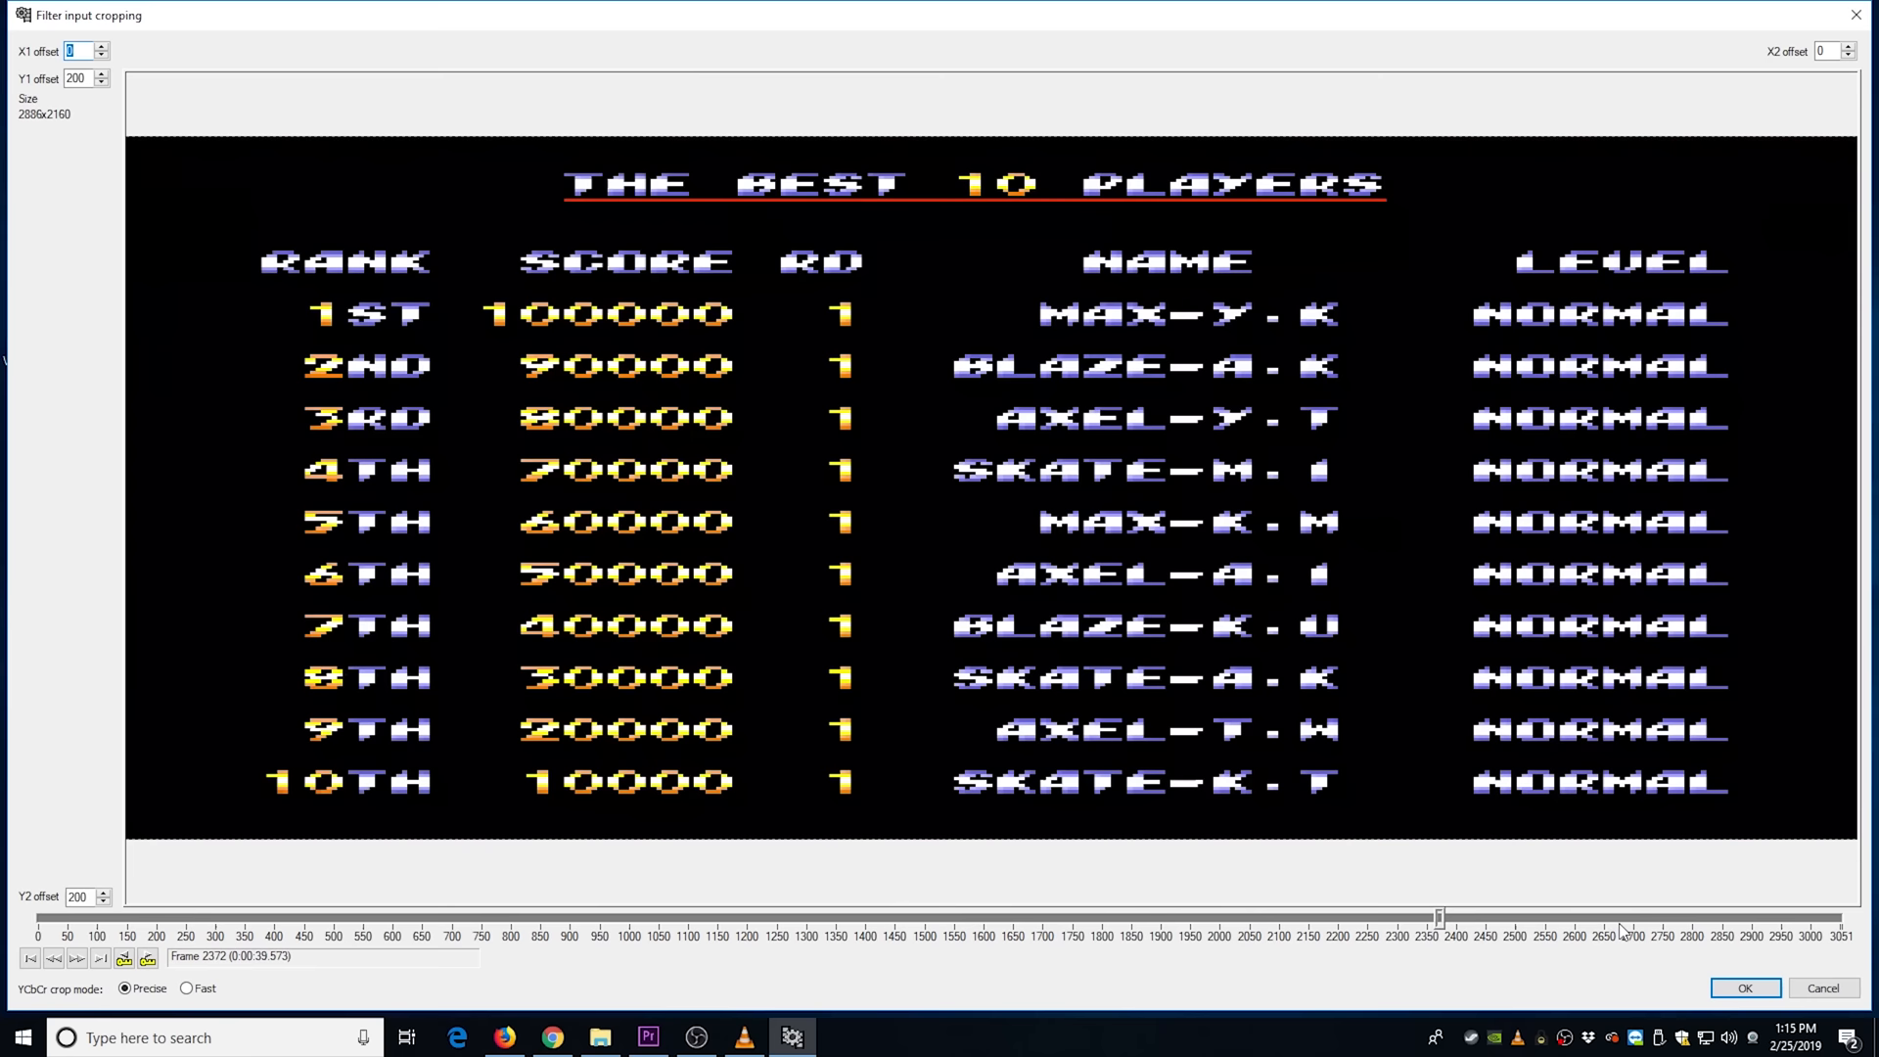
{"action": "left_click_drag", "start_coordinate": [1439, 916], "coordinate": [572, 916]}
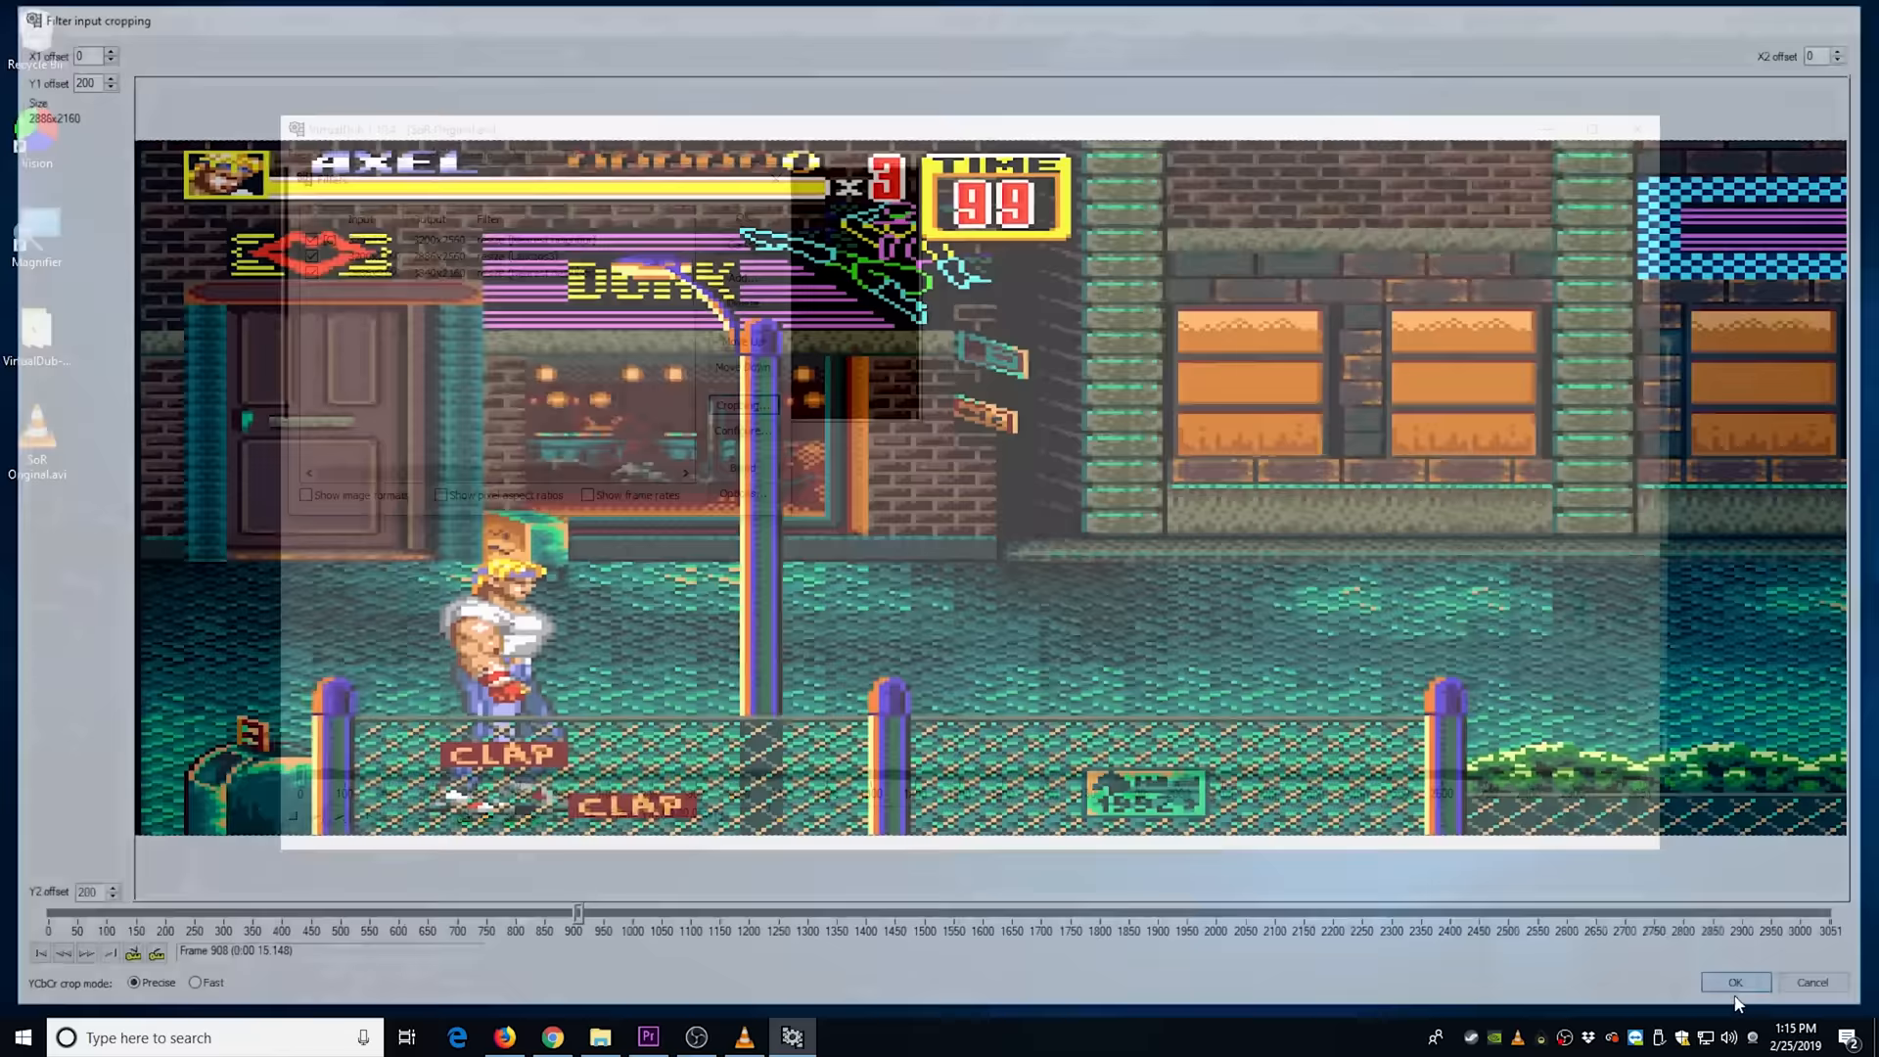
{"action": "left_click", "coordinate": [1734, 982]}
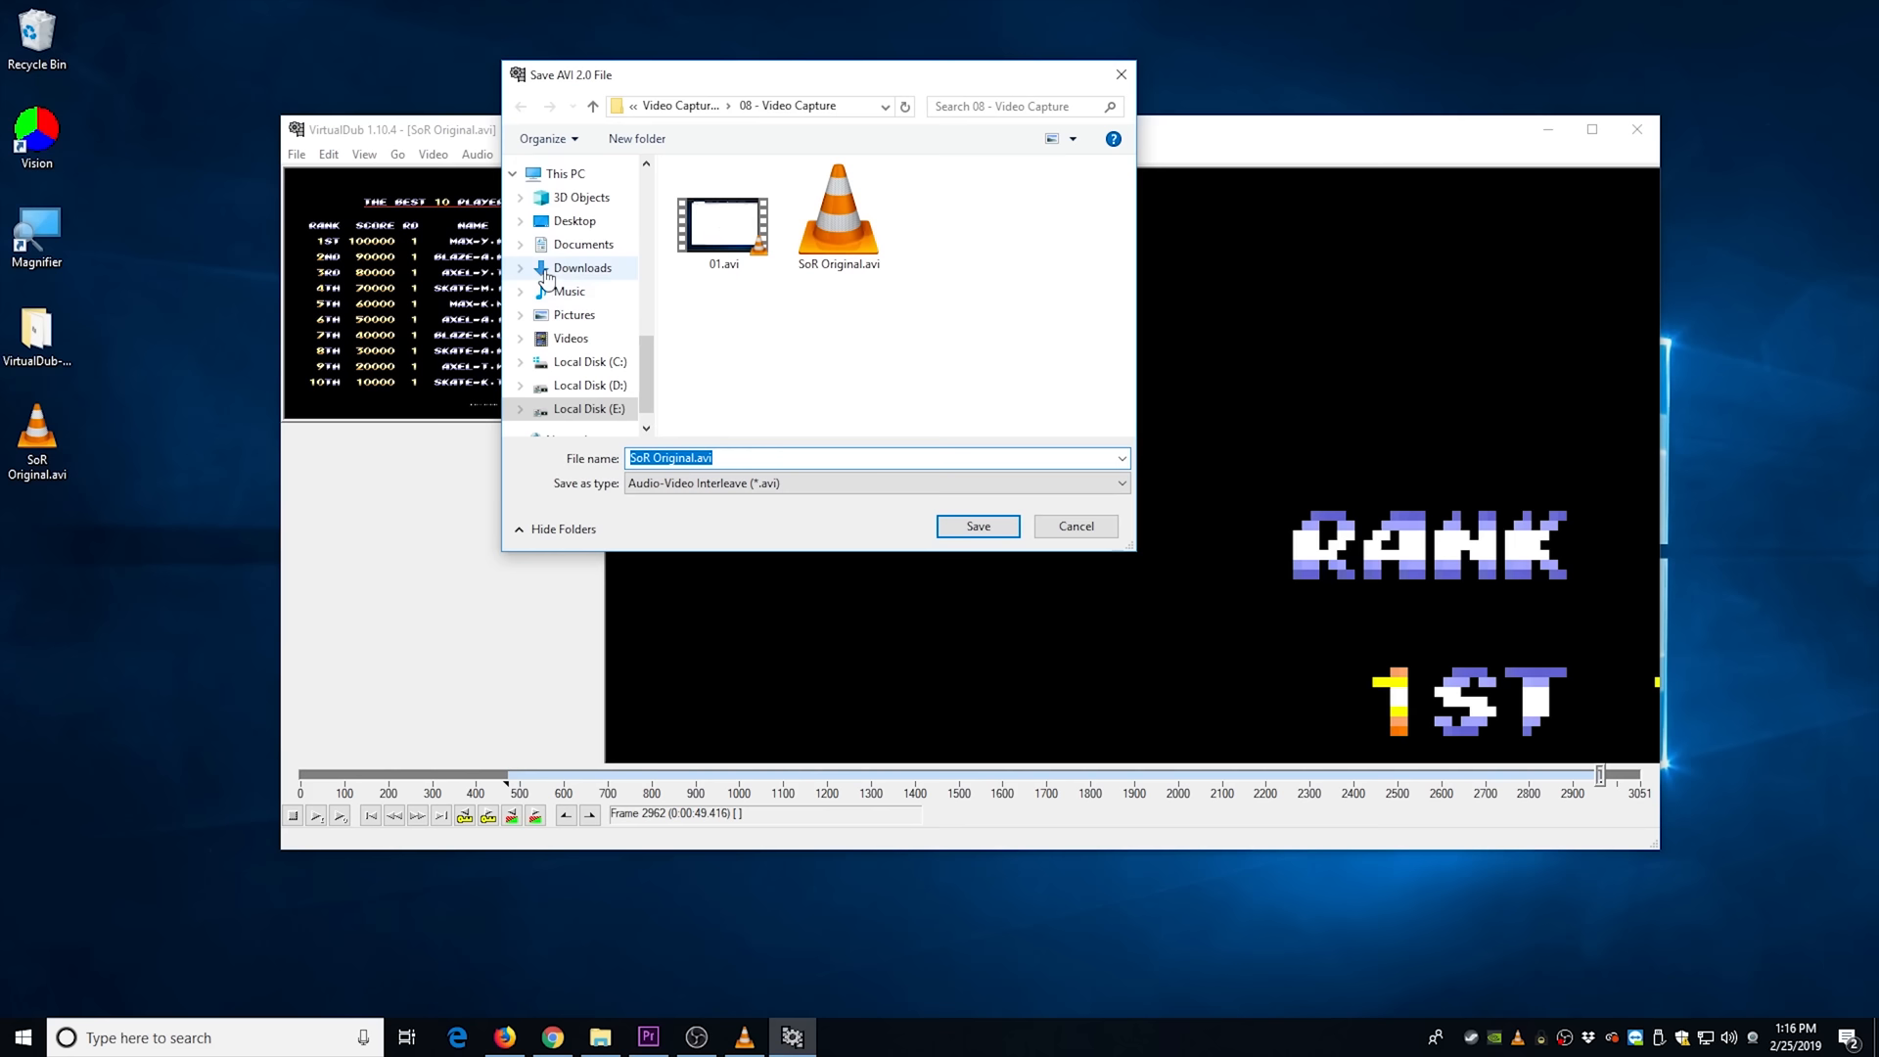
- Choose the destination folder and save the output as SoR Original.avi
{"action": "left_click", "coordinate": [974, 526]}
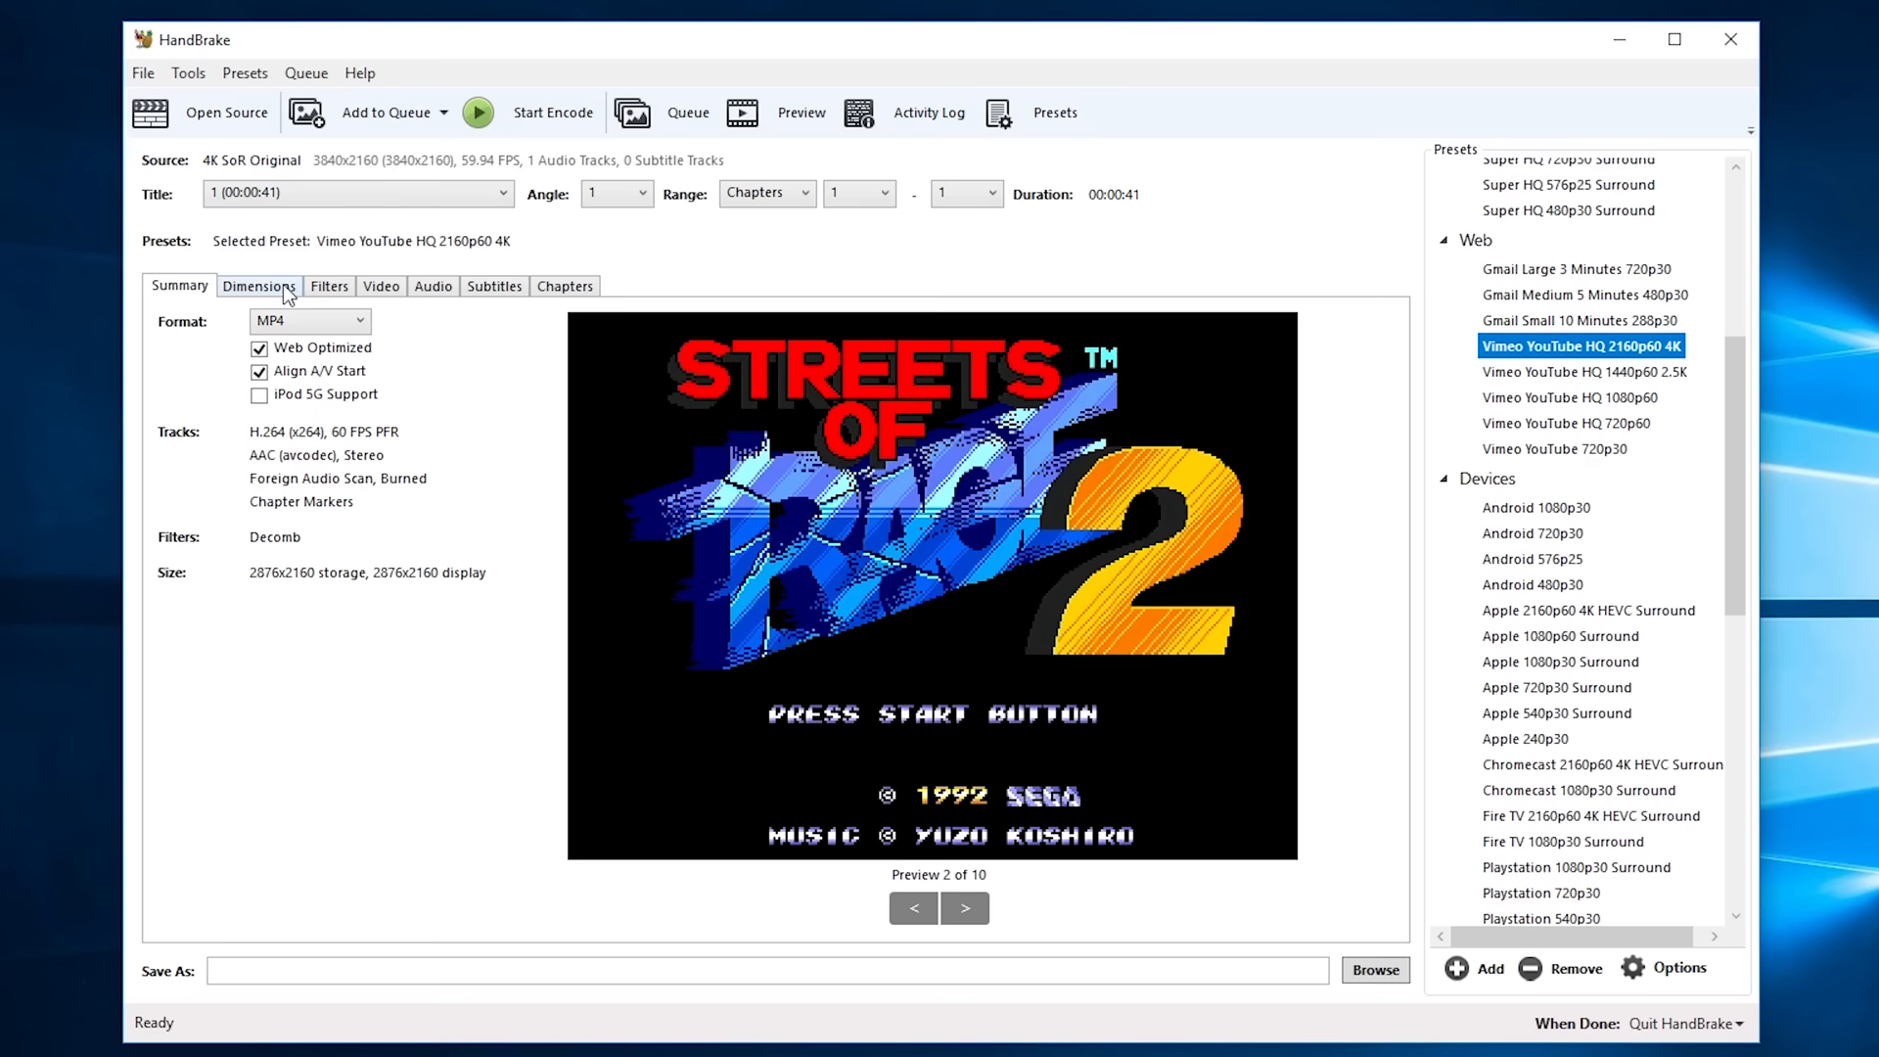
- On the Dimensions tab set custom cropping with Left and Right at 0, keeping 3840×2160
{"action": "left_click", "coordinate": [259, 286]}
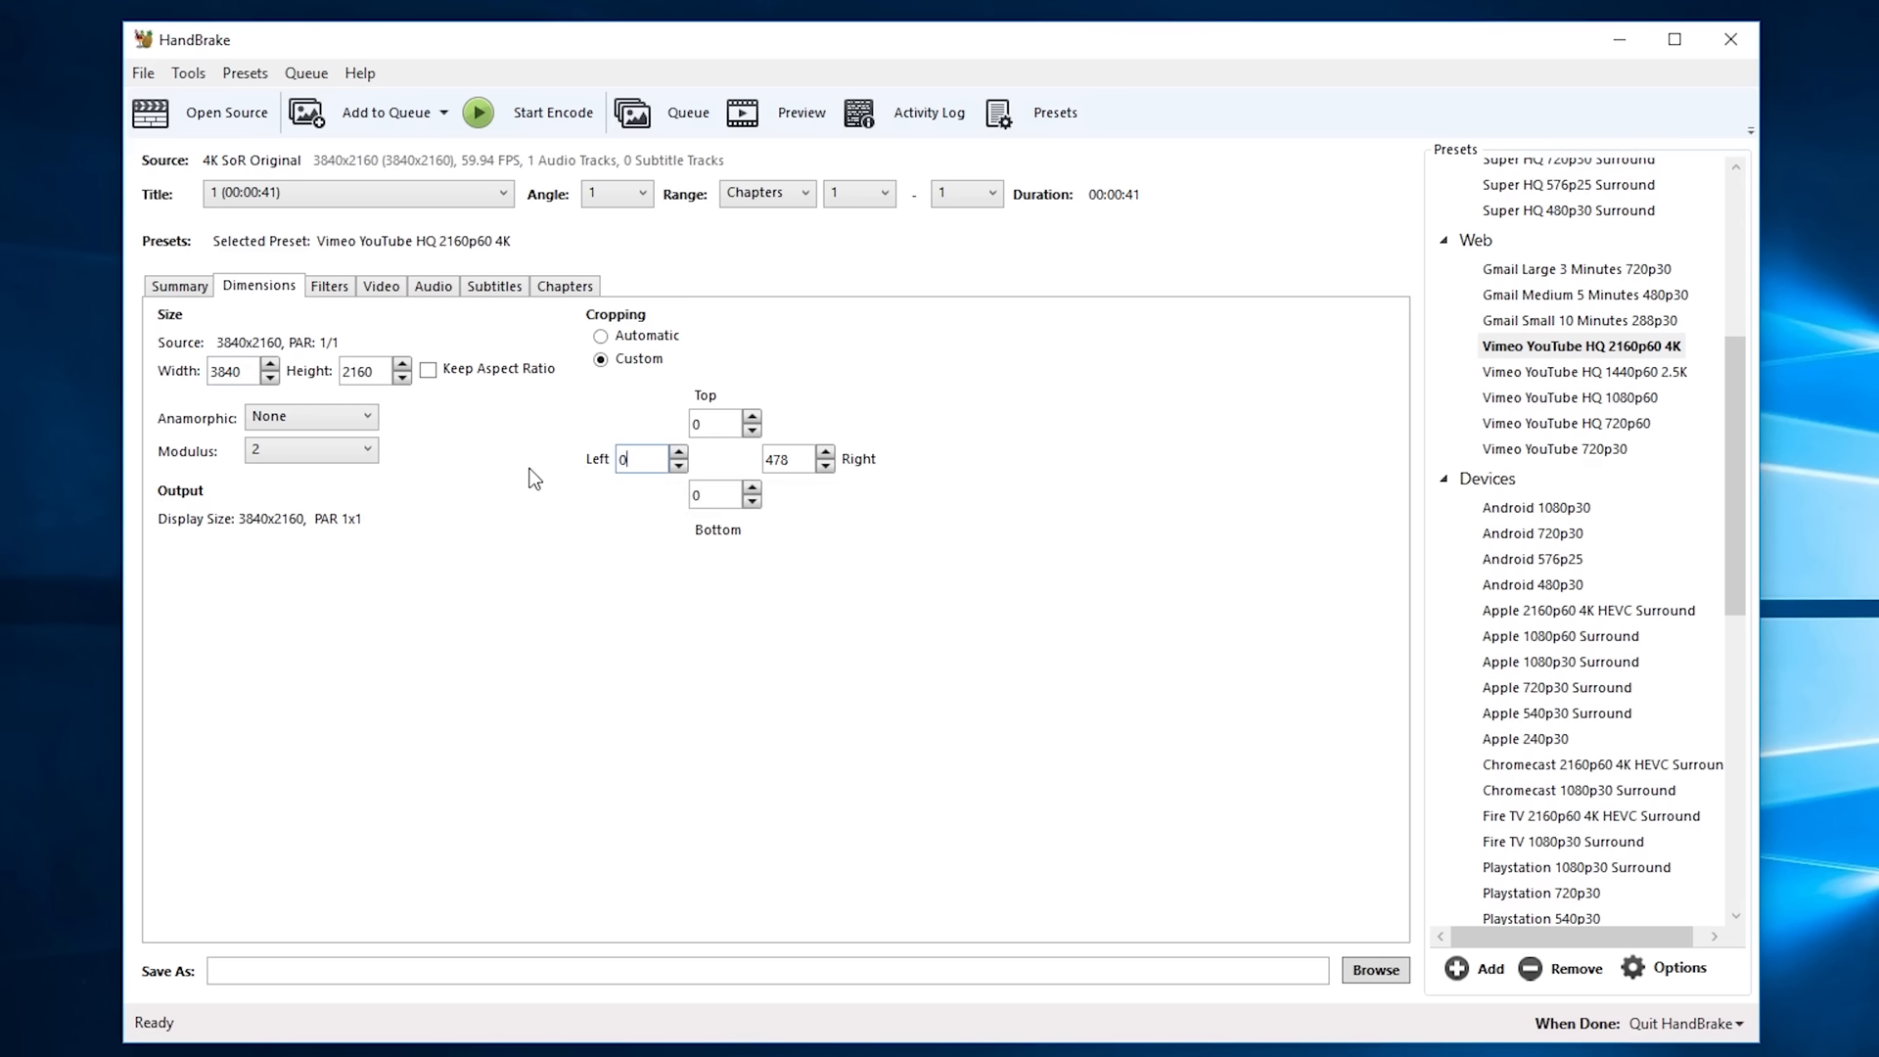
{"action": "left_click", "coordinate": [787, 458]}
{"action": "type", "text": "0"}
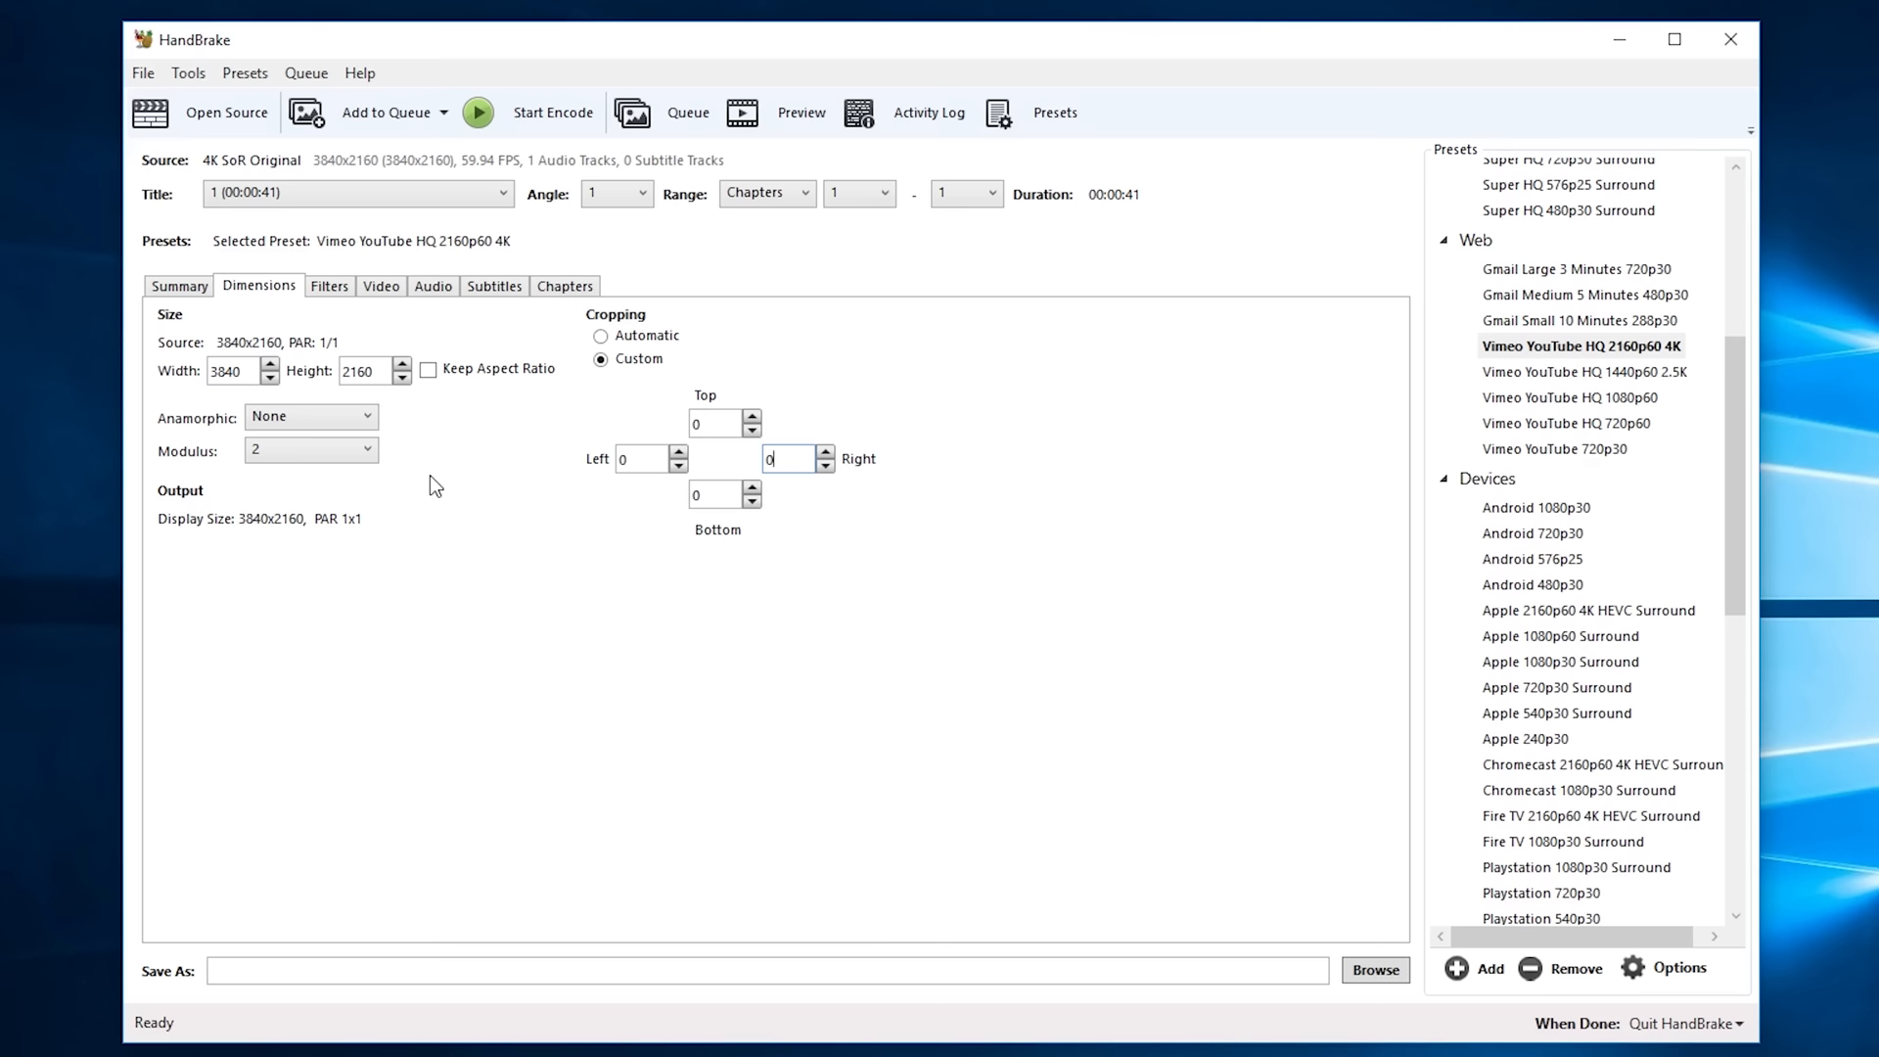
{"action": "left_click", "coordinate": [381, 285]}
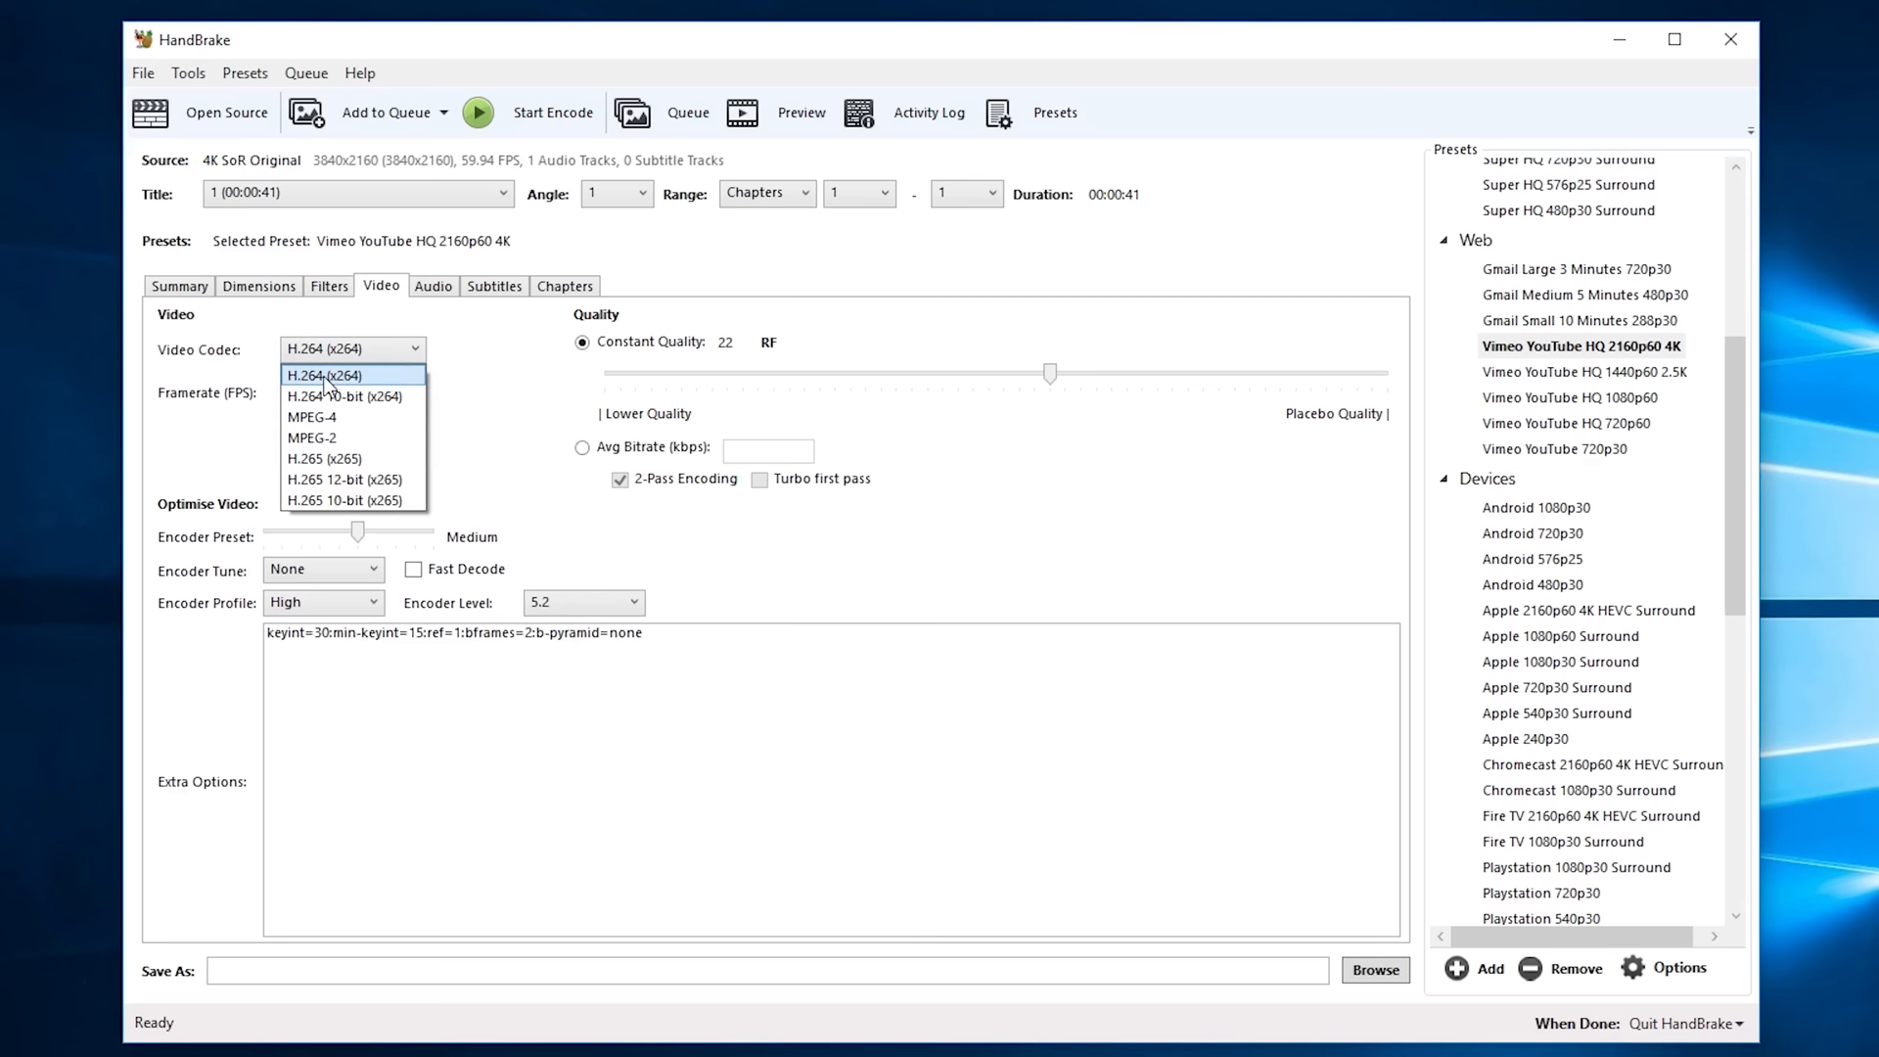
- Set H.264 constant quality to RF 20 and check the AAC 320 stereo audio track
{"action": "left_click_drag", "start_coordinate": [1049, 372], "coordinate": [1078, 372]}
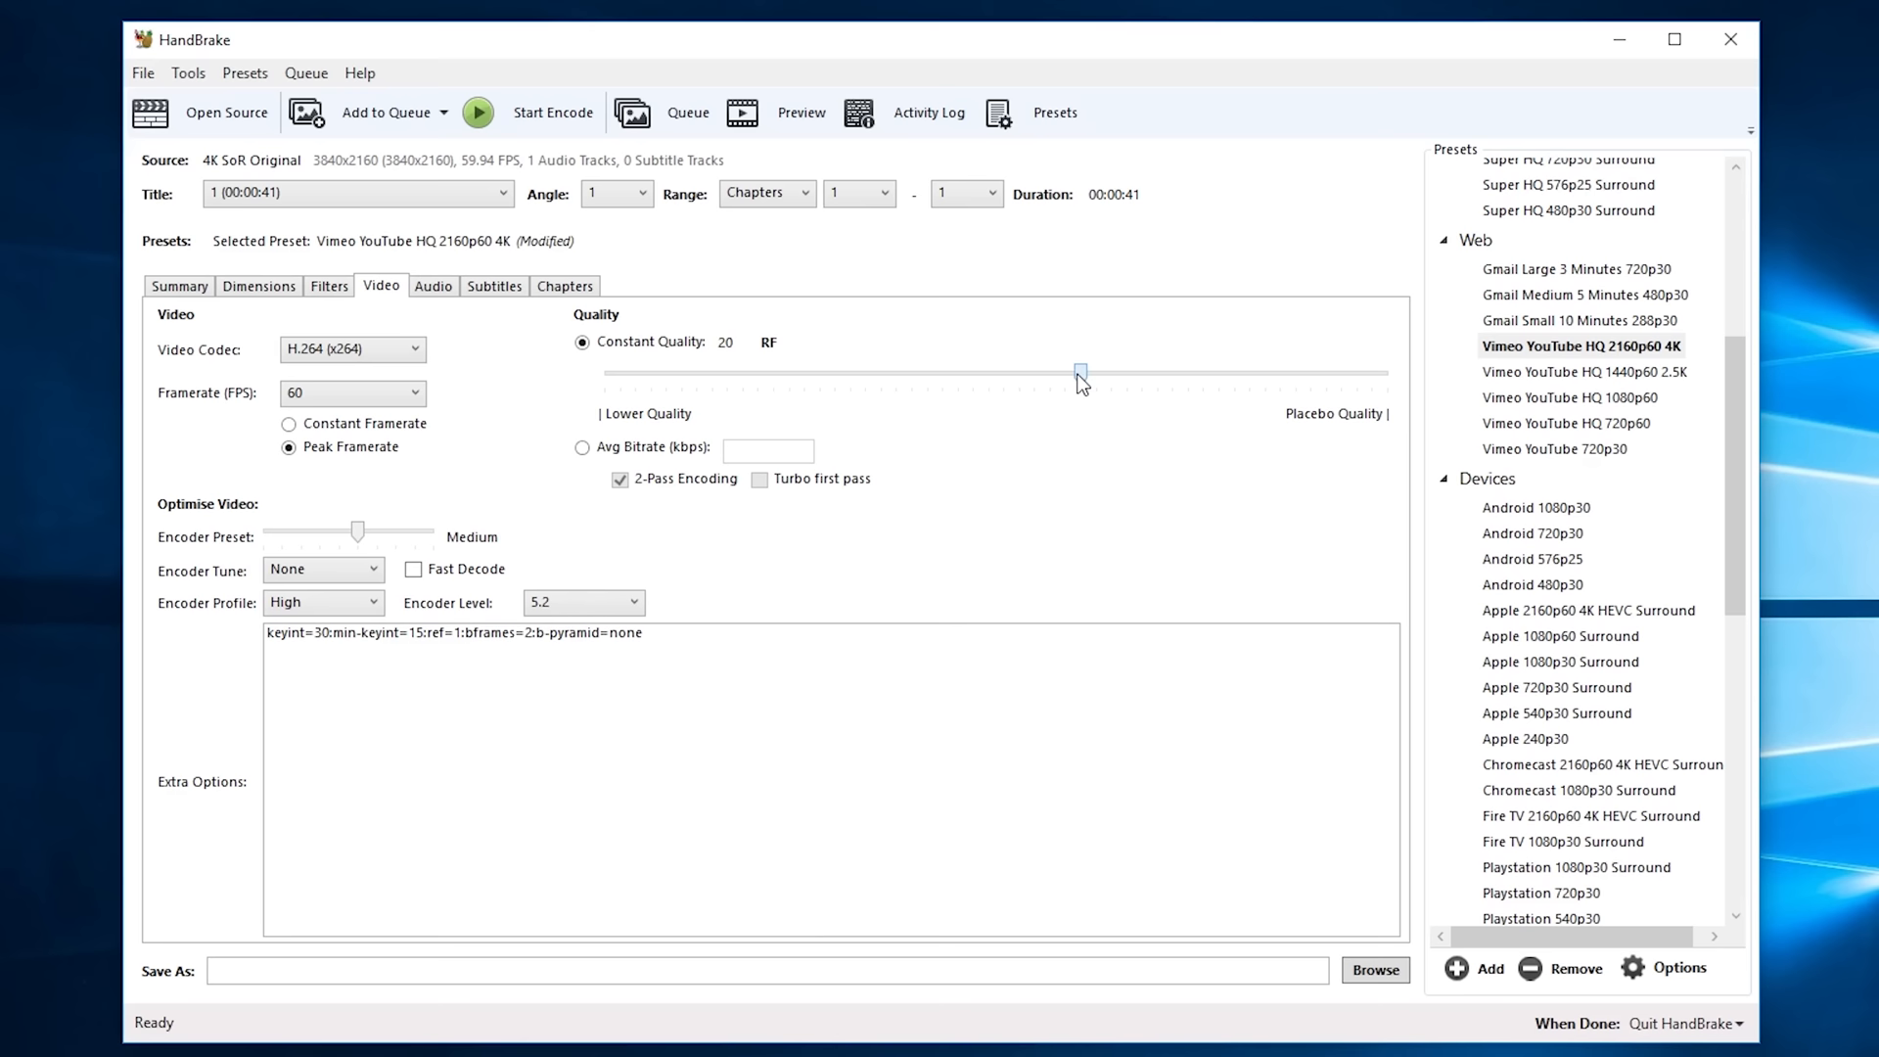
{"action": "left_click", "coordinate": [432, 286]}
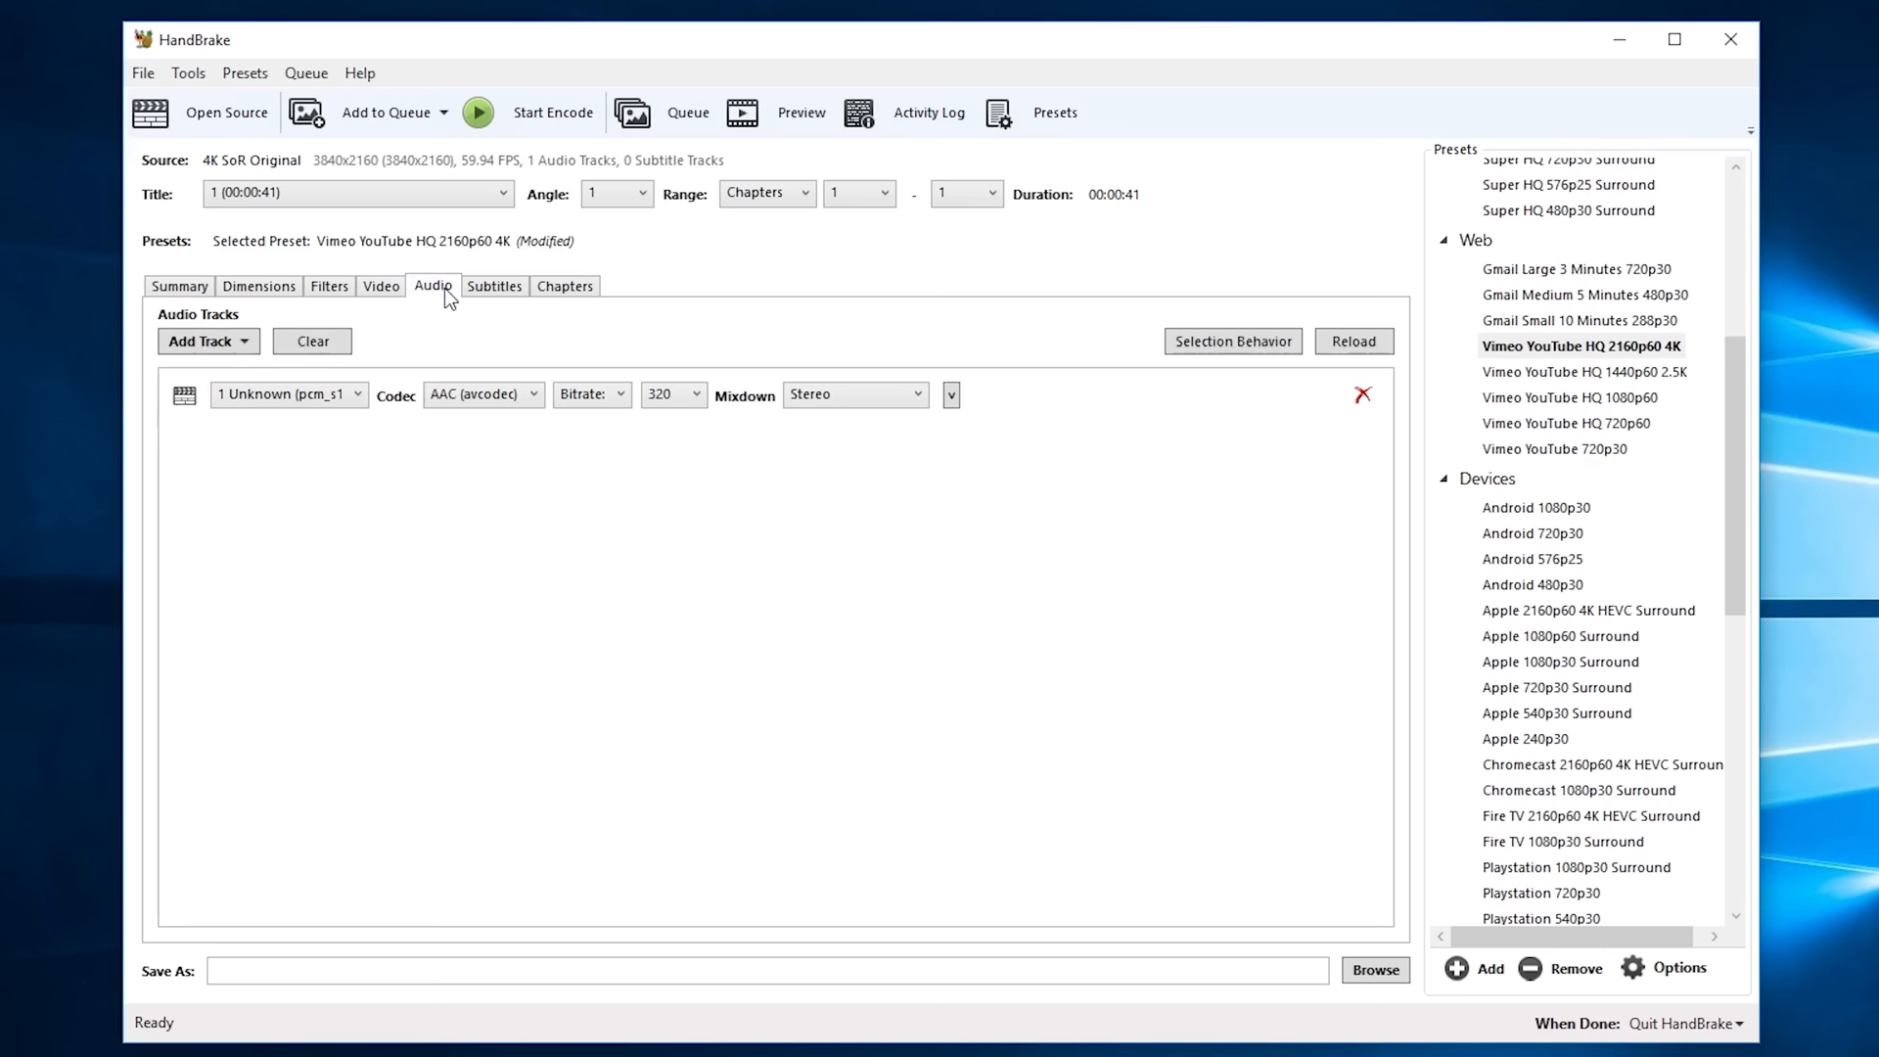
{"action": "left_click", "coordinate": [563, 286]}
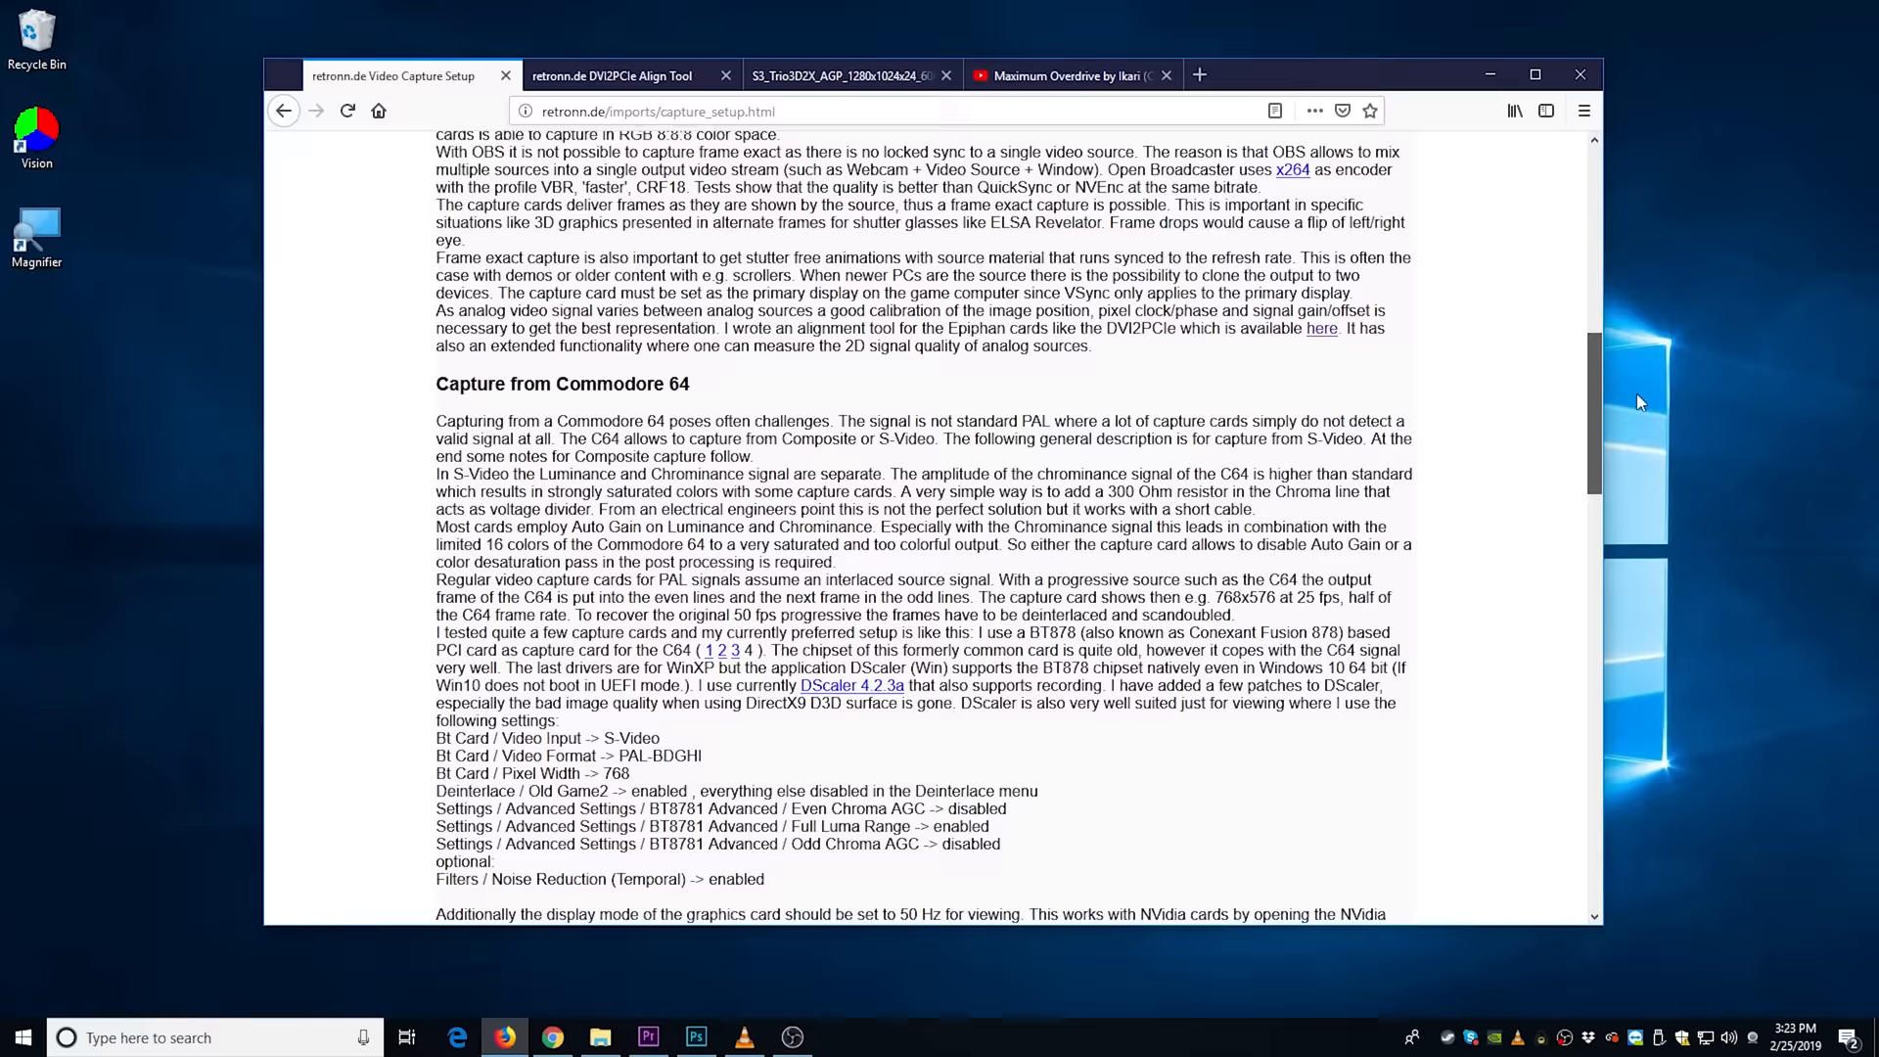
- View the S3_Trio3D2X_AGP_1280x1024x24_60Hz.png screenshot enlarged to 100% size
{"action": "left_click", "coordinate": [840, 76]}
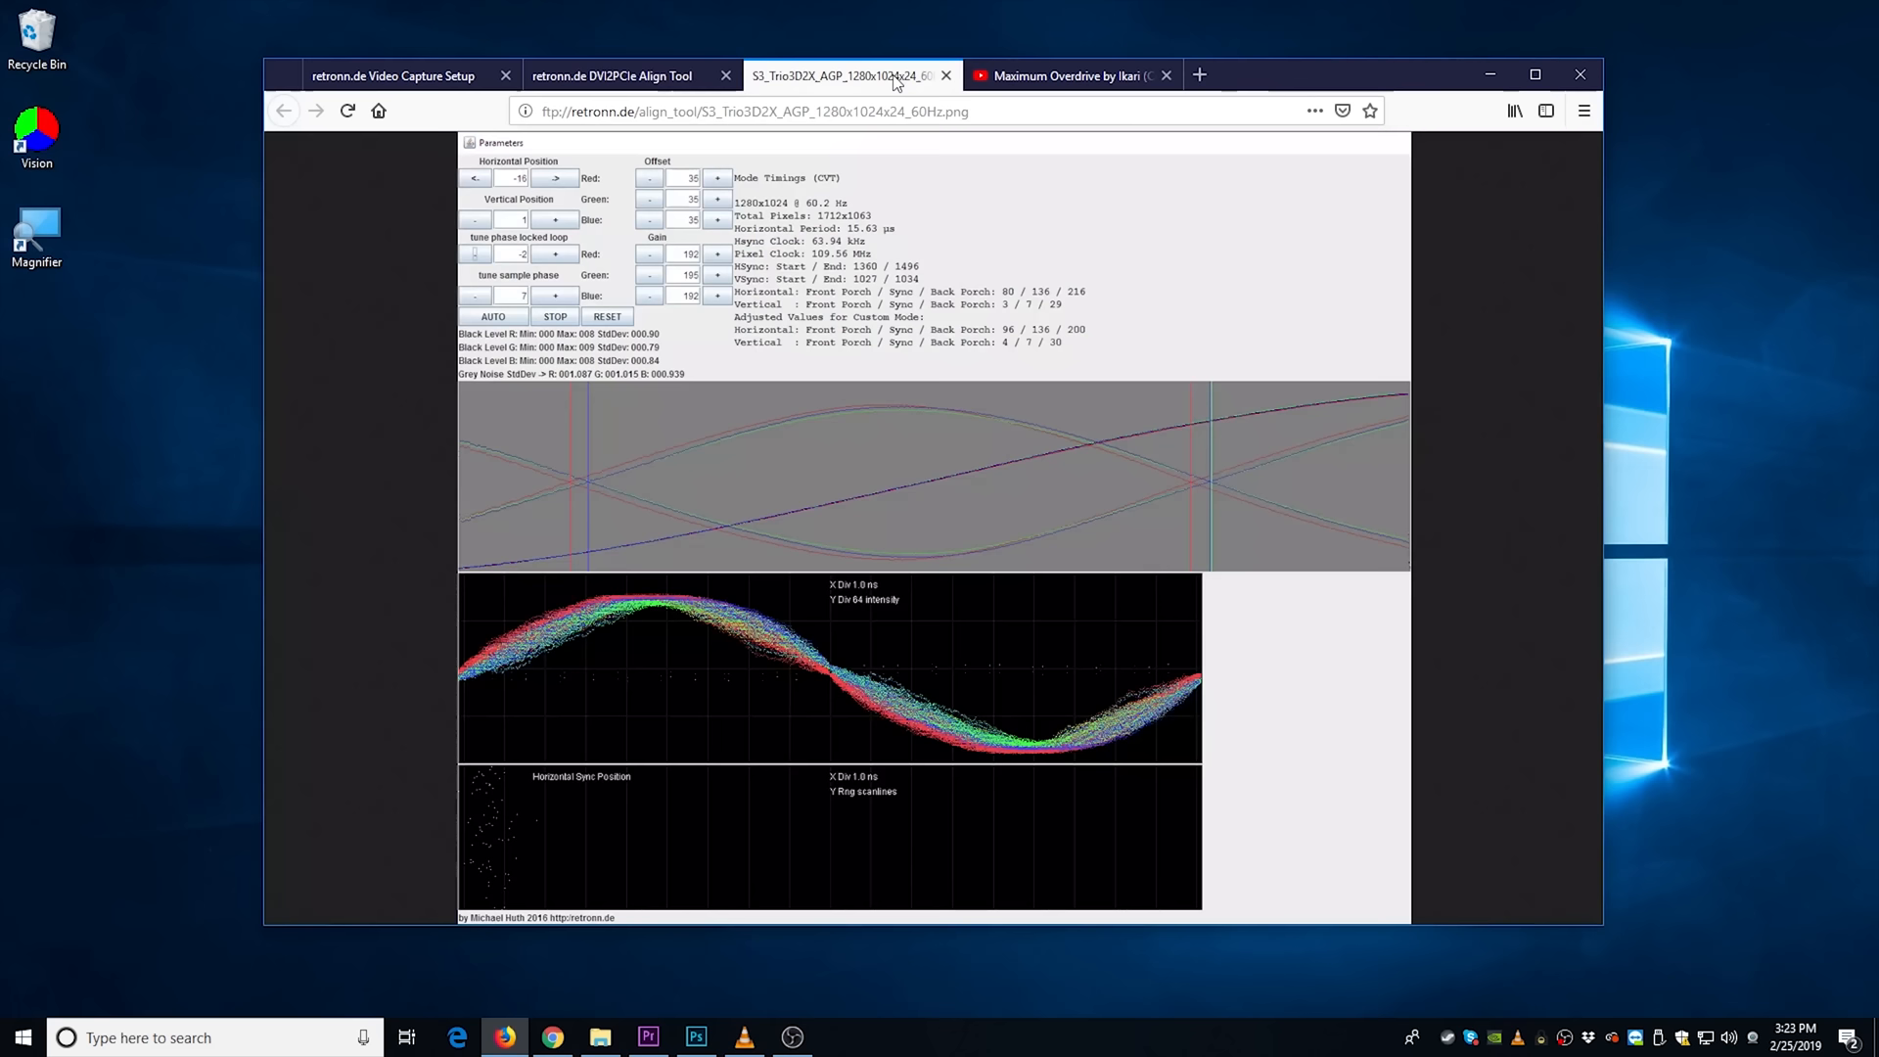
{"action": "scroll", "scroll_direction": "down", "scroll_amount": 3}
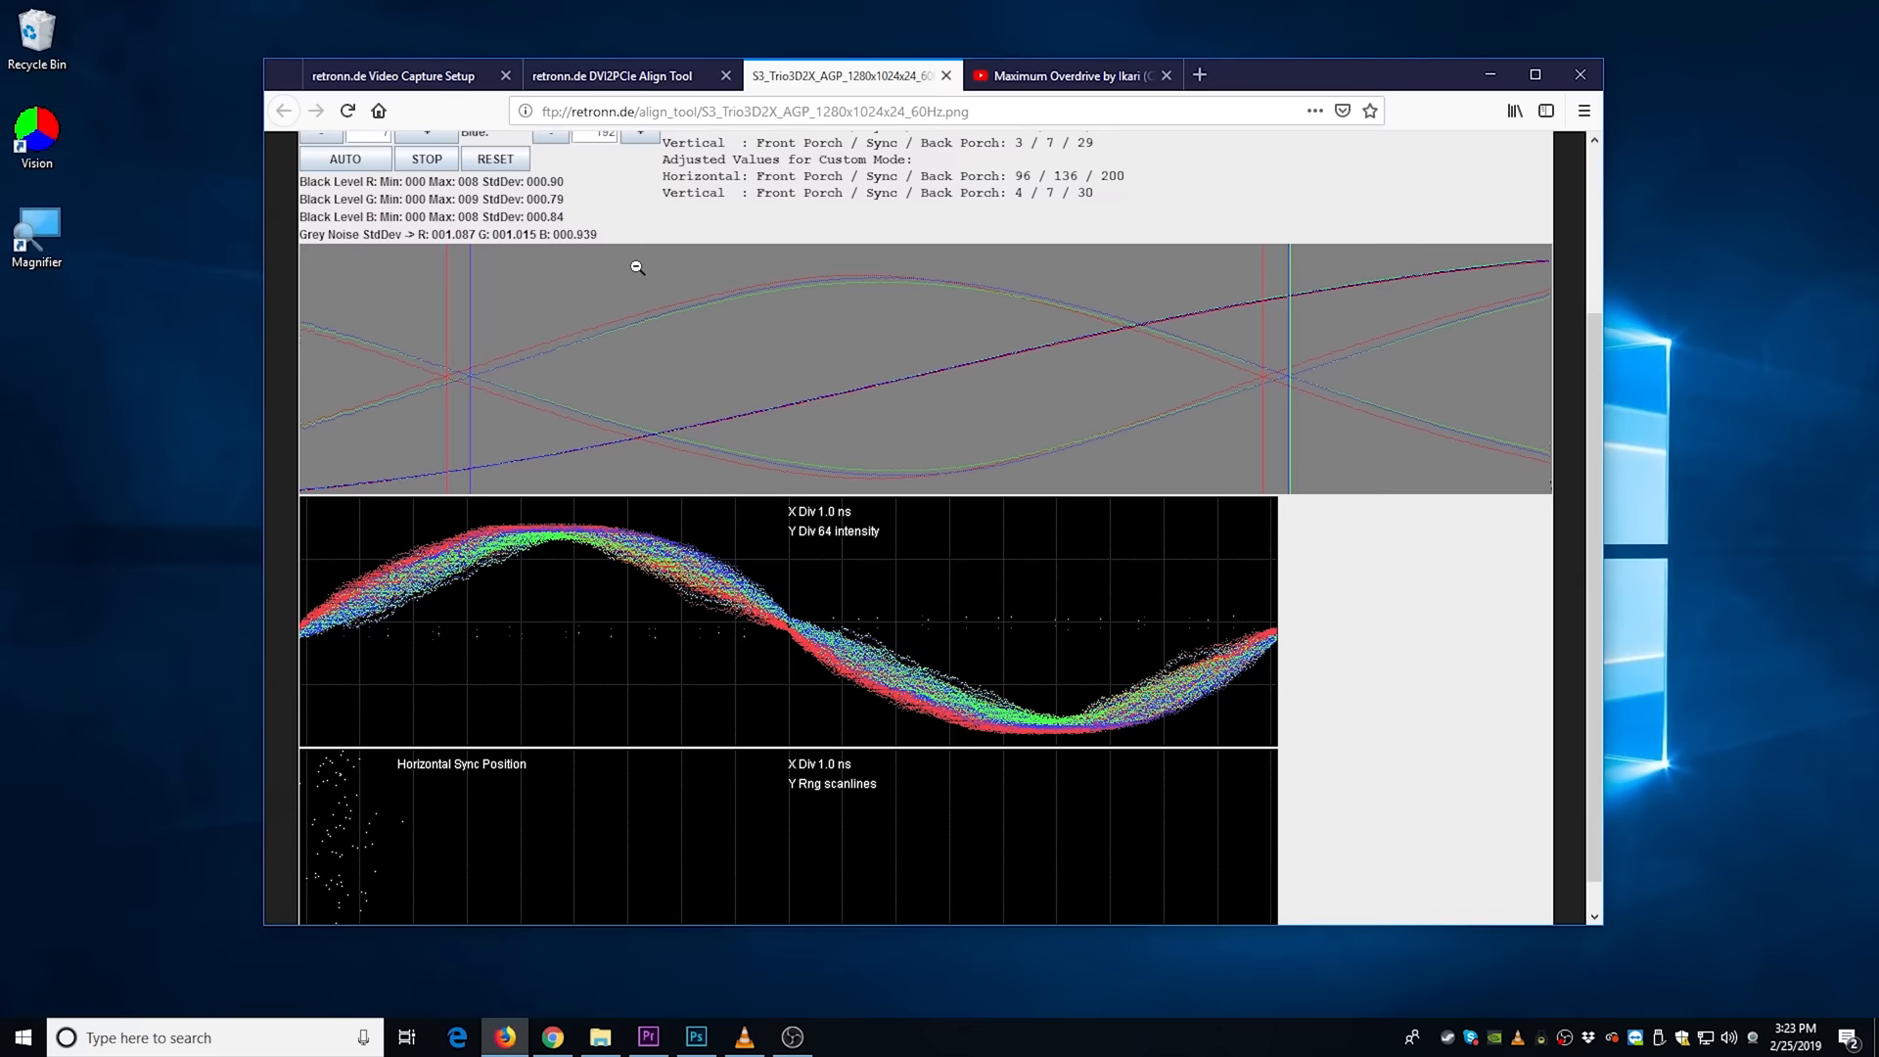
{"action": "left_click", "coordinate": [1065, 77]}
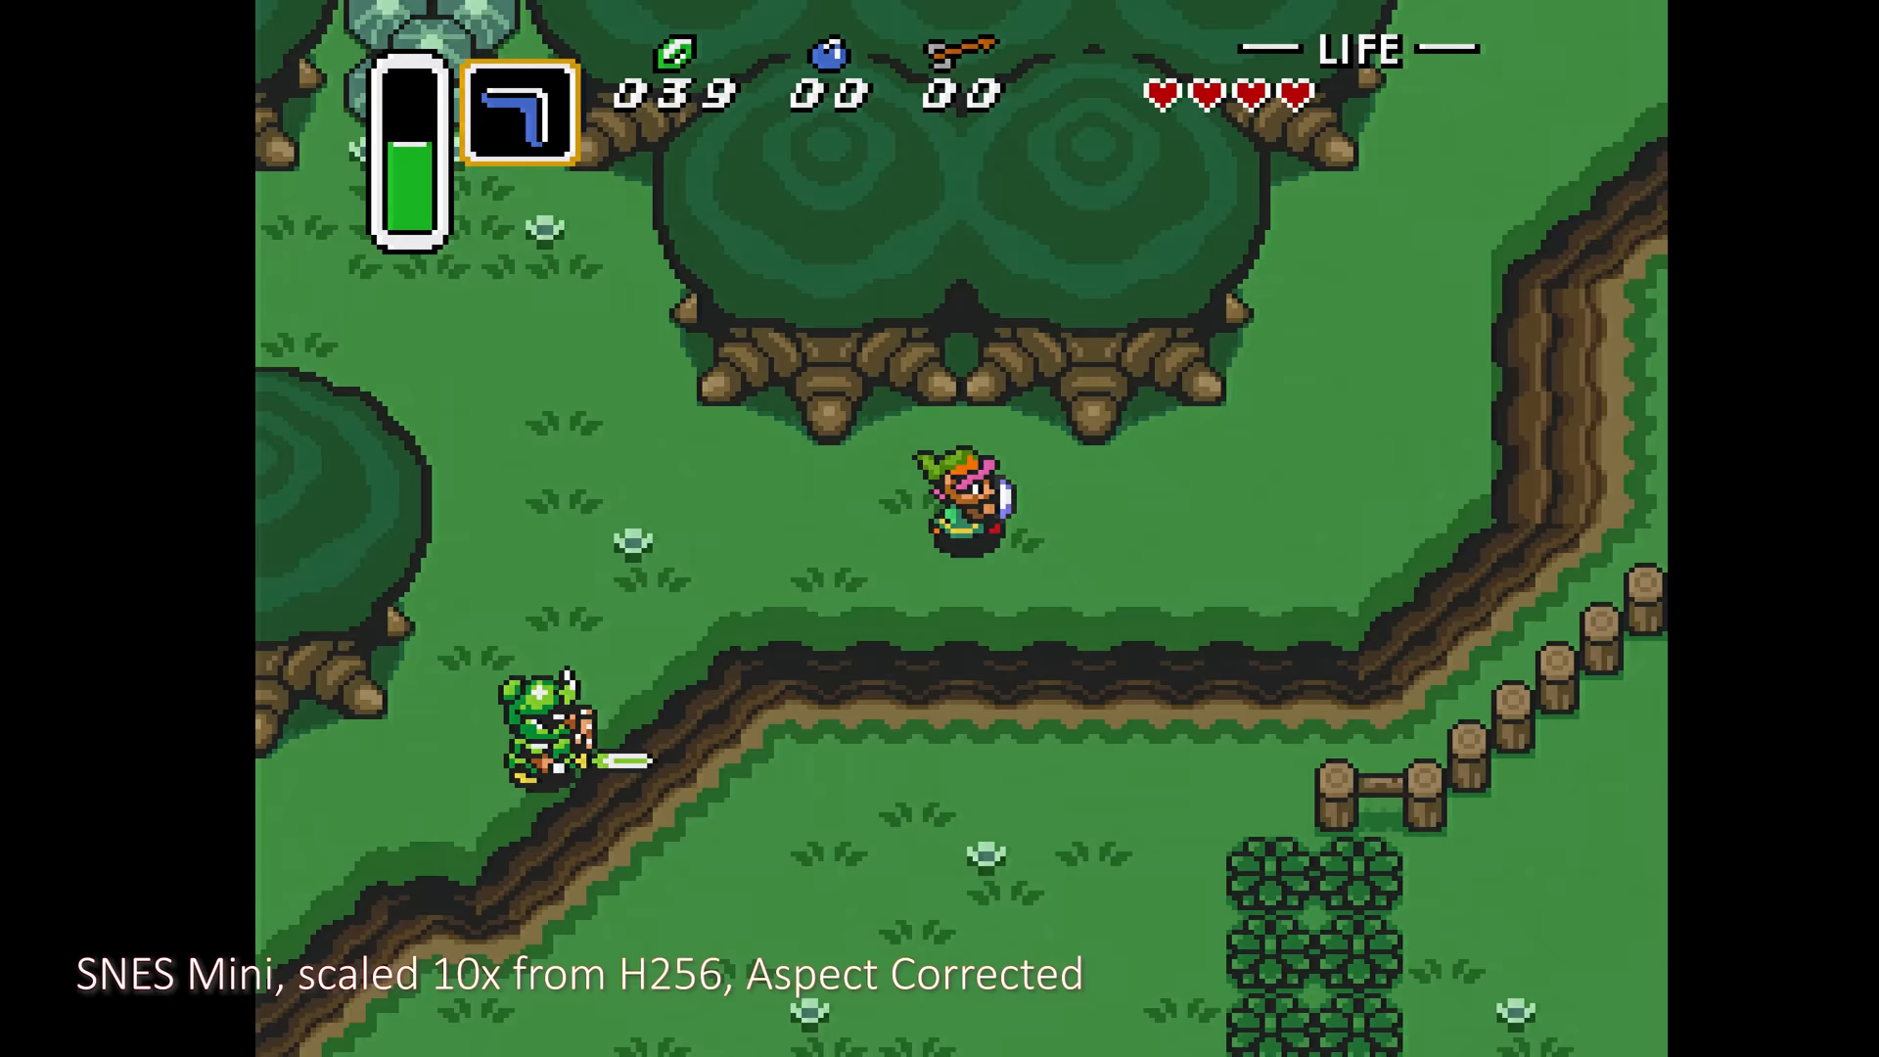
{"action": "key", "text": "Up"}
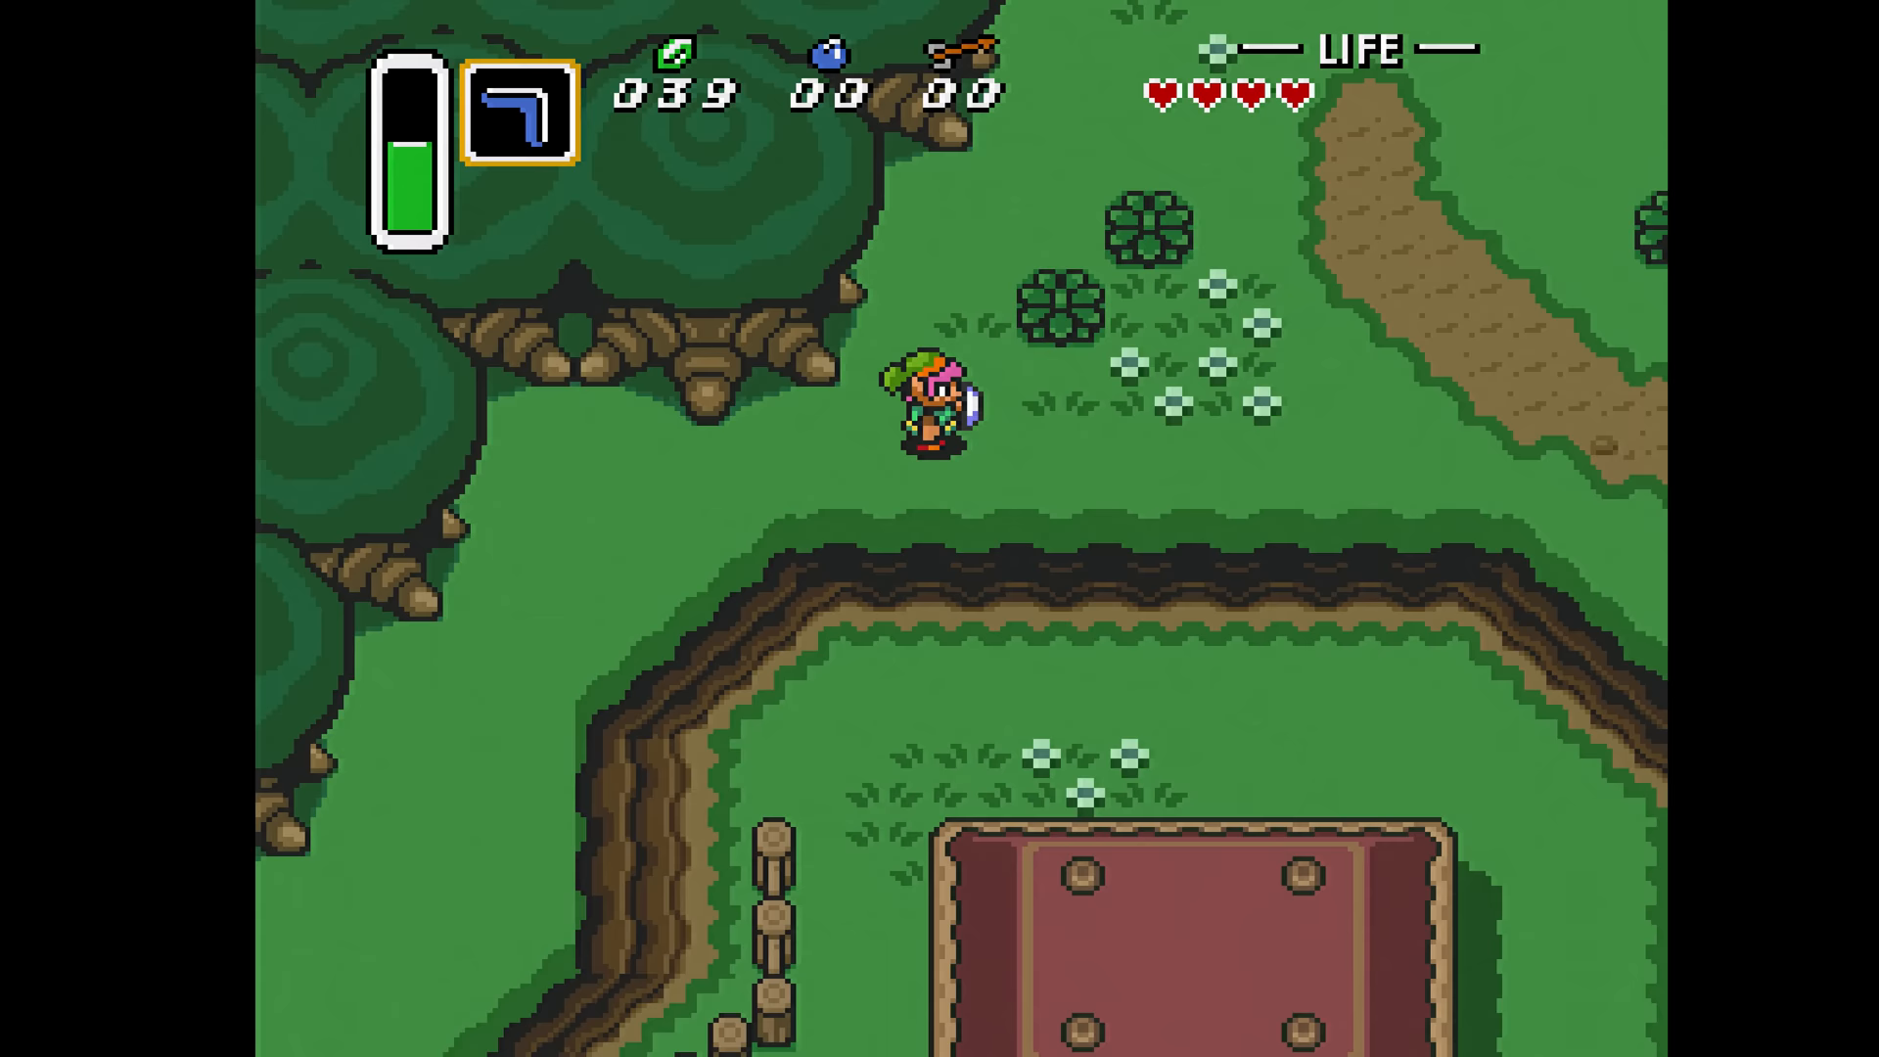
{"action": "key", "text": "Up"}
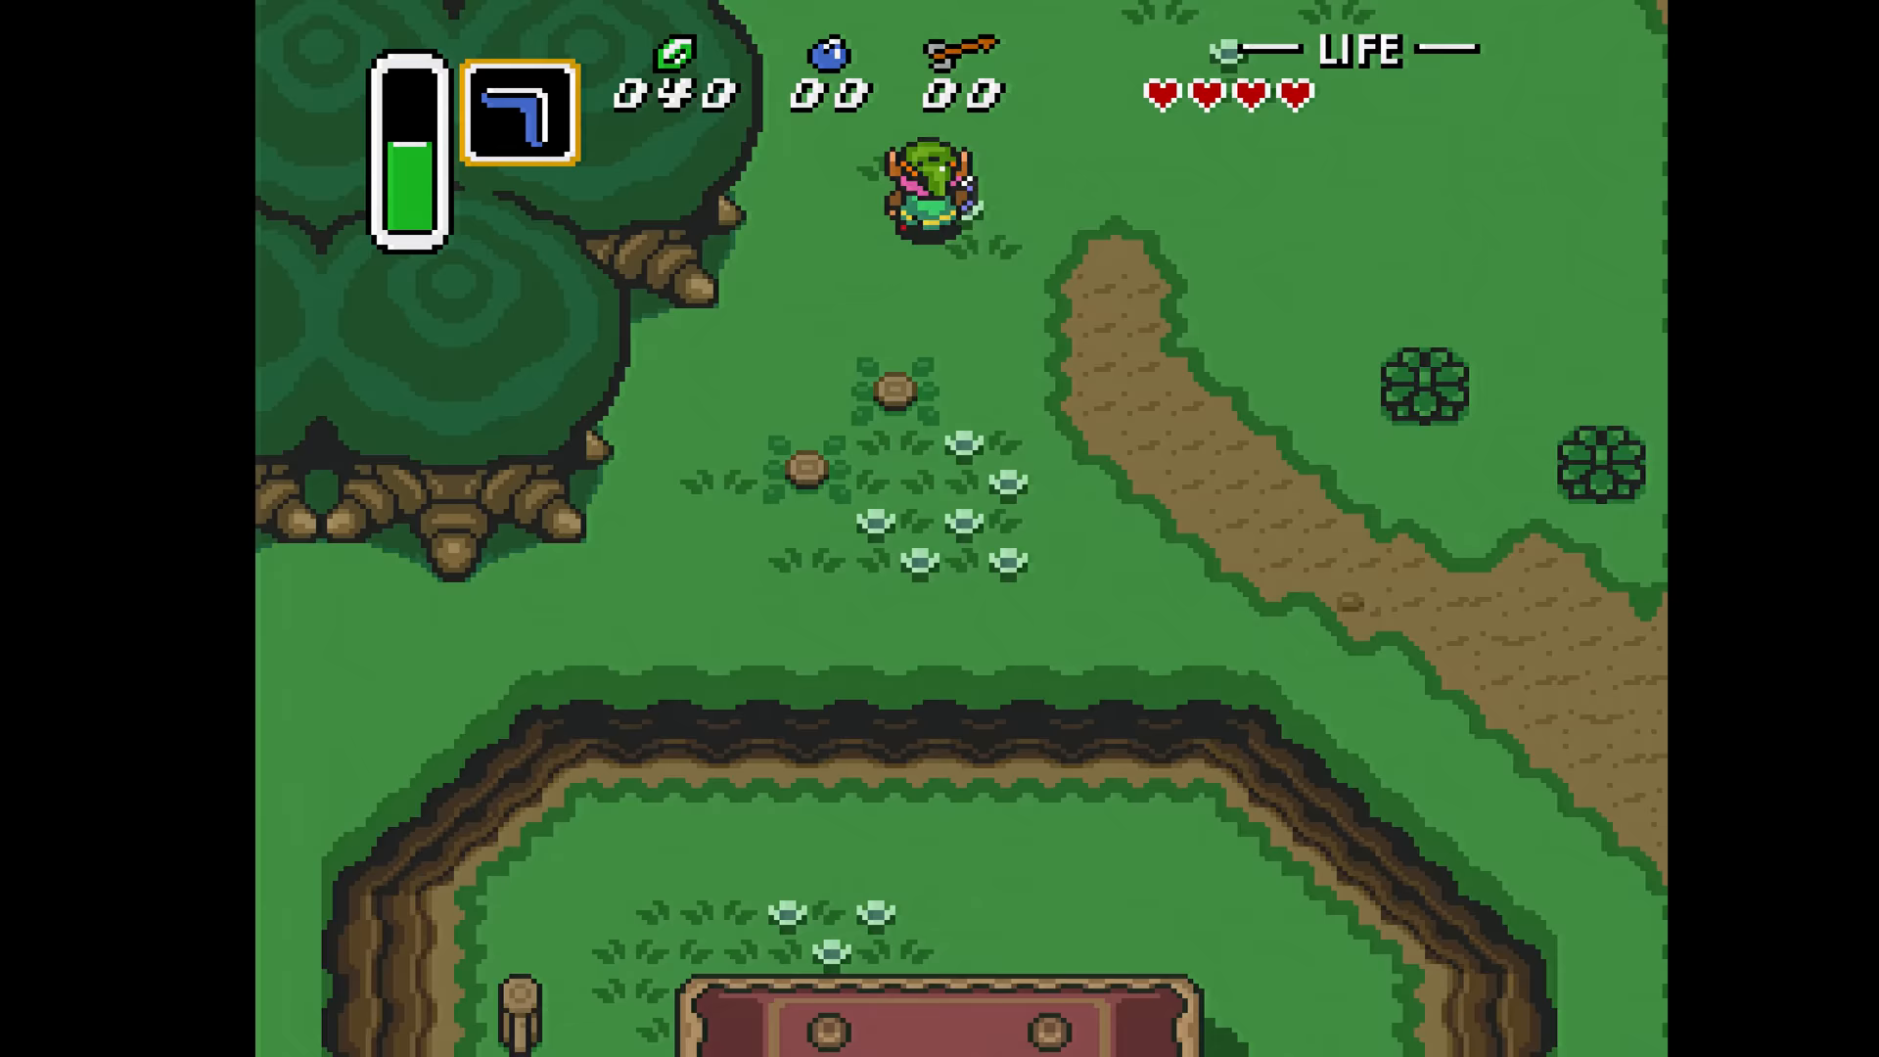